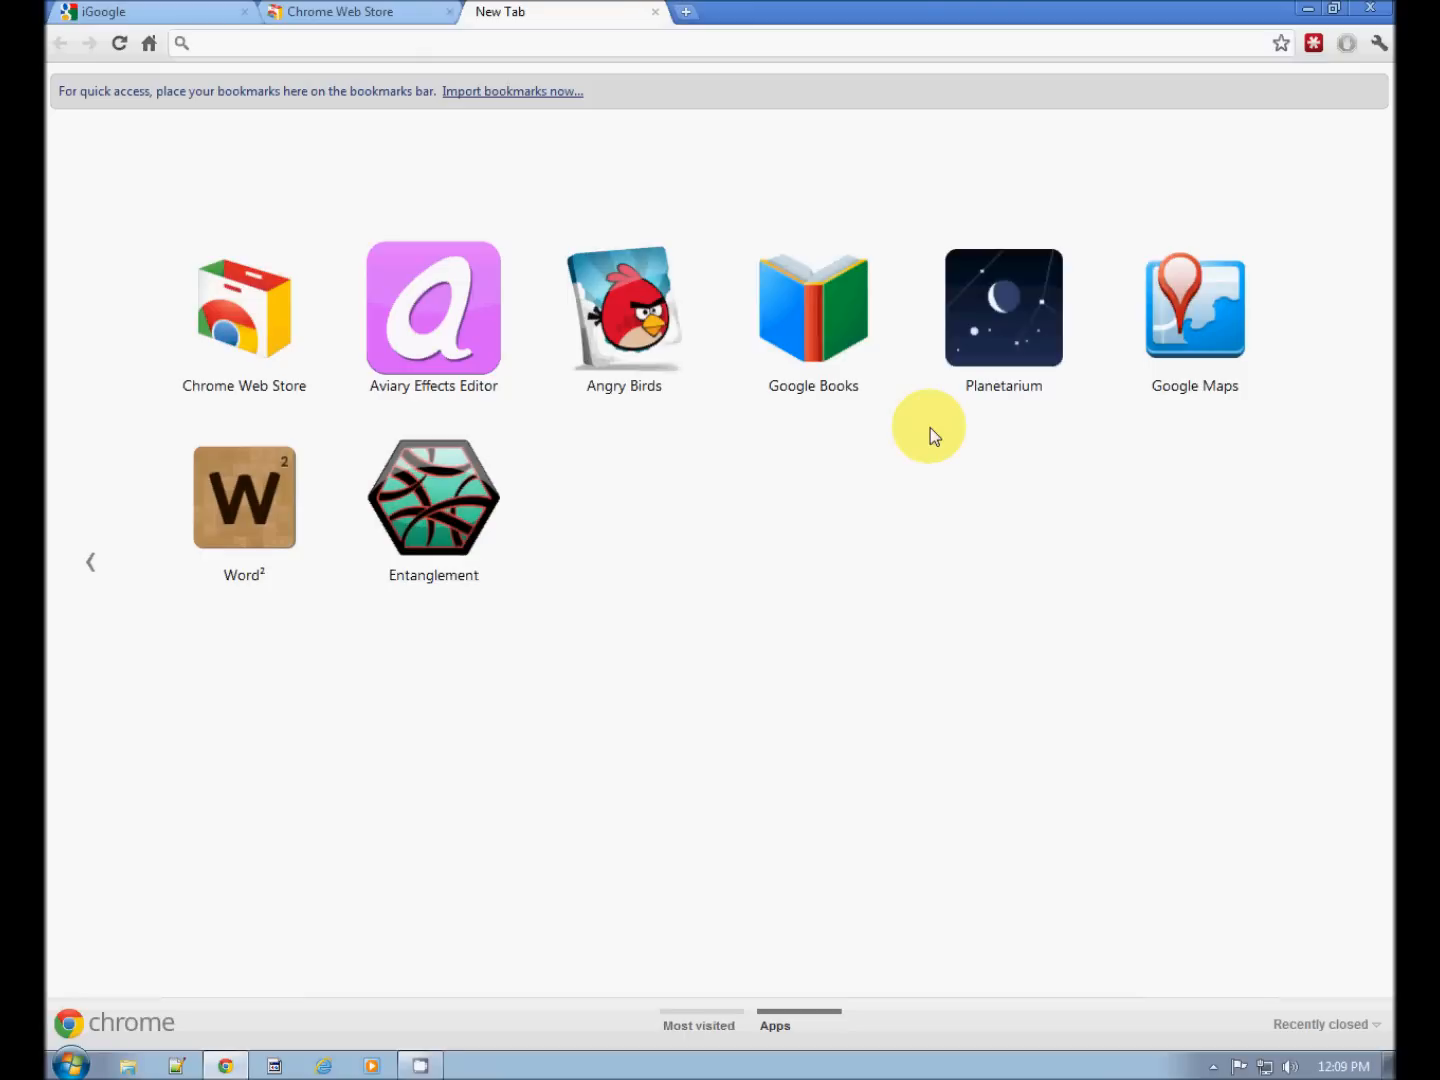
pyautogui.moveTo(868, 512)
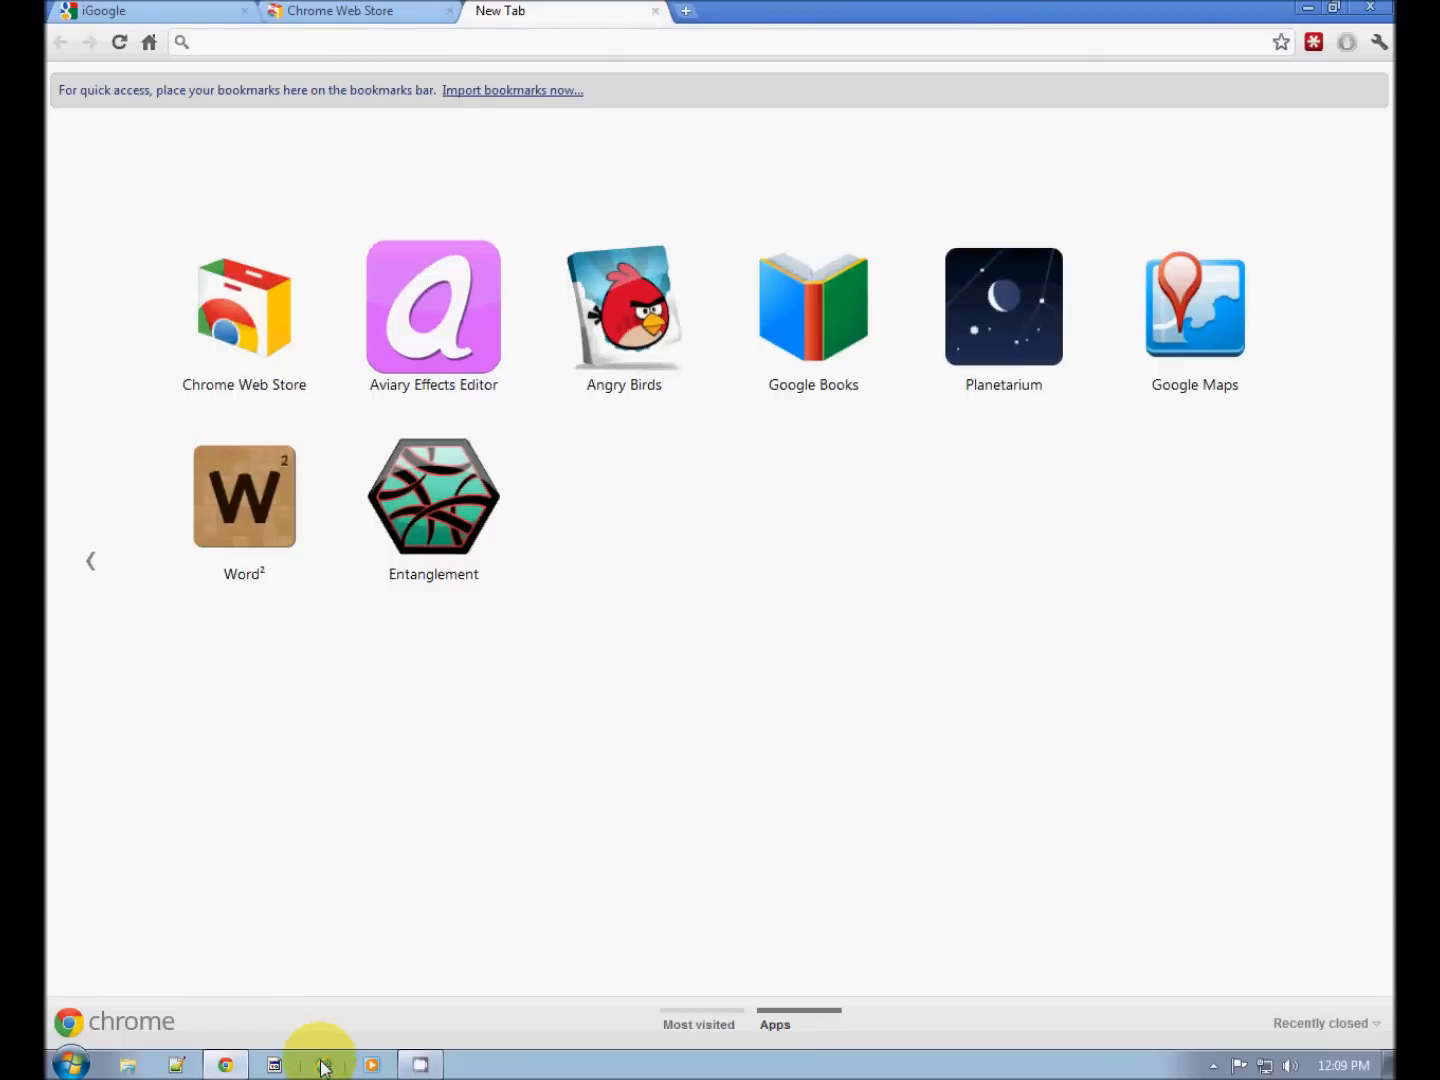
pyautogui.moveTo(322, 1064)
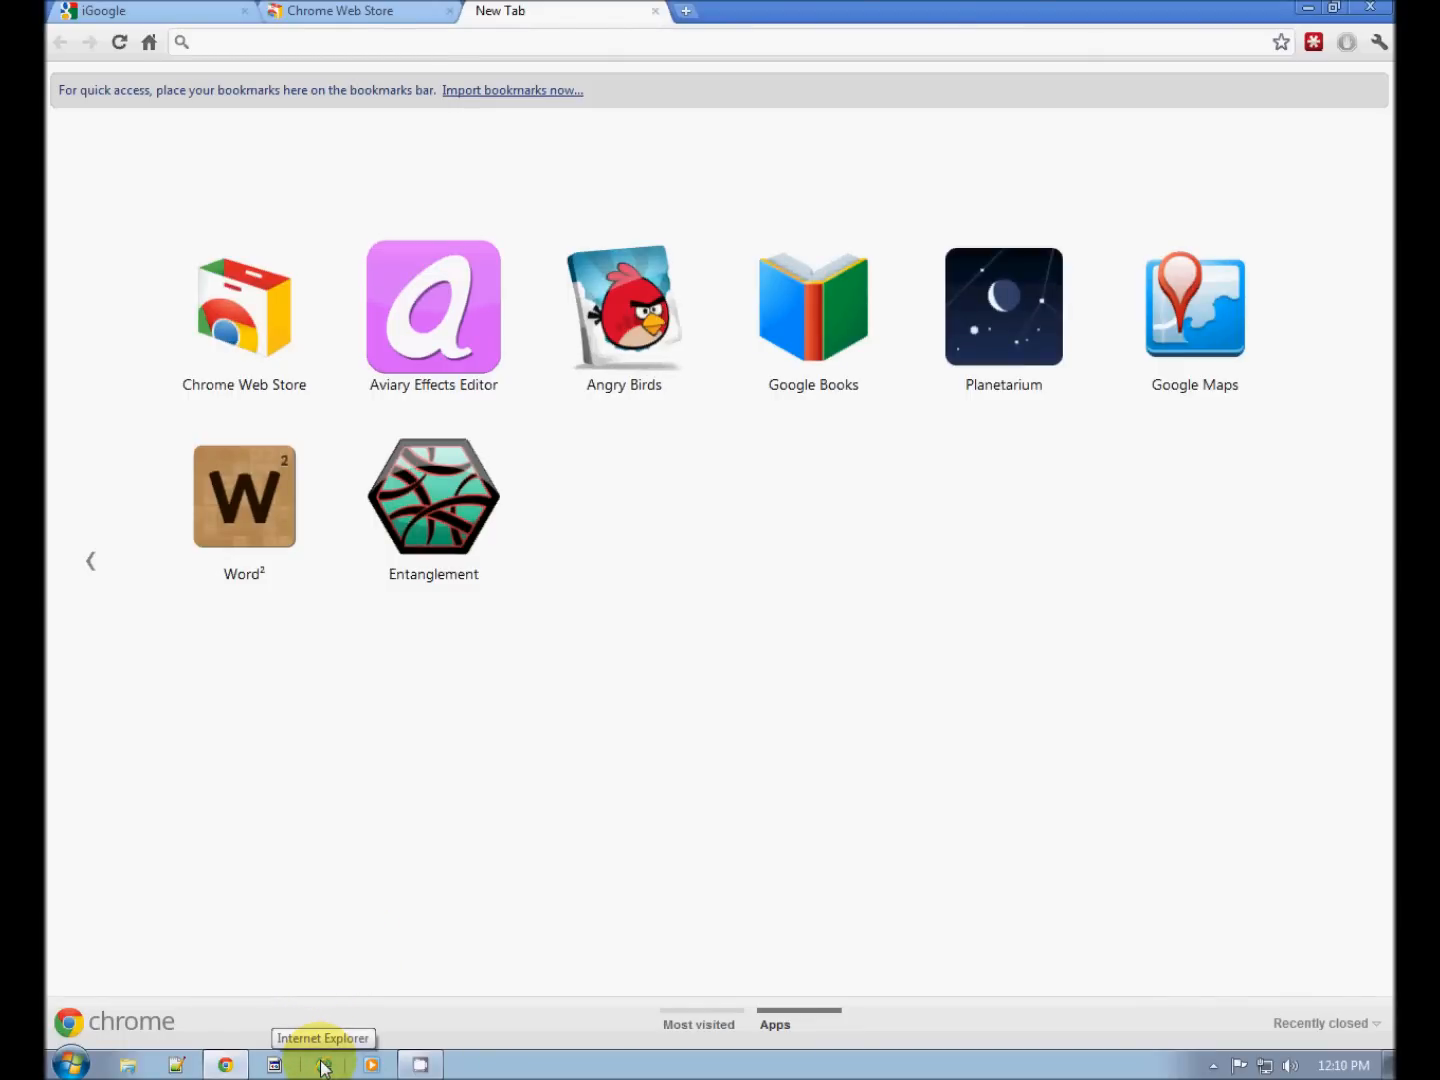
pyautogui.moveTo(320, 1064)
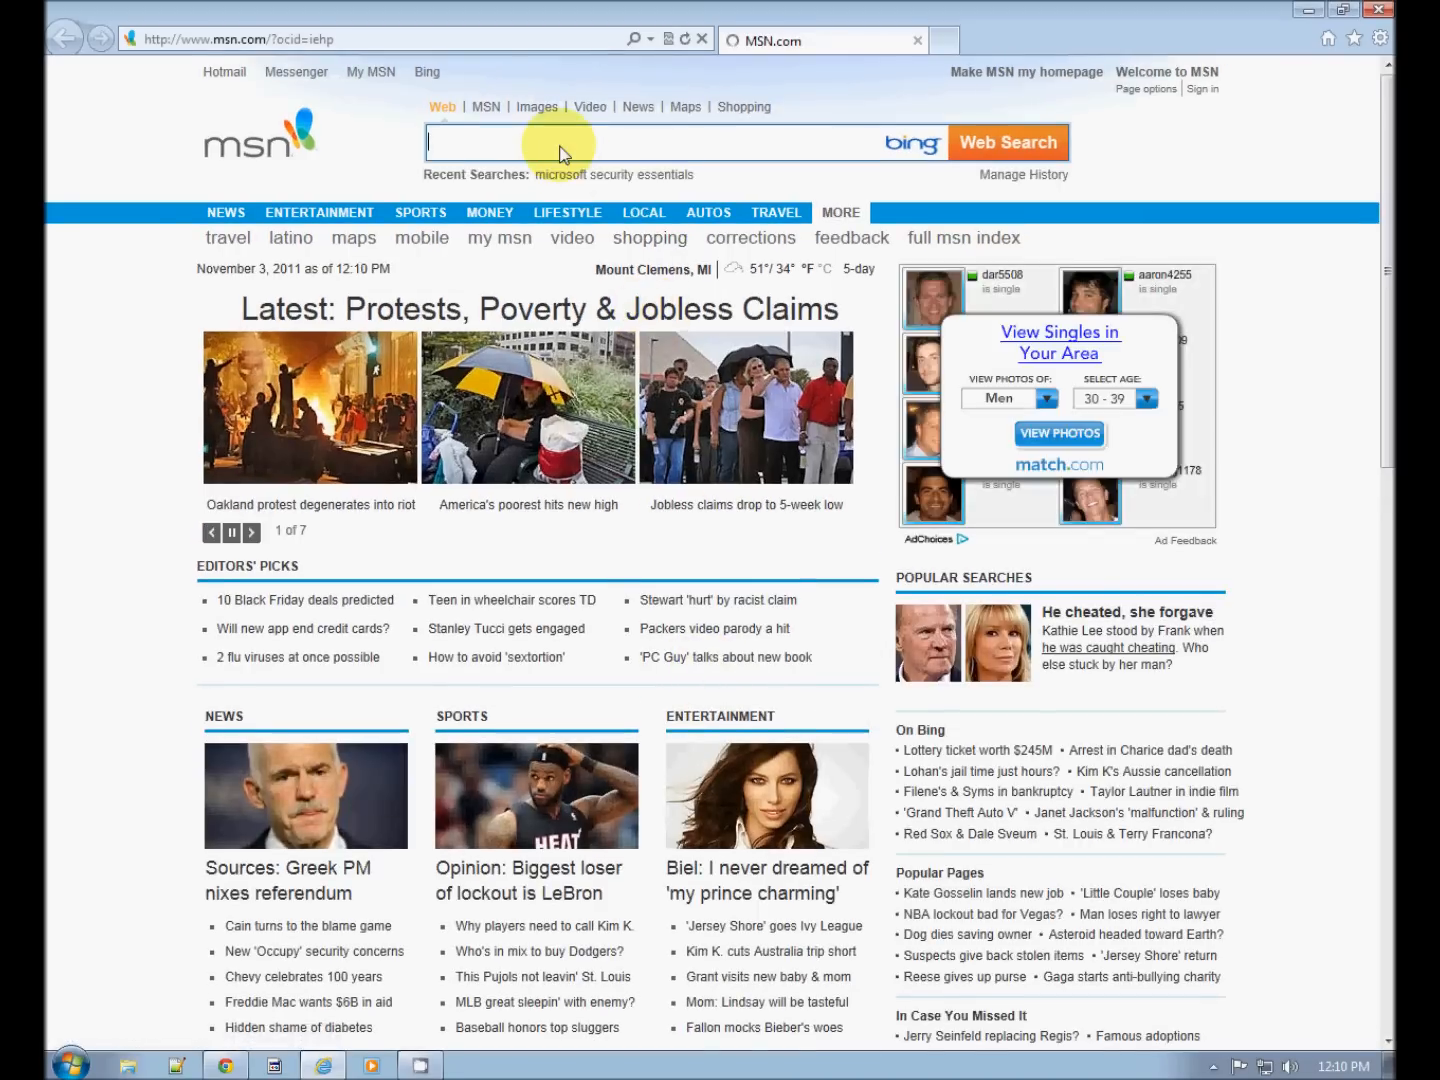
# Search Bing for 'microsoft security essentials' from the MSN search box
pyautogui.write('m')
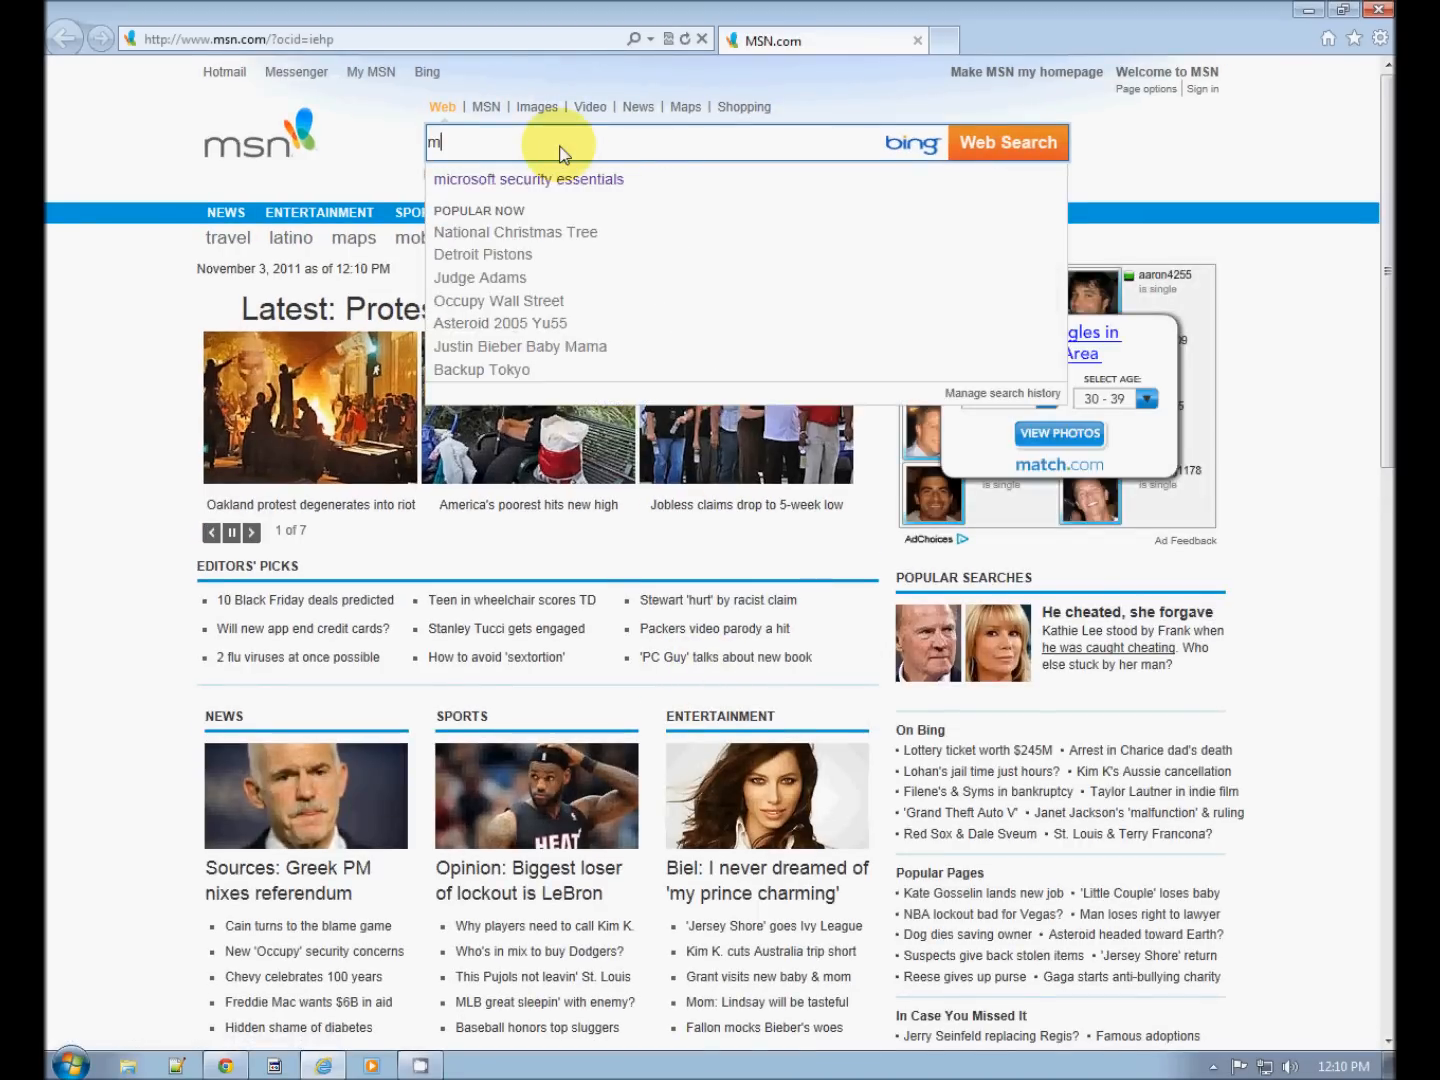
pyautogui.write('icros')
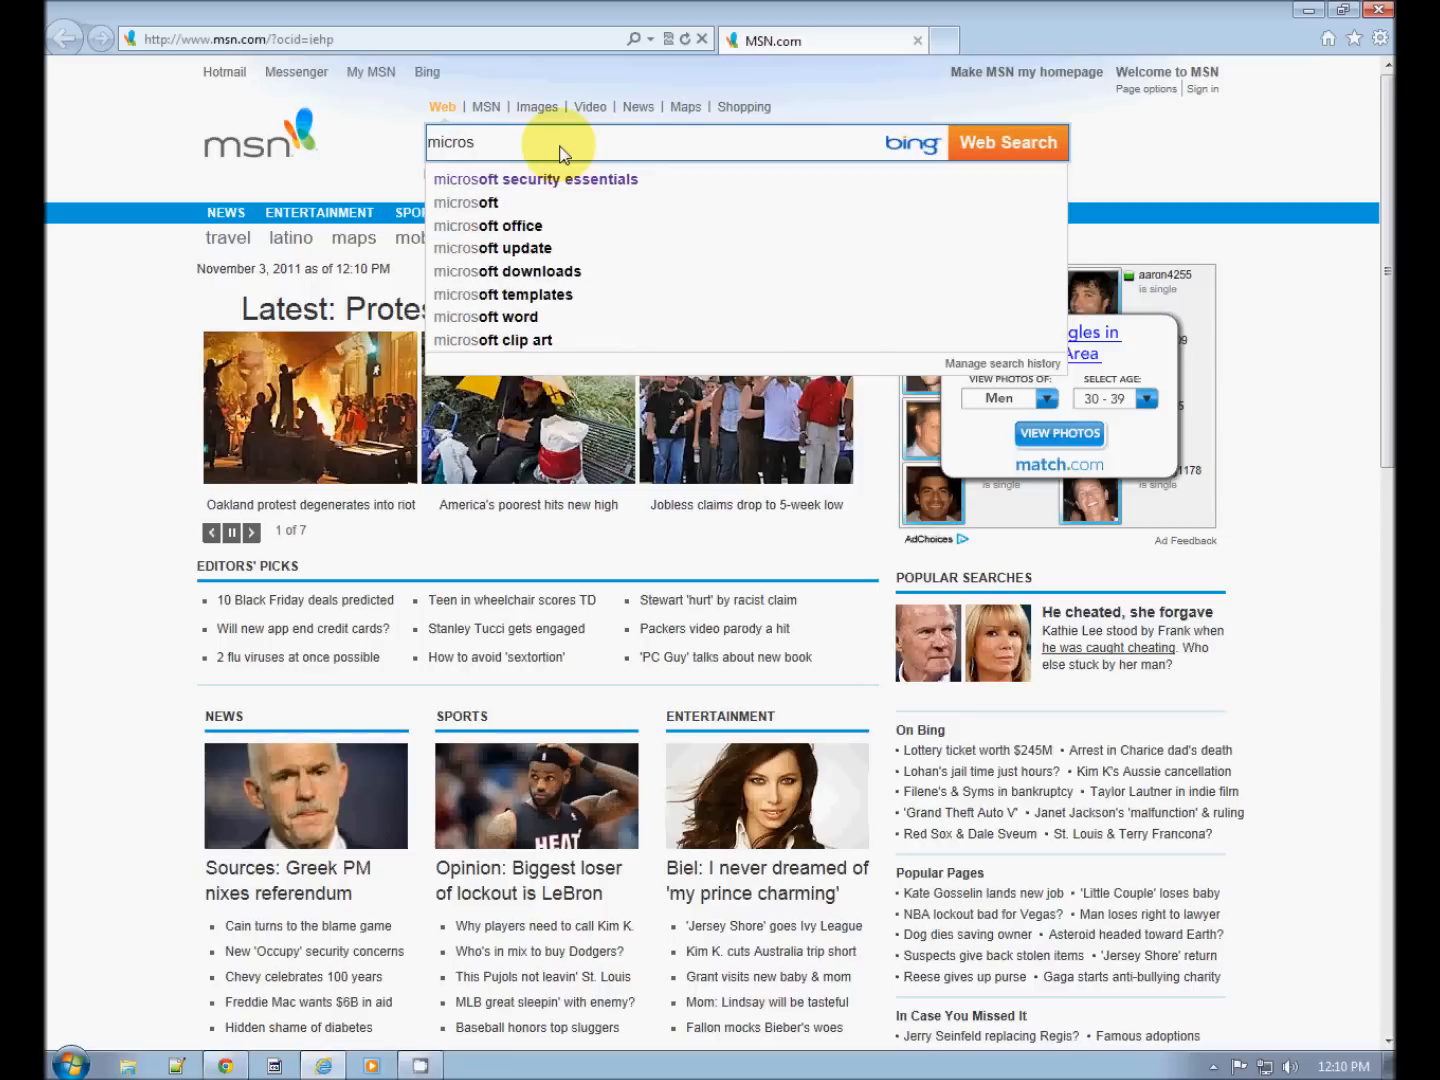
pyautogui.click(252, 532)
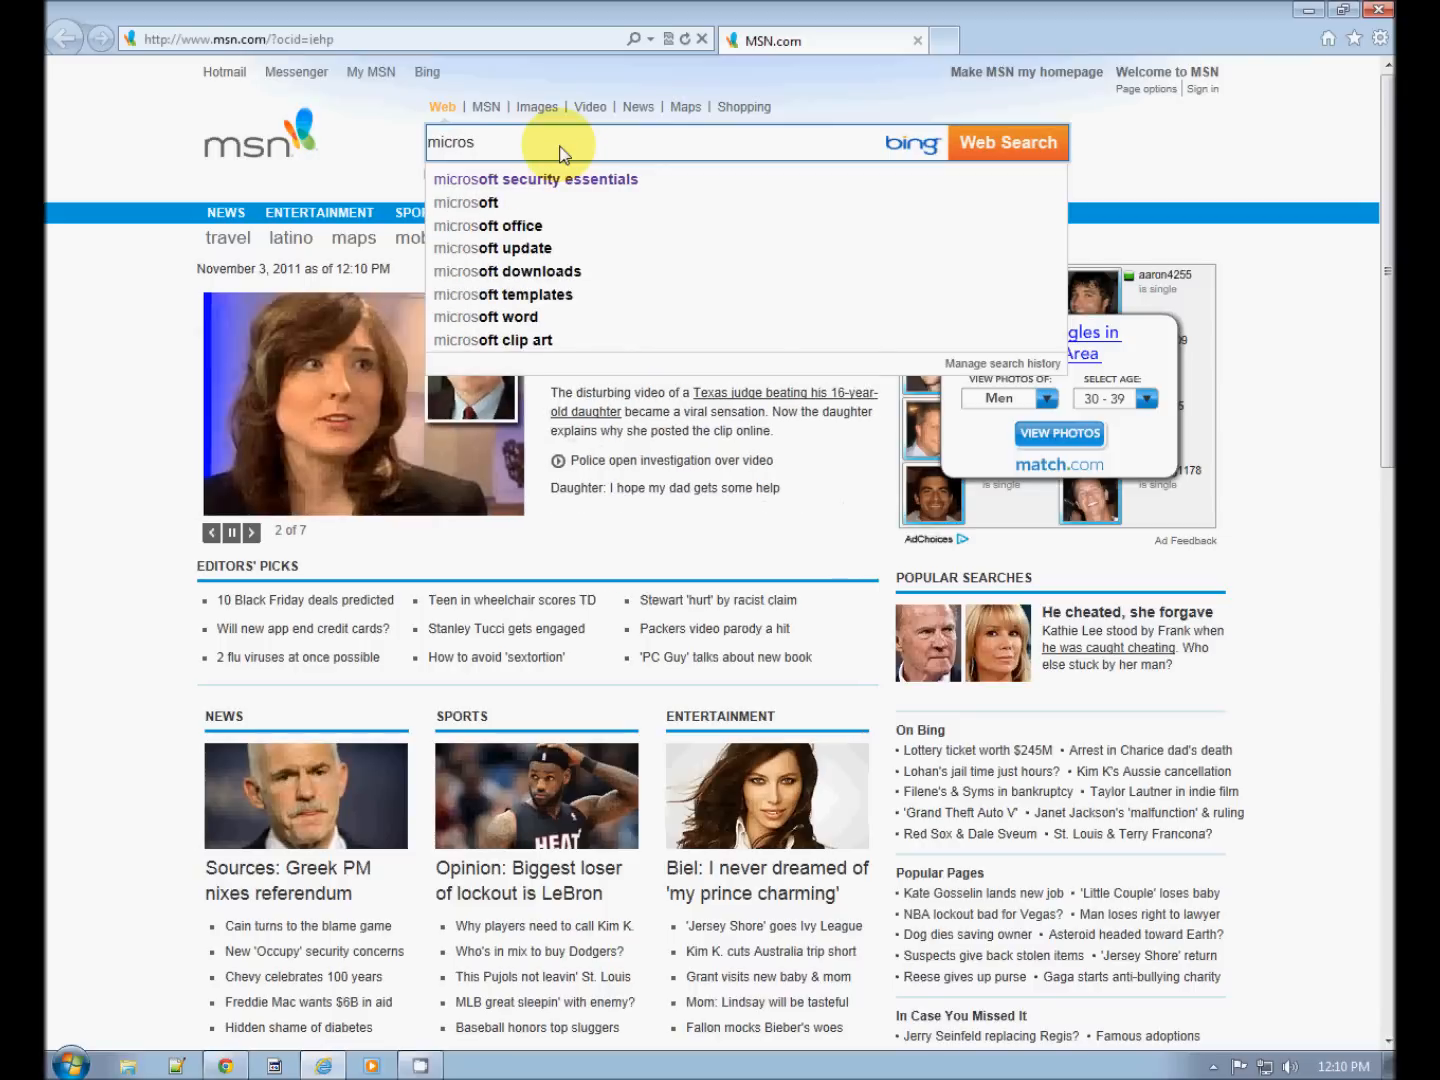
pyautogui.moveTo(536, 180)
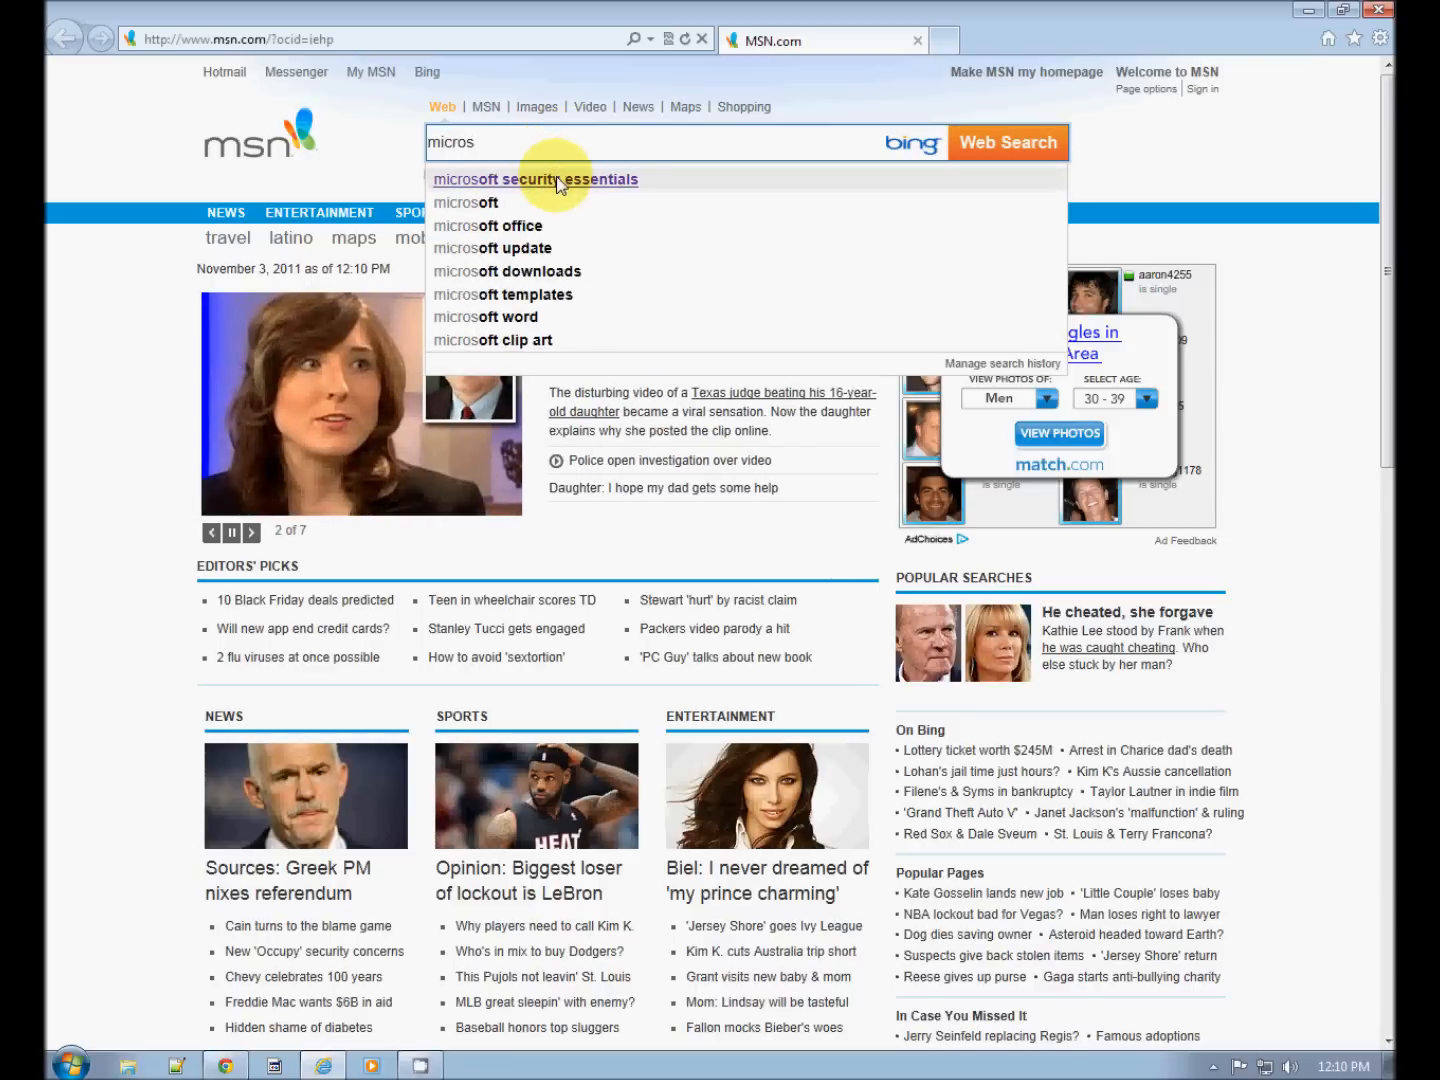
pyautogui.click(536, 180)
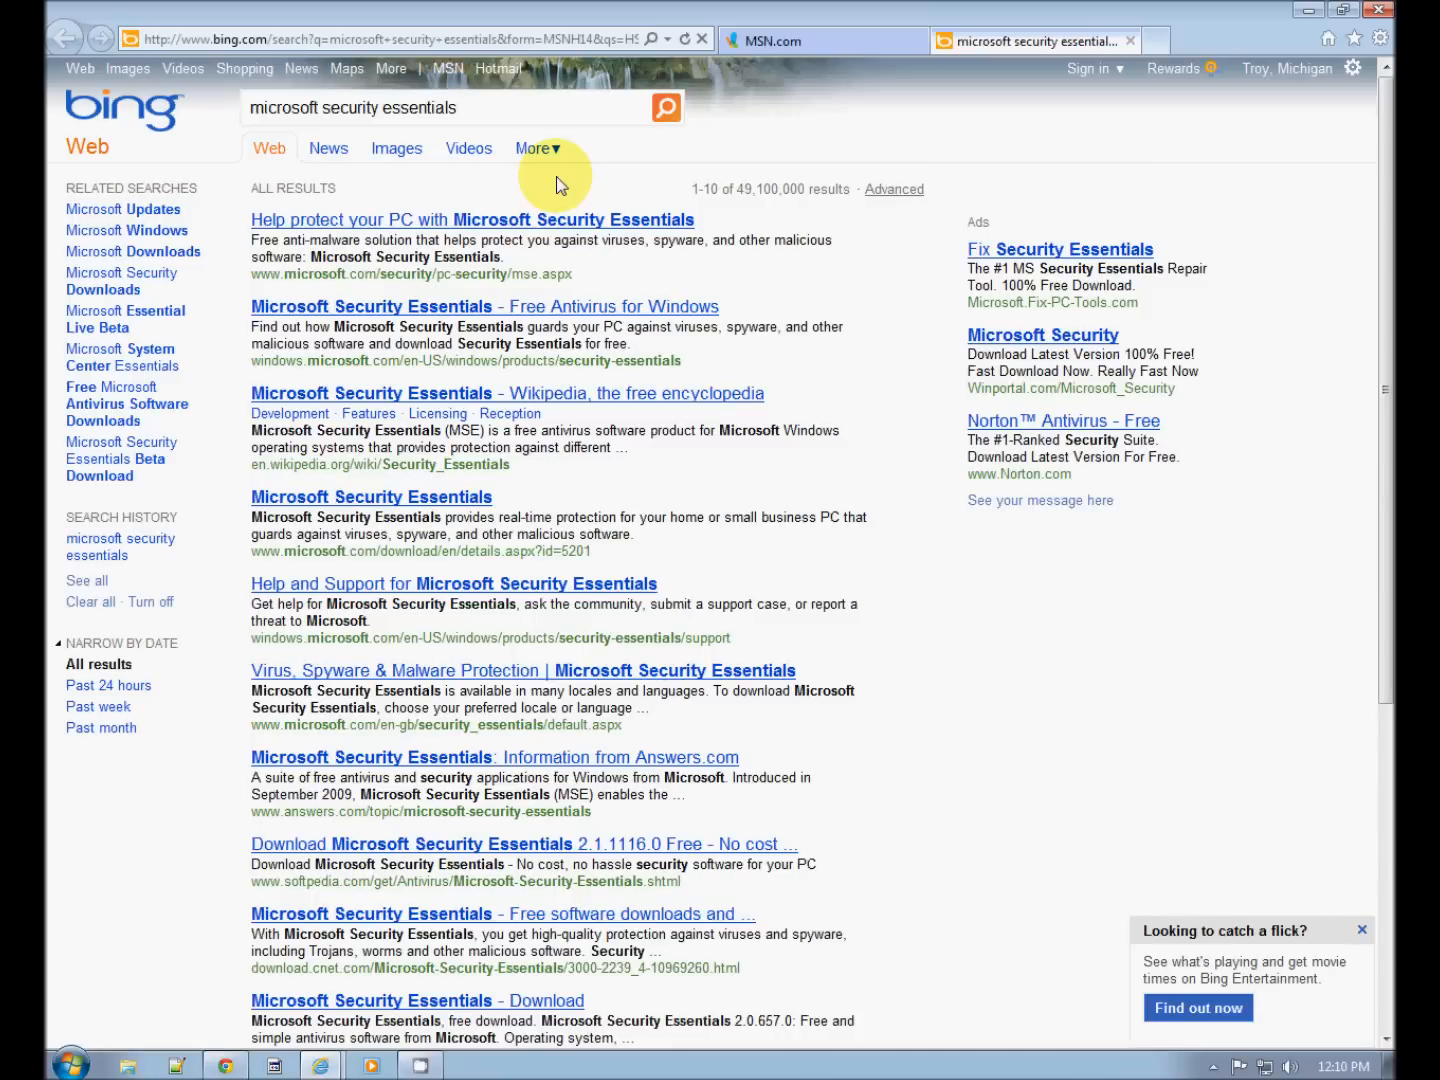
pyautogui.moveTo(428, 386)
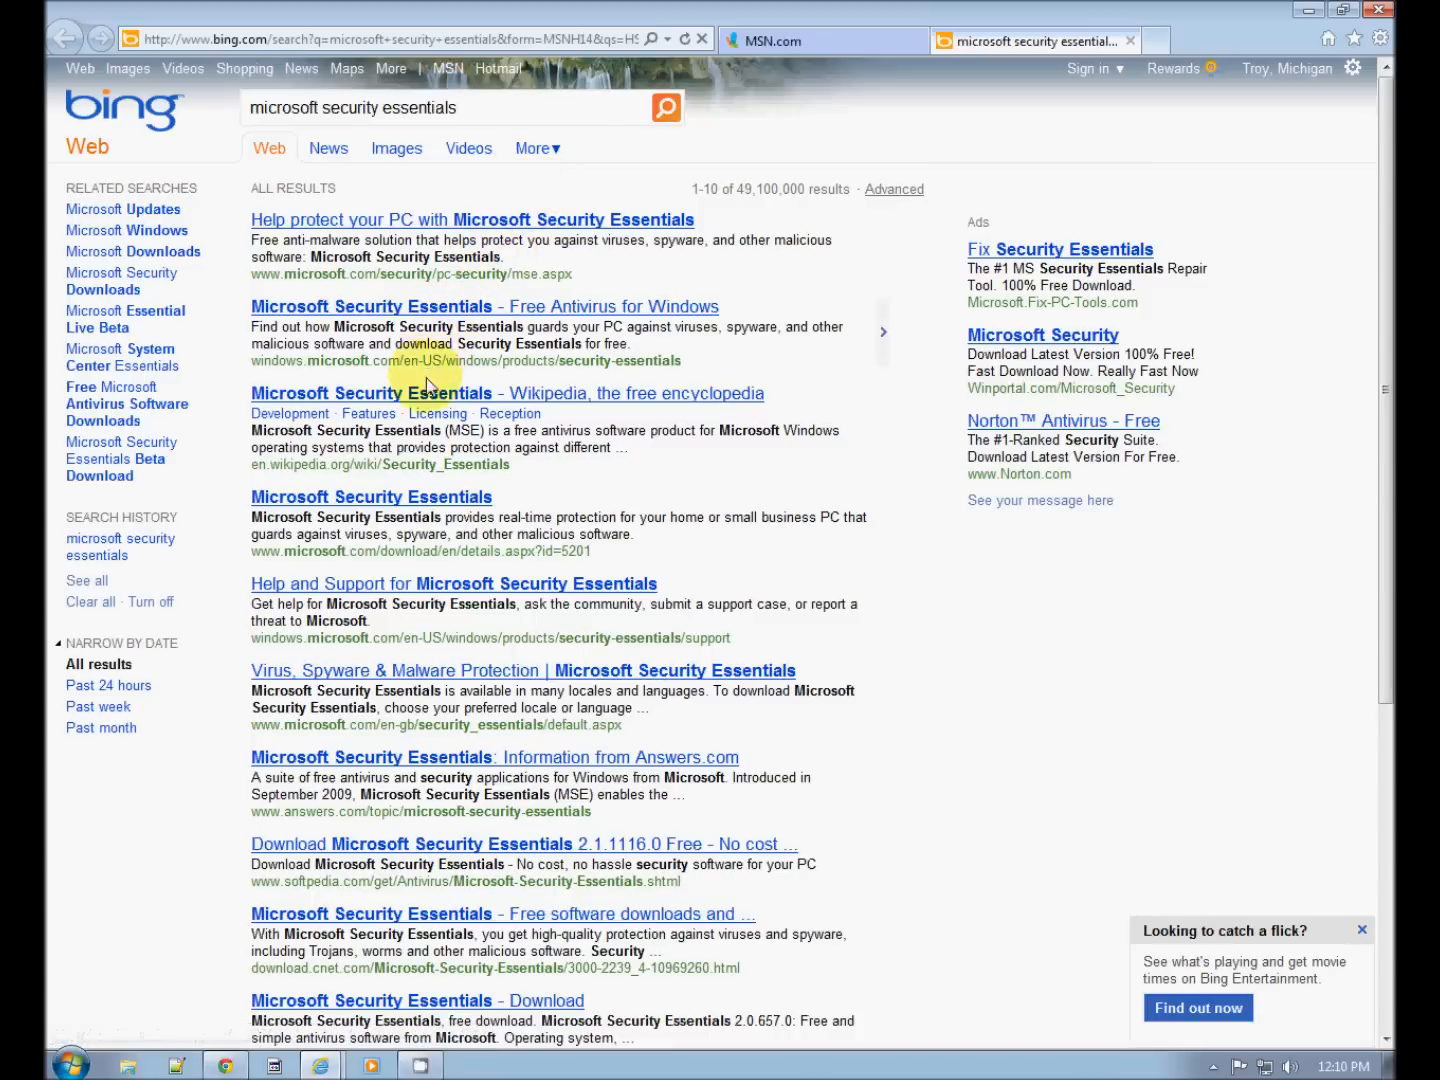
pyautogui.moveTo(476, 324)
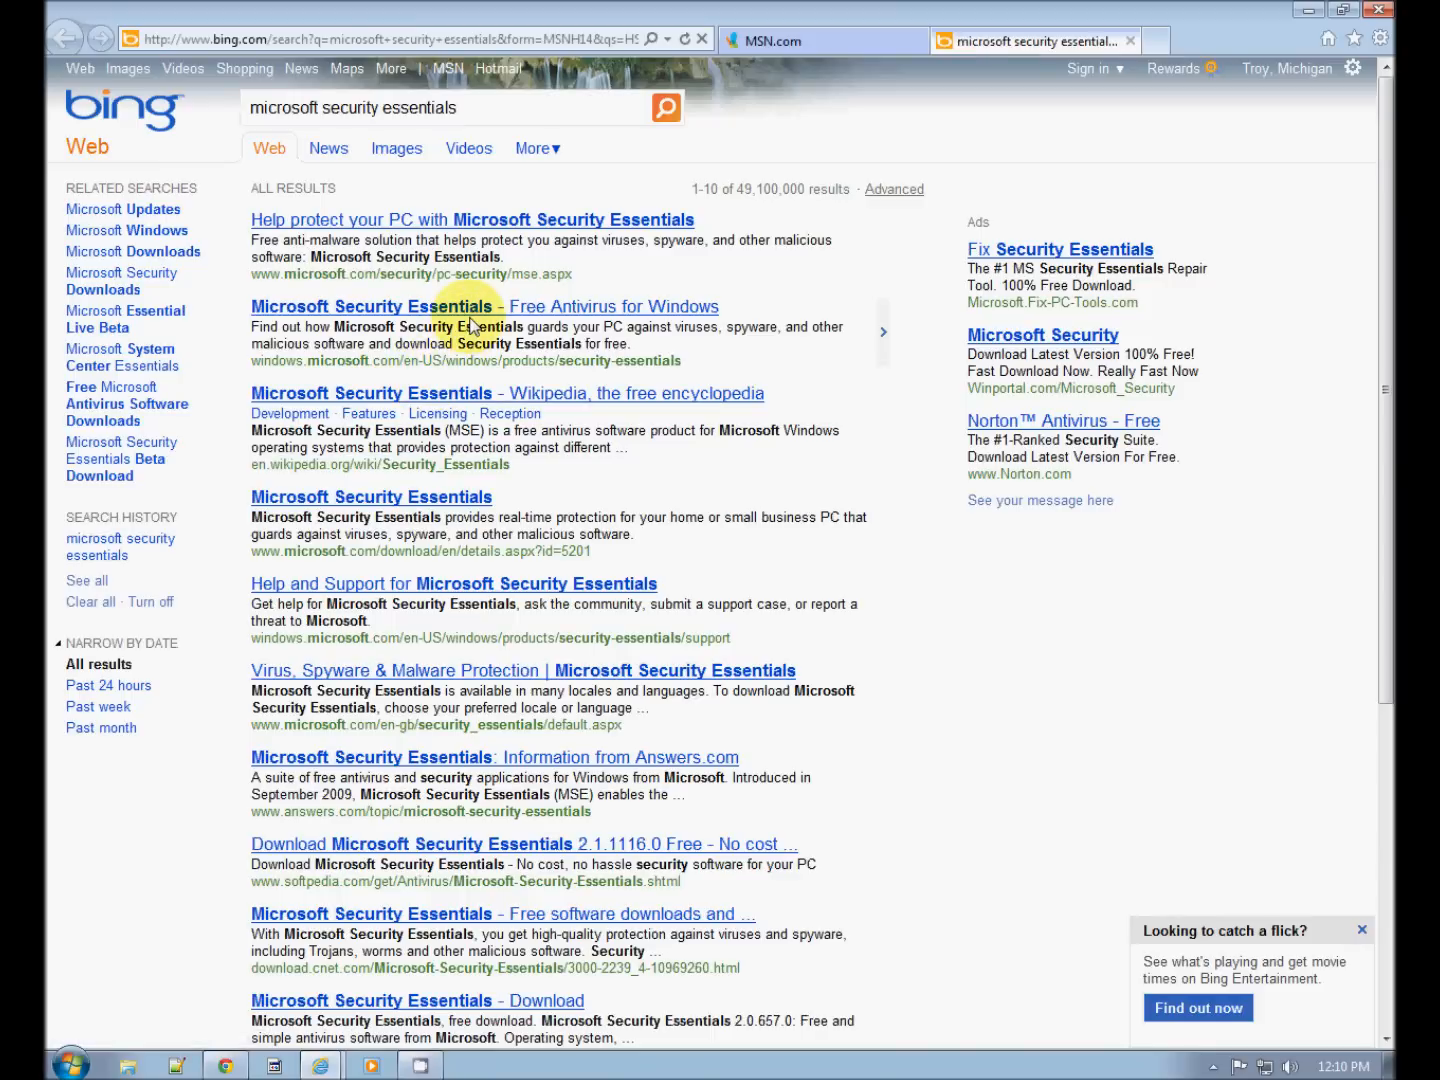
pyautogui.moveTo(414, 610)
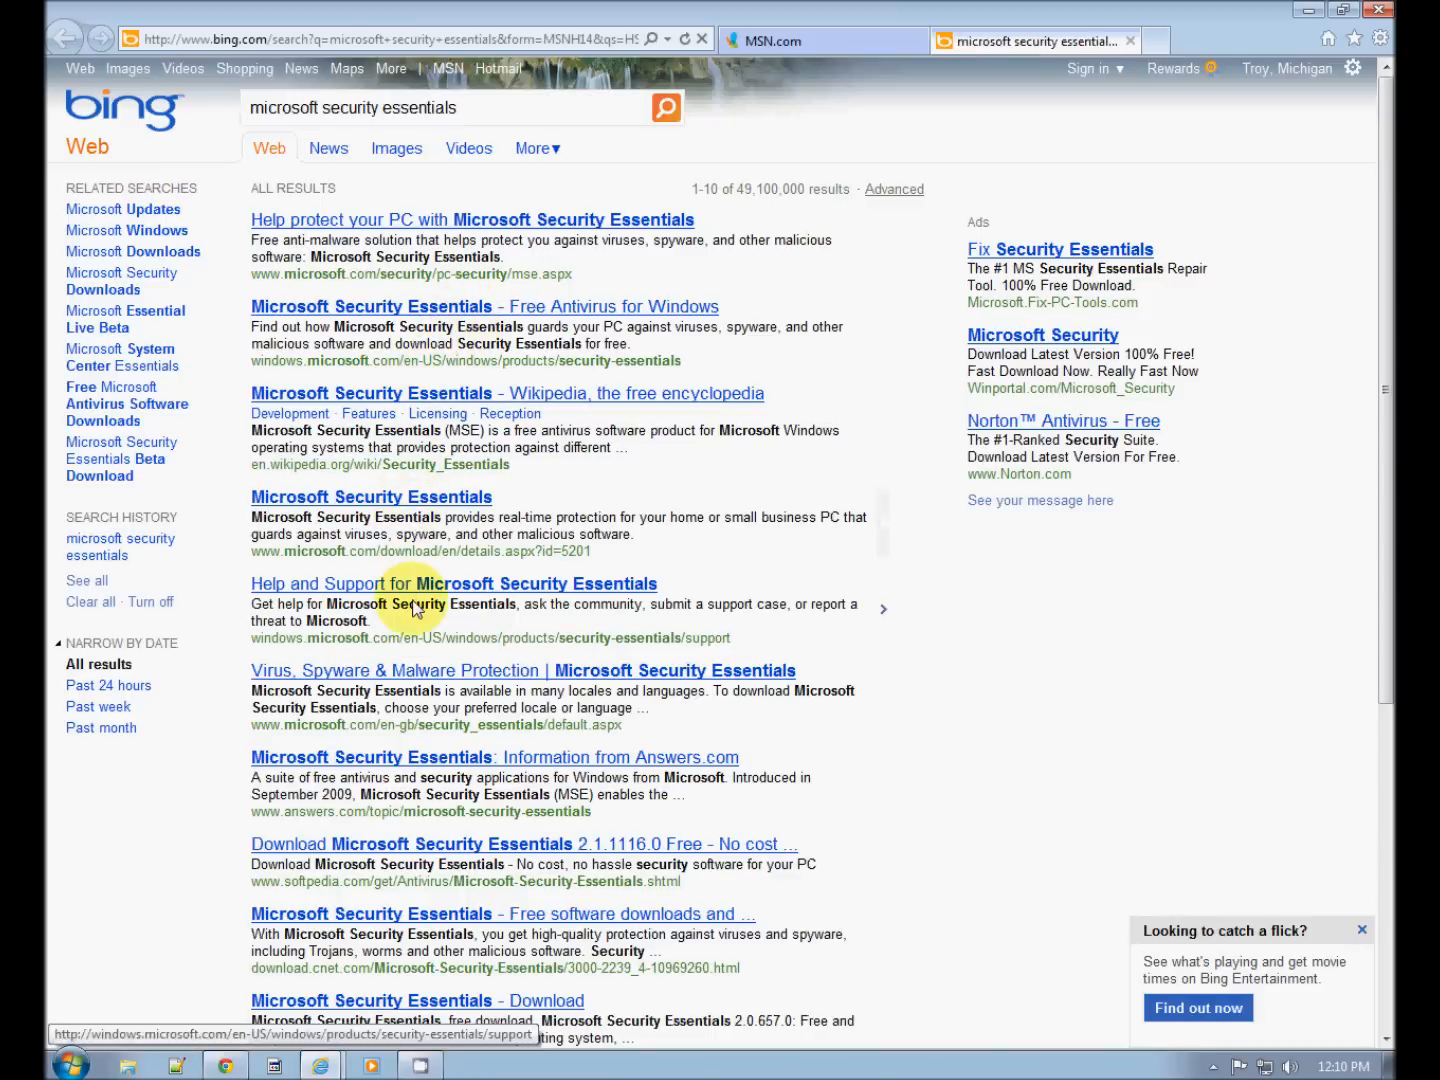
pyautogui.moveTo(388, 850)
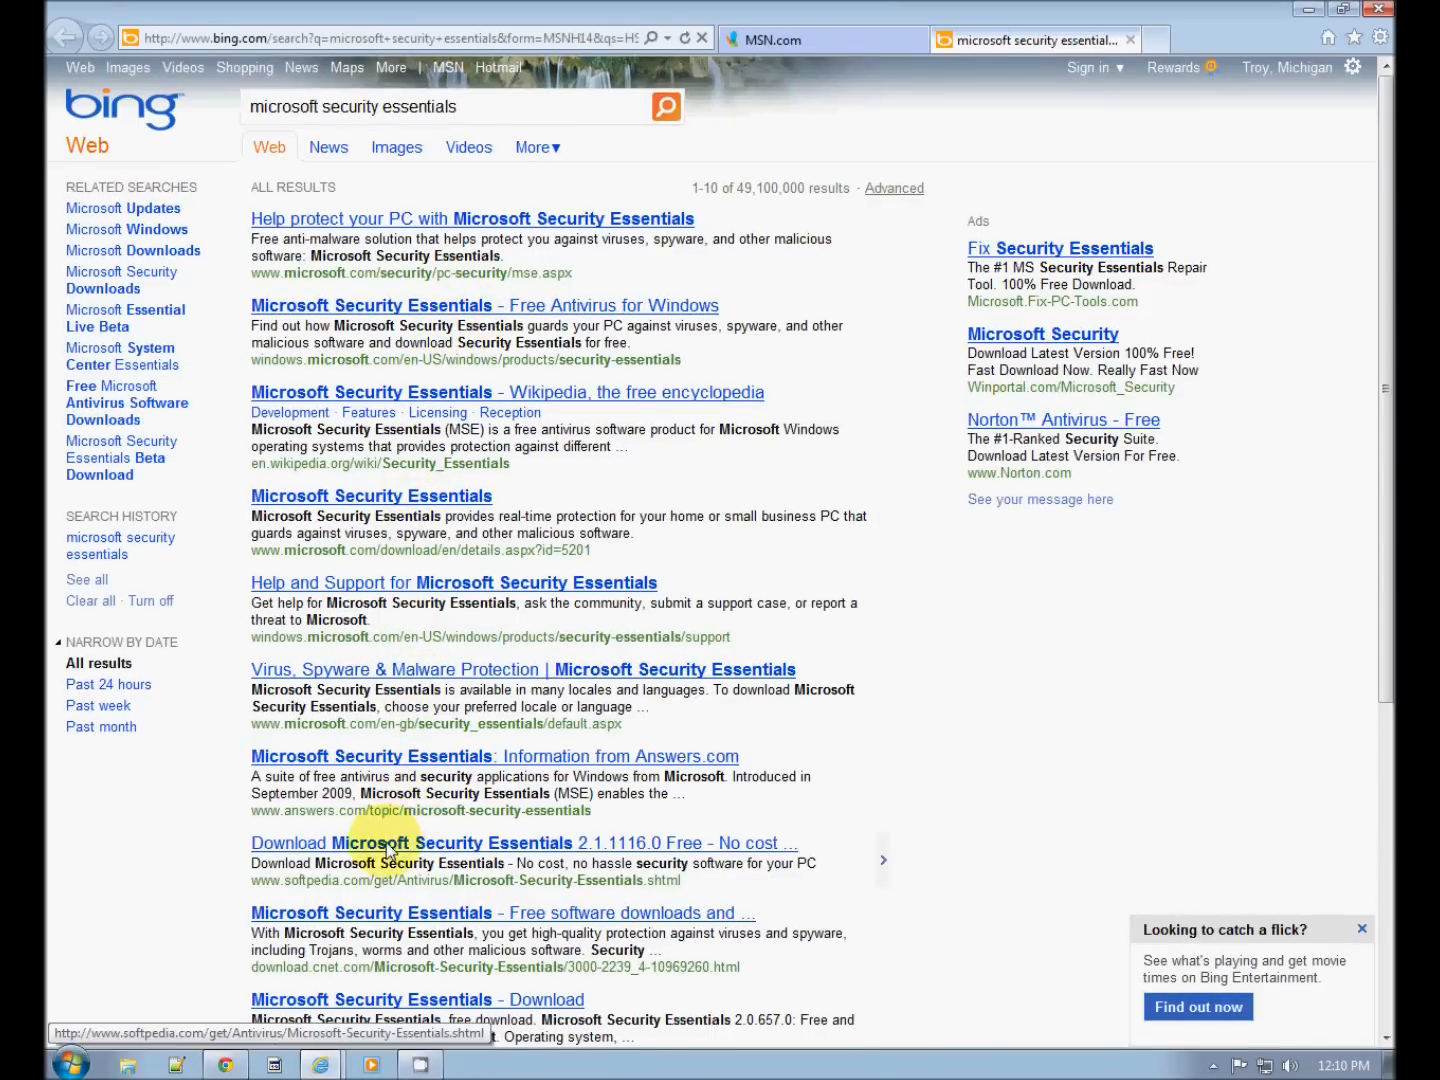
pyautogui.moveTo(410, 800)
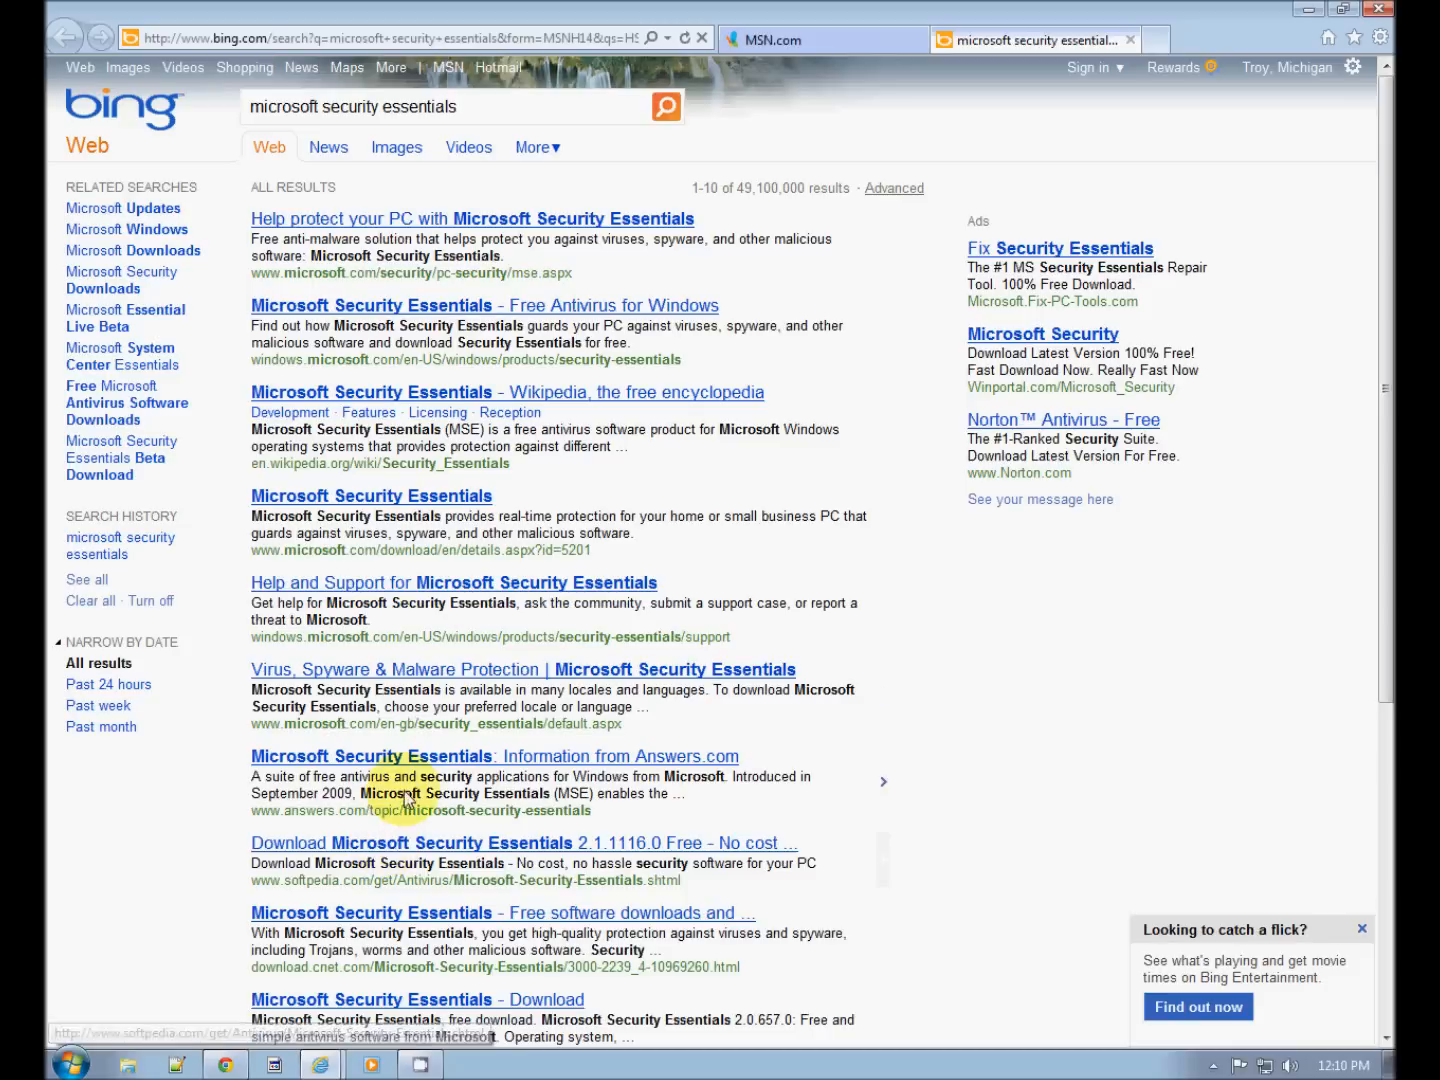
pyautogui.moveTo(556, 452)
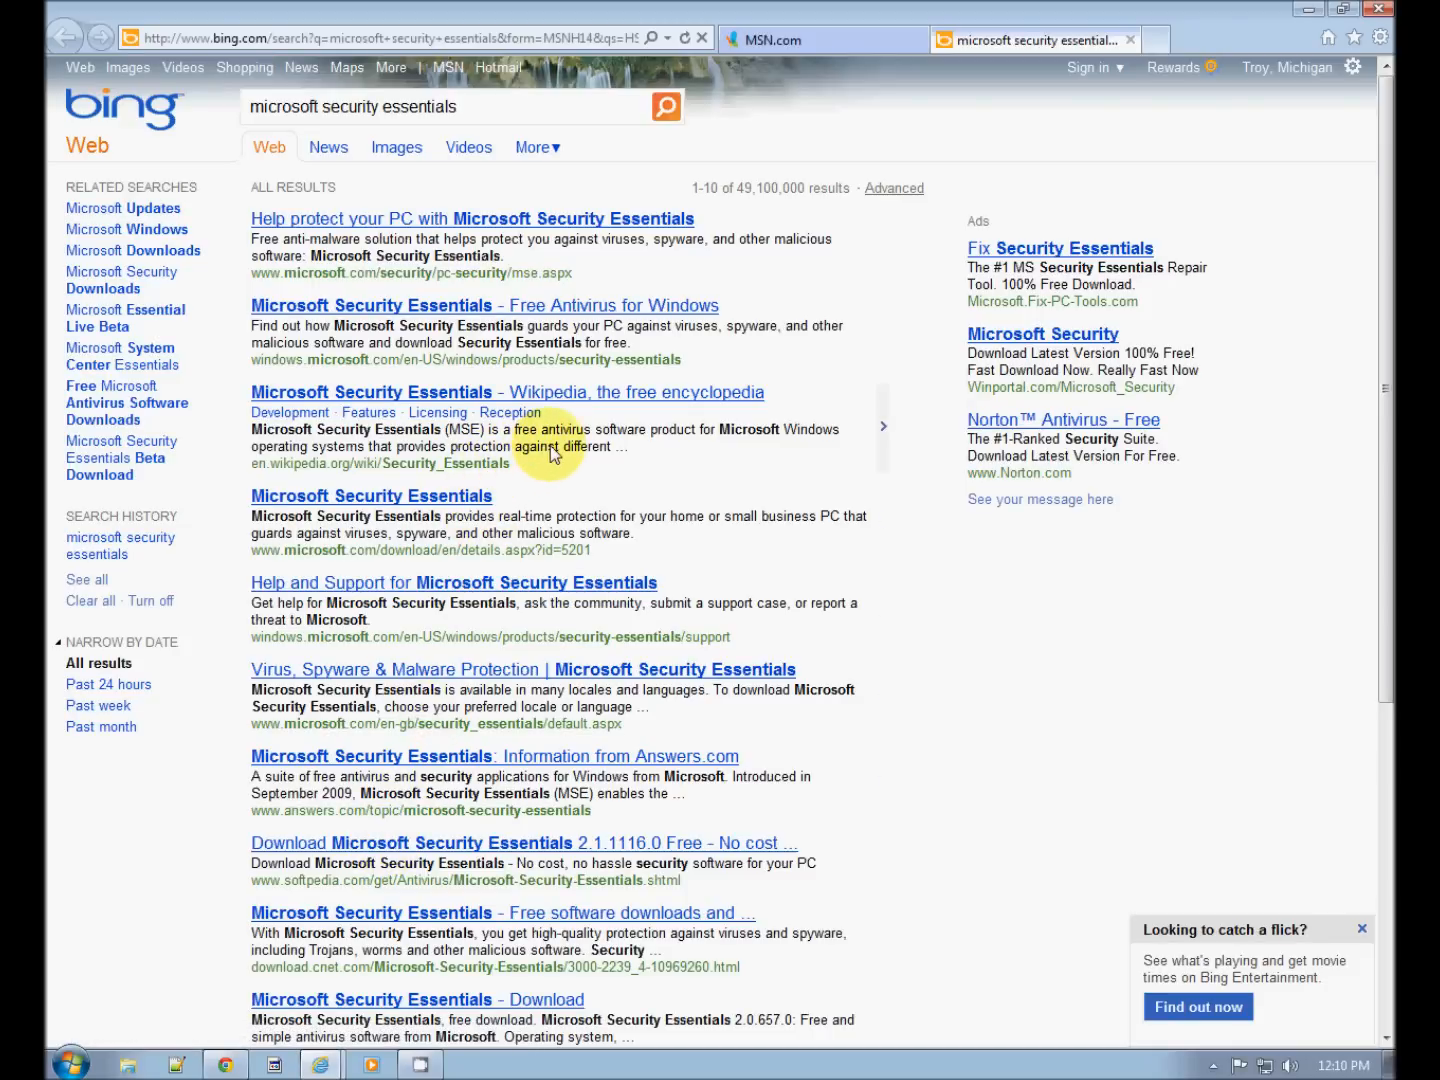
pyautogui.moveTo(490, 410)
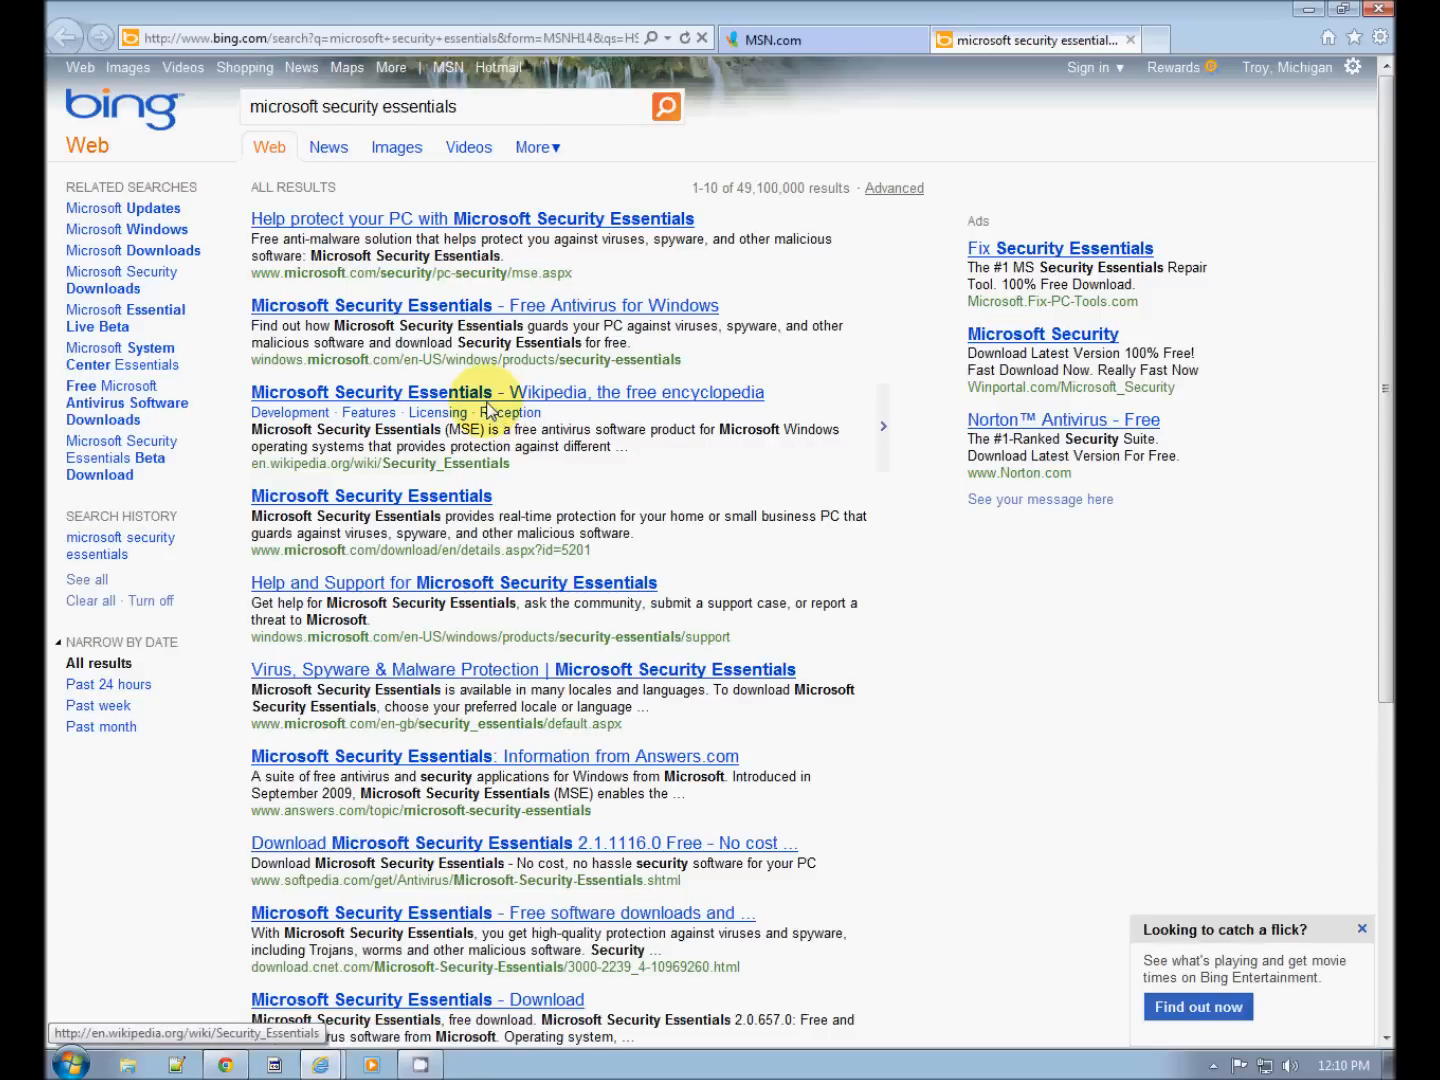
pyautogui.moveTo(436, 316)
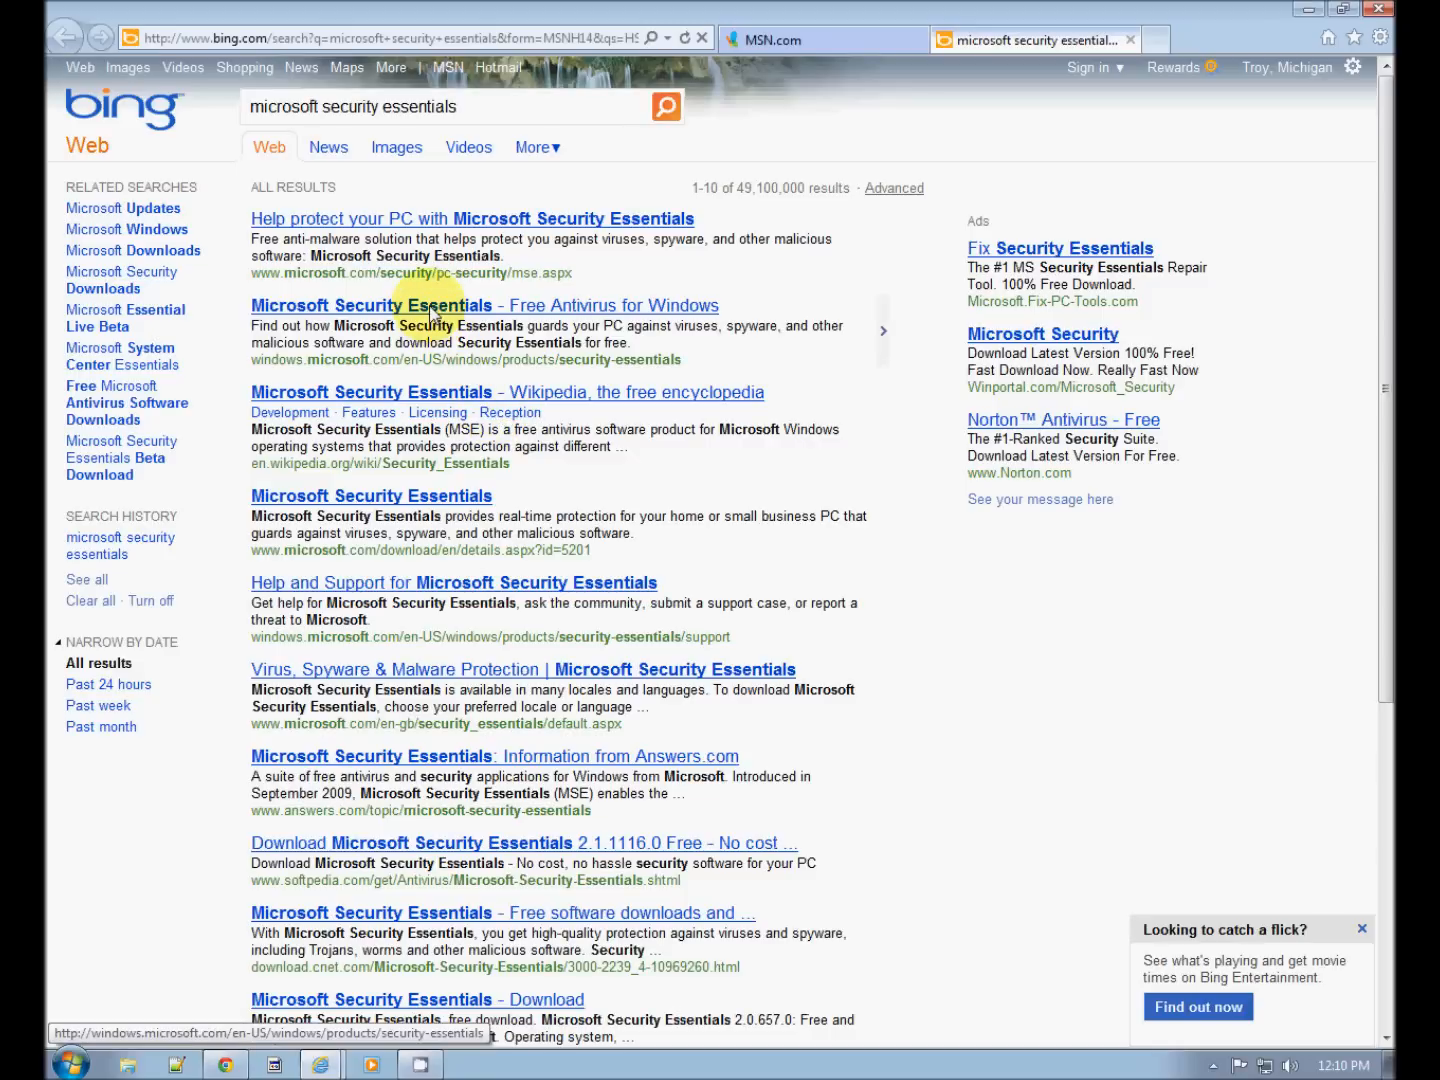
pyautogui.moveTo(244, 364)
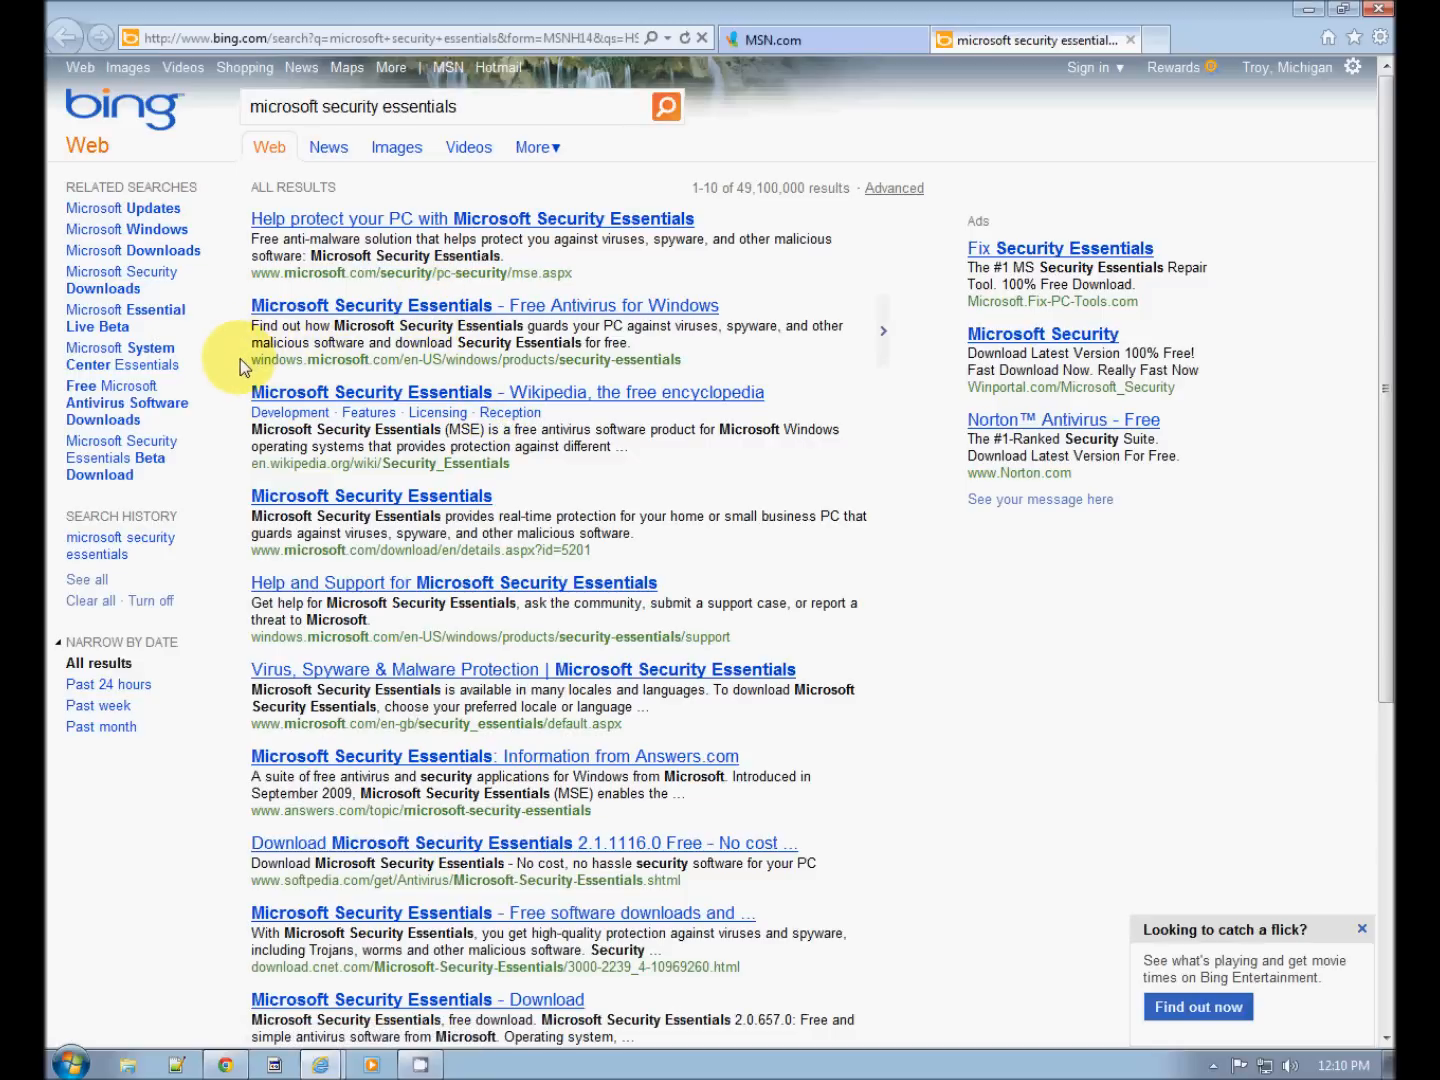
pyautogui.moveTo(418, 372)
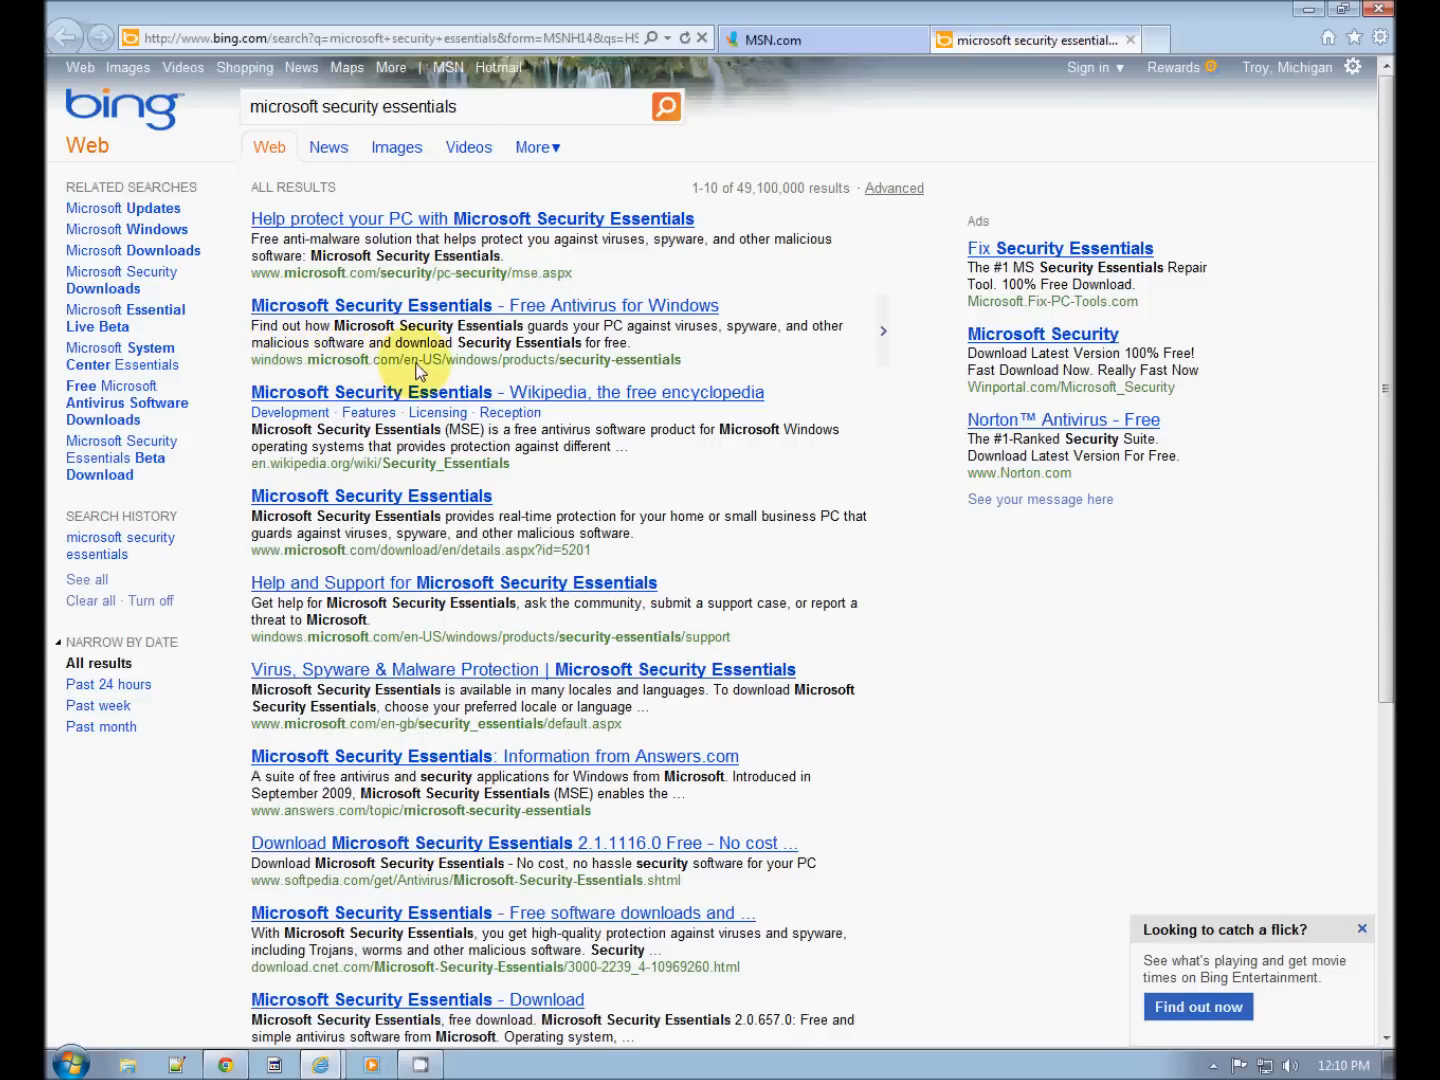
pyautogui.moveTo(644, 370)
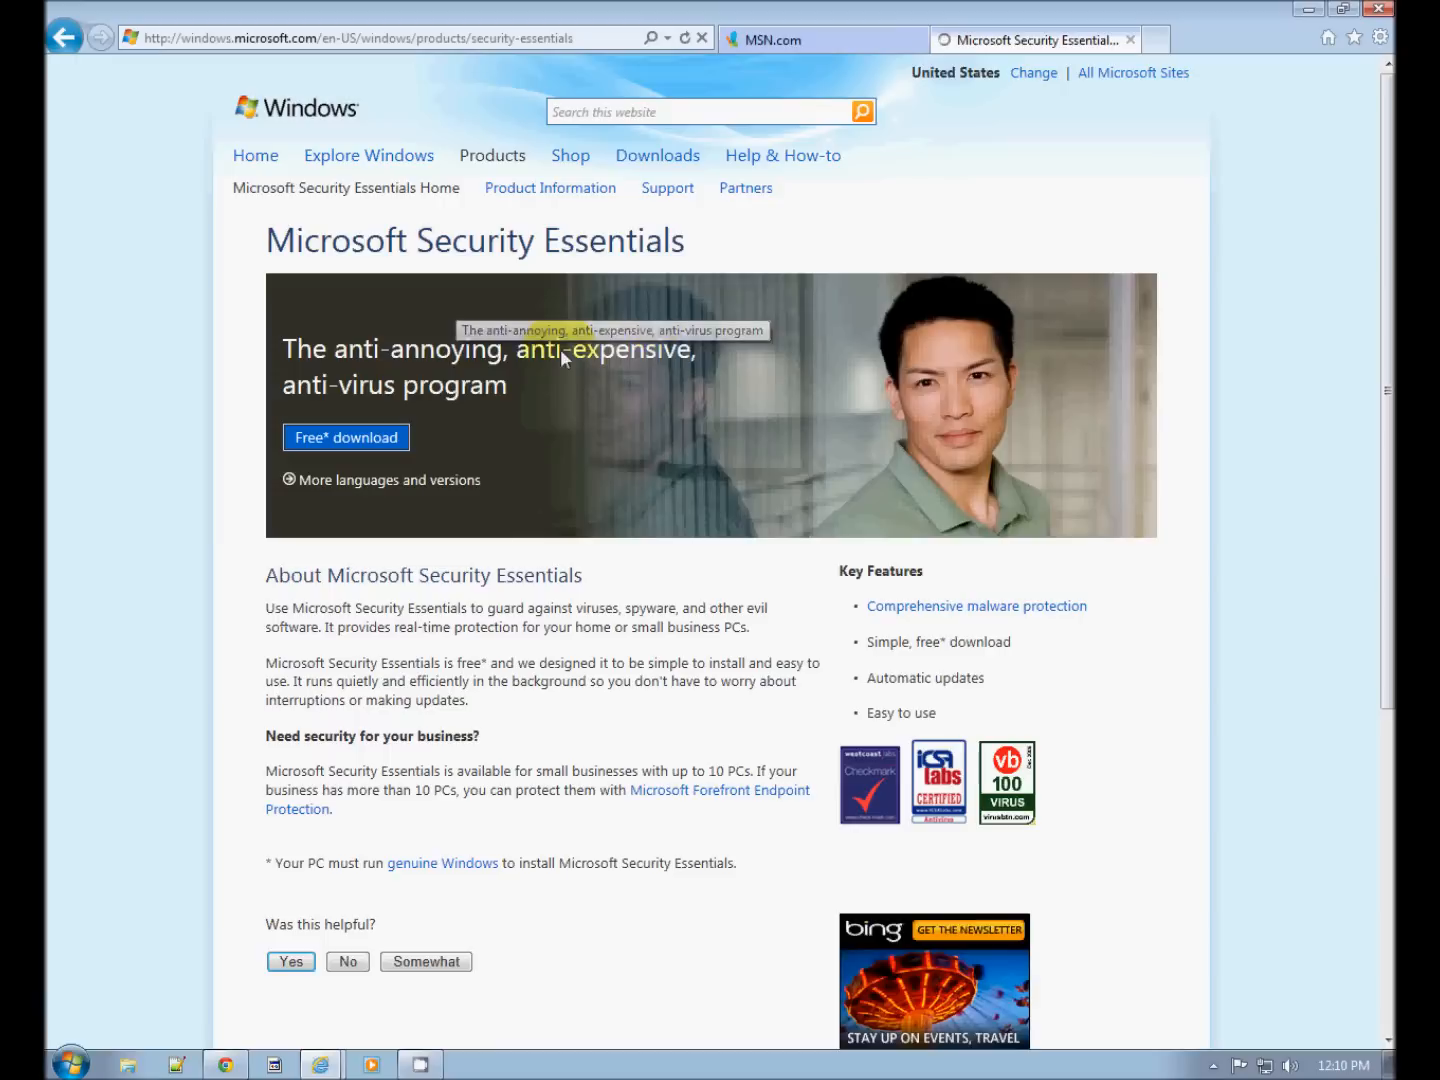
pyautogui.moveTo(344, 436)
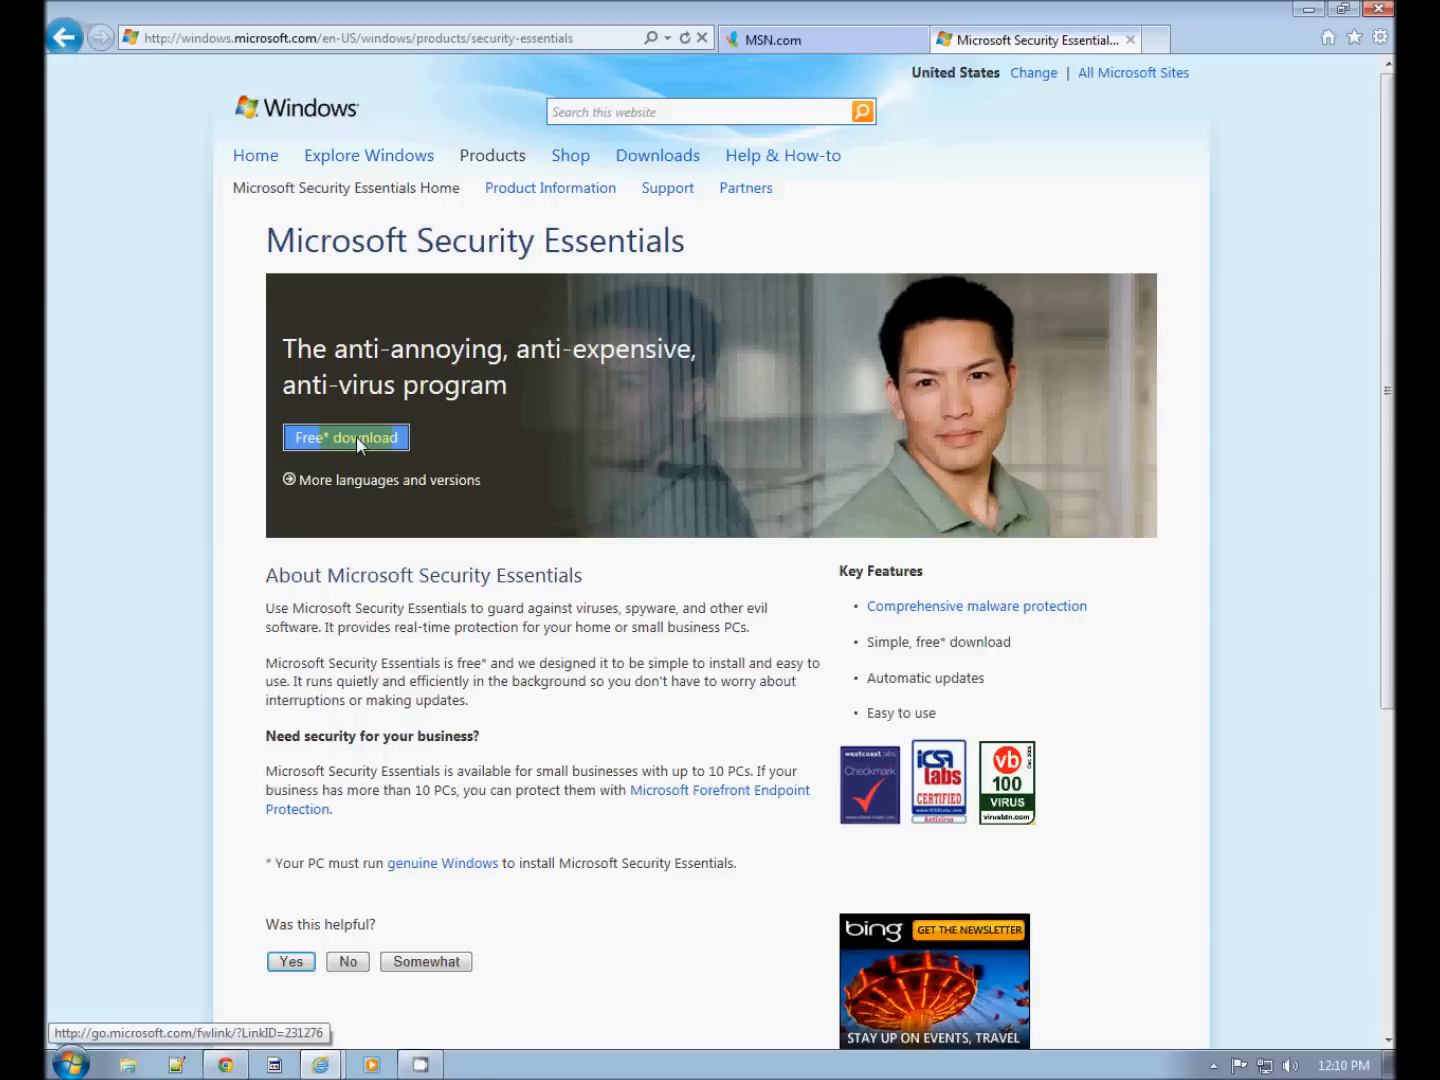
# Start the free Security Essentials download so the Run/Save prompt for mseinstall.exe appears
pyautogui.click(344, 436)
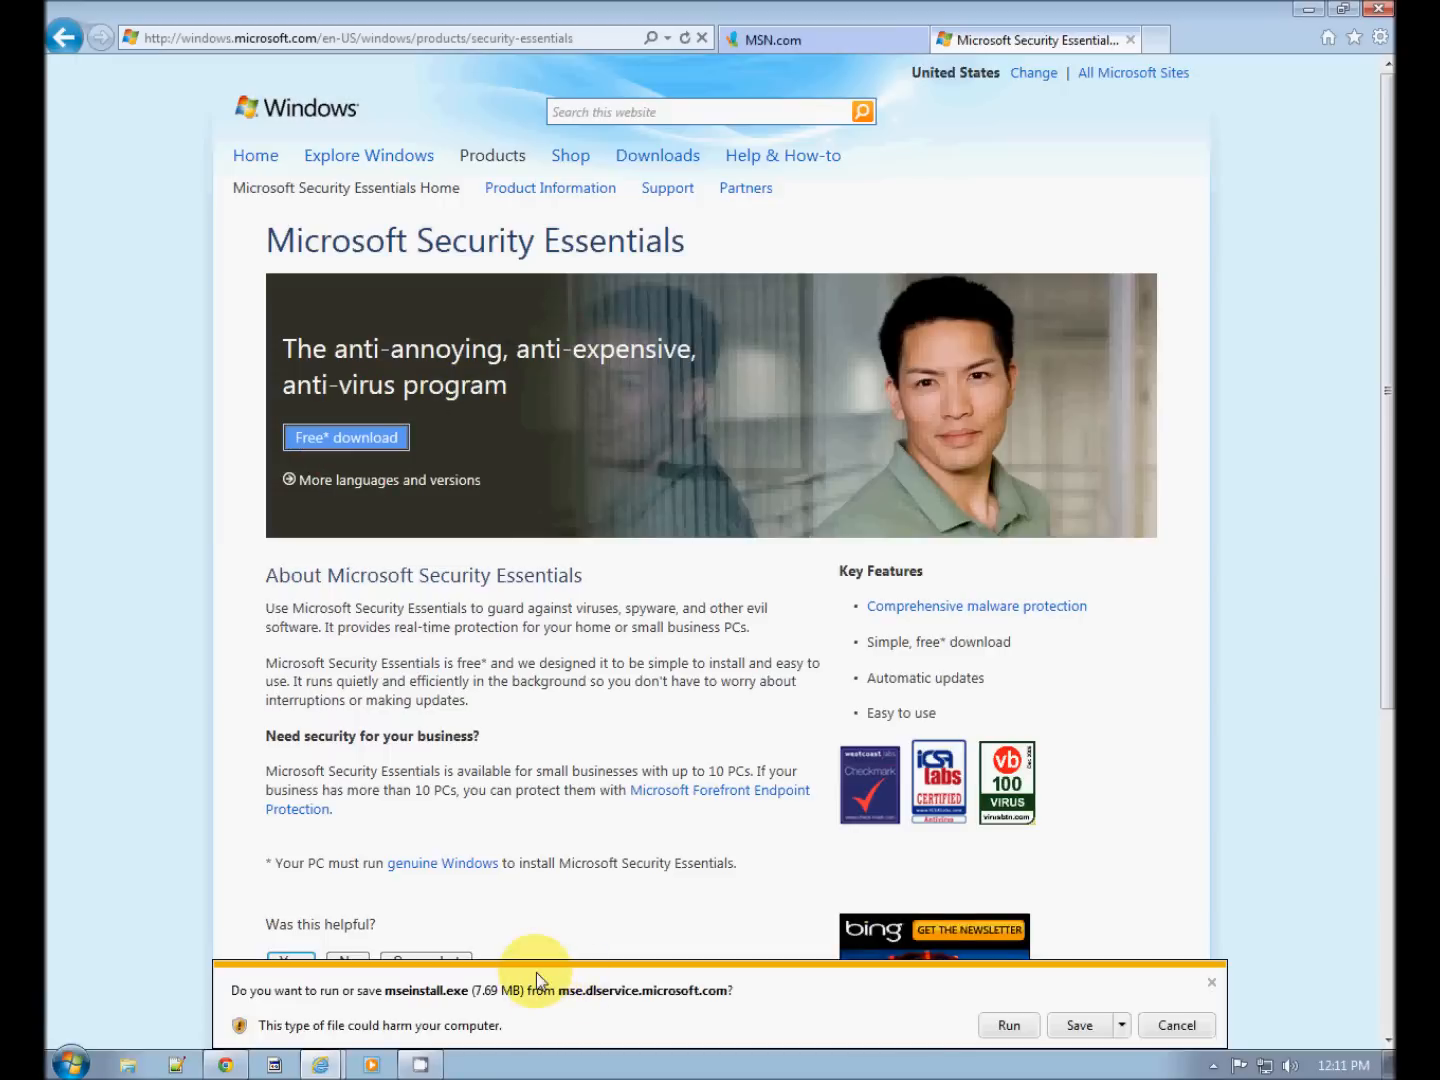
pyautogui.moveTo(768, 1024)
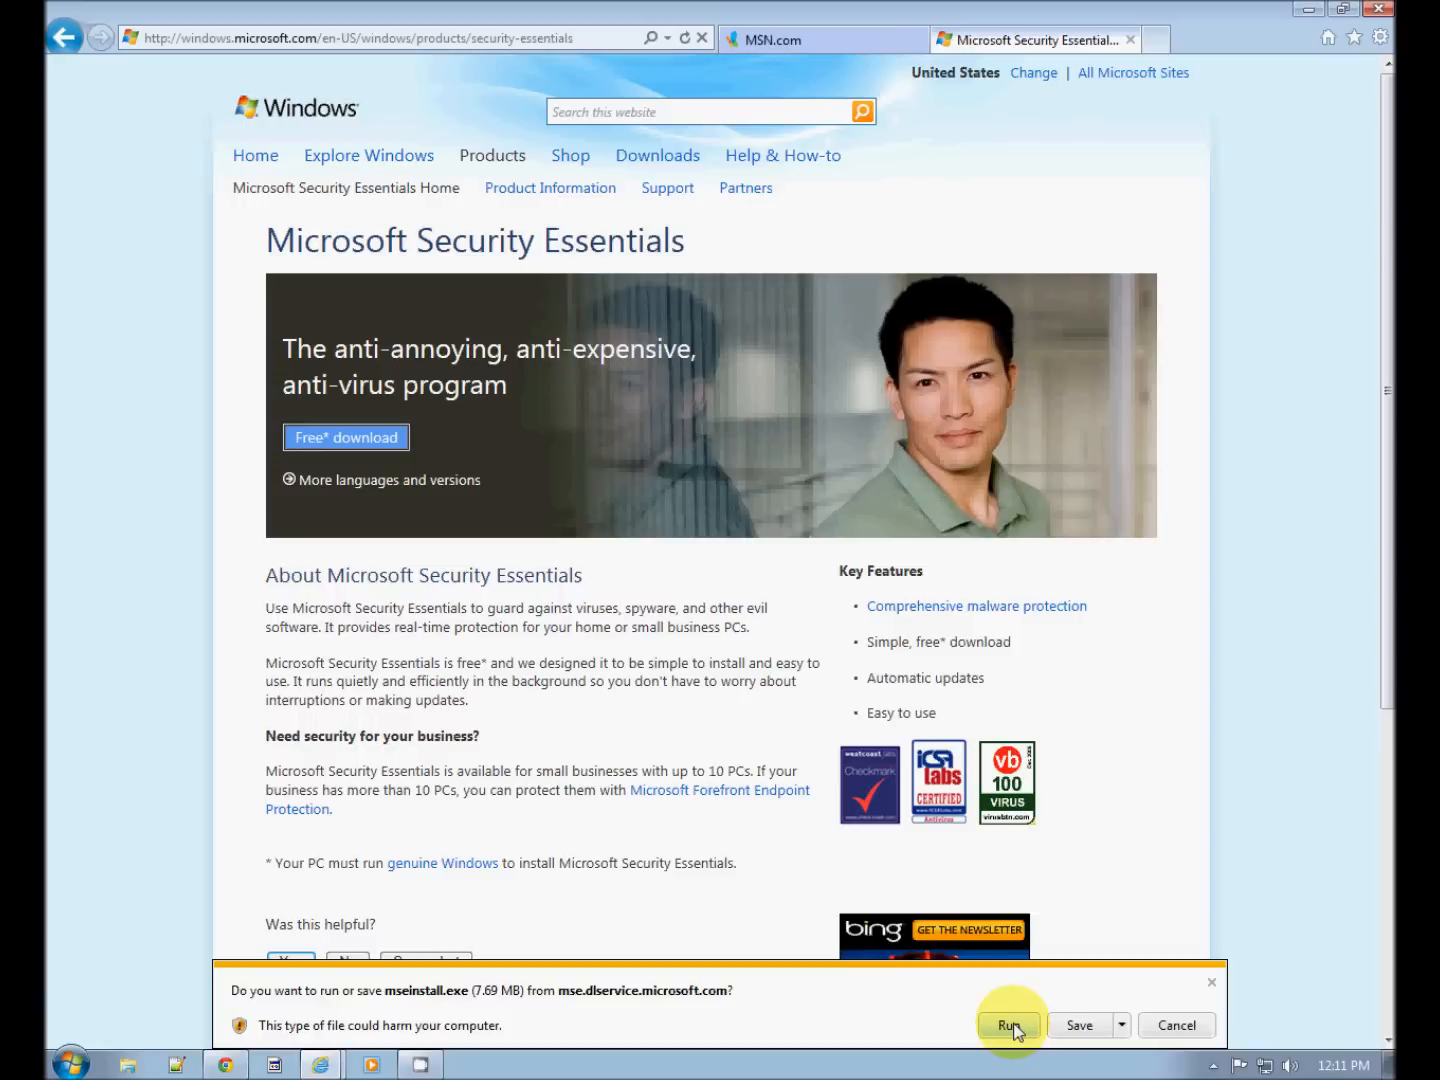
pyautogui.moveTo(1060, 912)
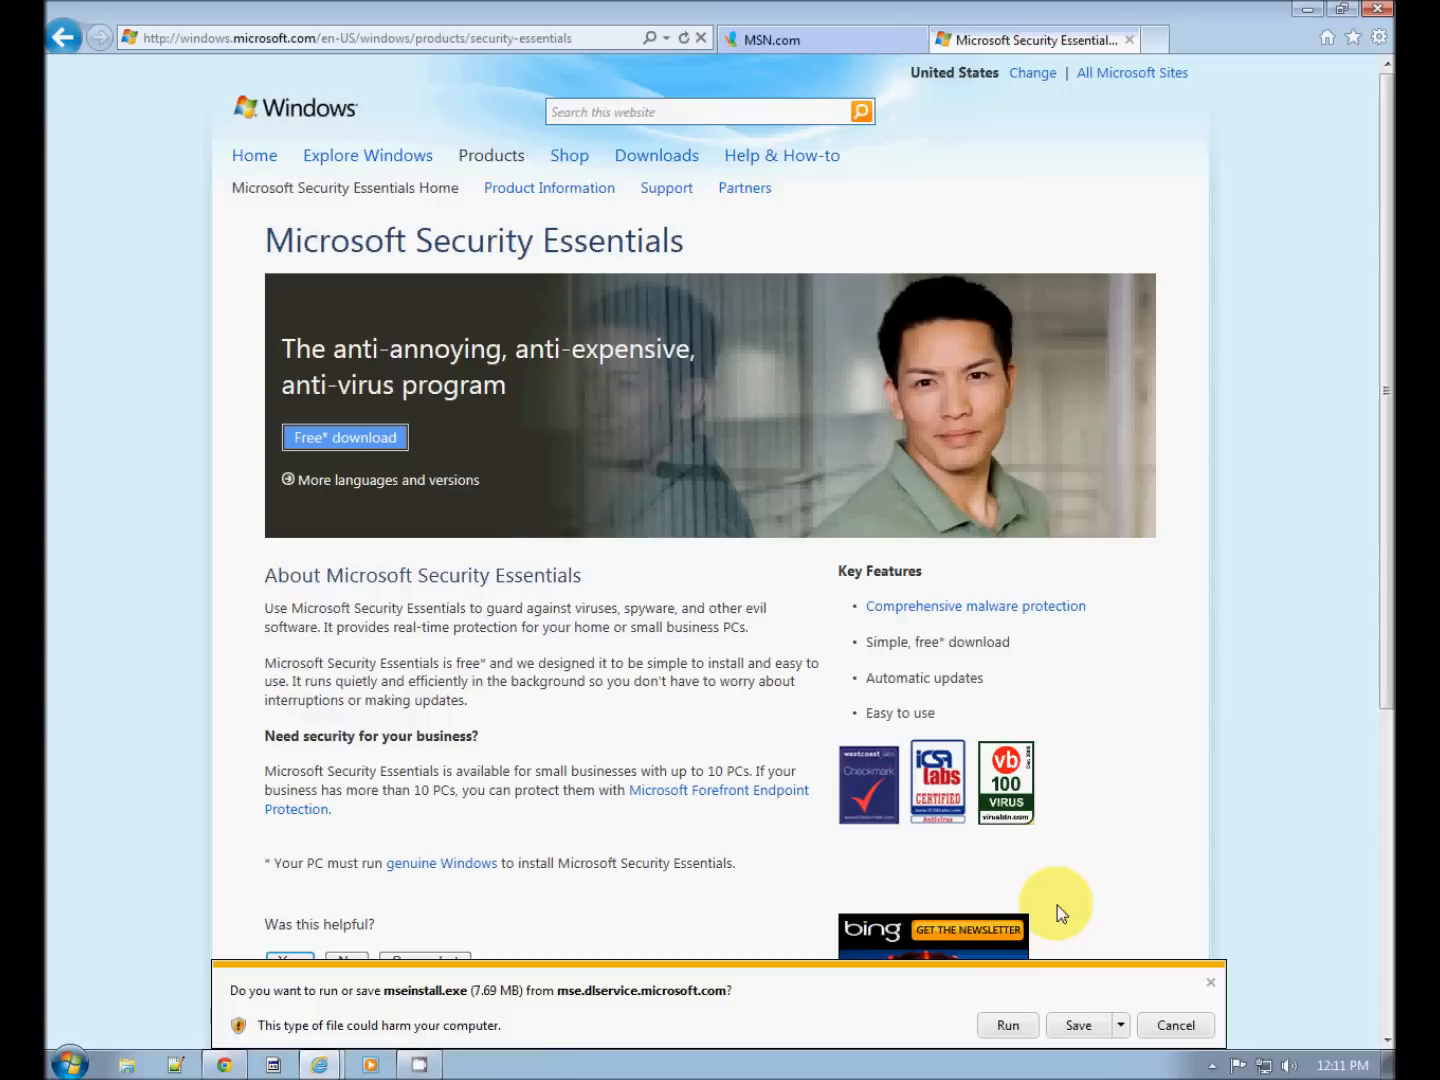
pyautogui.moveTo(1006, 1024)
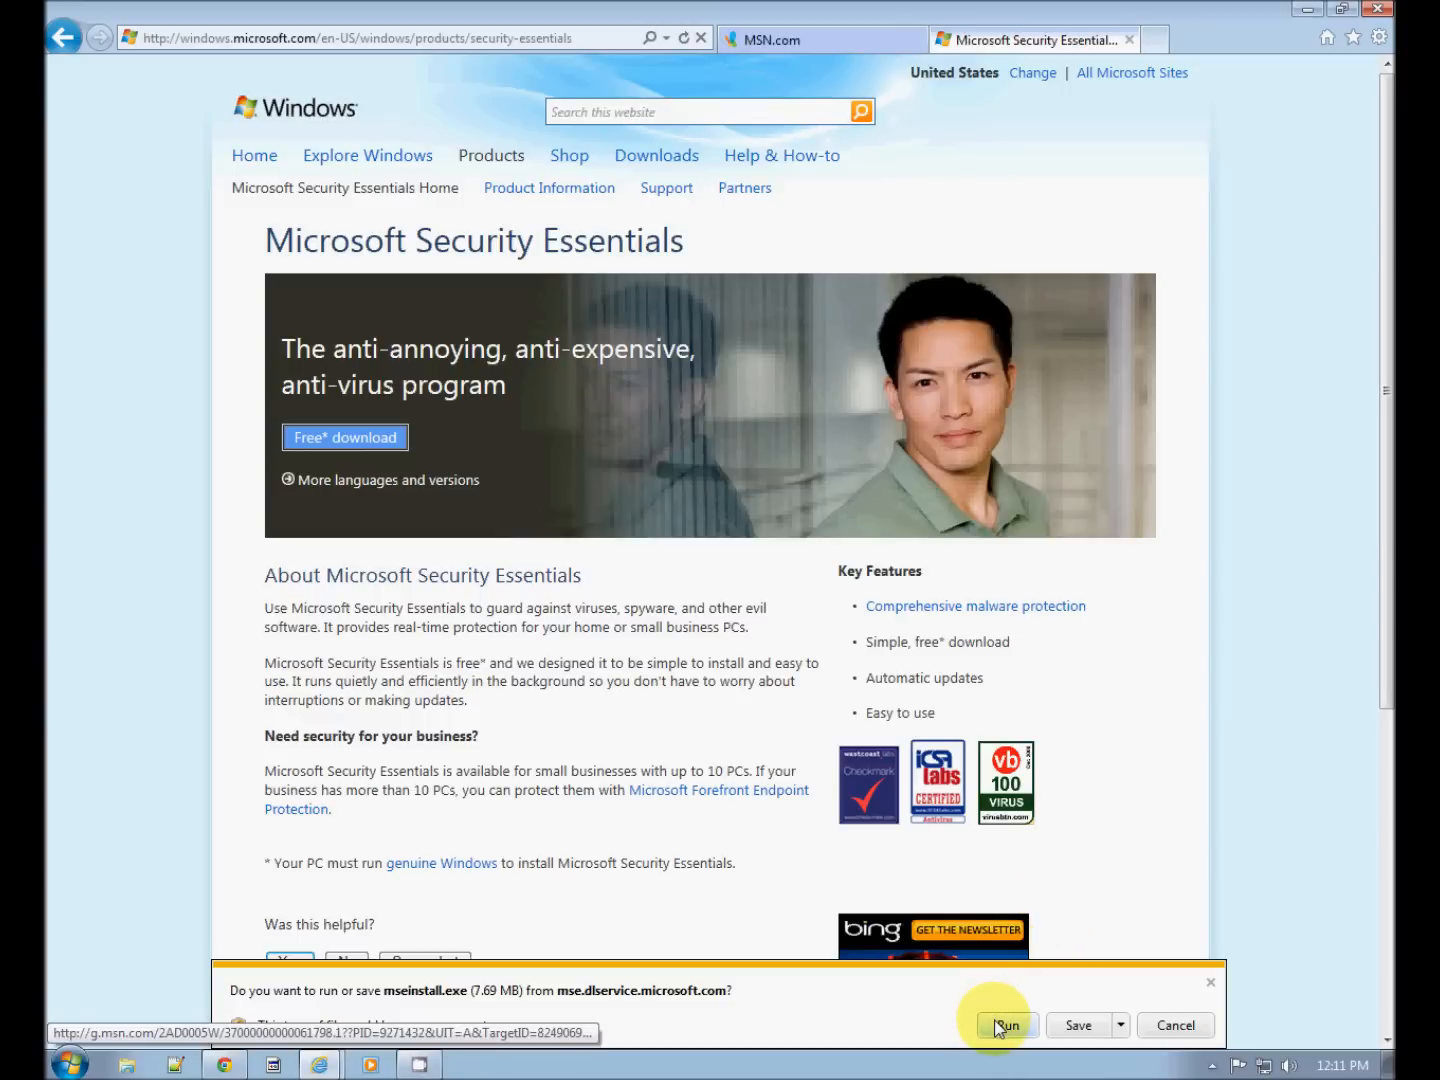
pyautogui.moveTo(1018, 1000)
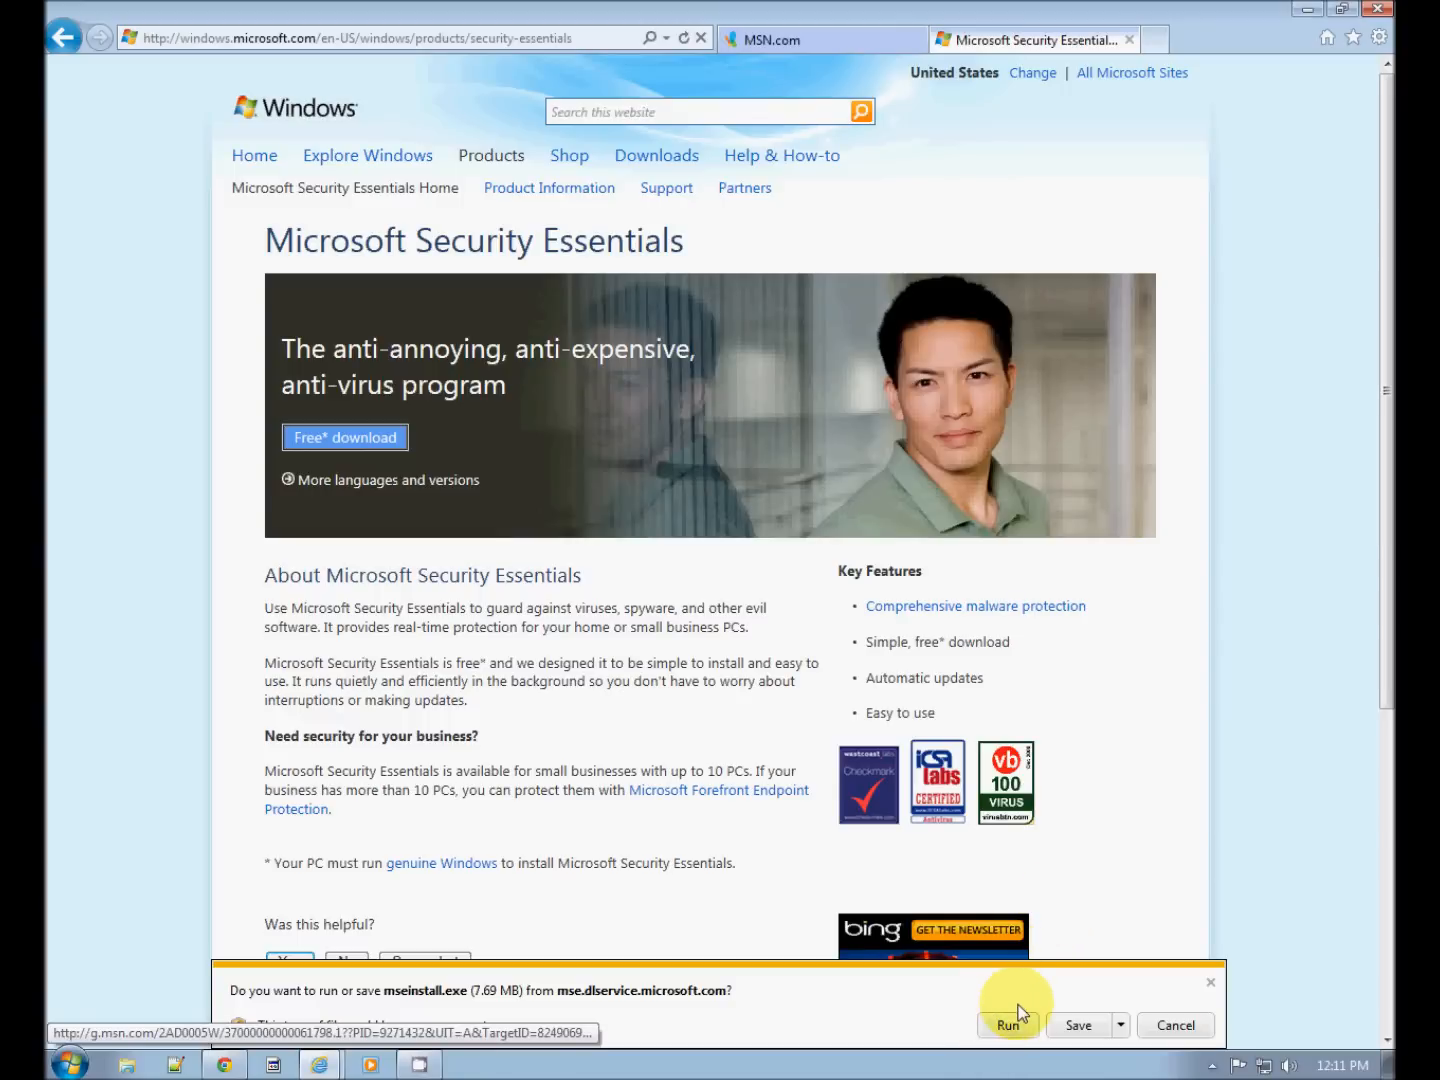
pyautogui.moveTo(1180, 520)
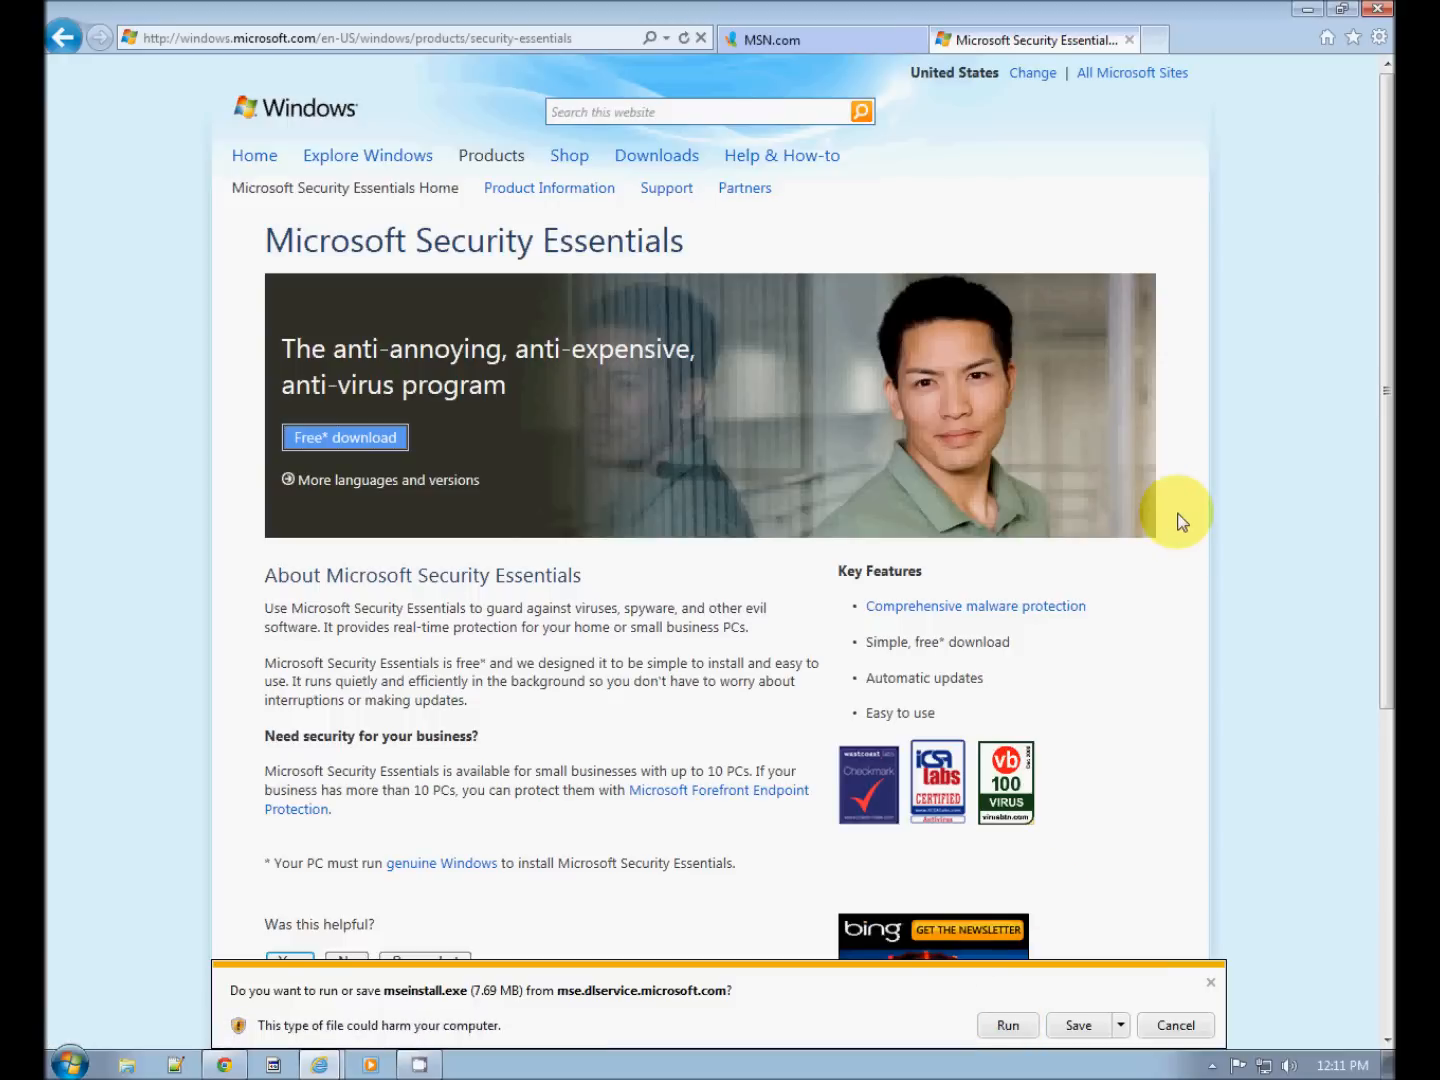
pyautogui.moveTo(930, 174)
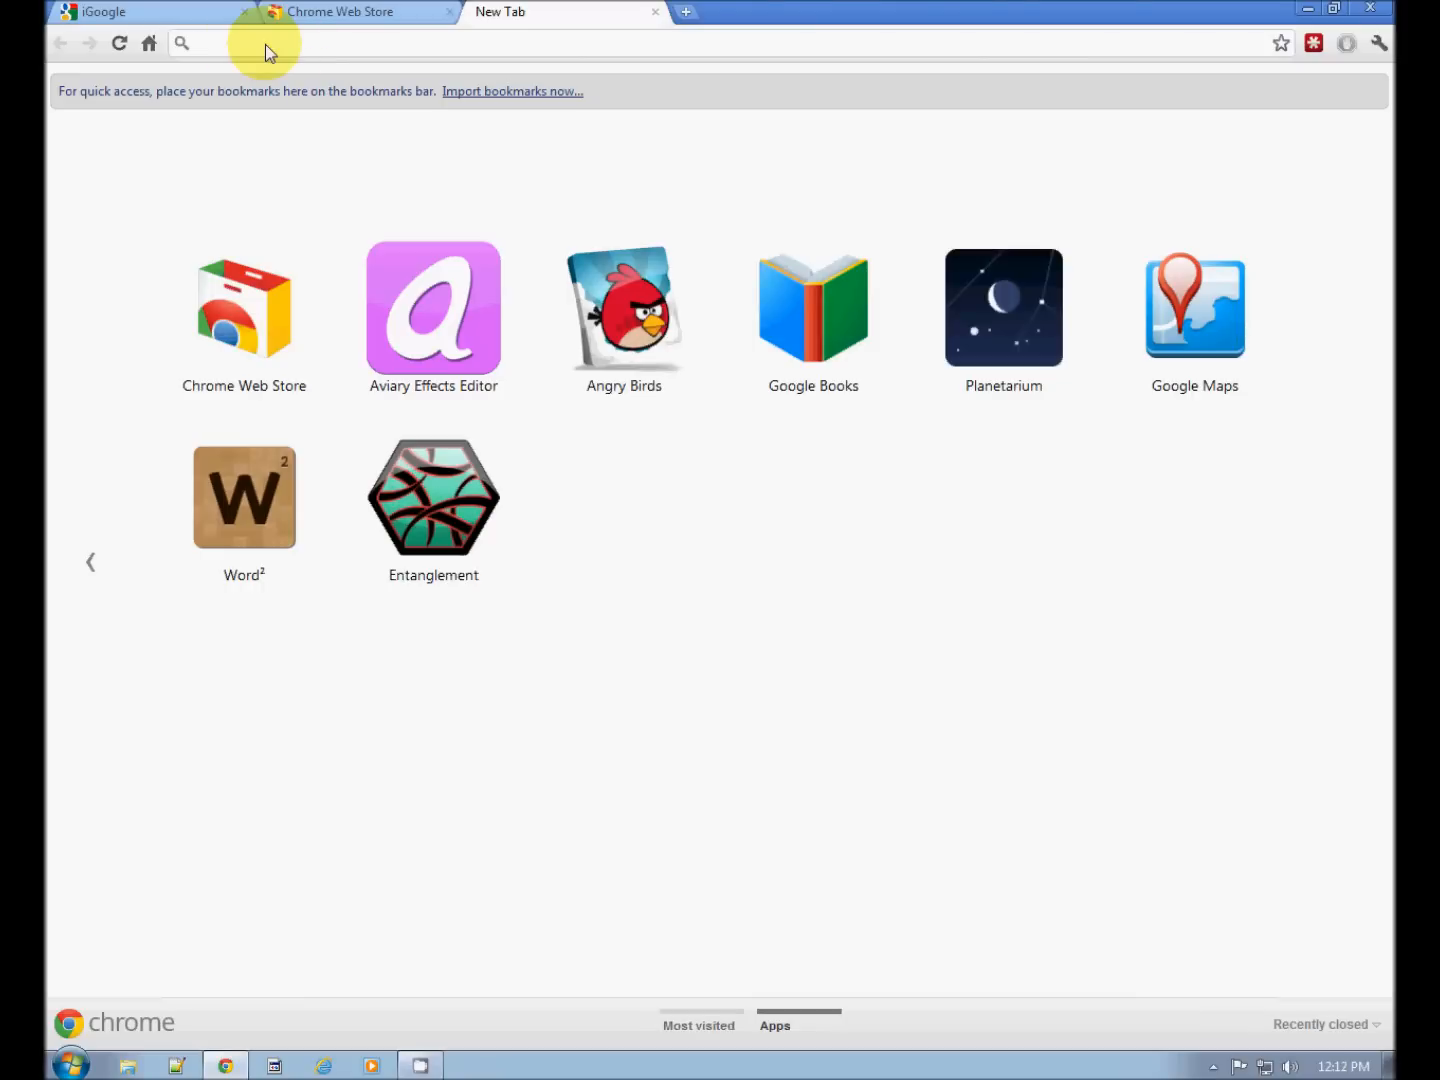
pyautogui.write('adaware')
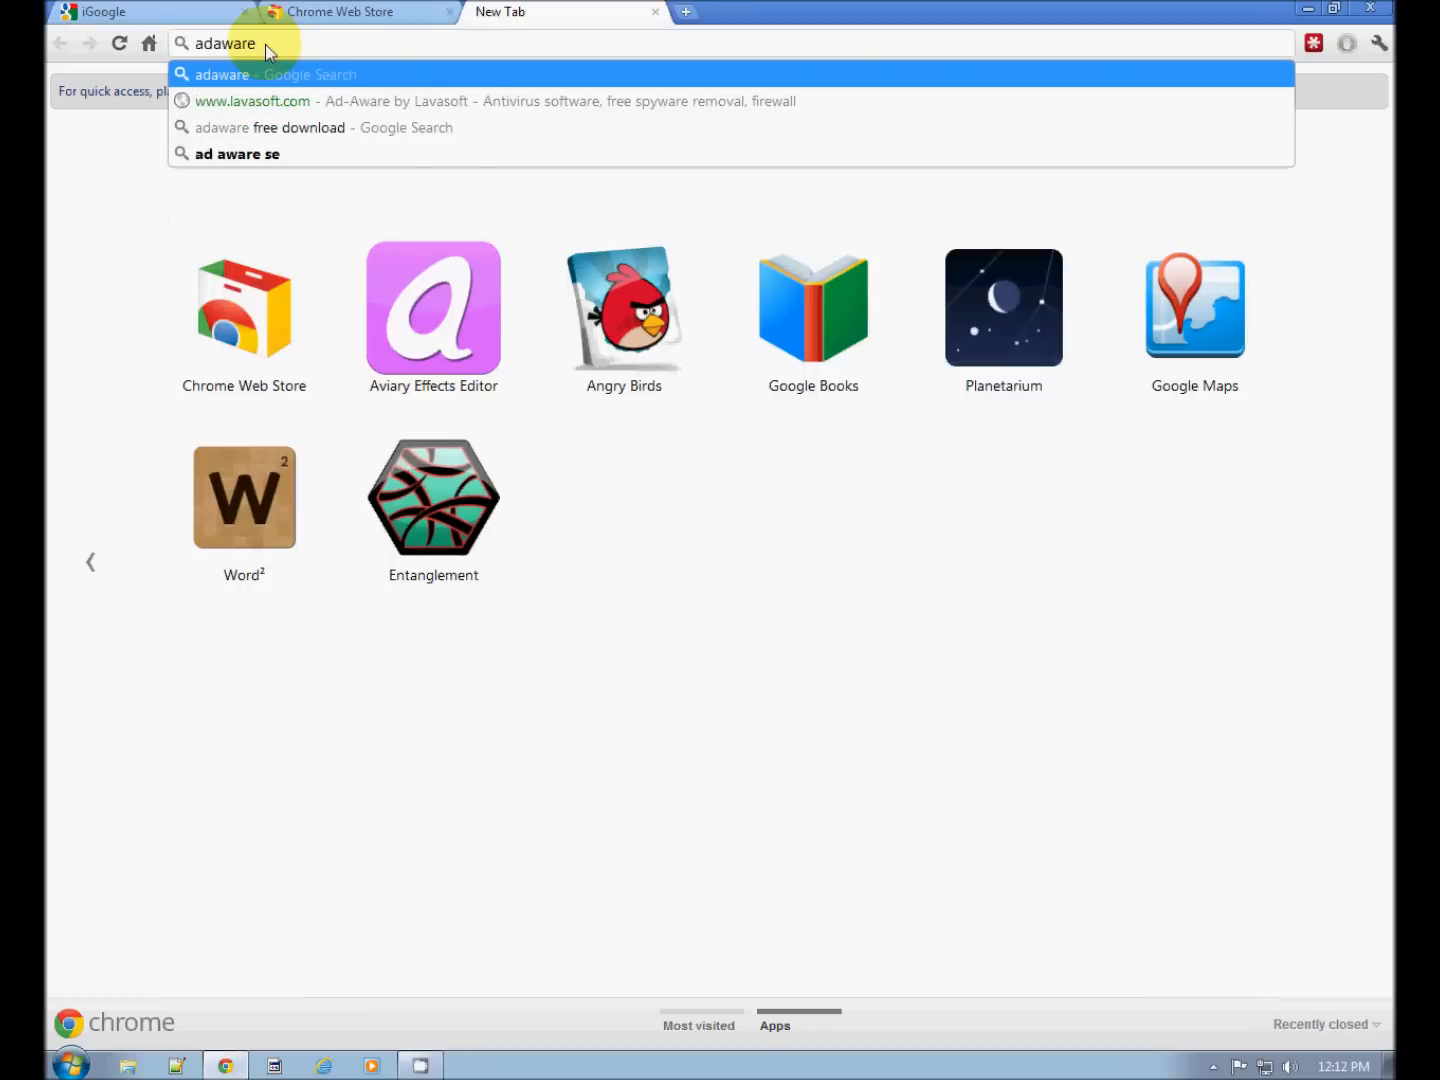
pyautogui.moveTo(274, 96)
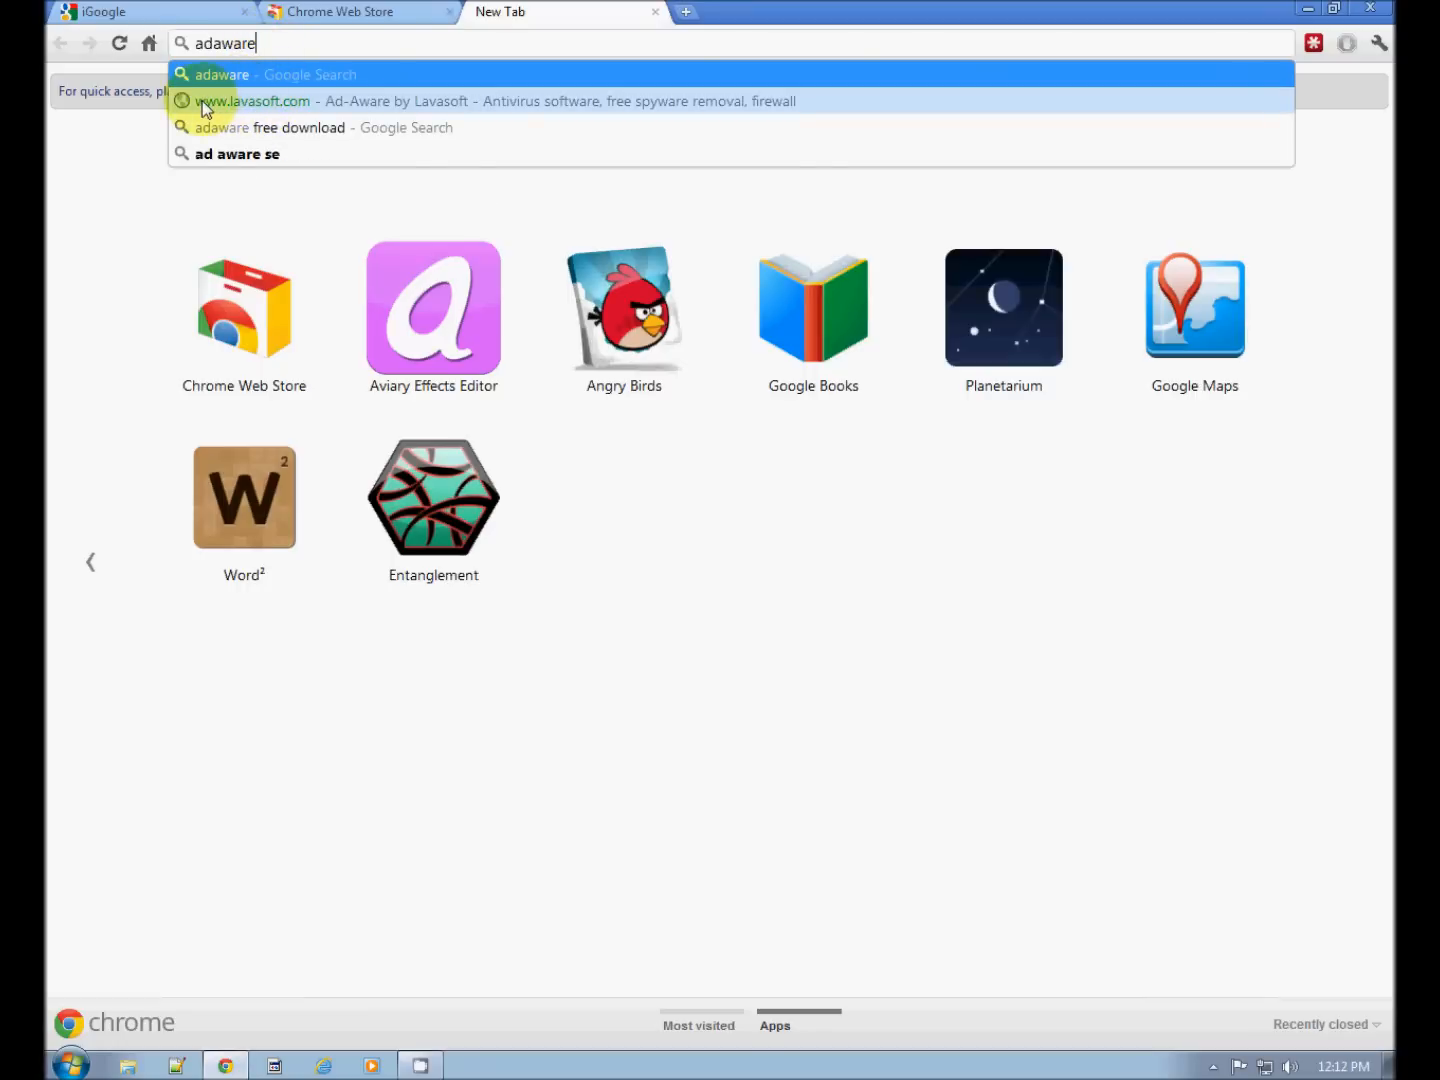
pyautogui.moveTo(288, 110)
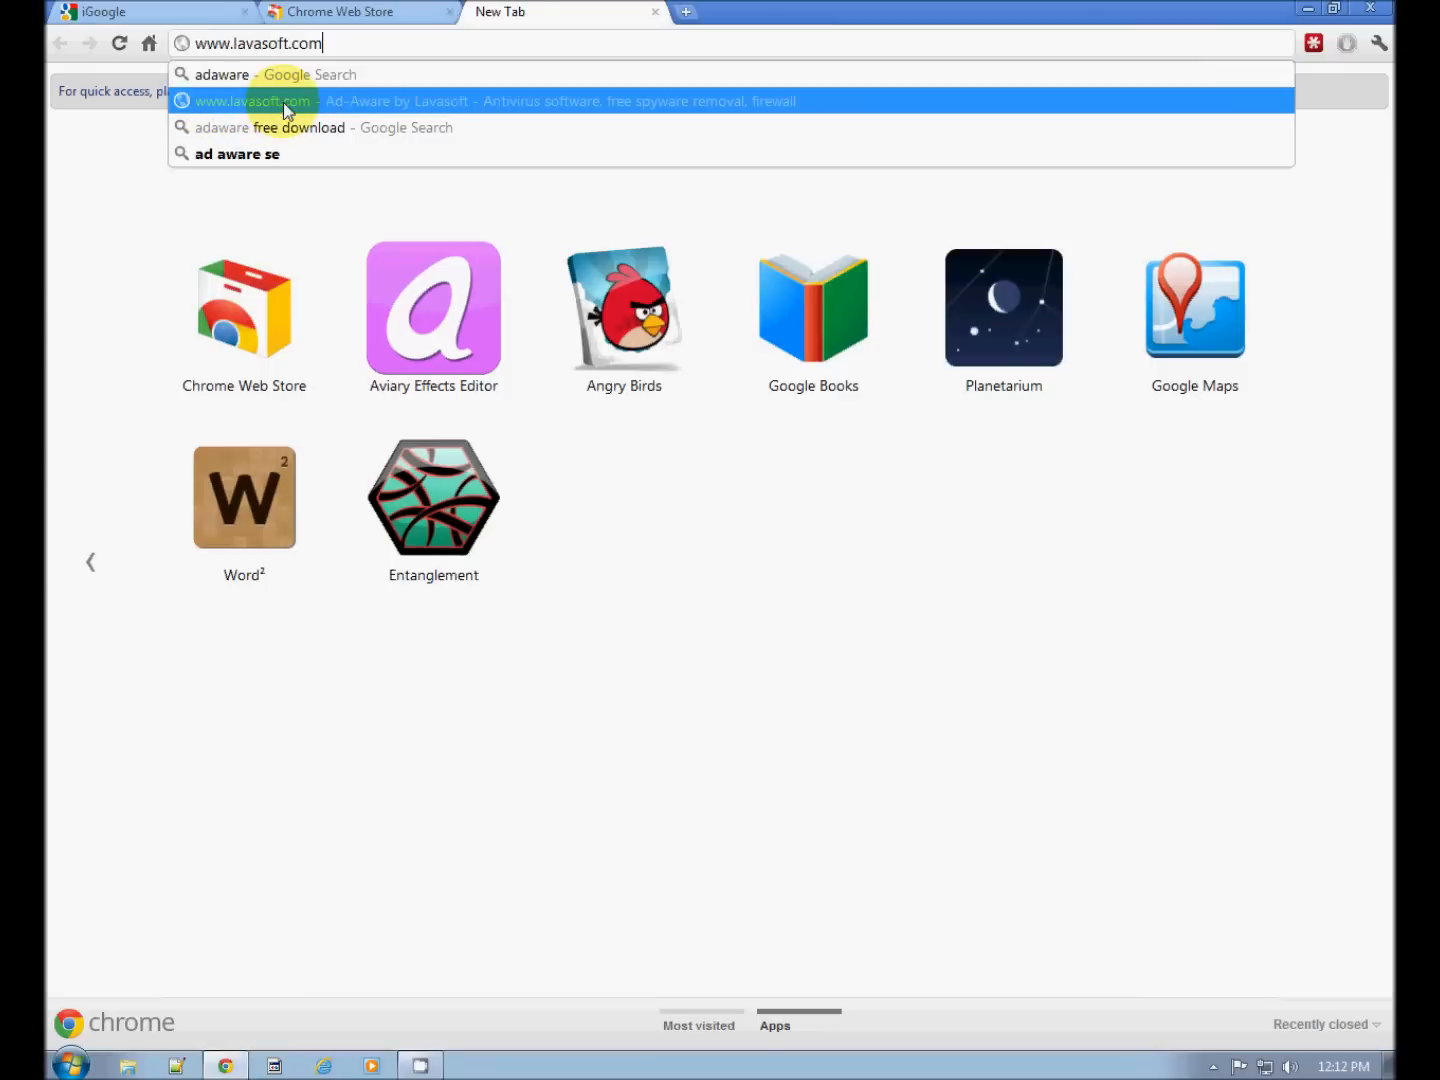
pyautogui.click(252, 100)
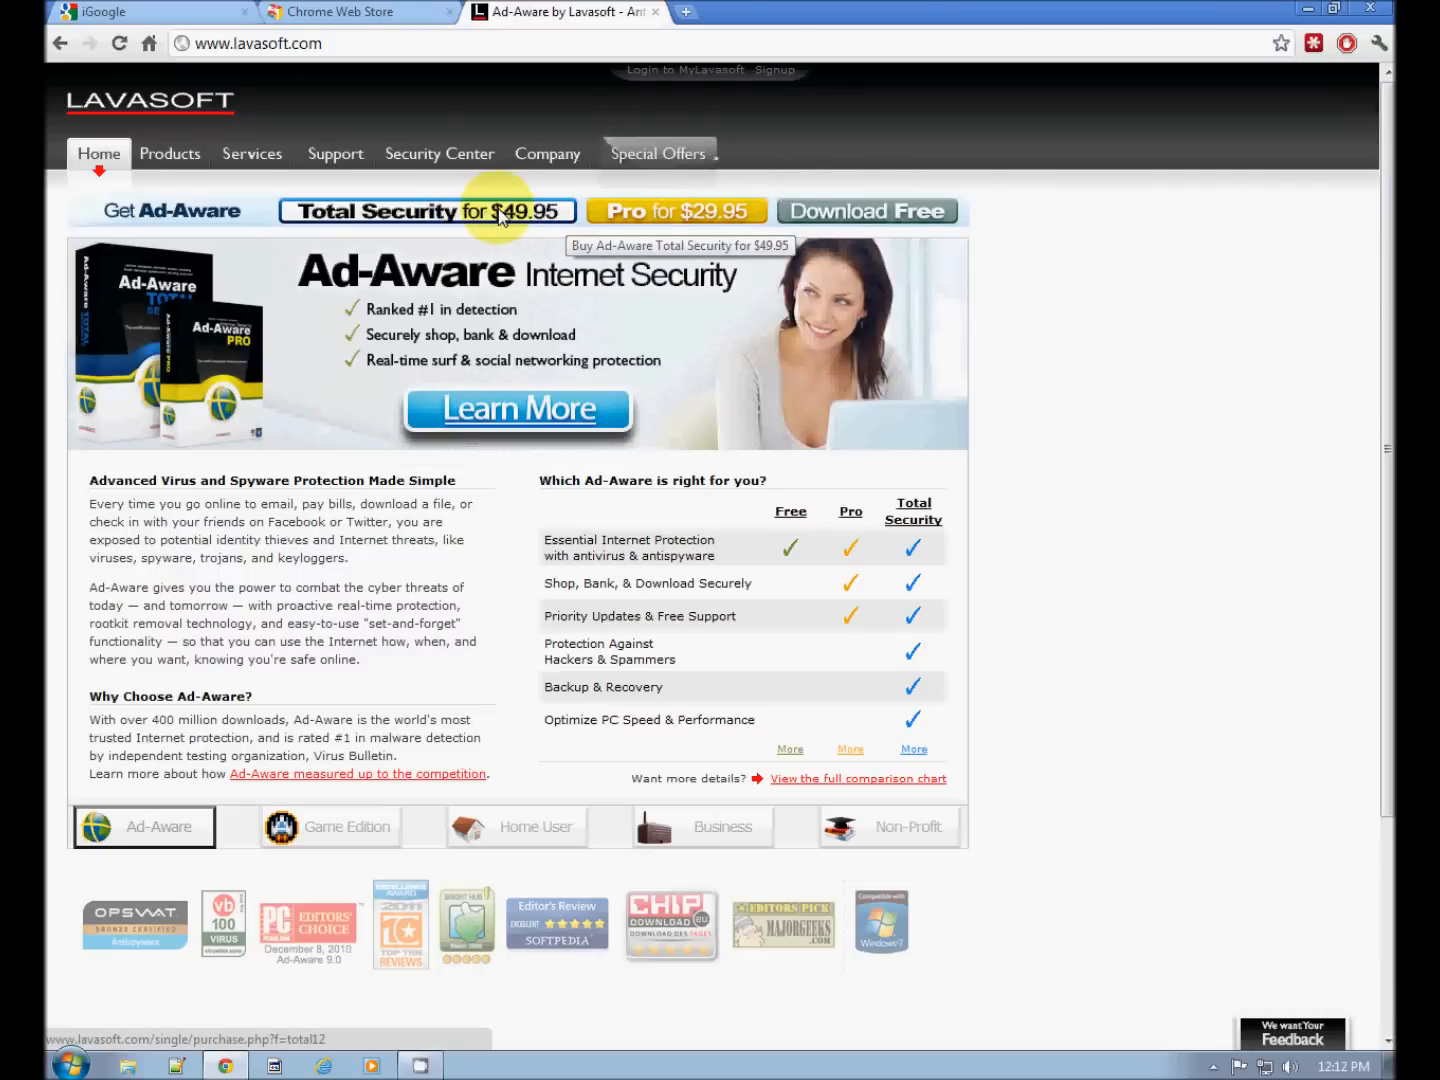
pyautogui.moveTo(676, 212)
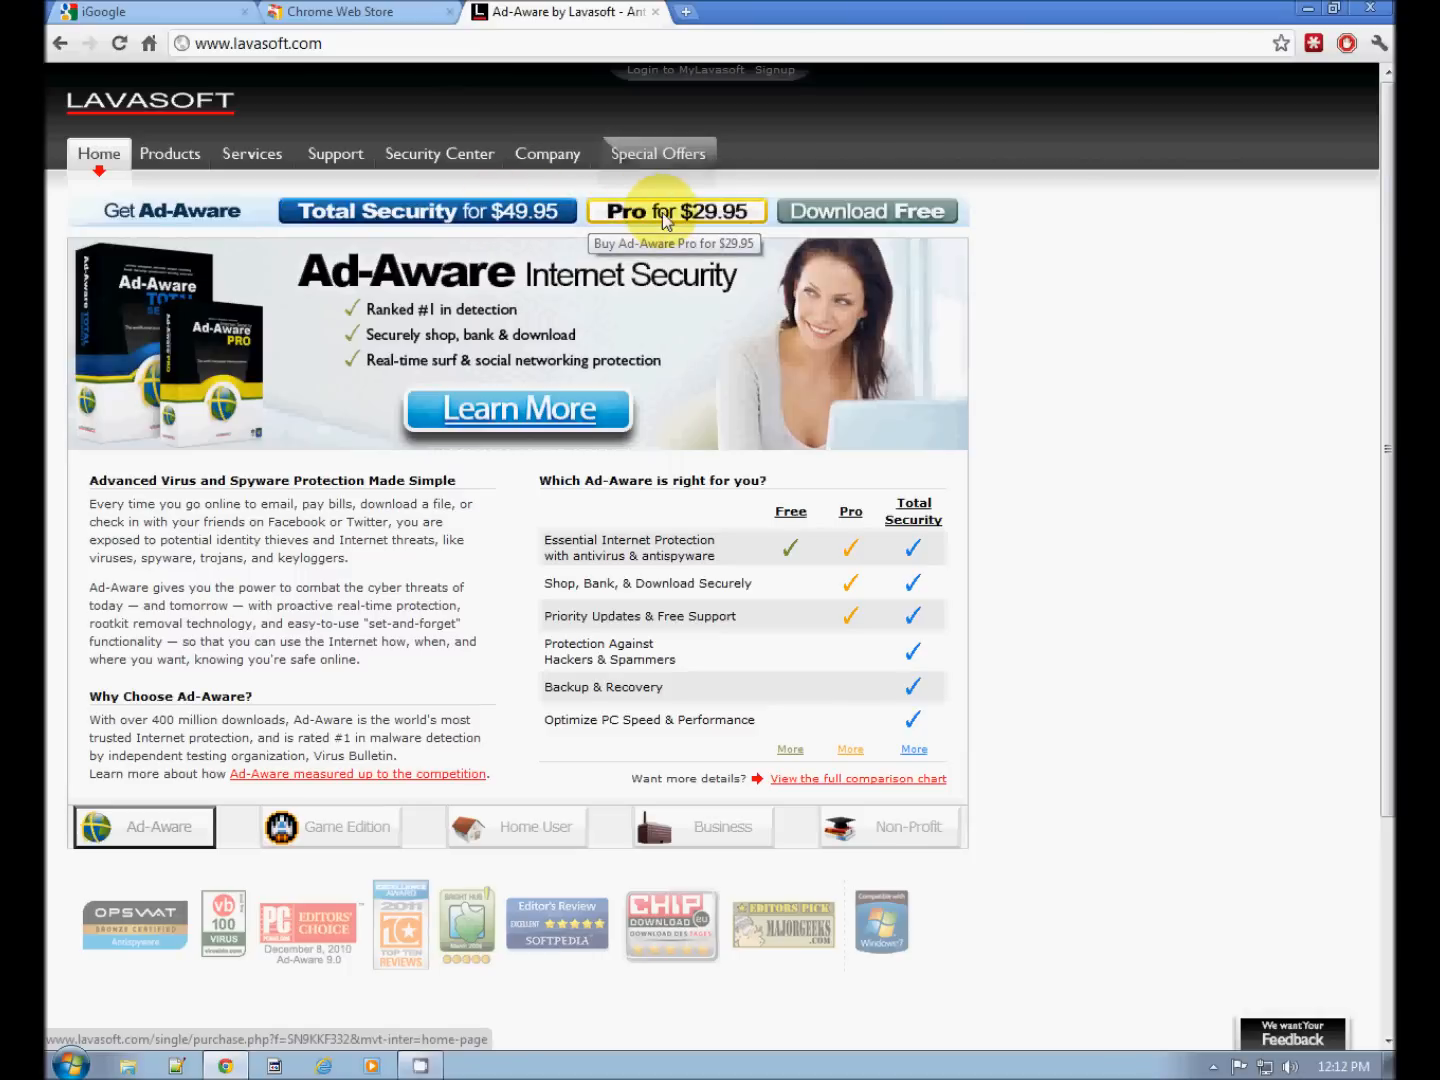
pyautogui.moveTo(866, 212)
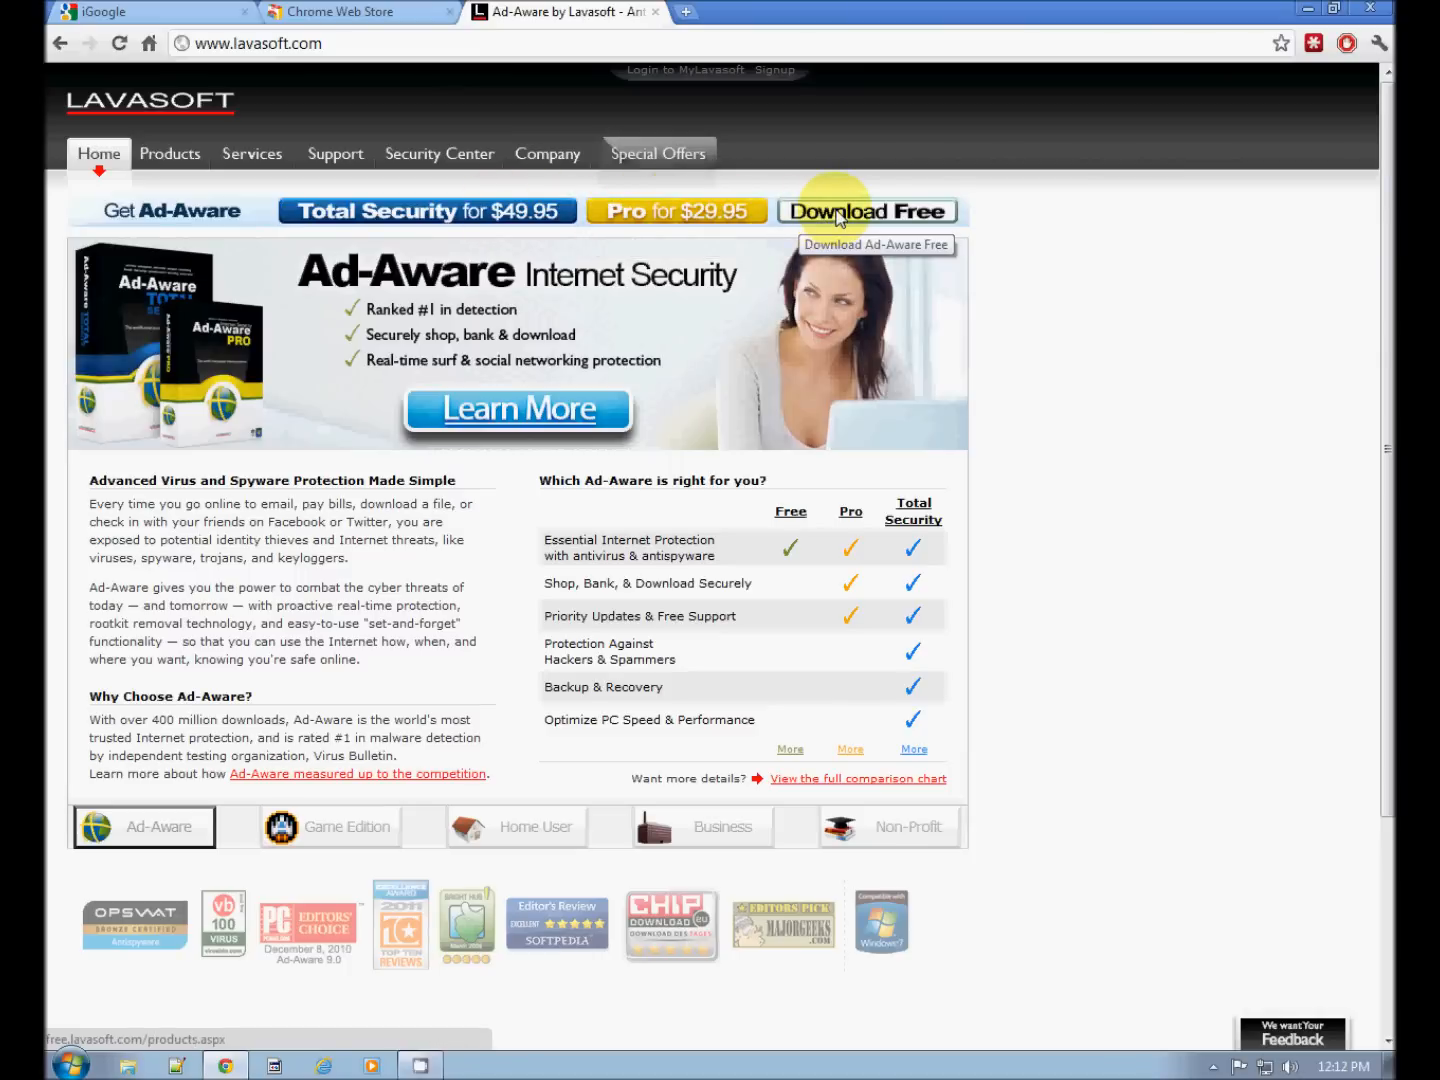
pyautogui.click(866, 212)
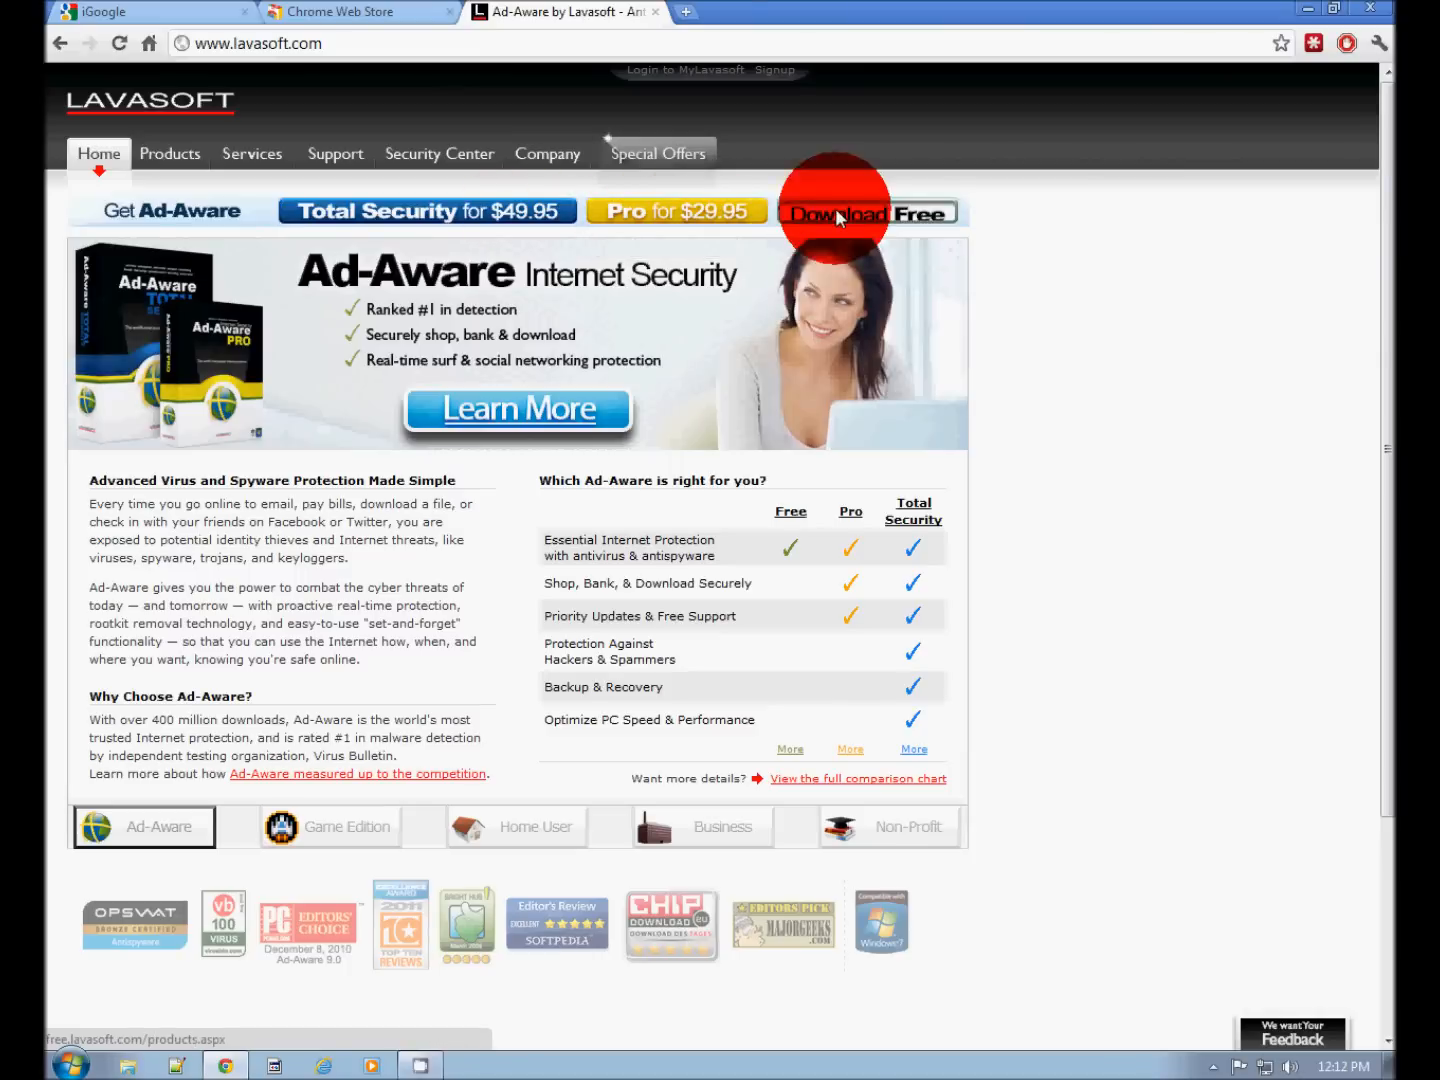
pyautogui.click(864, 212)
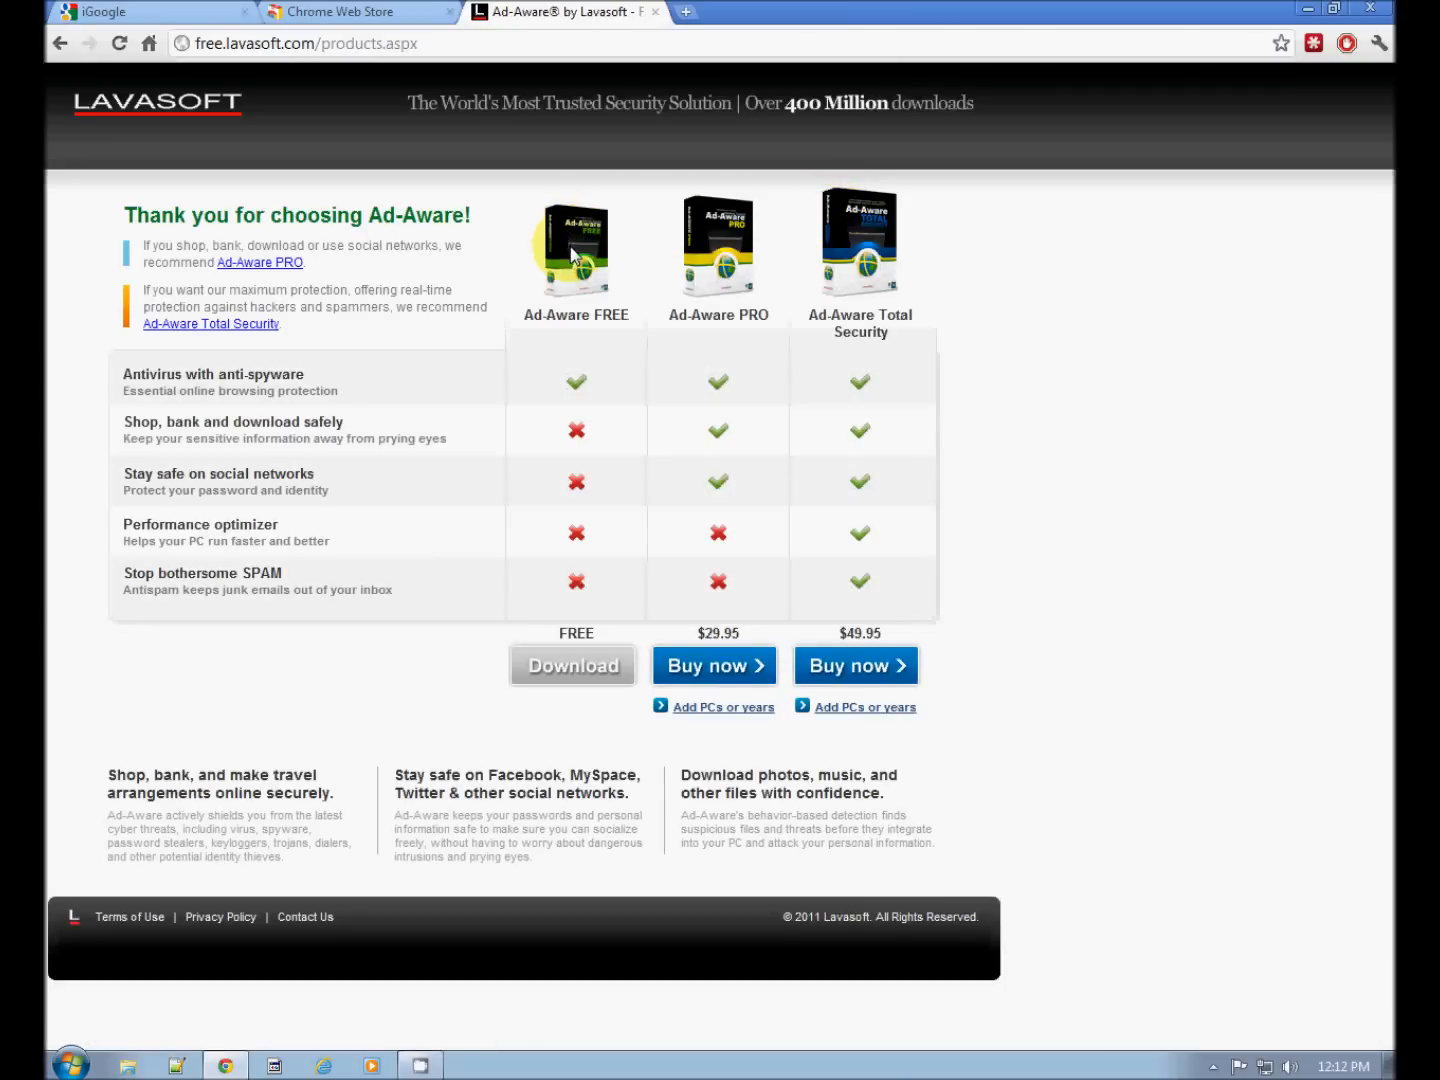
pyautogui.moveTo(604, 532)
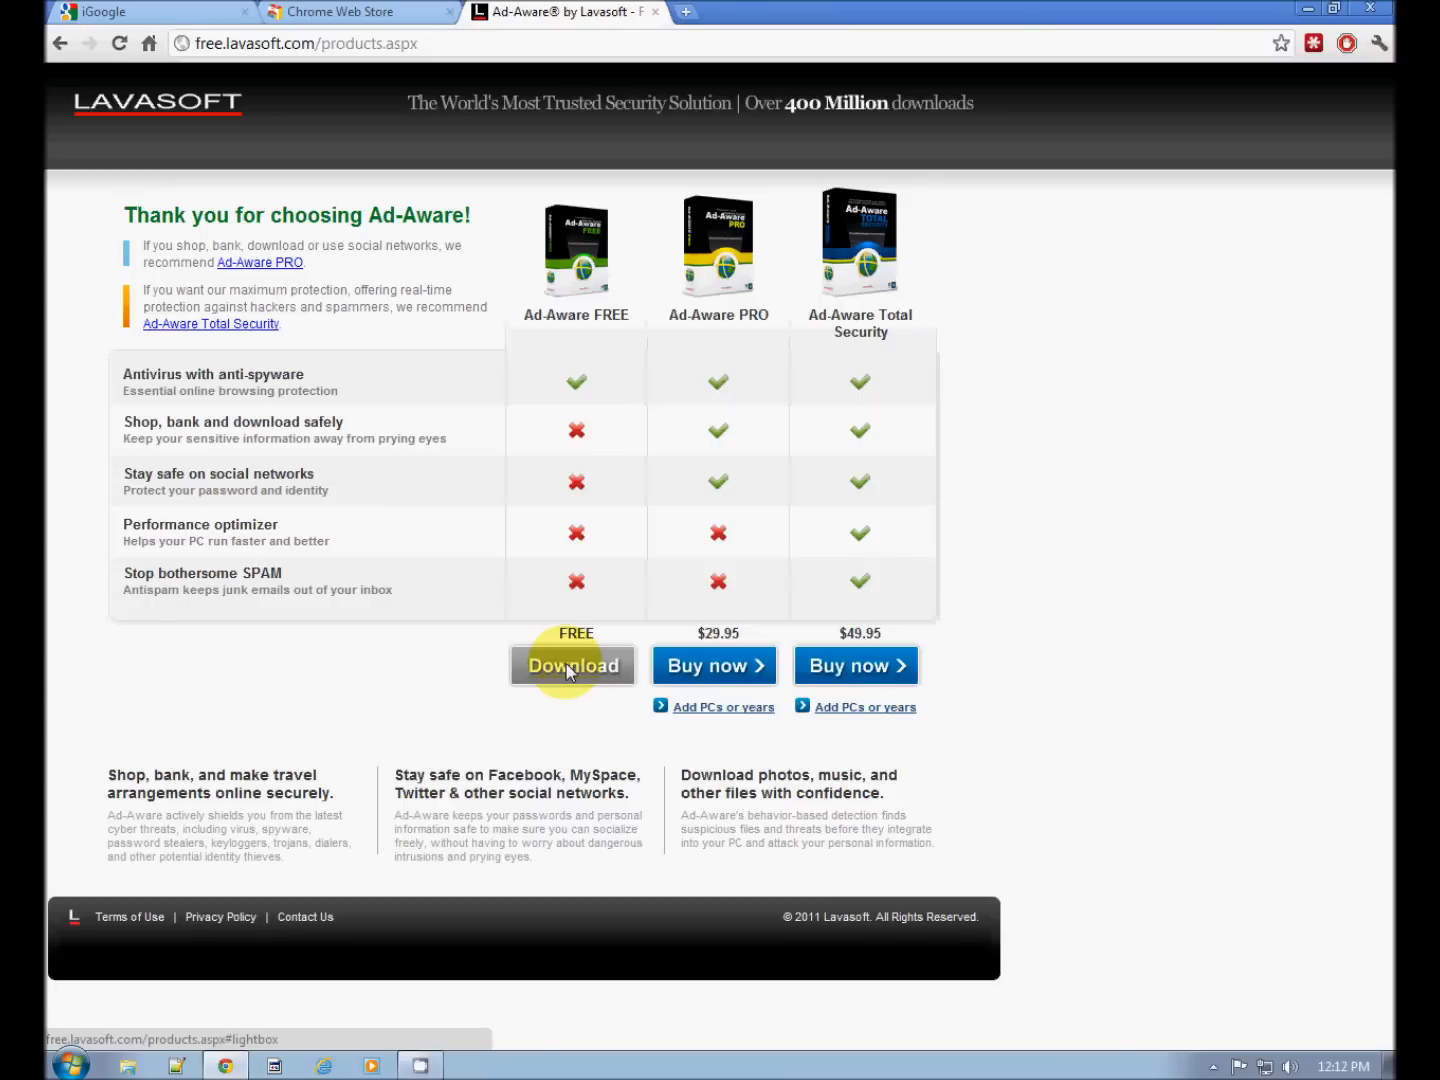
# Download Ad-Aware FREE and choose 'No thanks, I just want Ad-Aware Free' on the upgrade offer
pyautogui.click(572, 664)
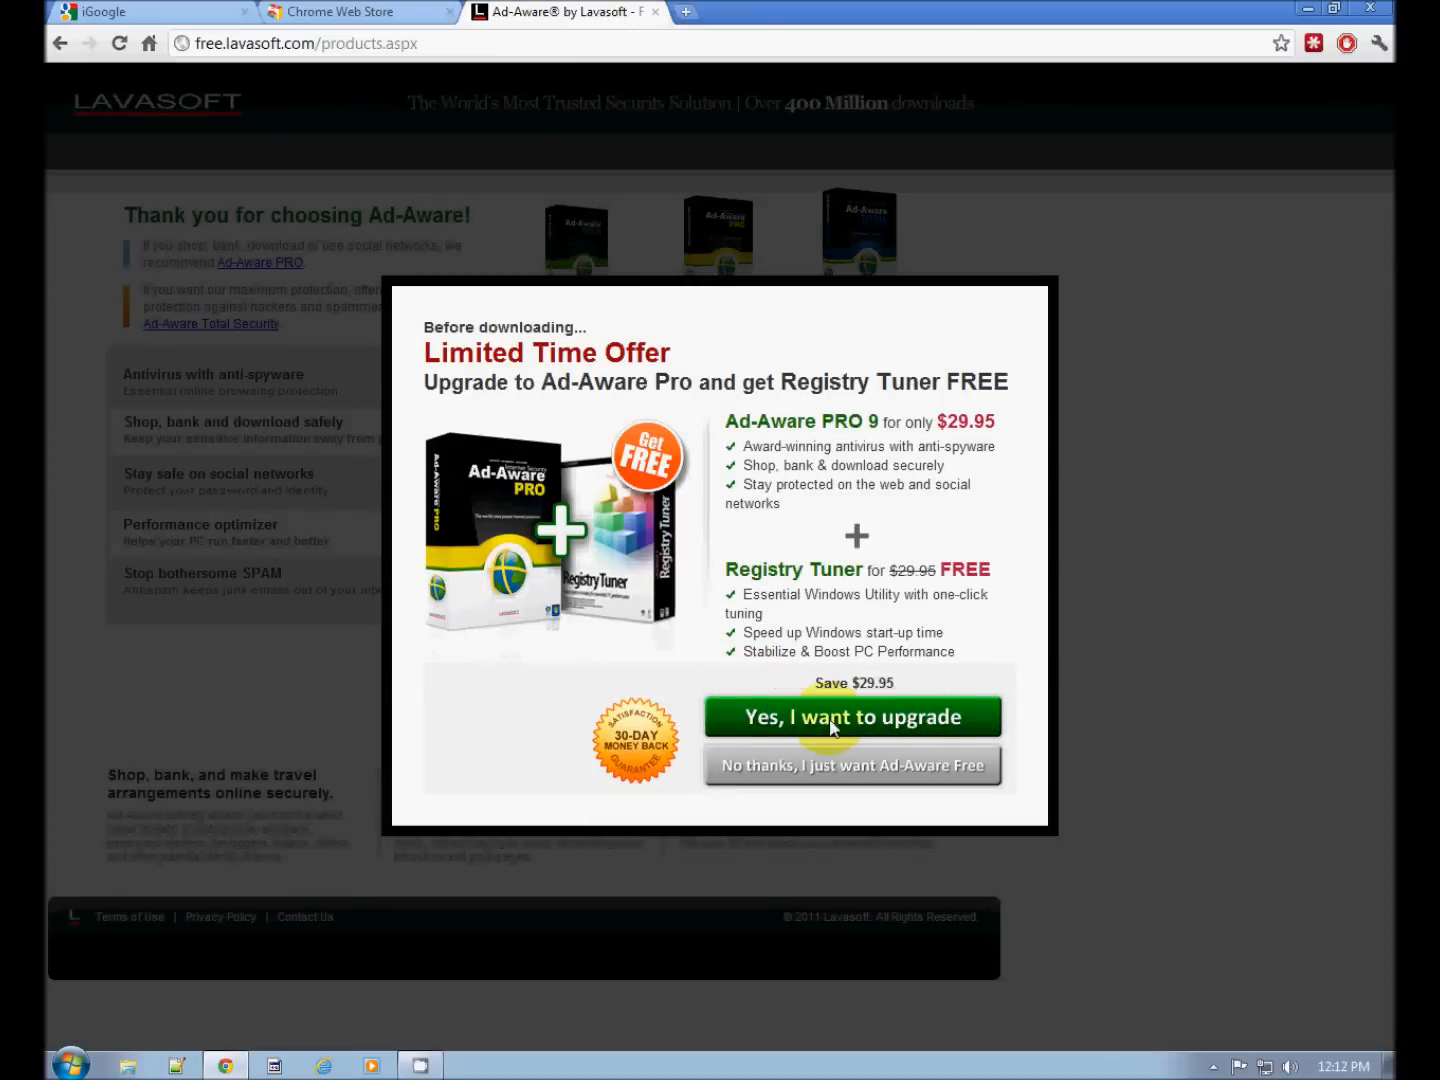
pyautogui.moveTo(756, 708)
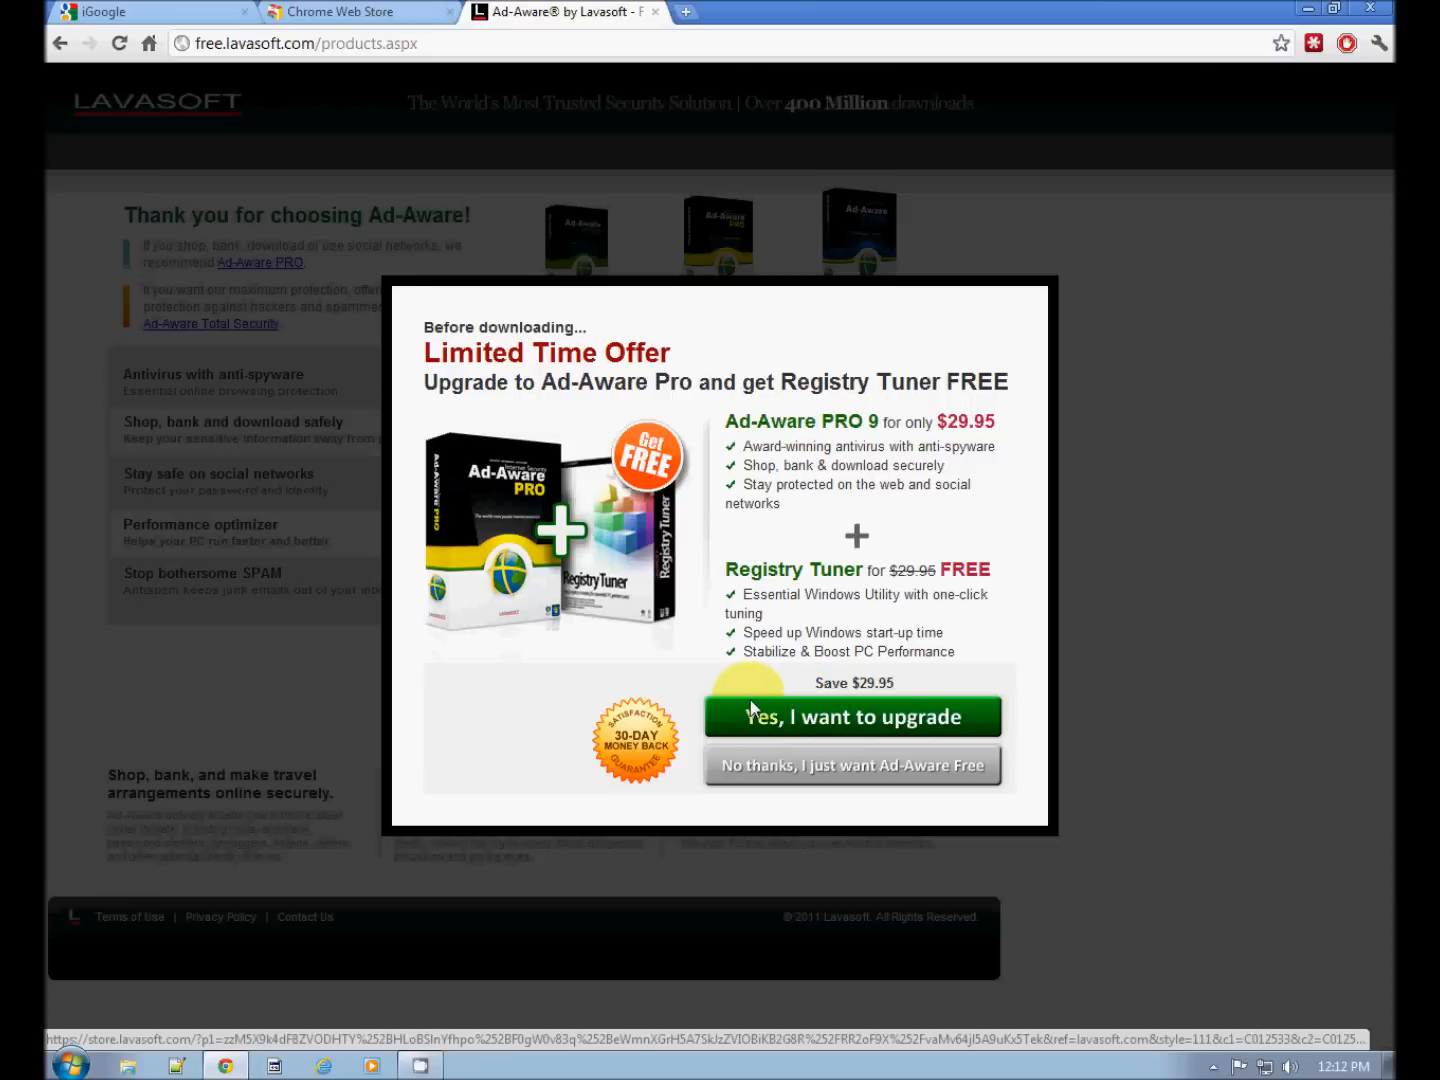
pyautogui.moveTo(808, 710)
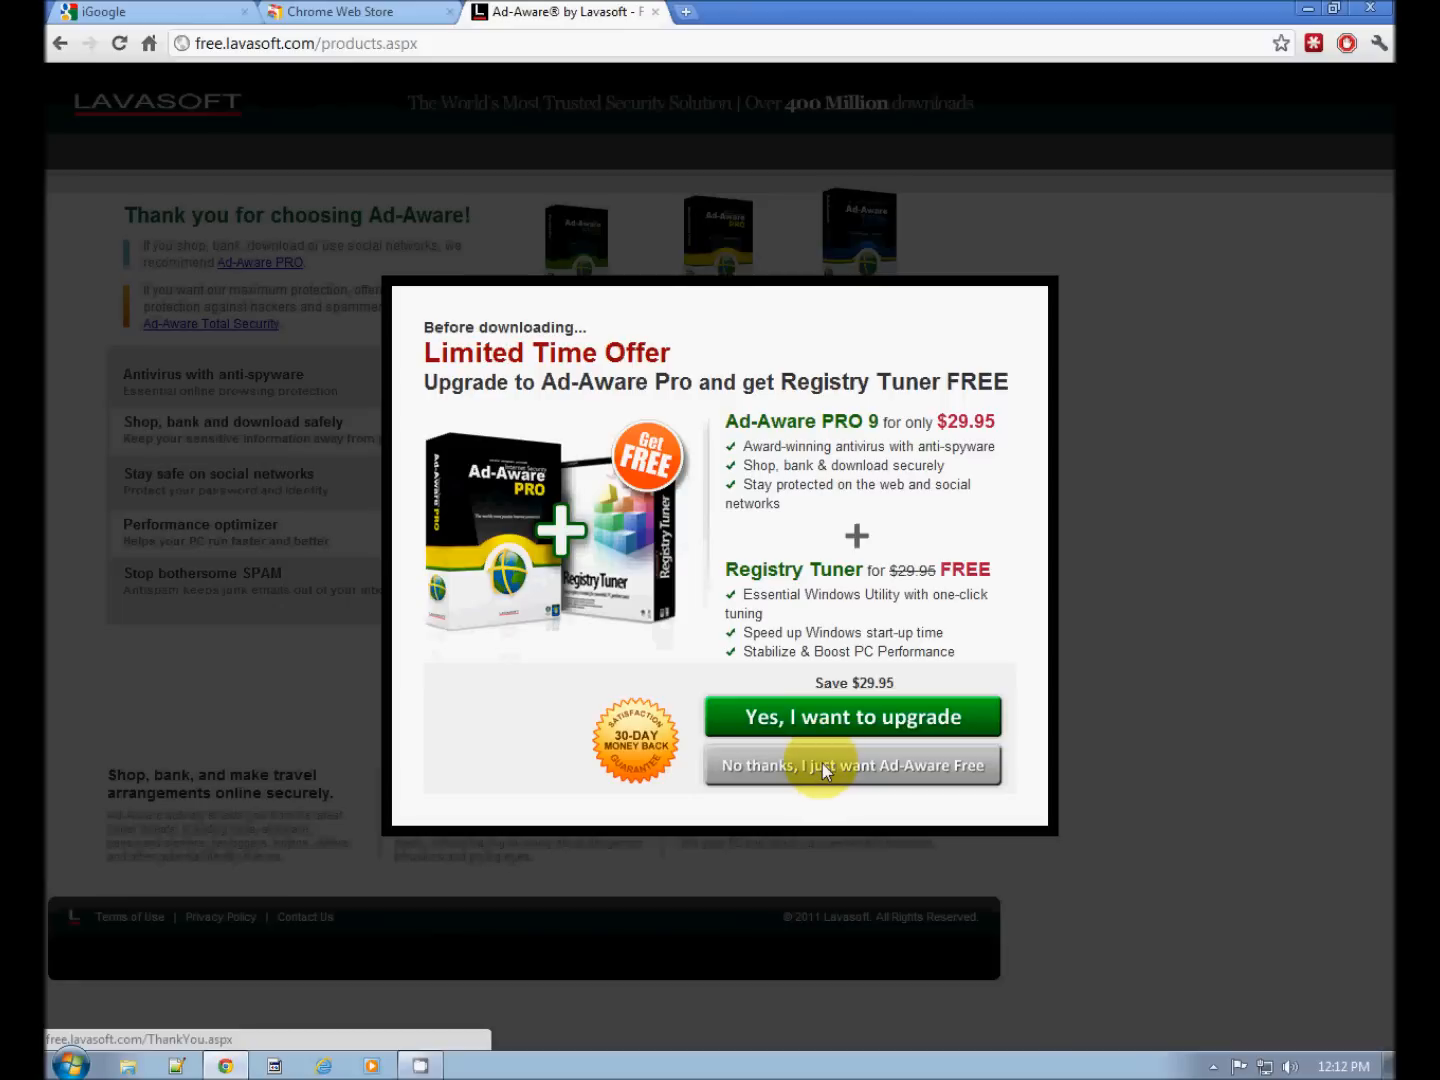
pyautogui.click(852, 764)
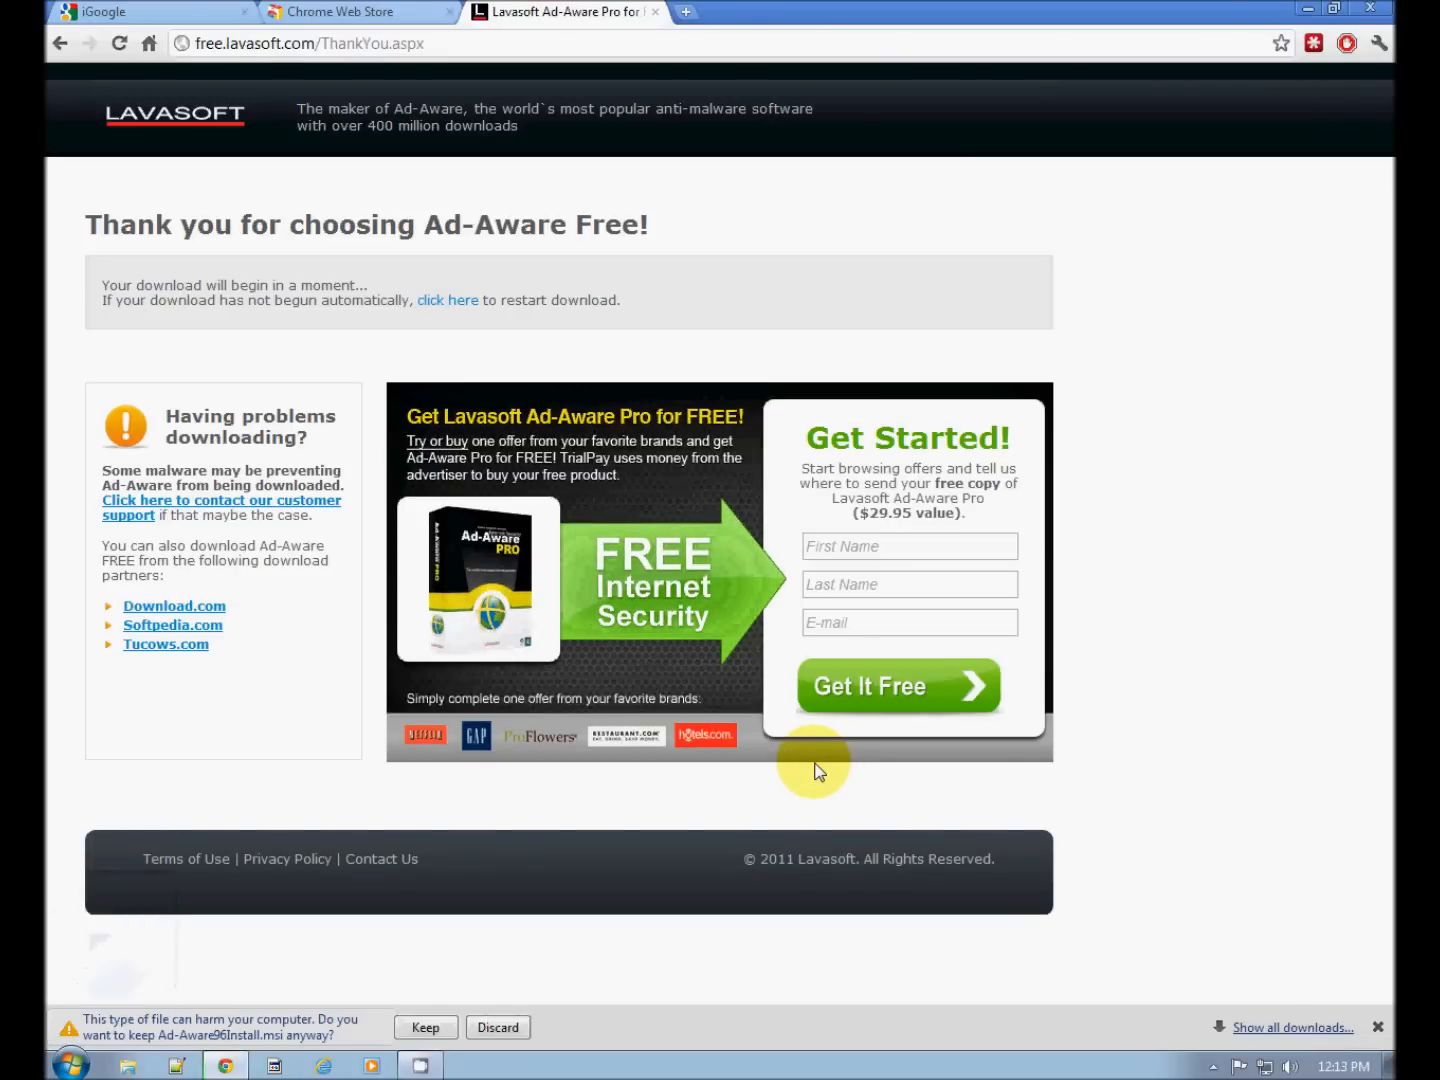
pyautogui.moveTo(120, 970)
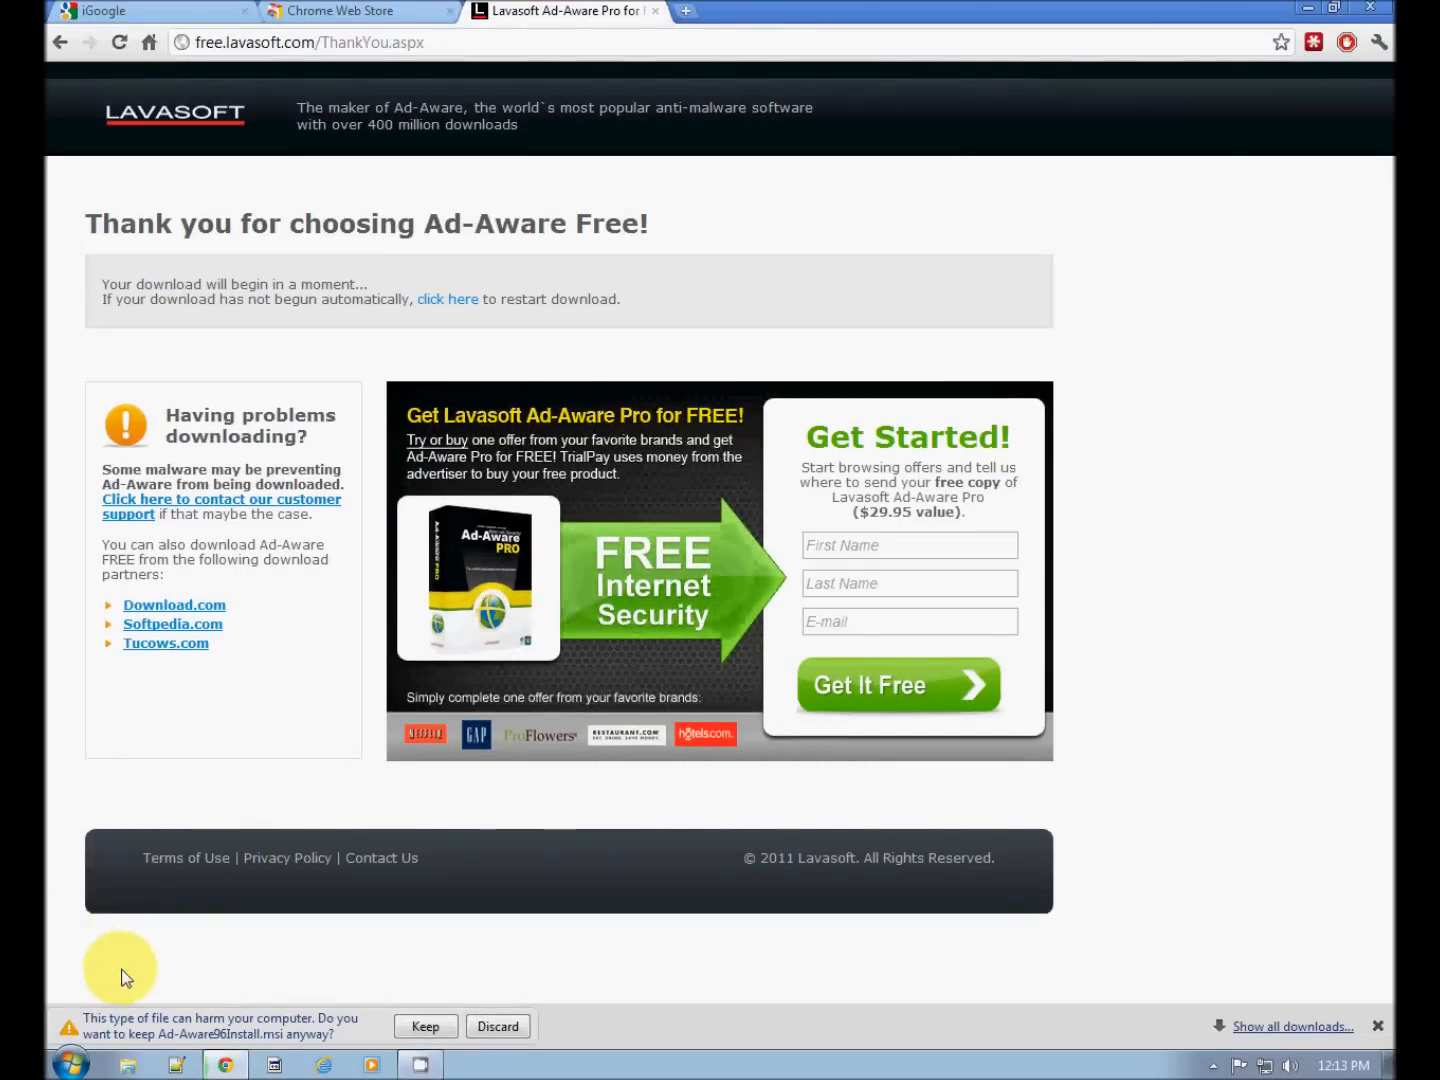
pyautogui.moveTo(124, 1012)
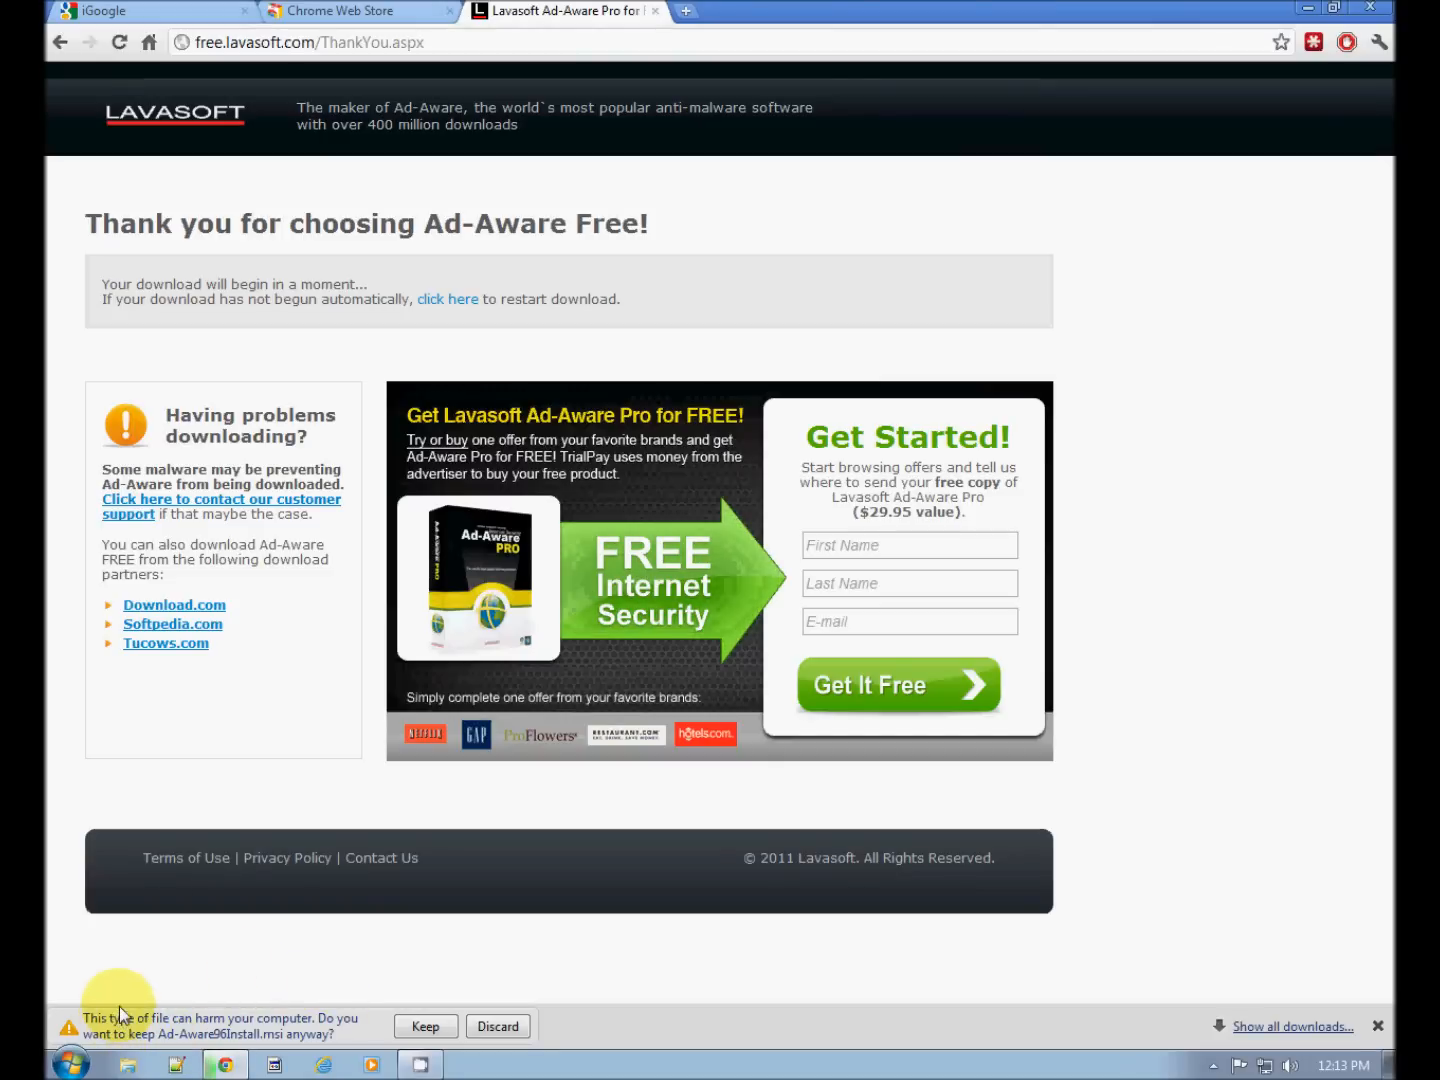
pyautogui.moveTo(344, 1032)
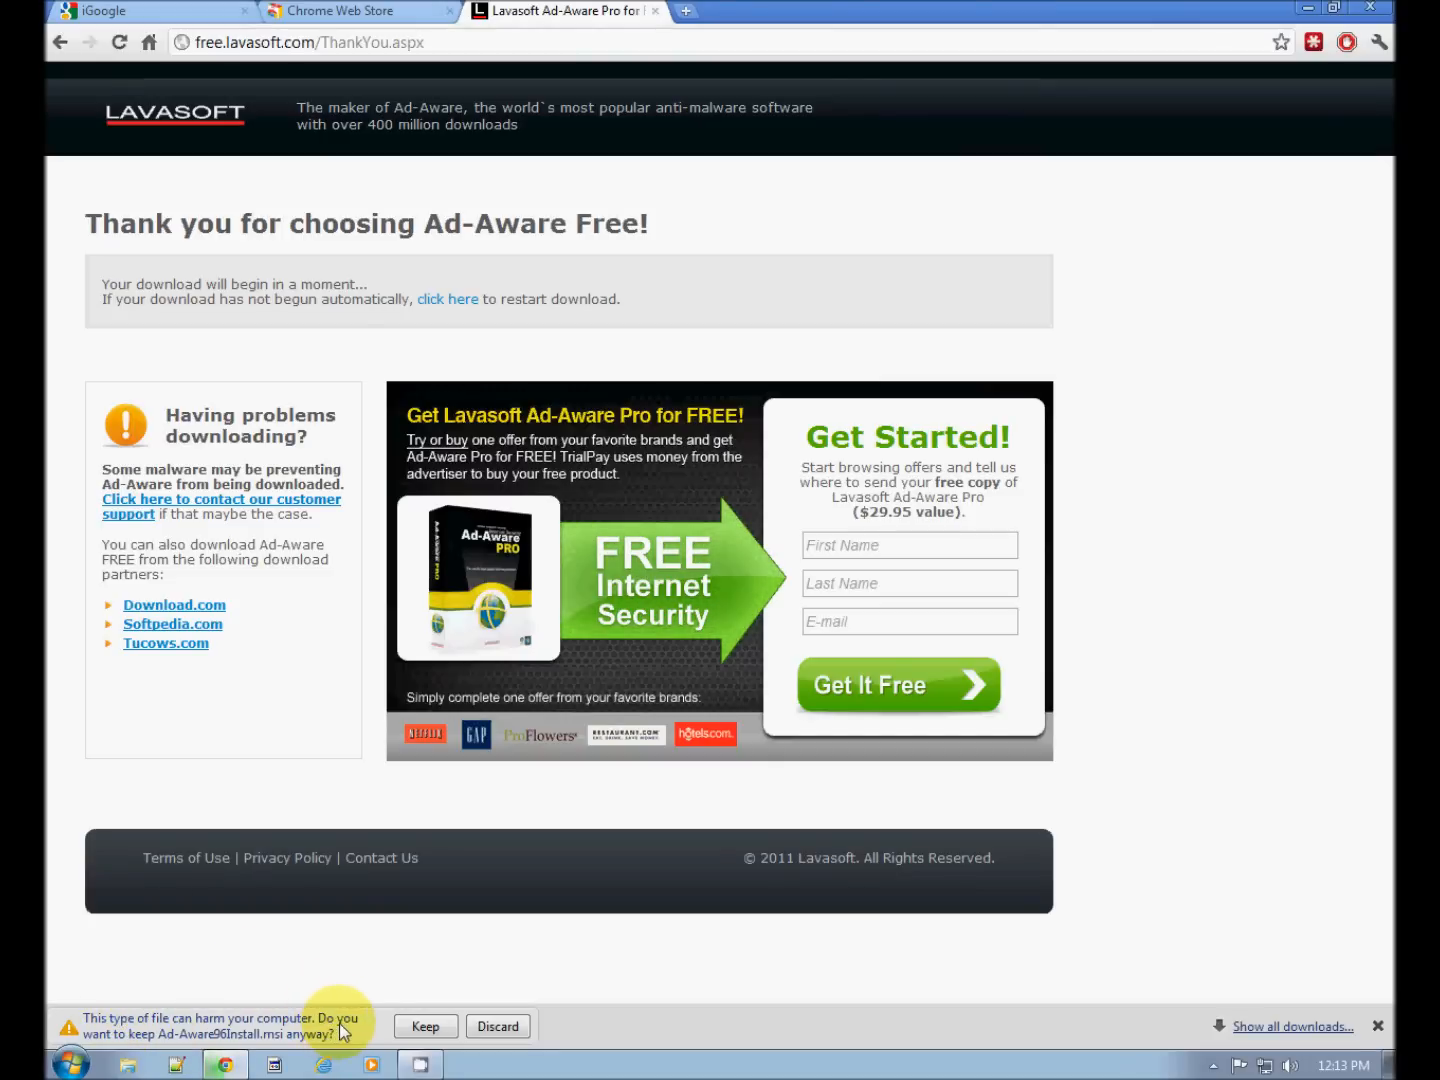
# Keep the Ad-Aware msi despite the warning and run it so the setup wizard starts
pyautogui.click(424, 1026)
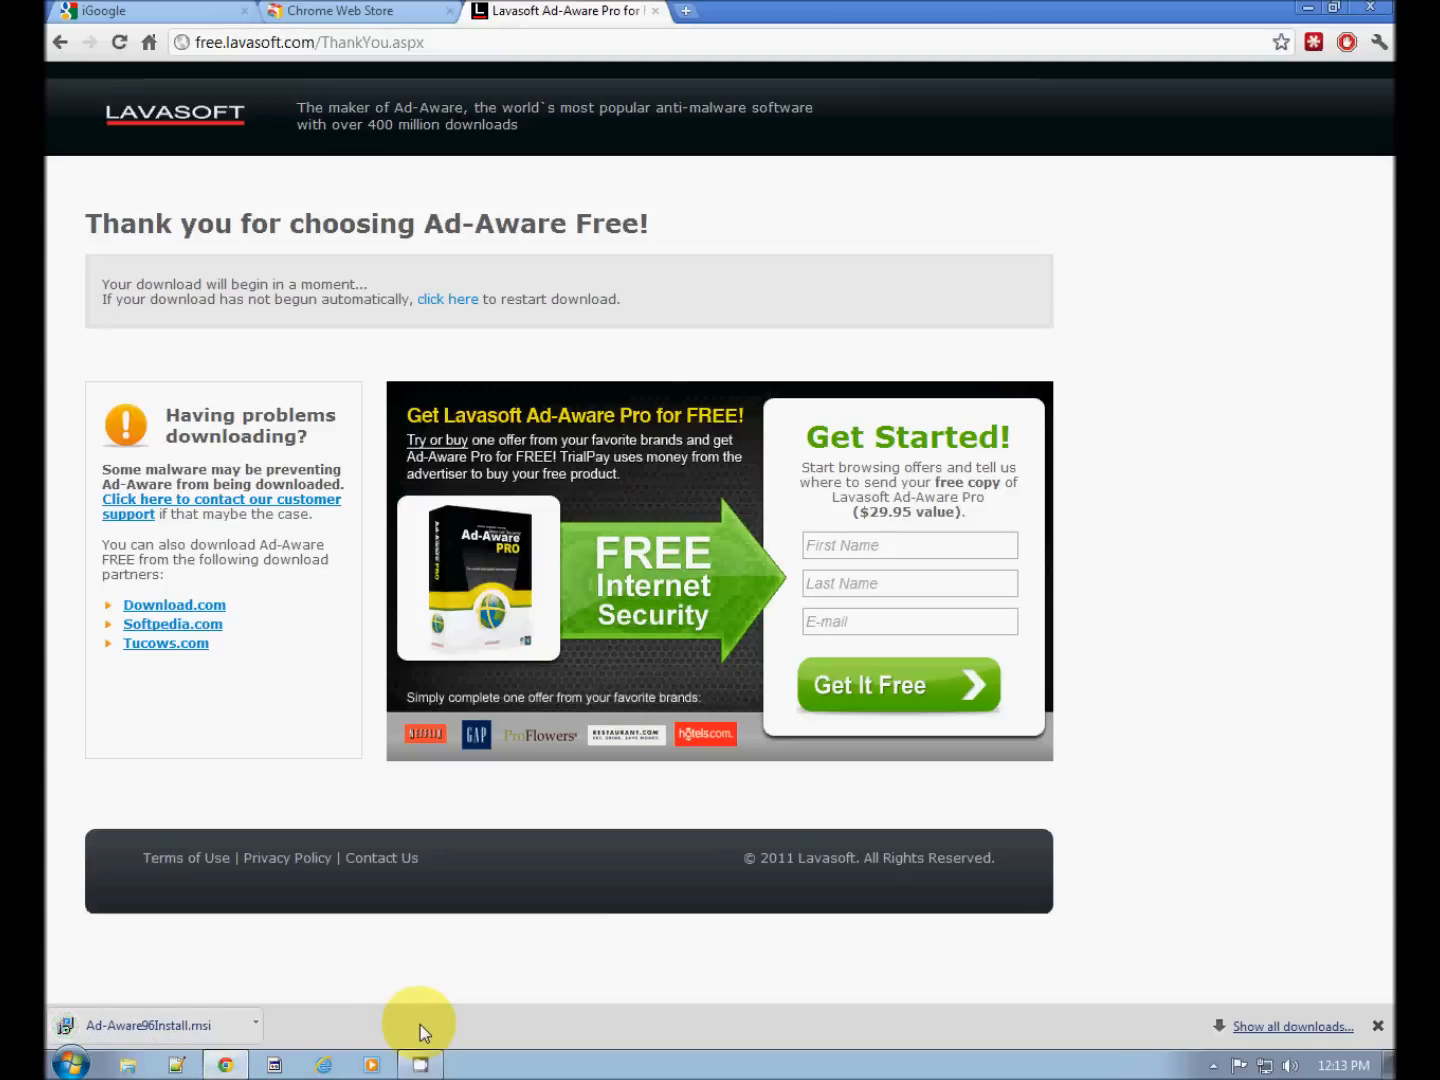
pyautogui.moveTo(176, 1044)
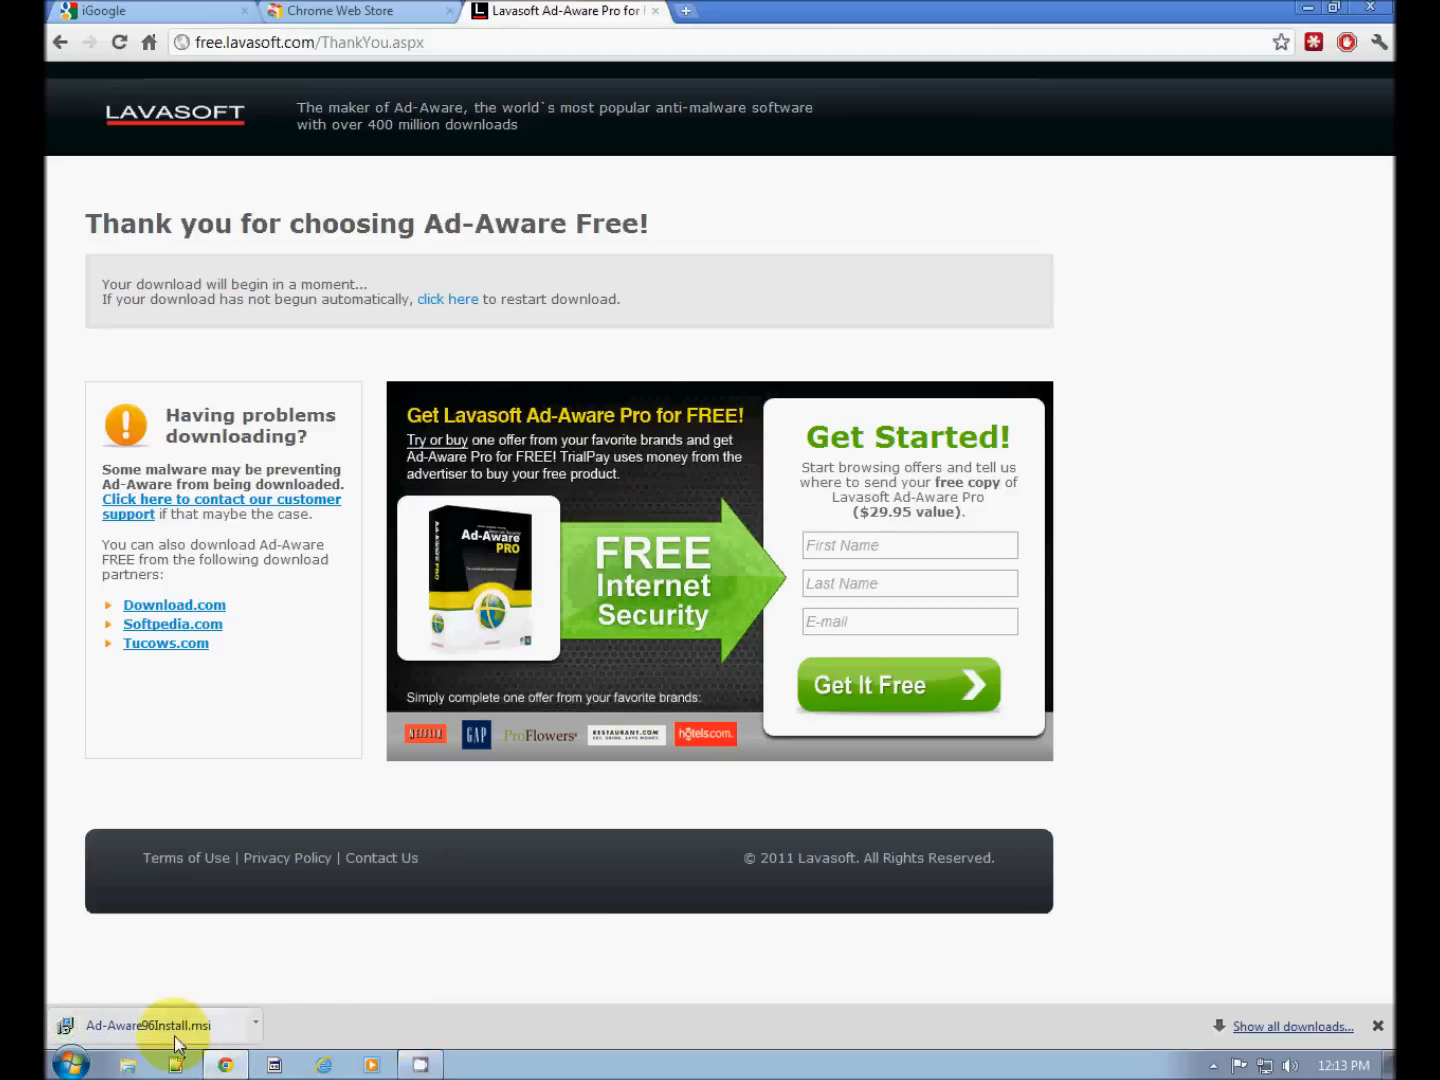
pyautogui.moveTo(150, 972)
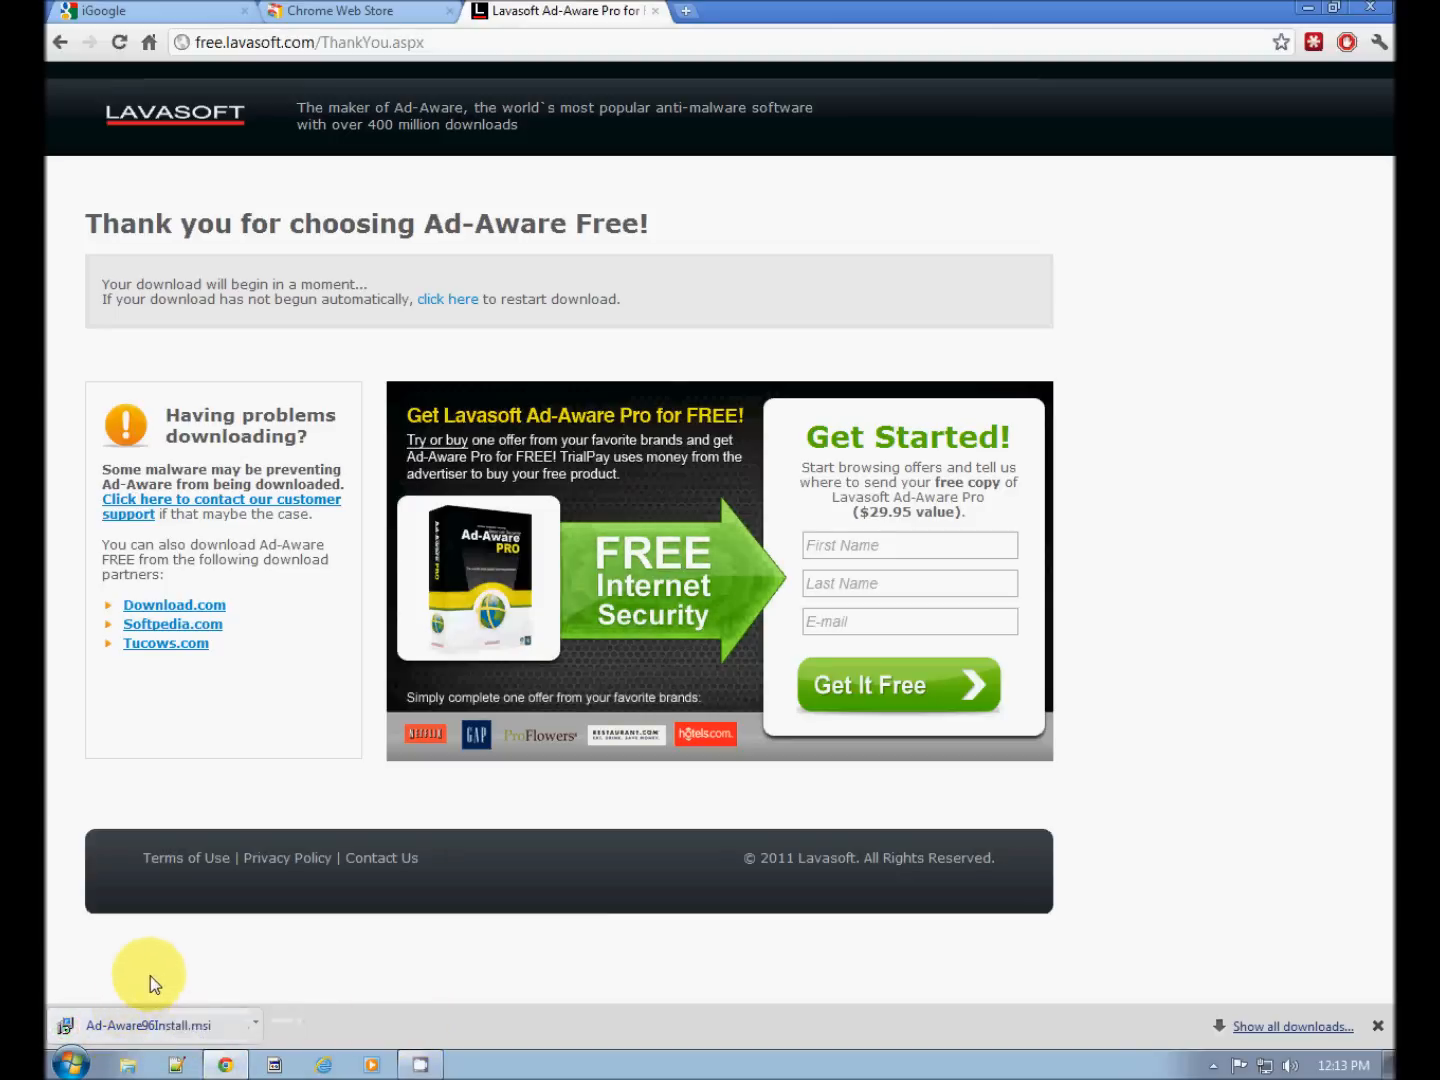
pyautogui.moveTo(110, 1004)
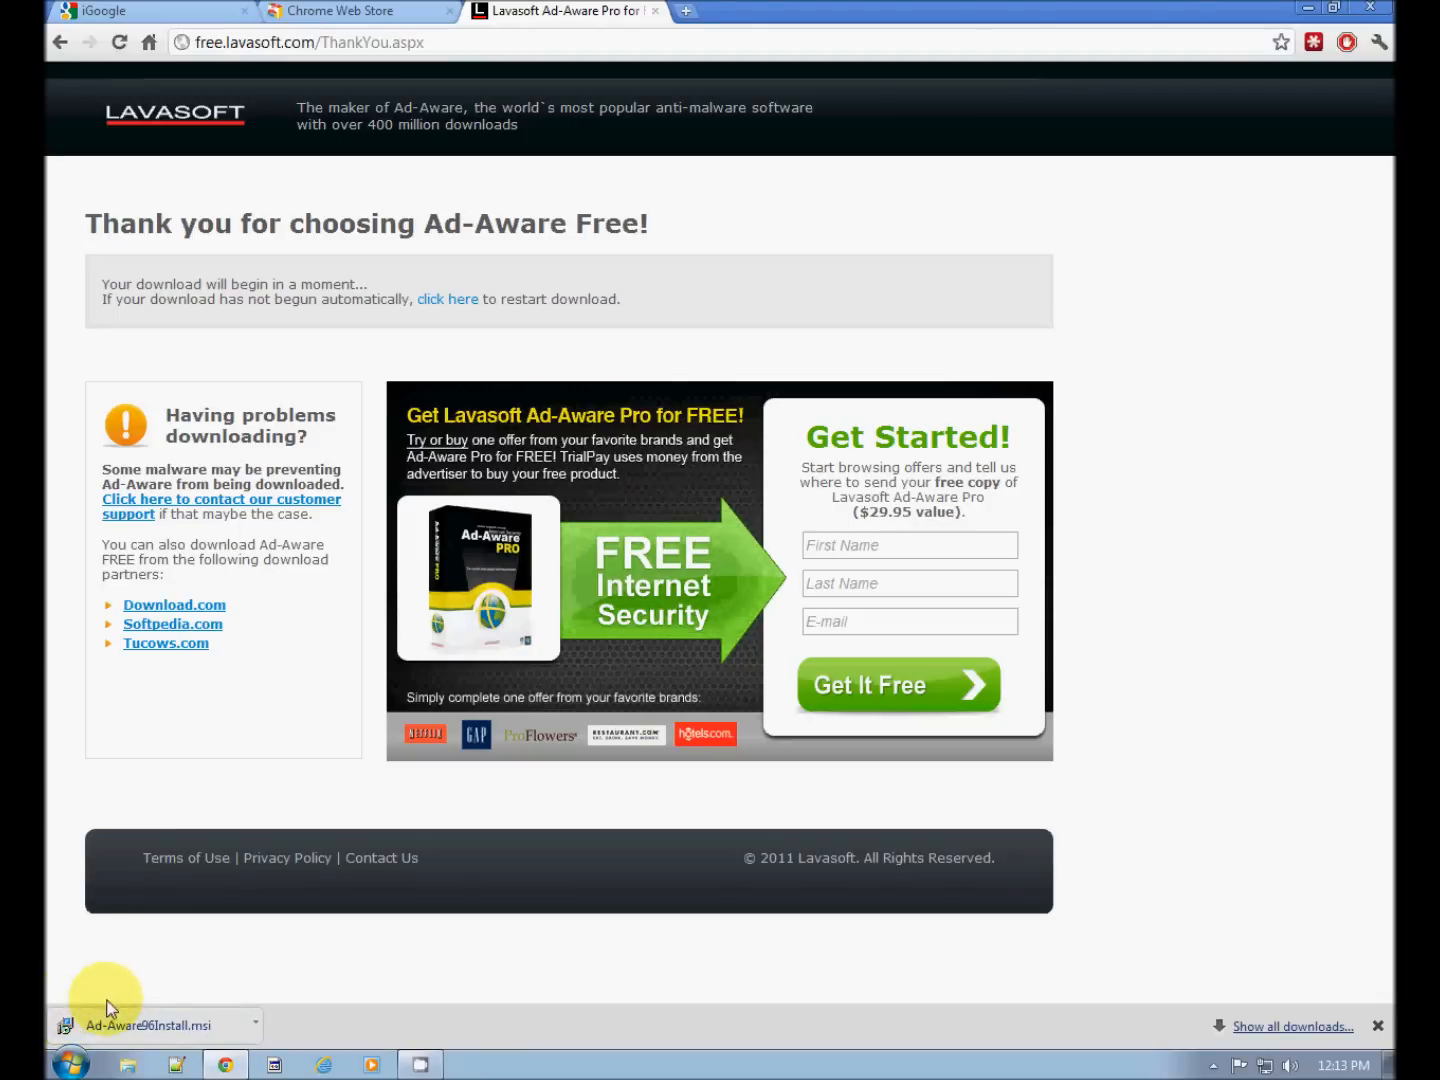
pyautogui.click(150, 1024)
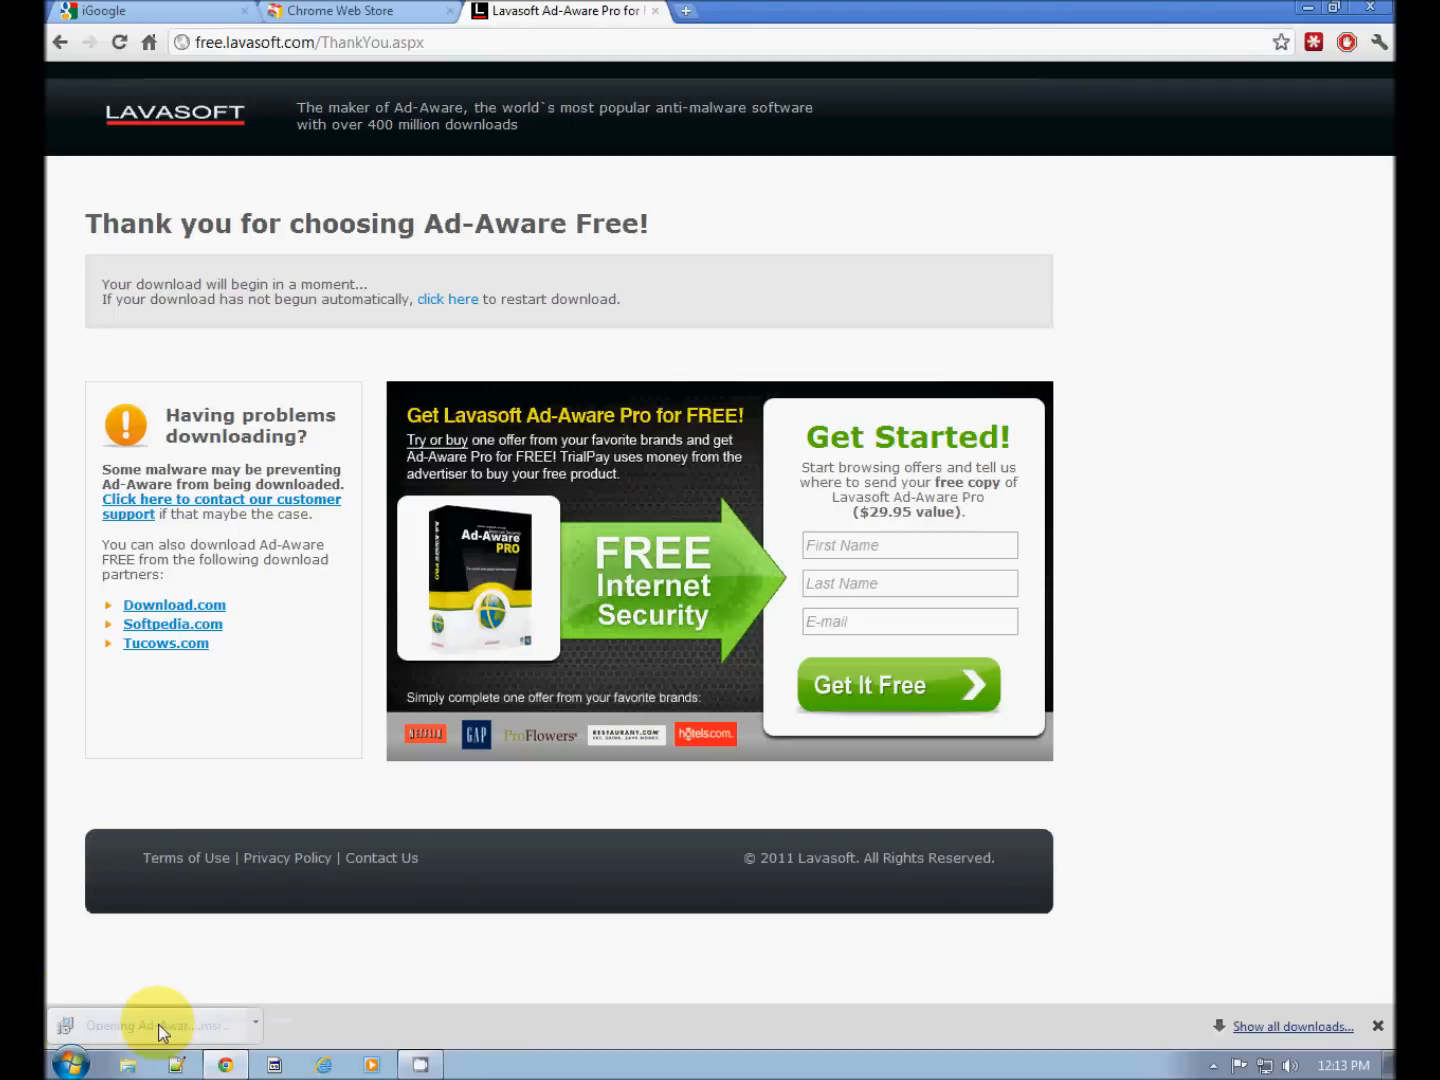
pyautogui.click(160, 1024)
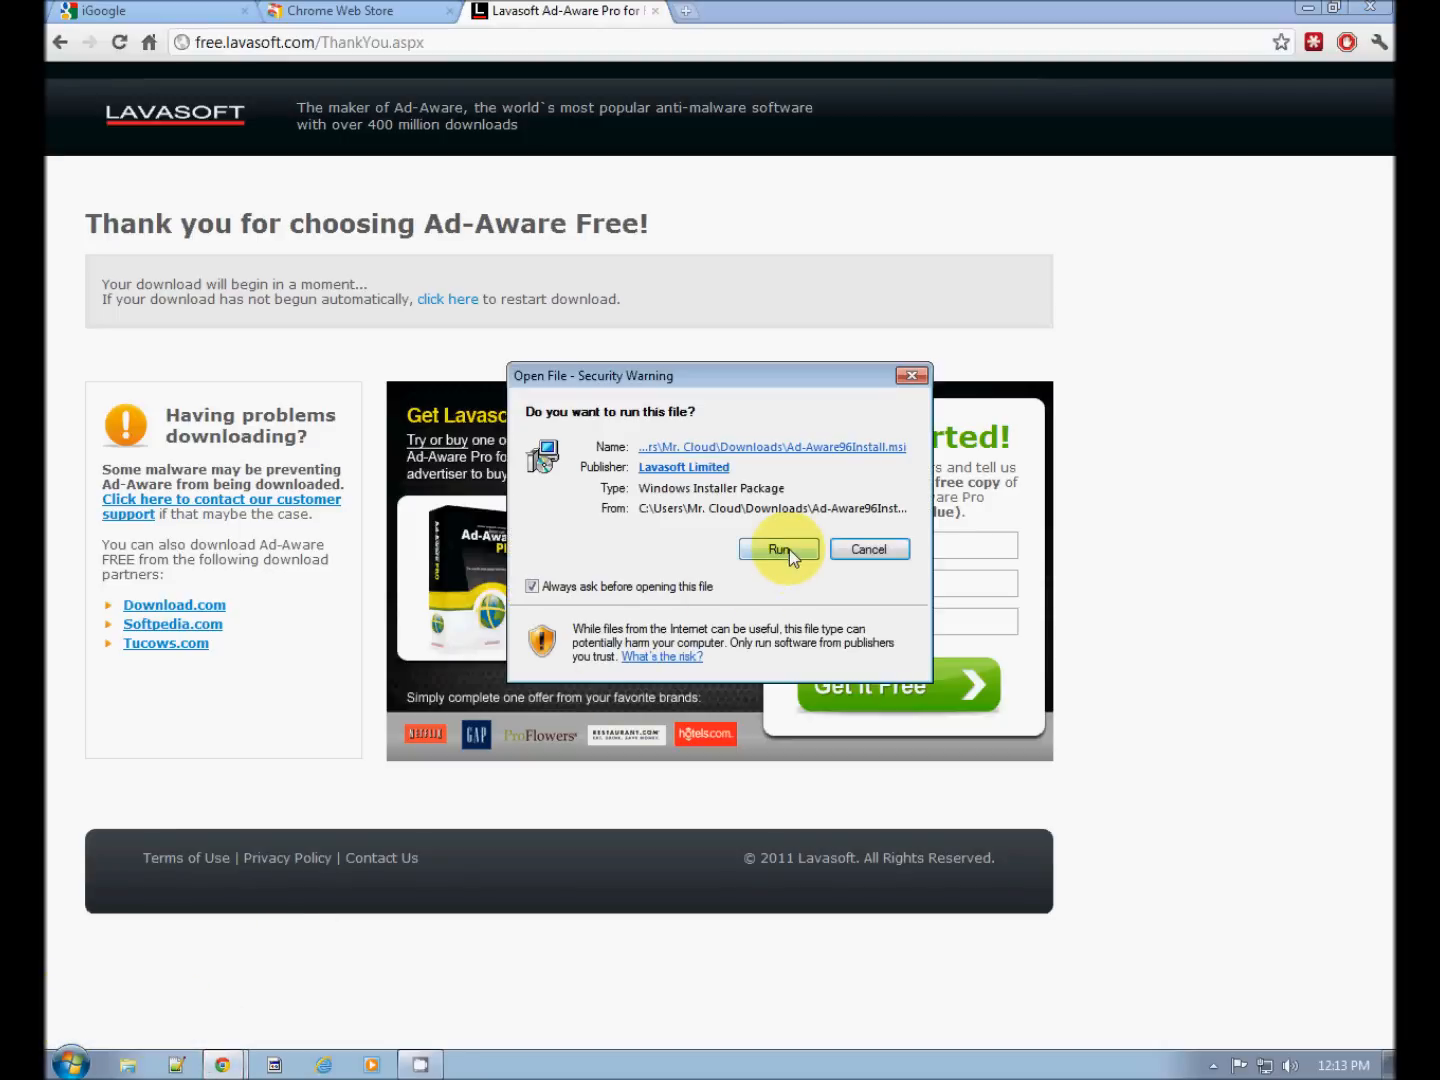
pyautogui.click(780, 548)
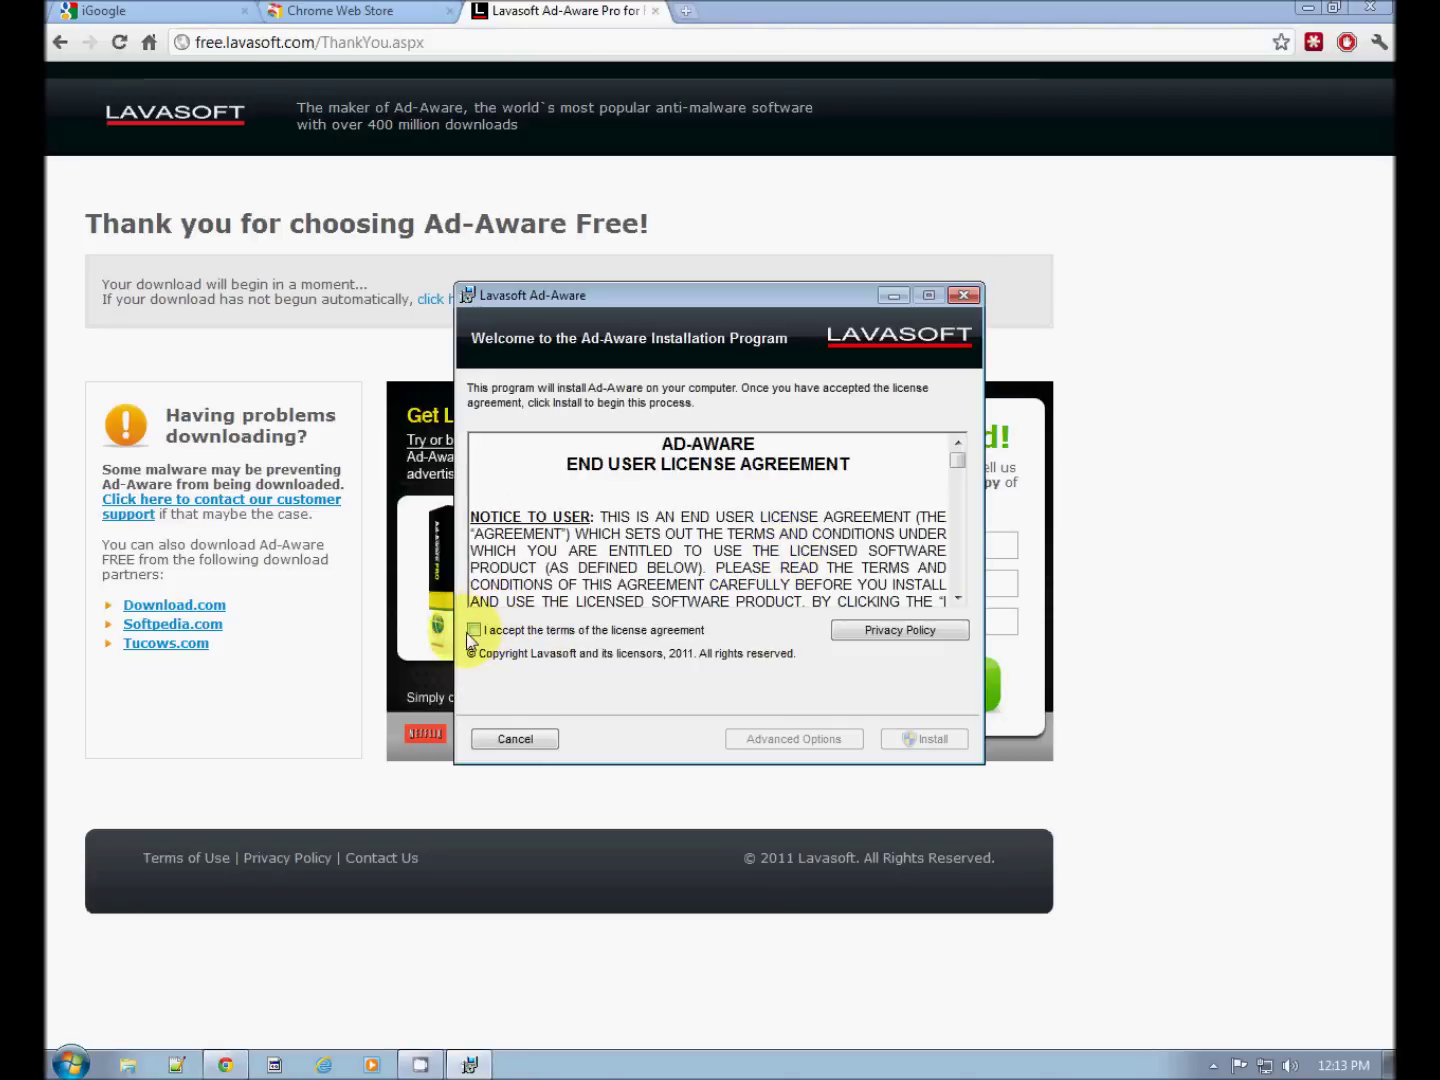
# Accept the license and install with Ad-Watch Live and the desktop shortcut kept
pyautogui.click(472, 630)
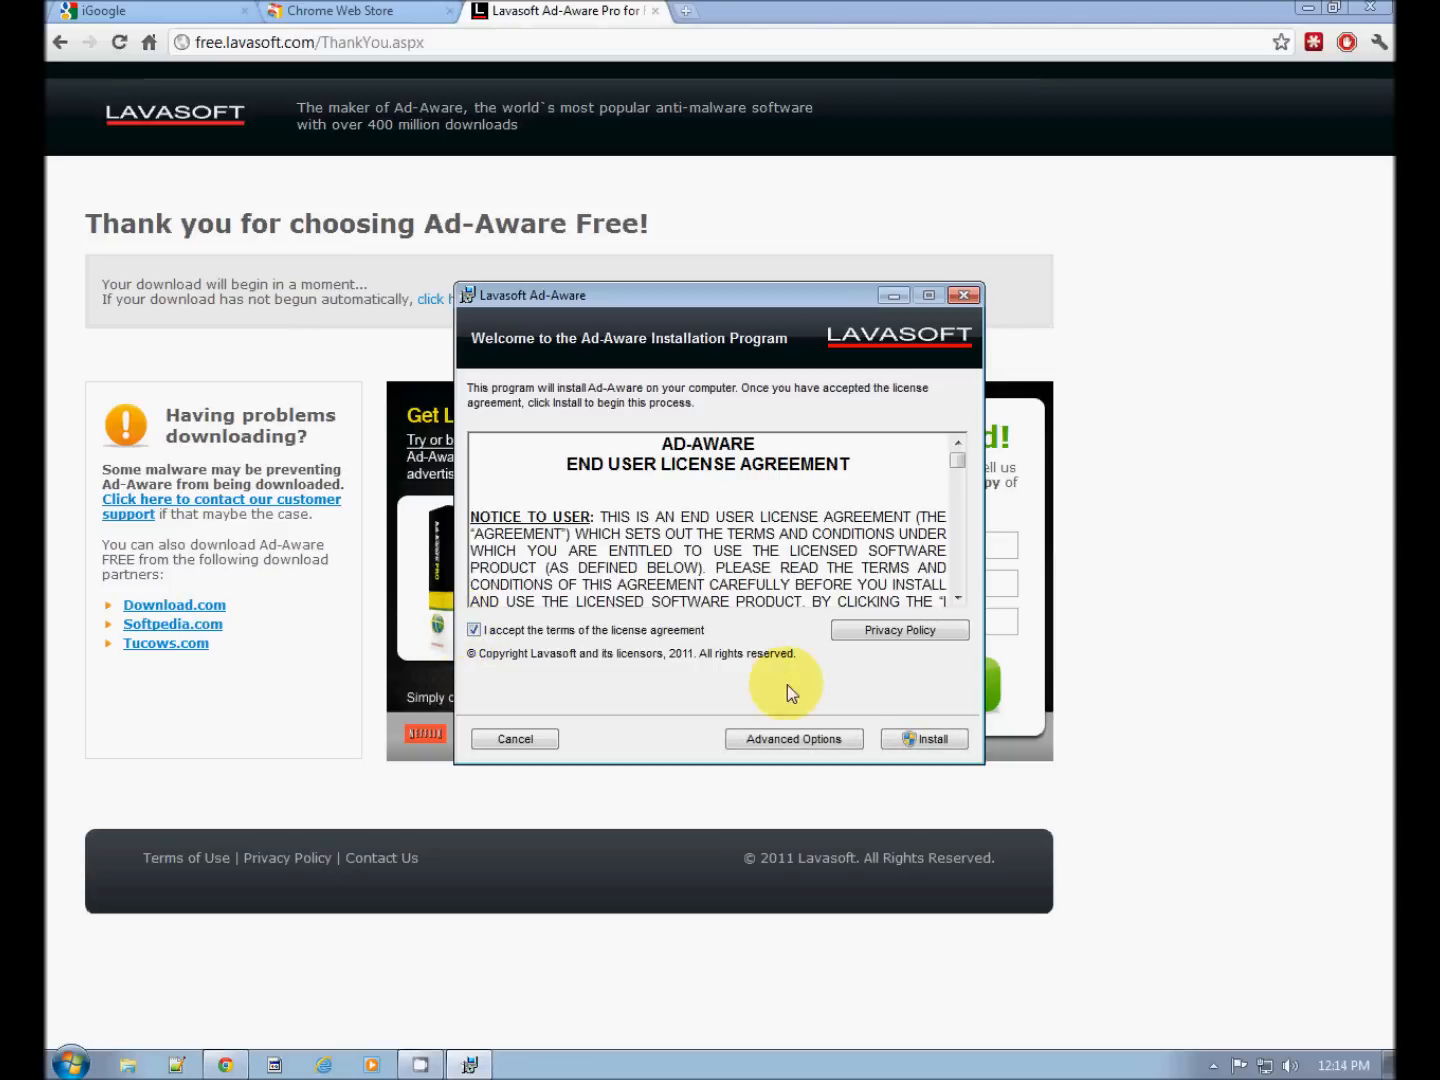
pyautogui.click(794, 740)
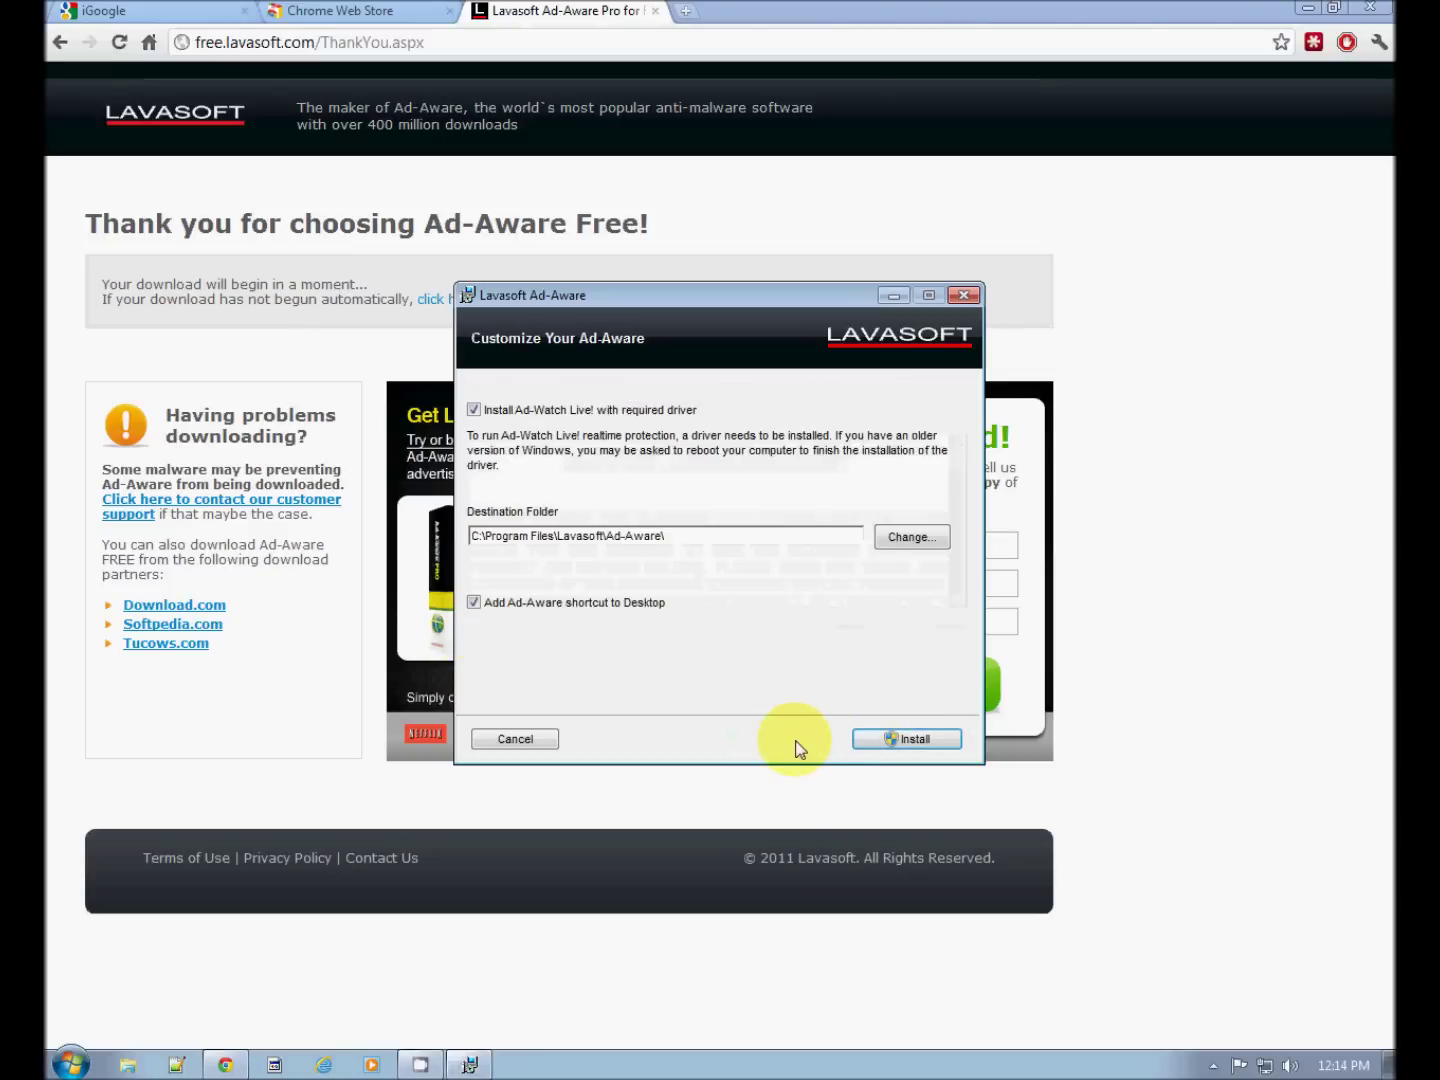
pyautogui.moveTo(740, 612)
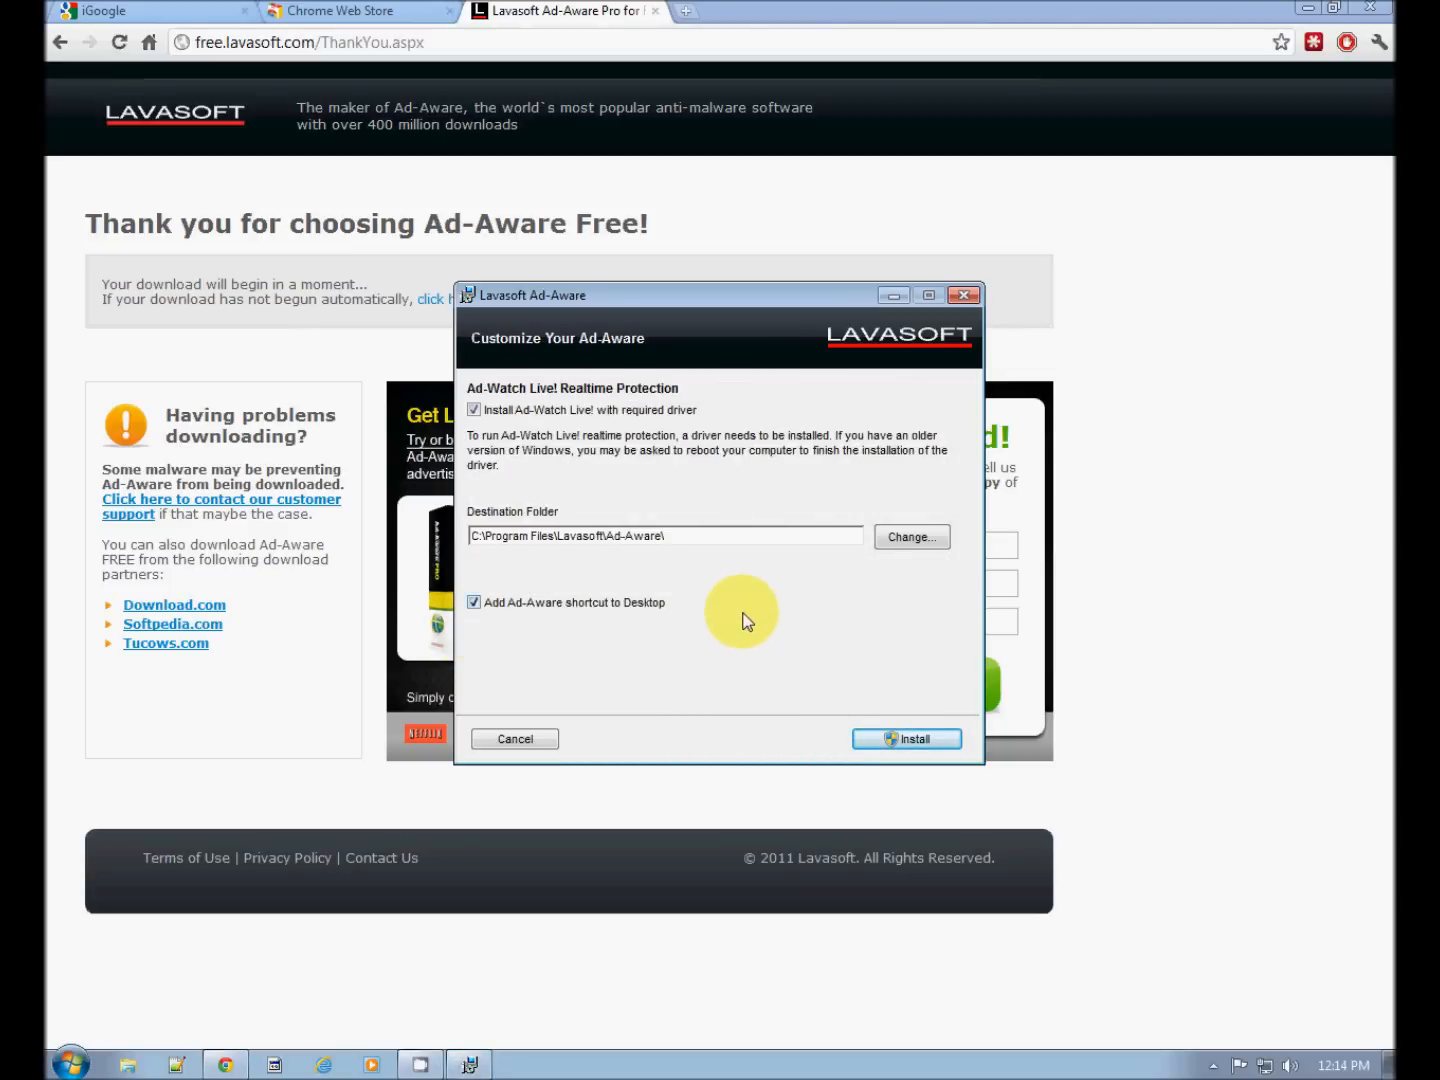
pyautogui.moveTo(776, 636)
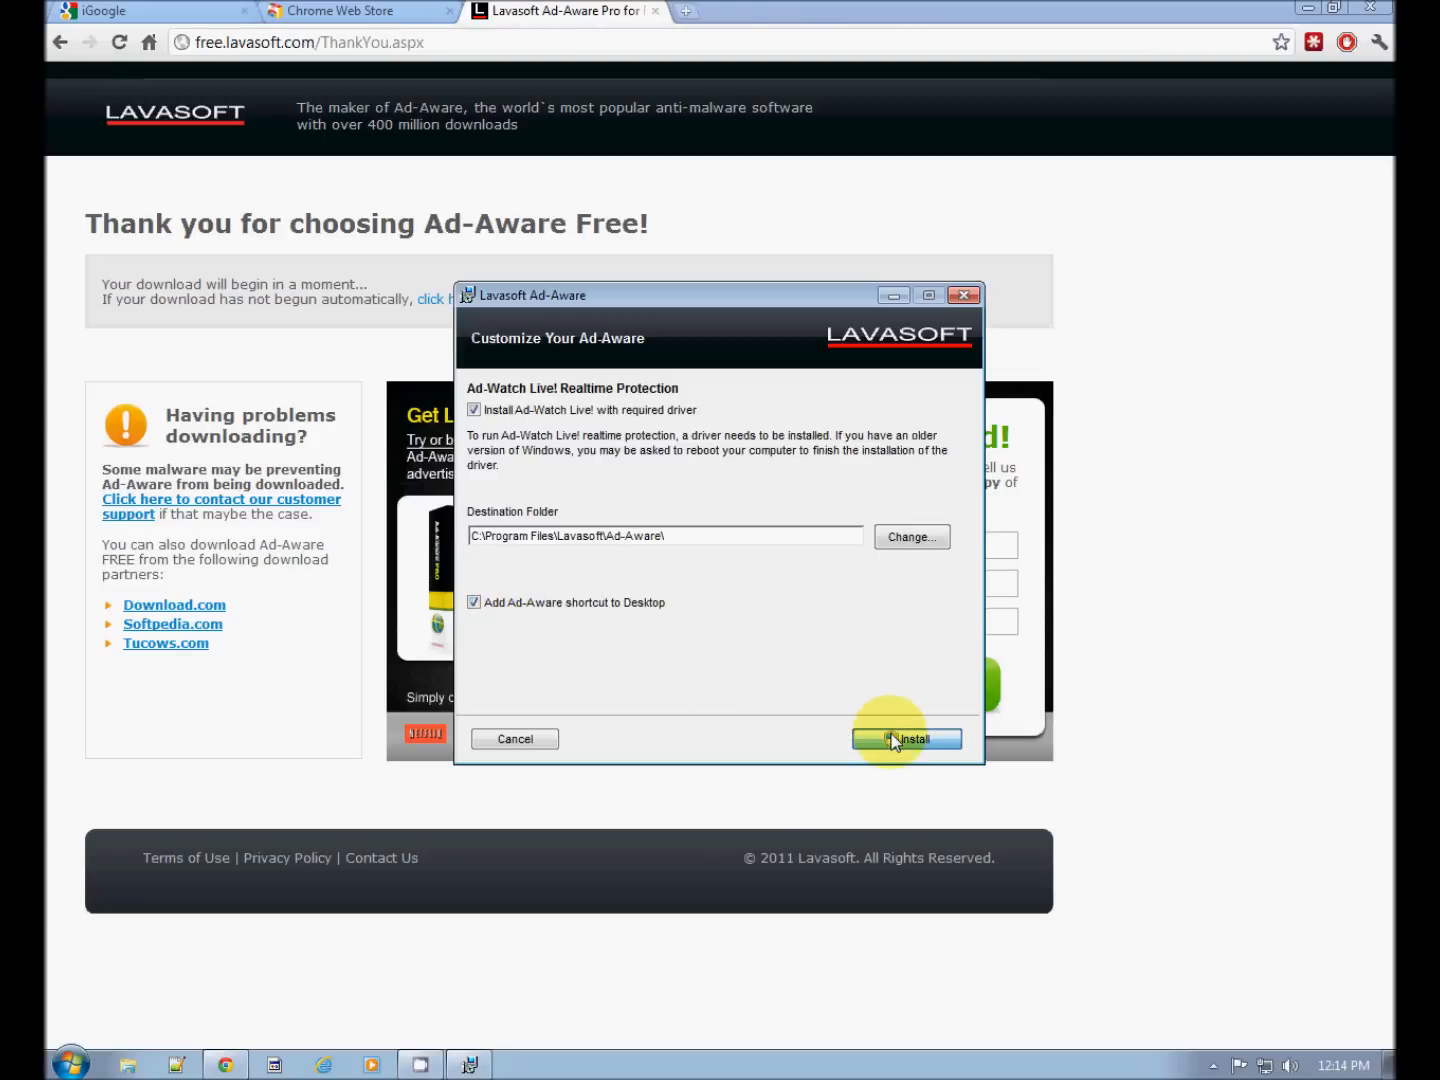
pyautogui.click(906, 740)
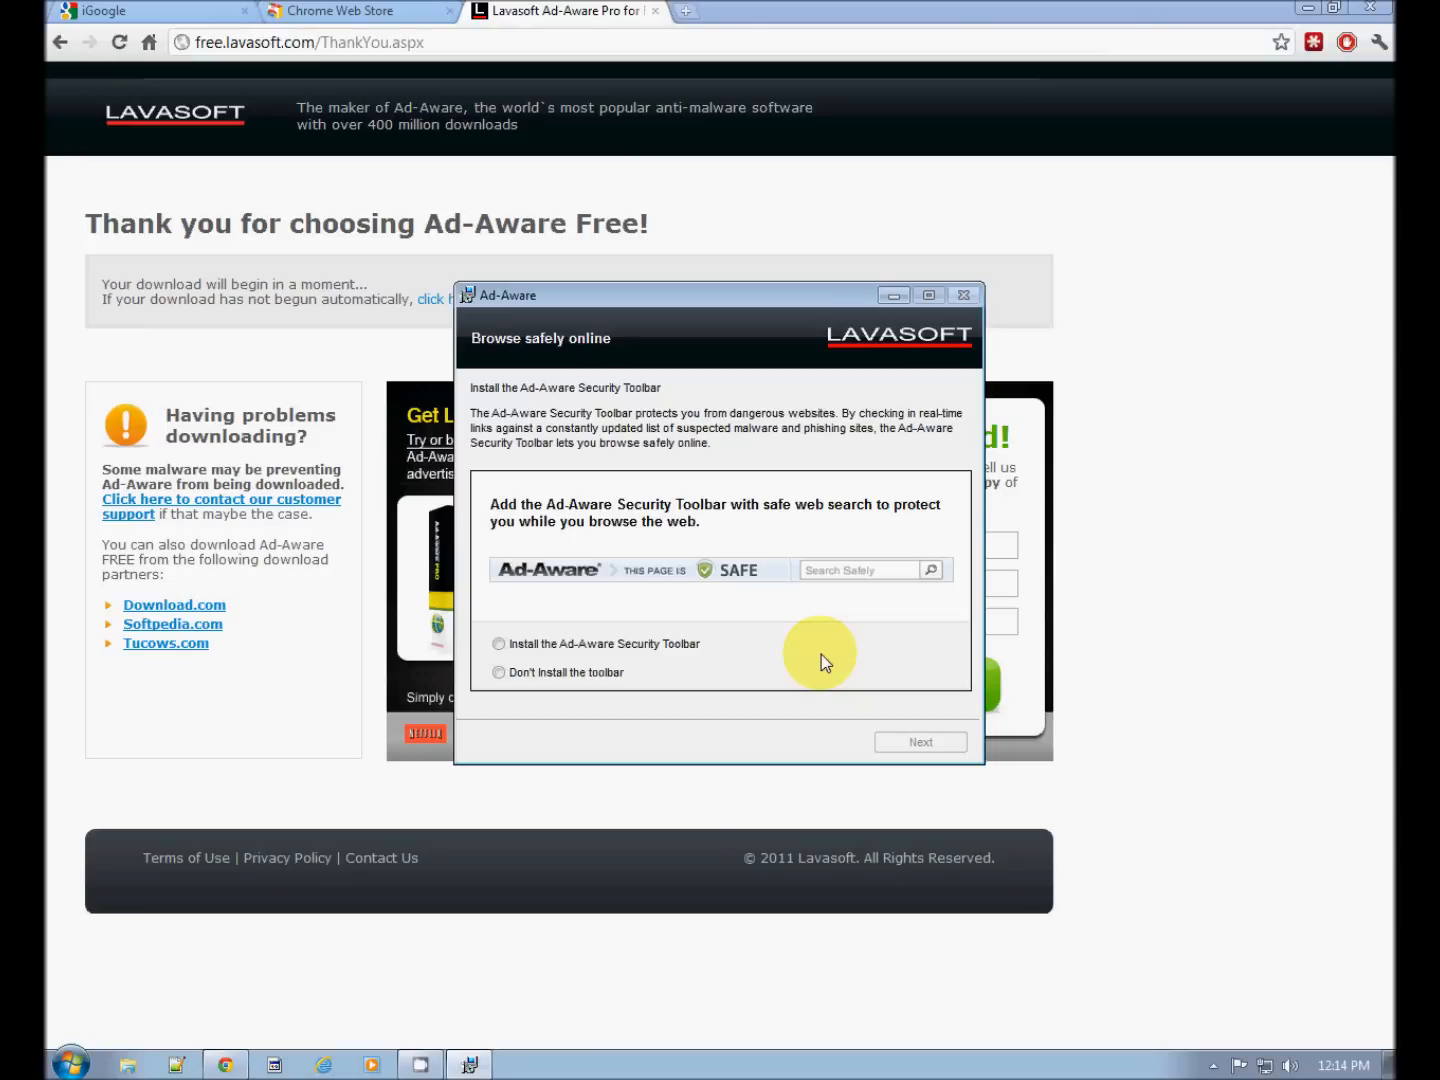
pyautogui.moveTo(782, 470)
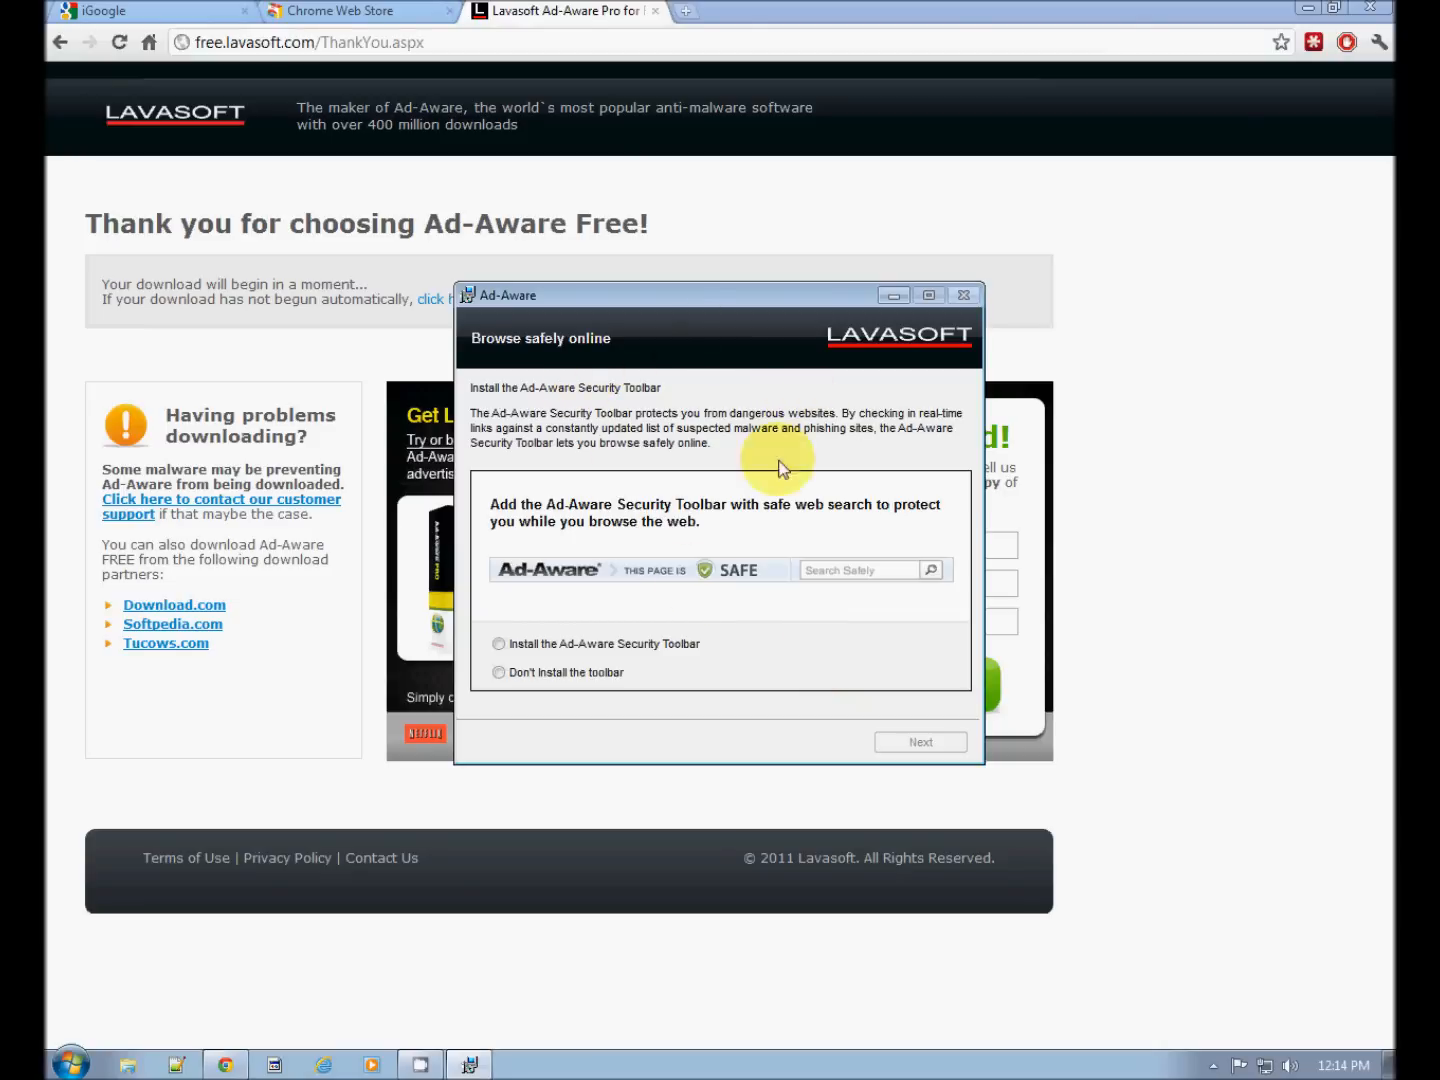
pyautogui.moveTo(816, 388)
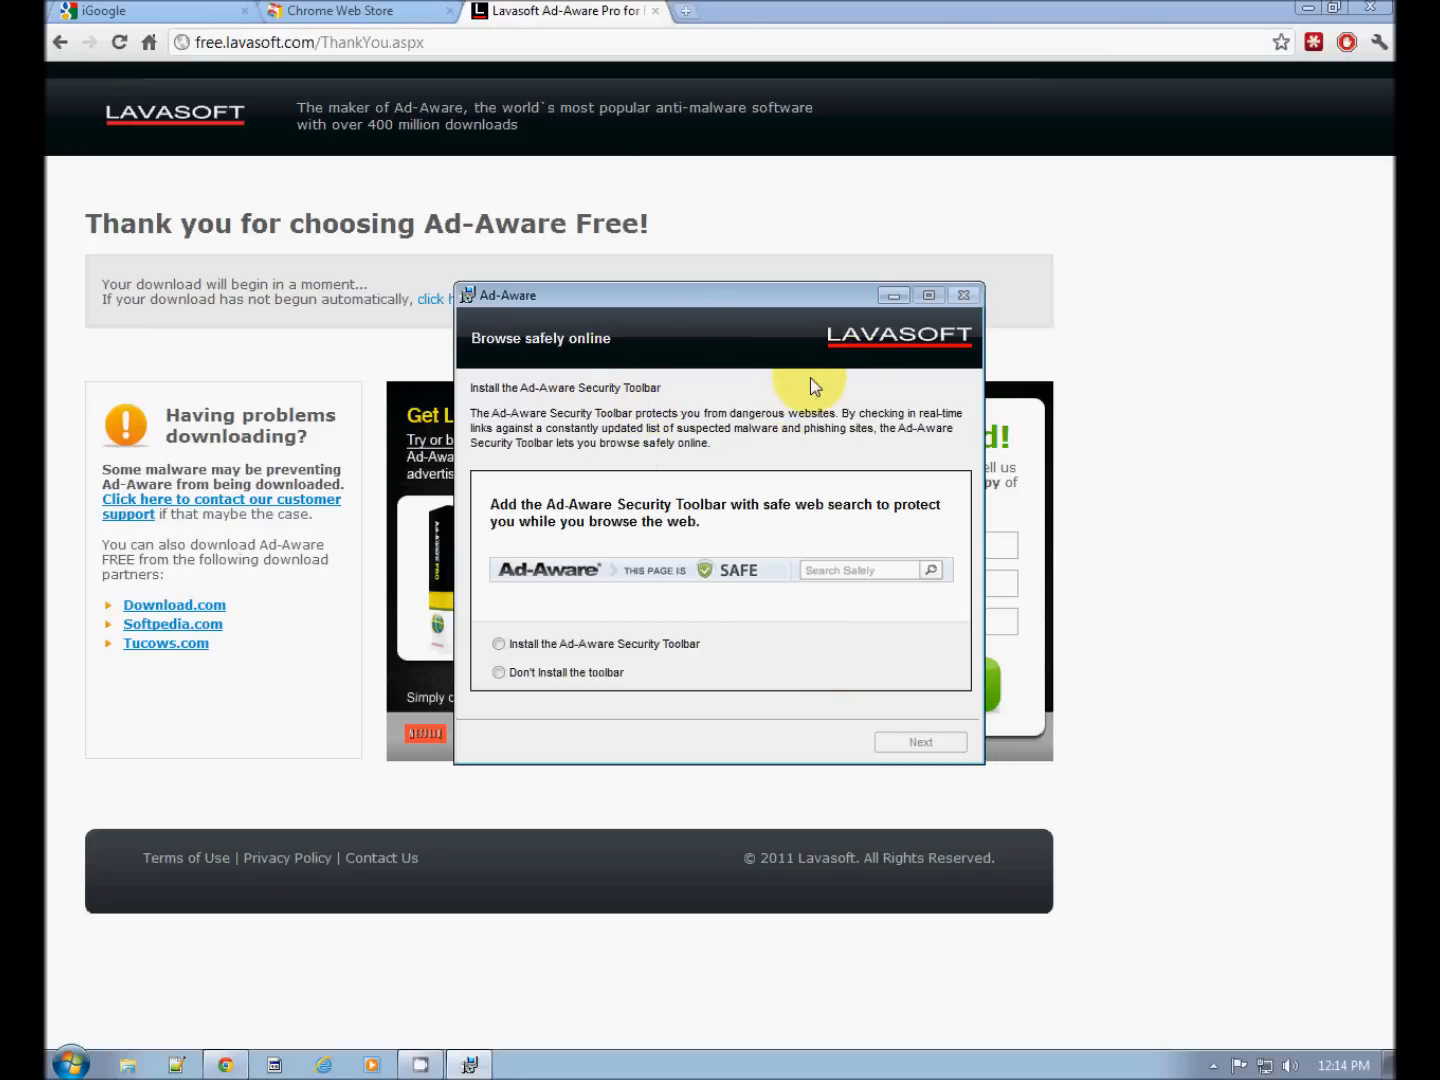
pyautogui.moveTo(584, 570)
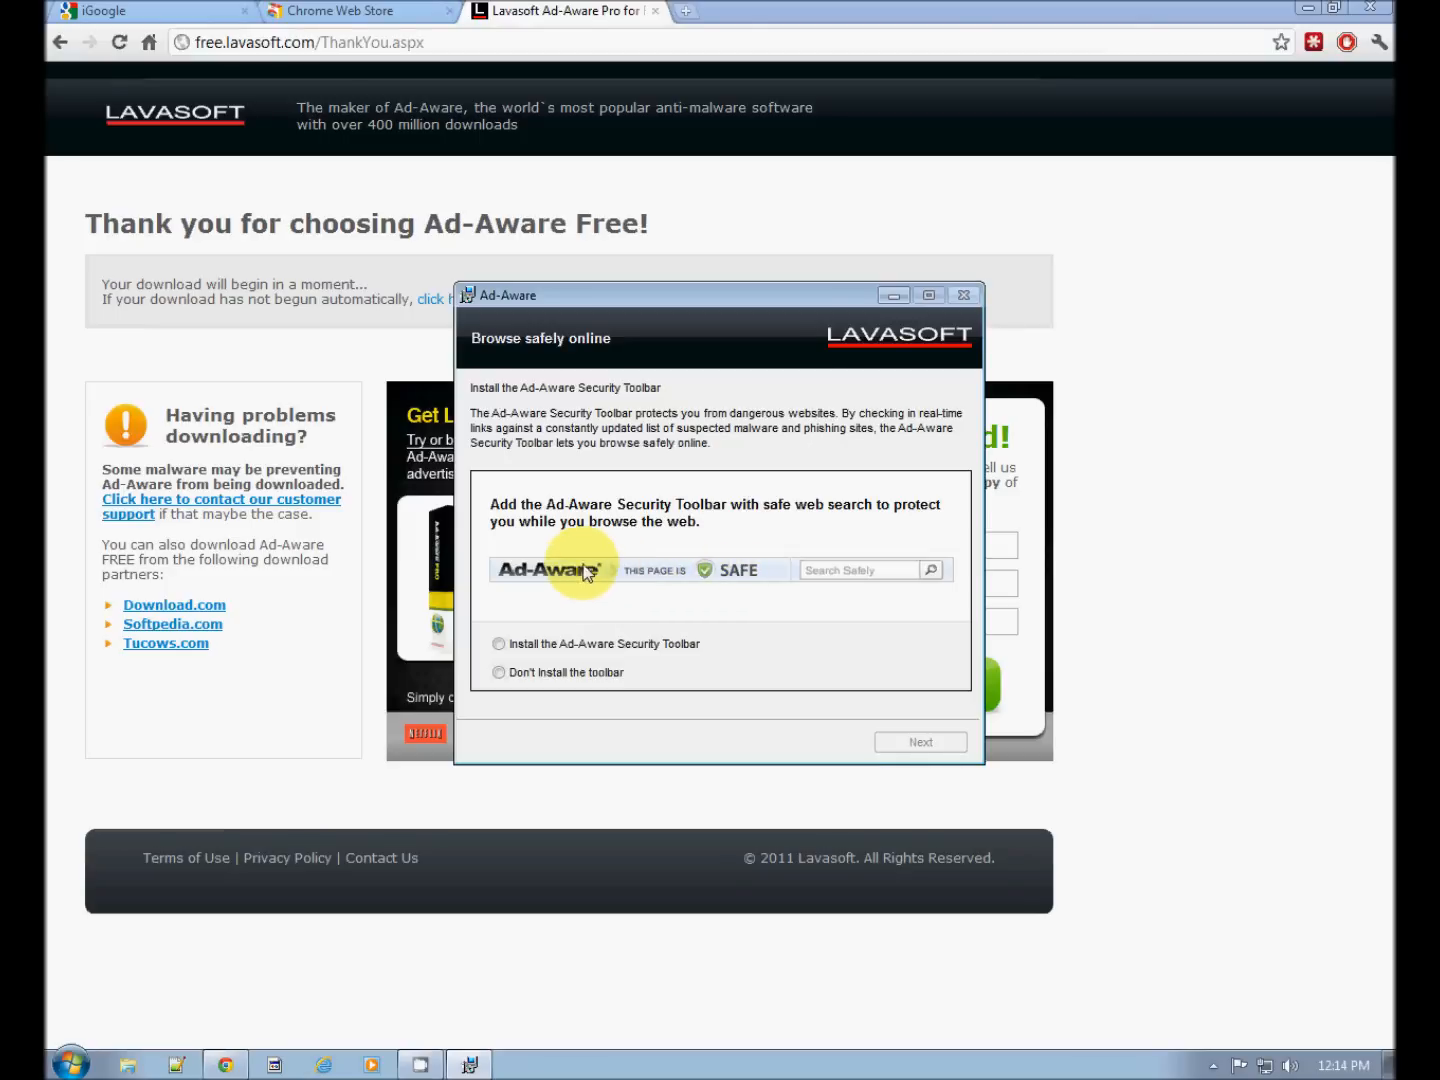
pyautogui.moveTo(738, 532)
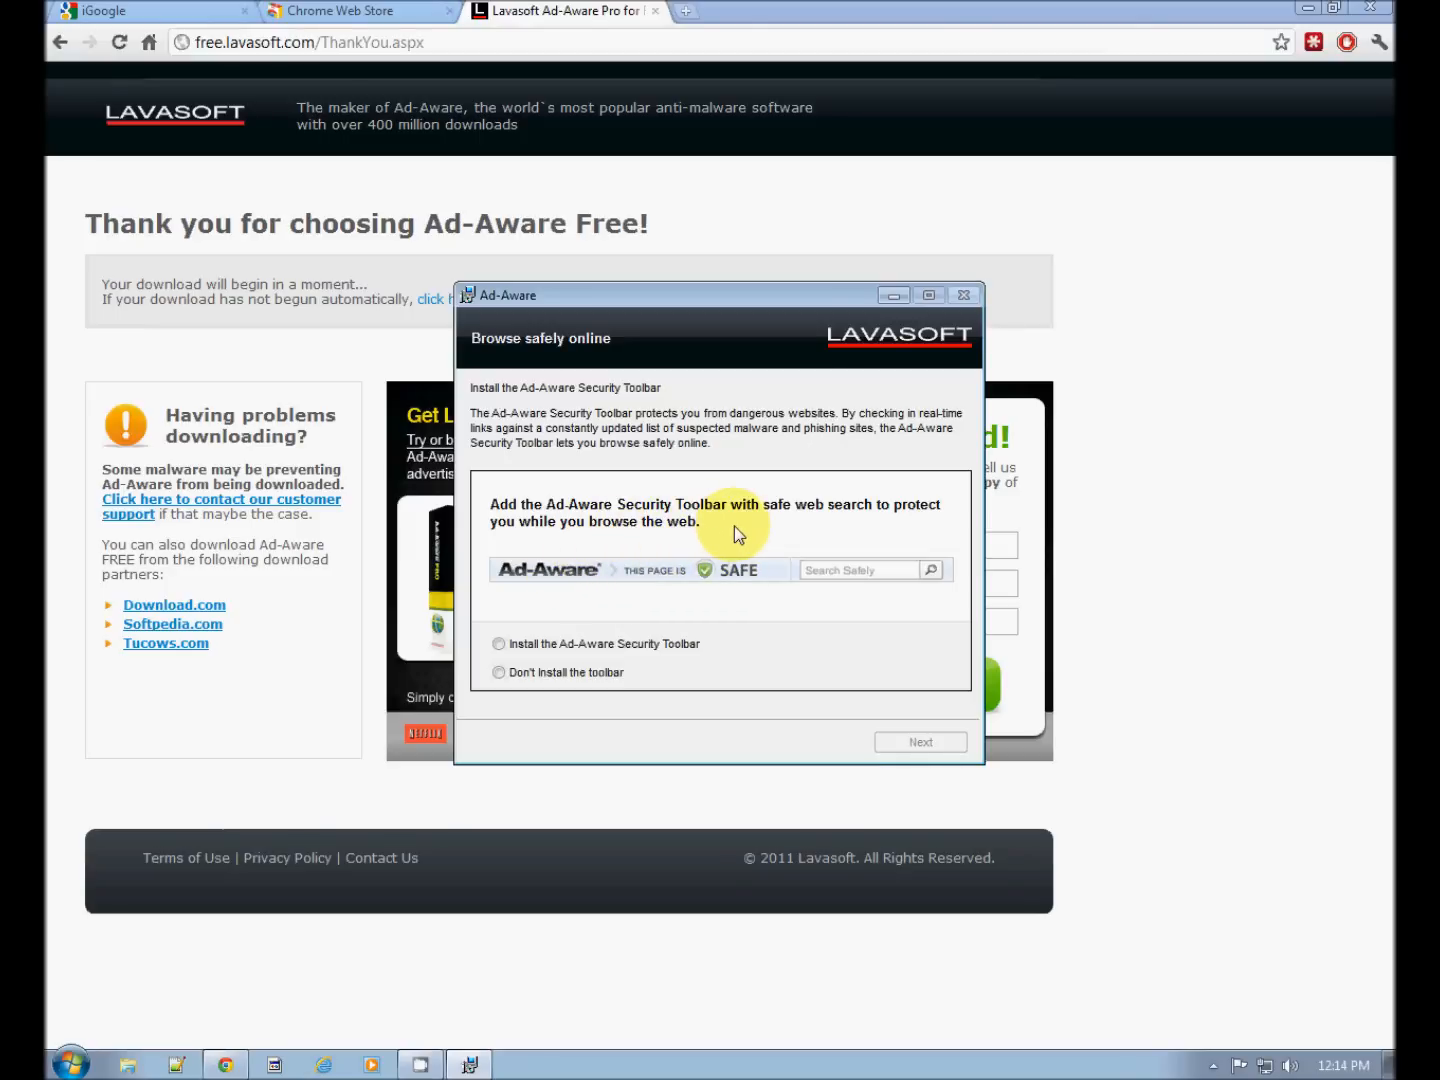
pyautogui.moveTo(584, 544)
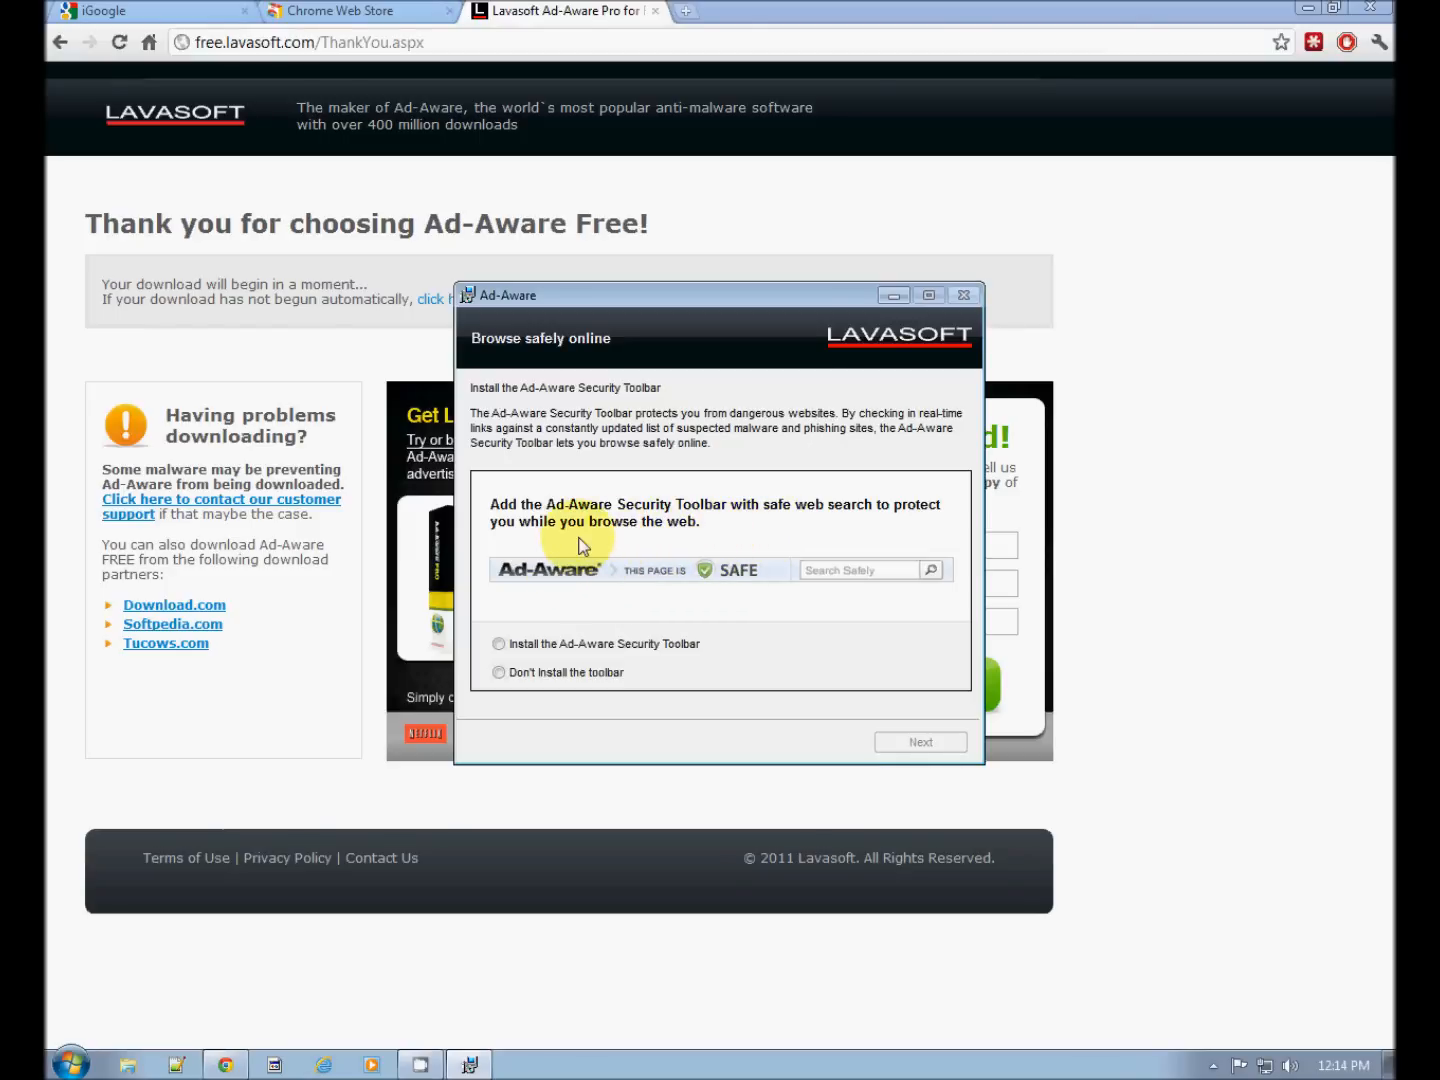
pyautogui.moveTo(670, 548)
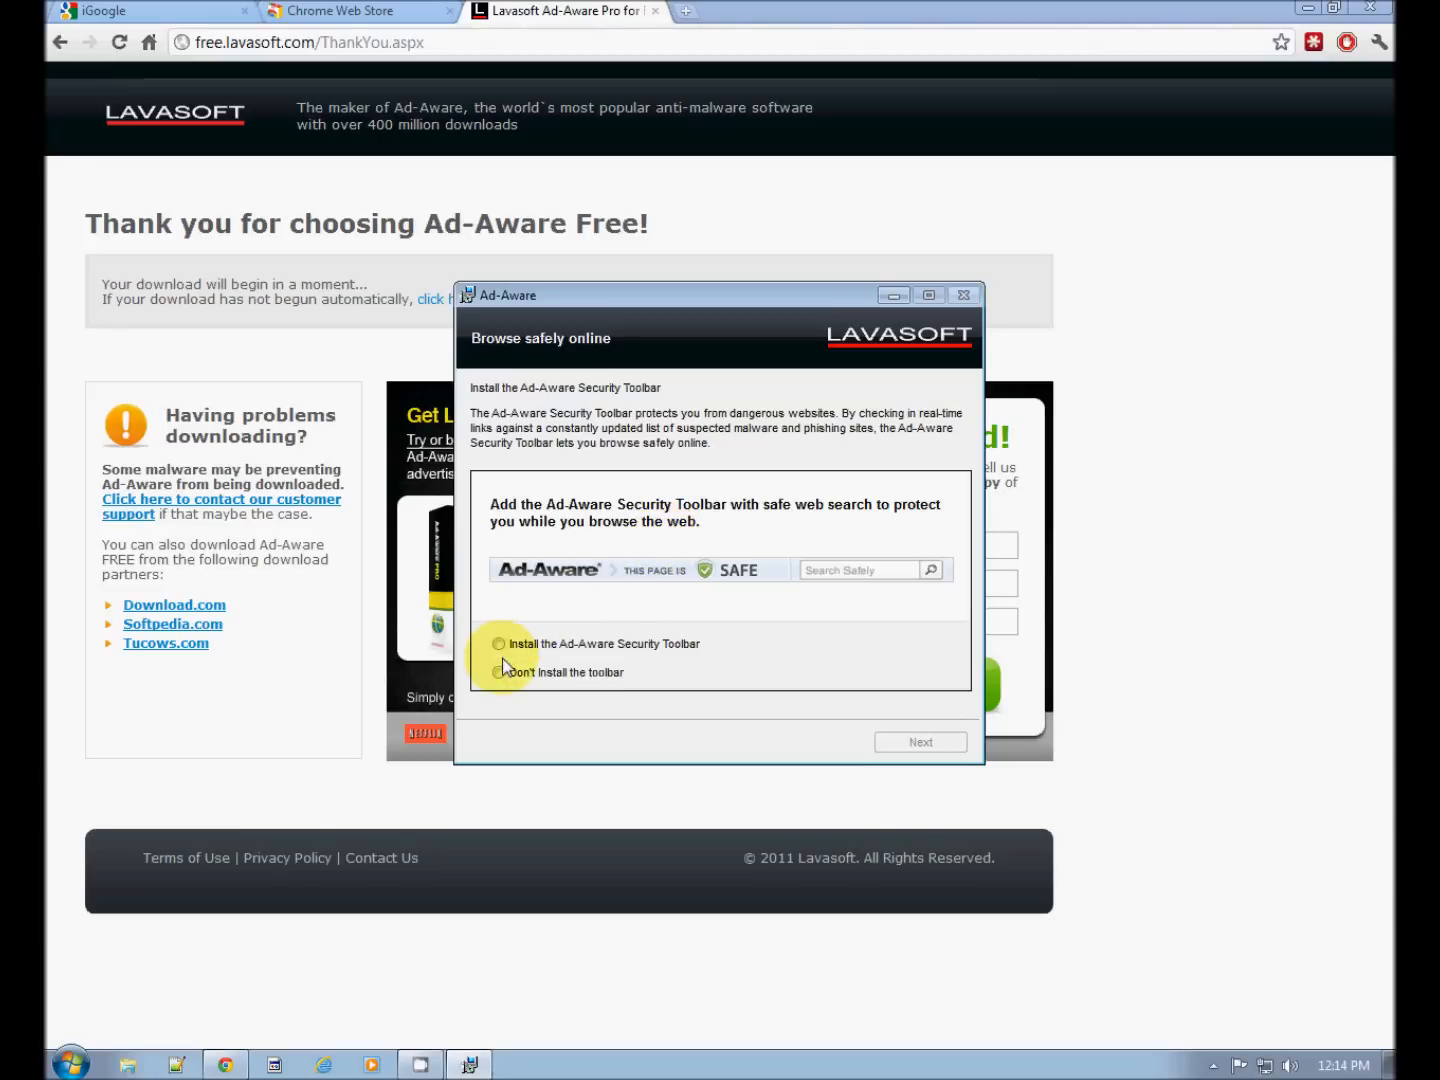
# Choose 'Don't install the toolbar' and continue until installation completes
pyautogui.click(500, 672)
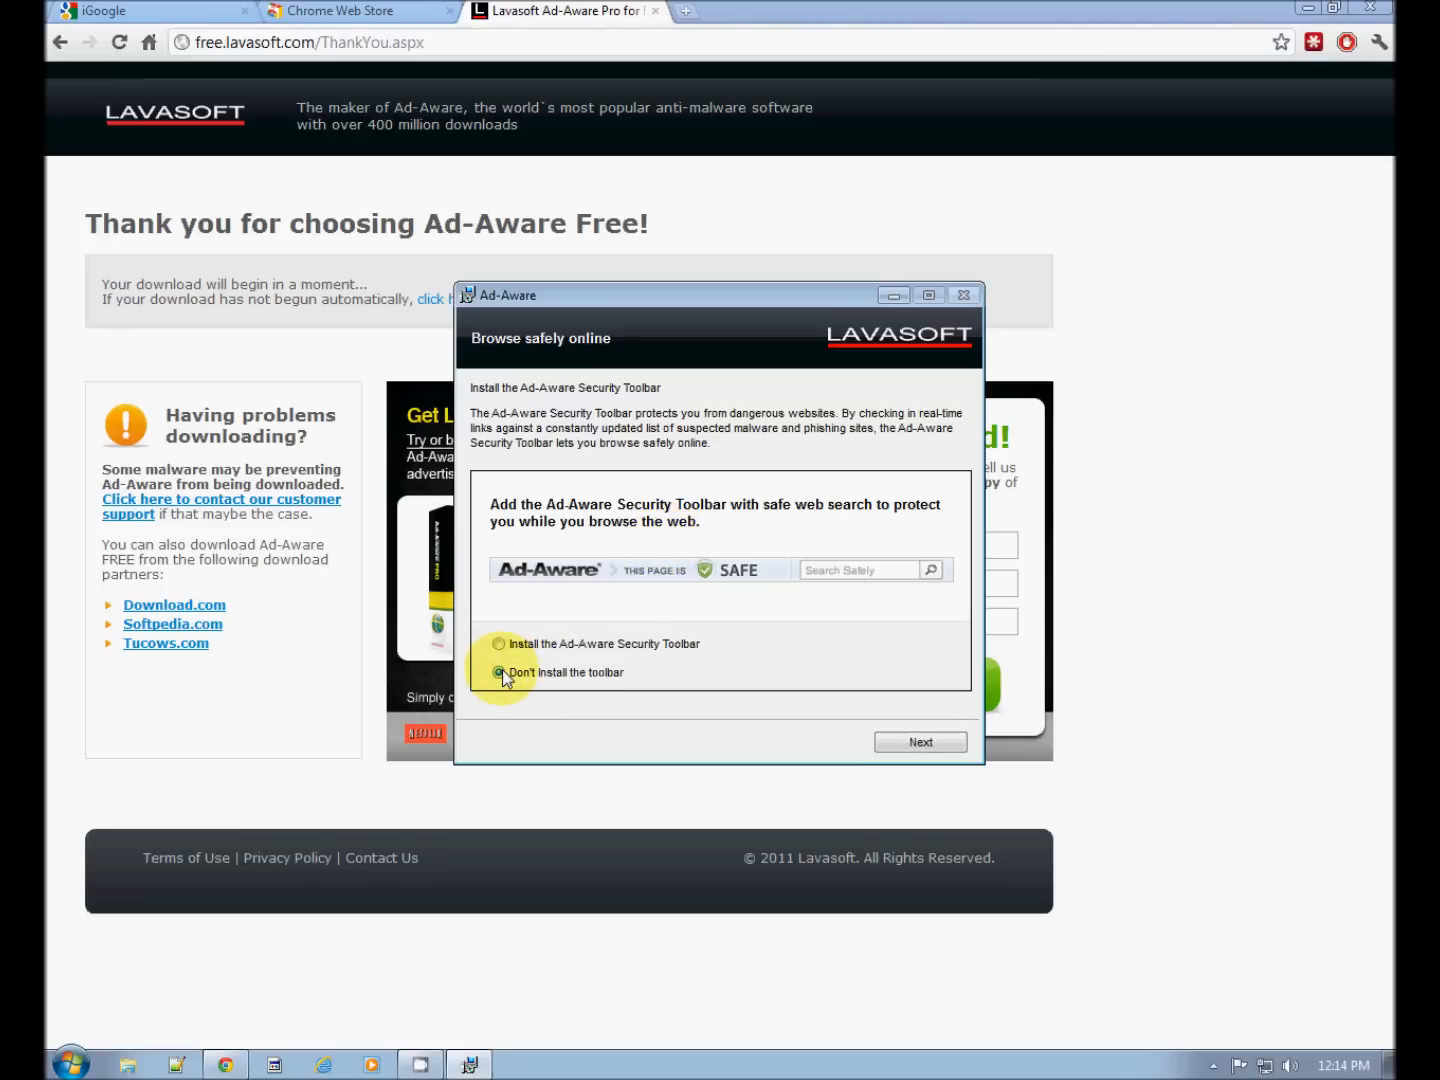
pyautogui.click(500, 672)
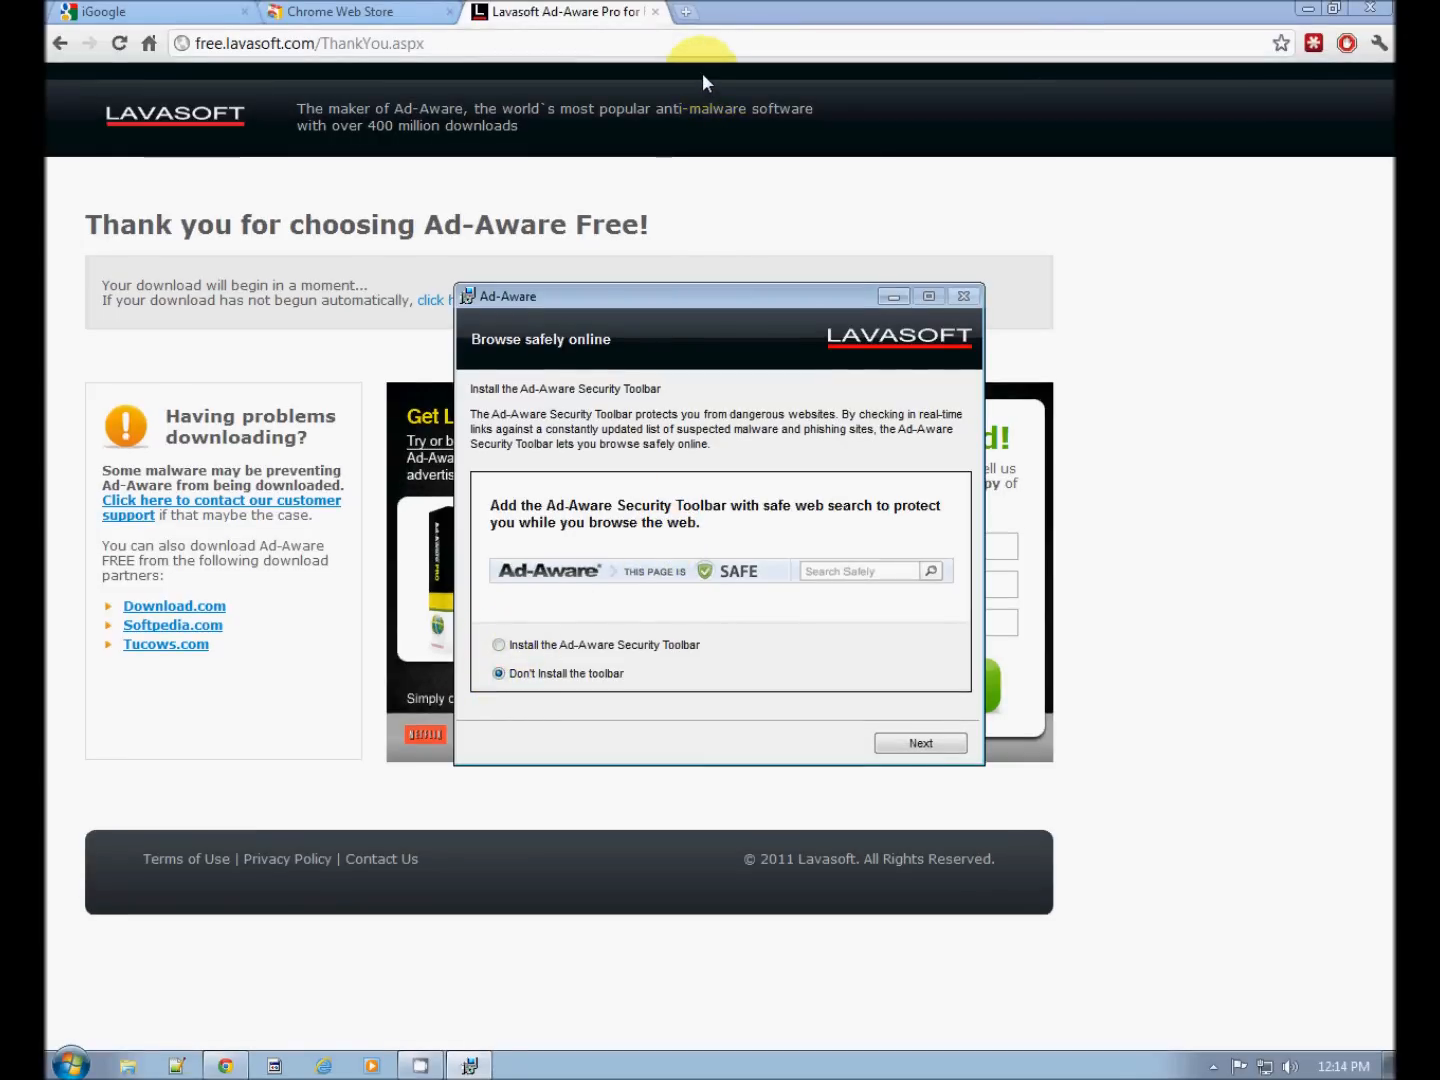
pyautogui.moveTo(692, 248)
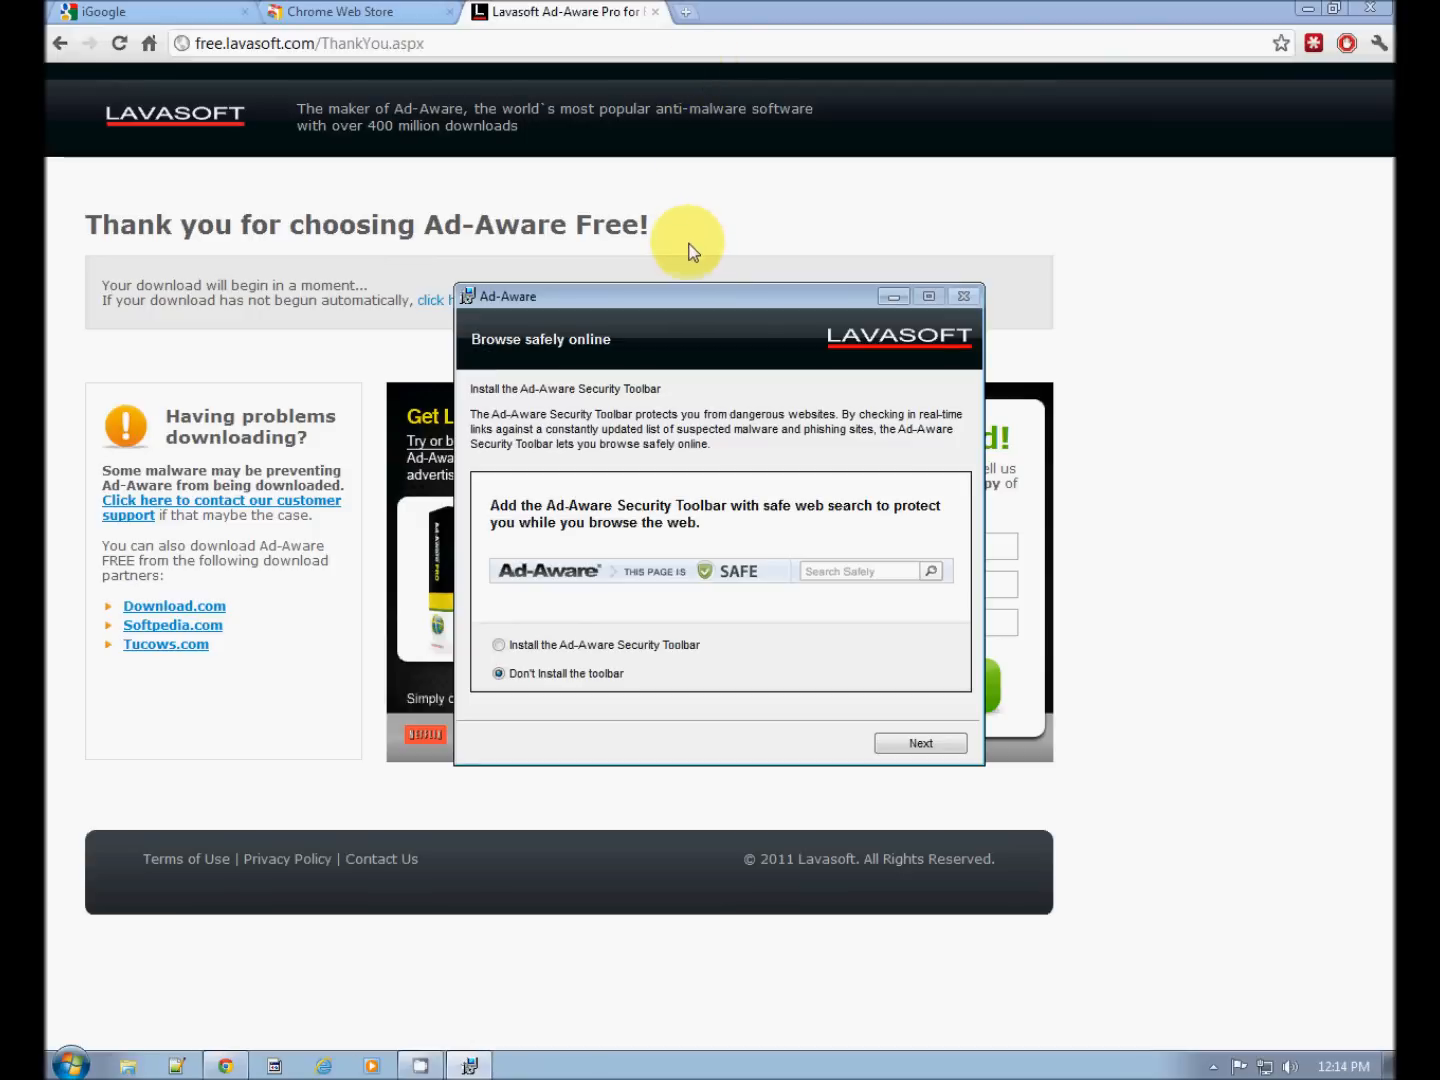
pyautogui.moveTo(888, 158)
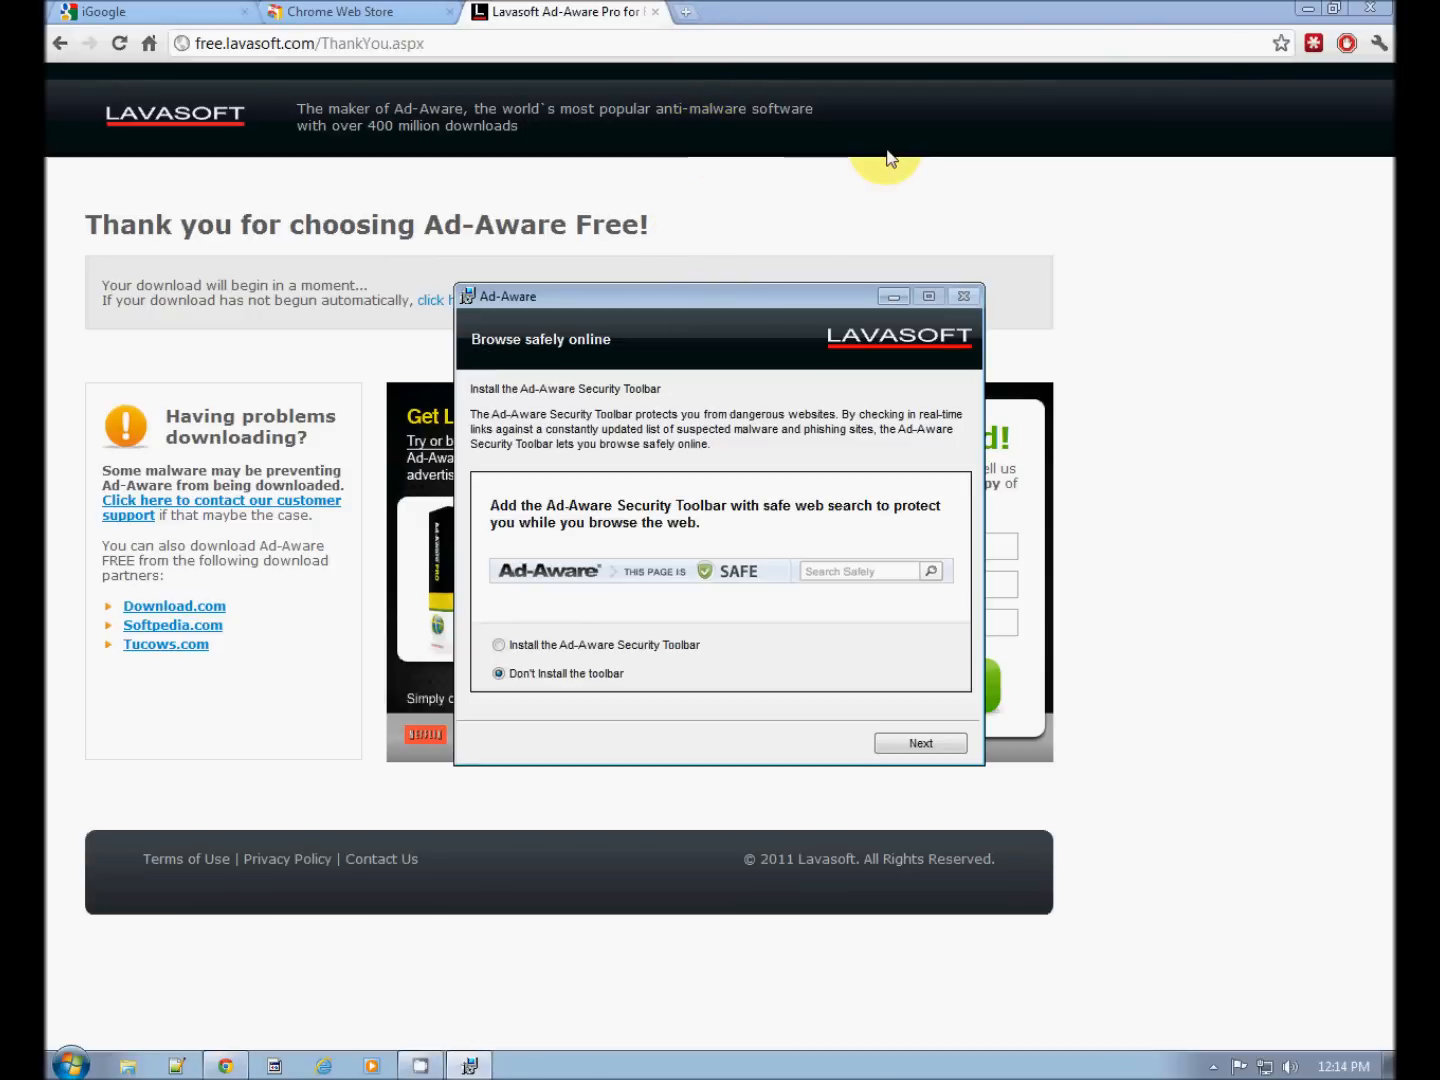
pyautogui.moveTo(636, 614)
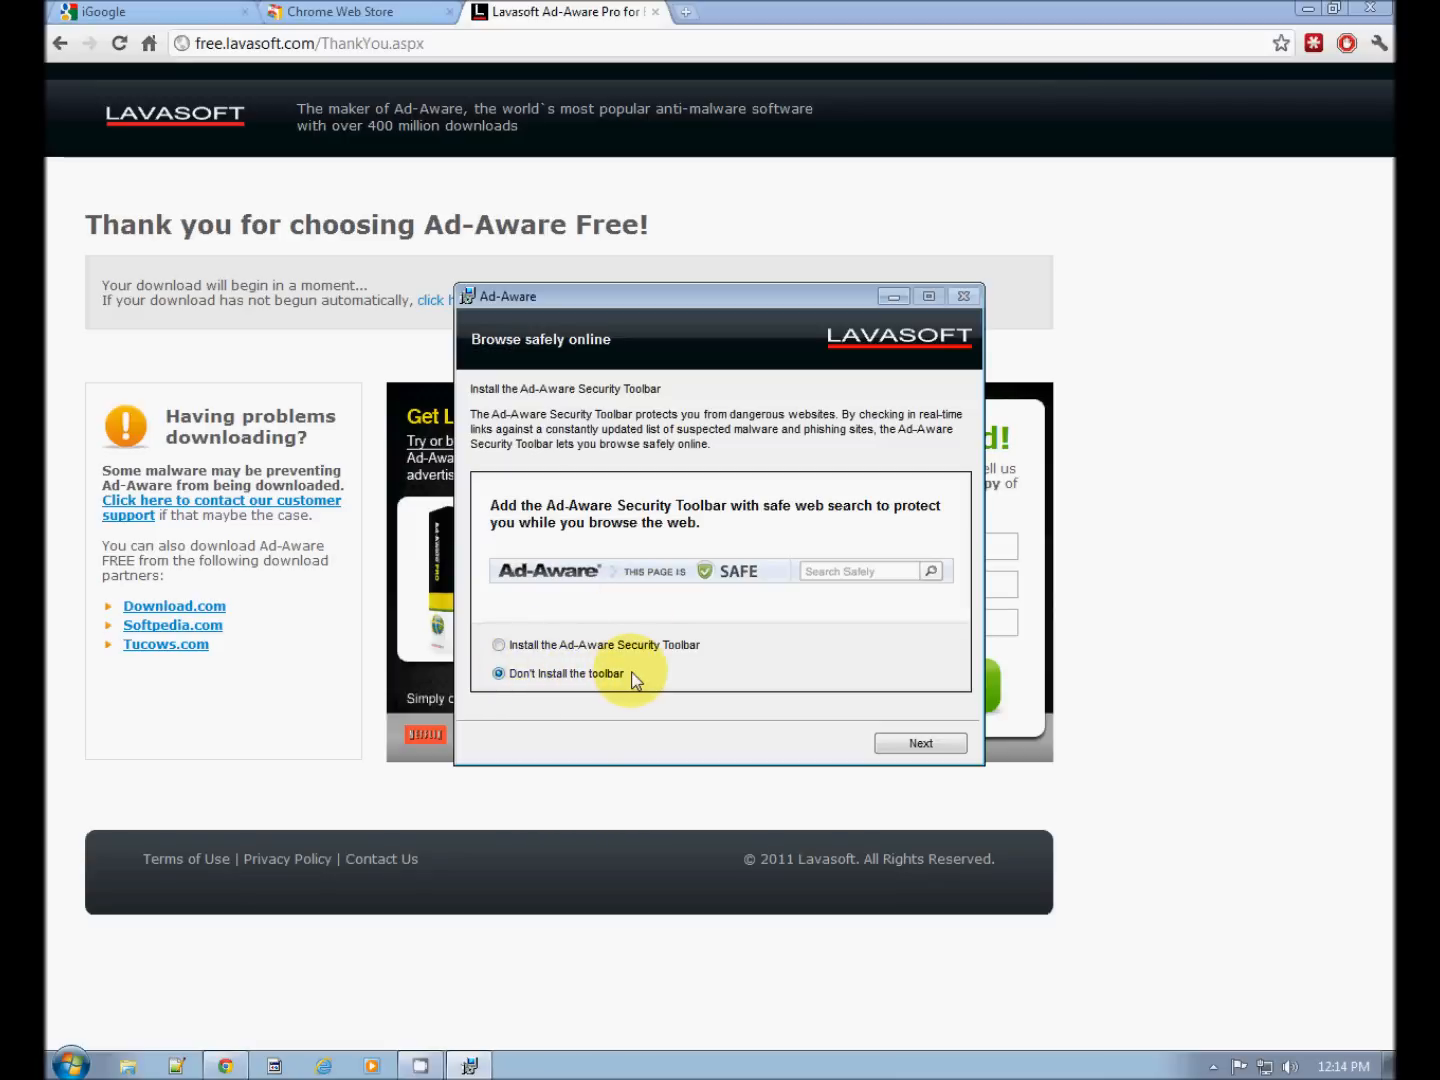
pyautogui.moveTo(918, 724)
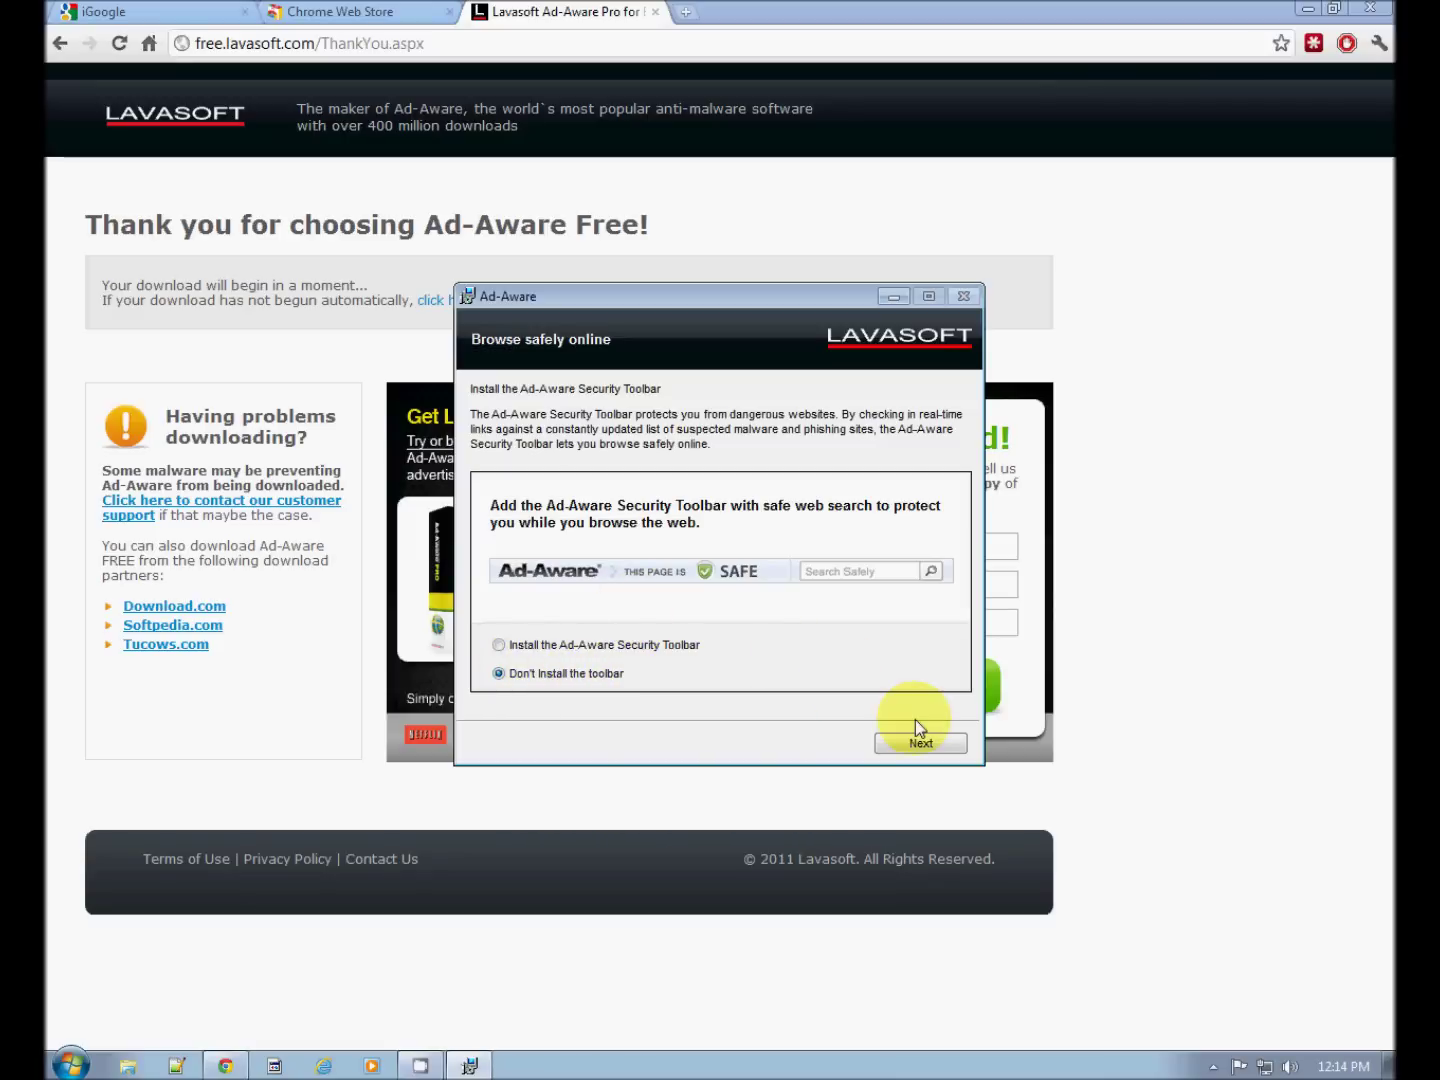
pyautogui.click(918, 744)
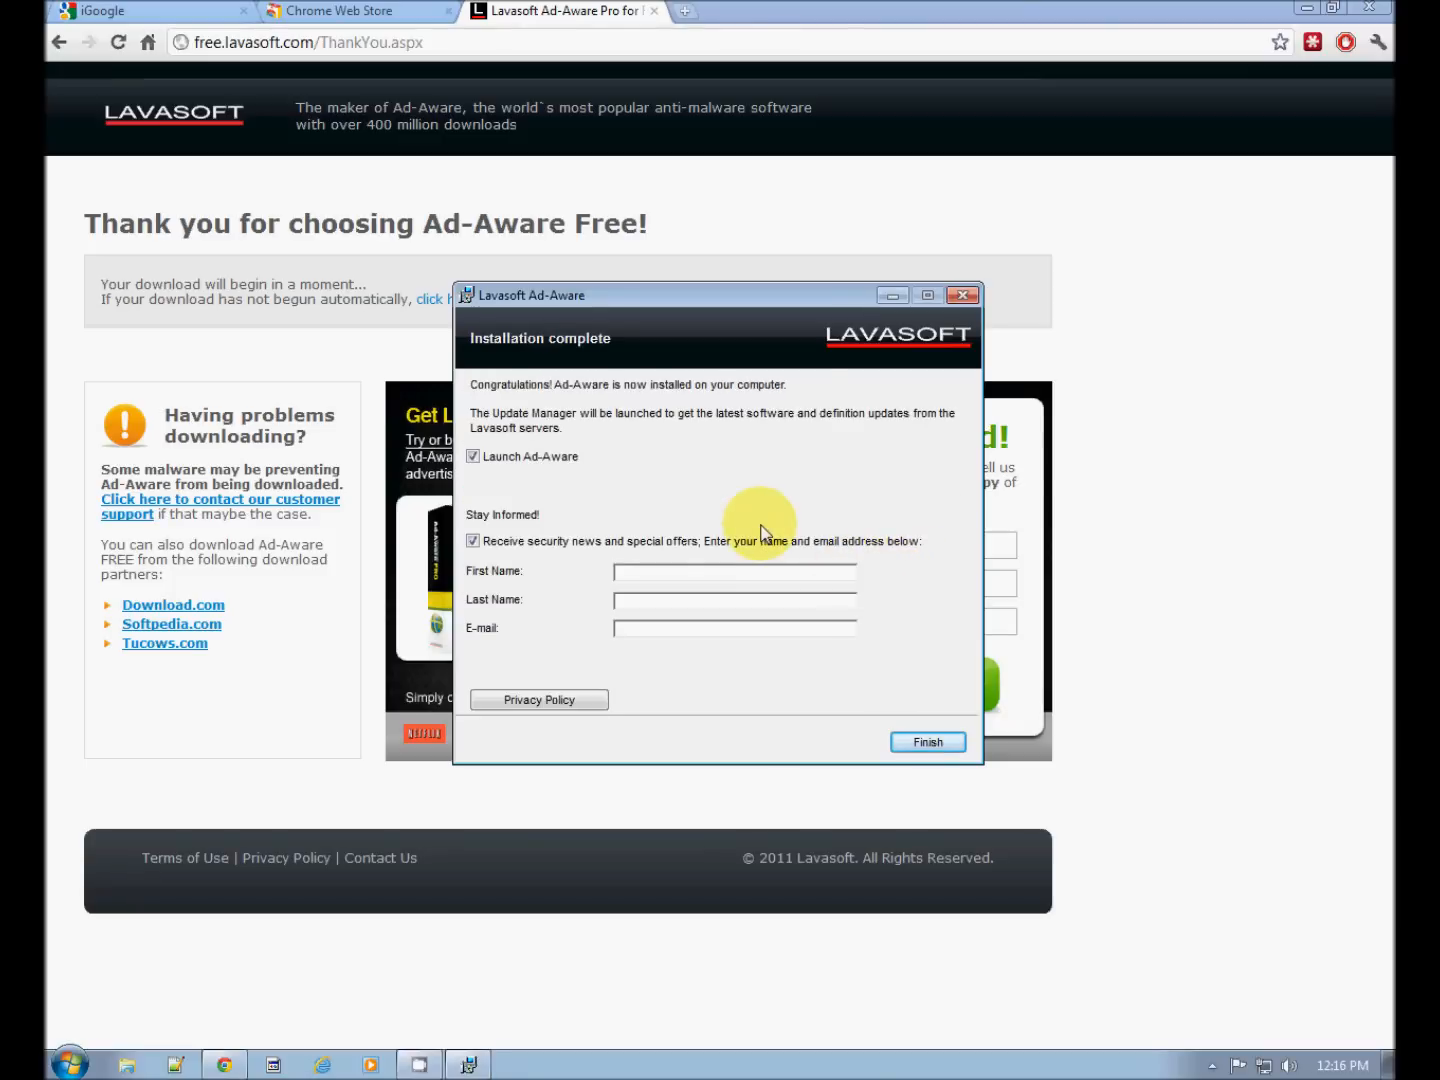
pyautogui.moveTo(664, 548)
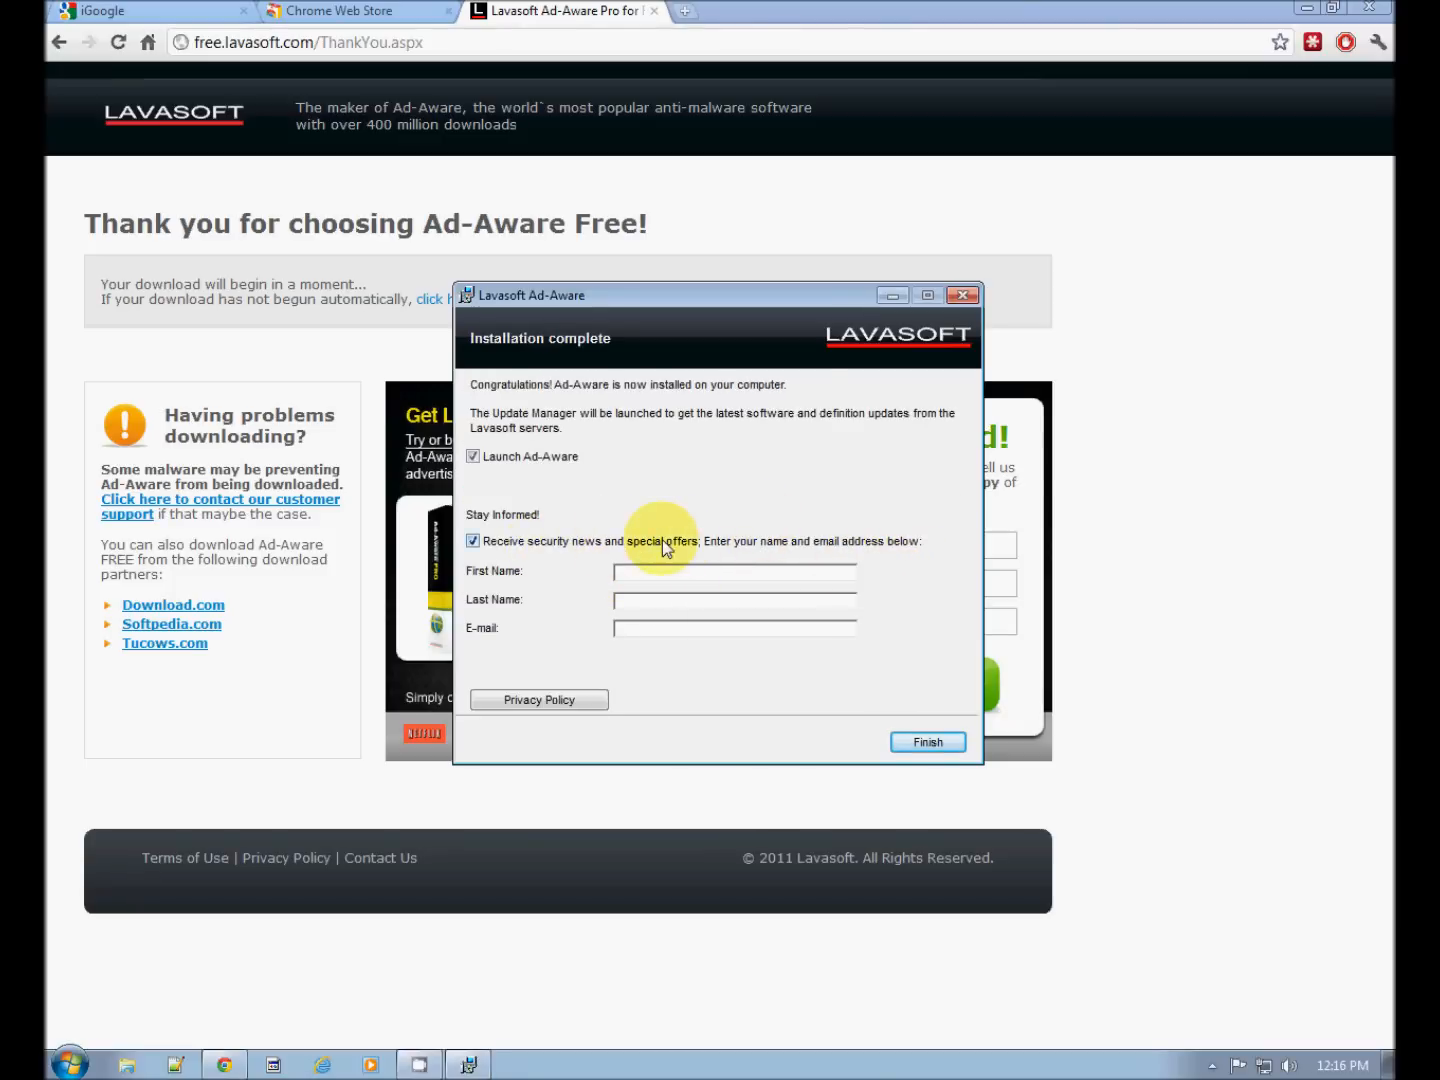
pyautogui.moveTo(676, 560)
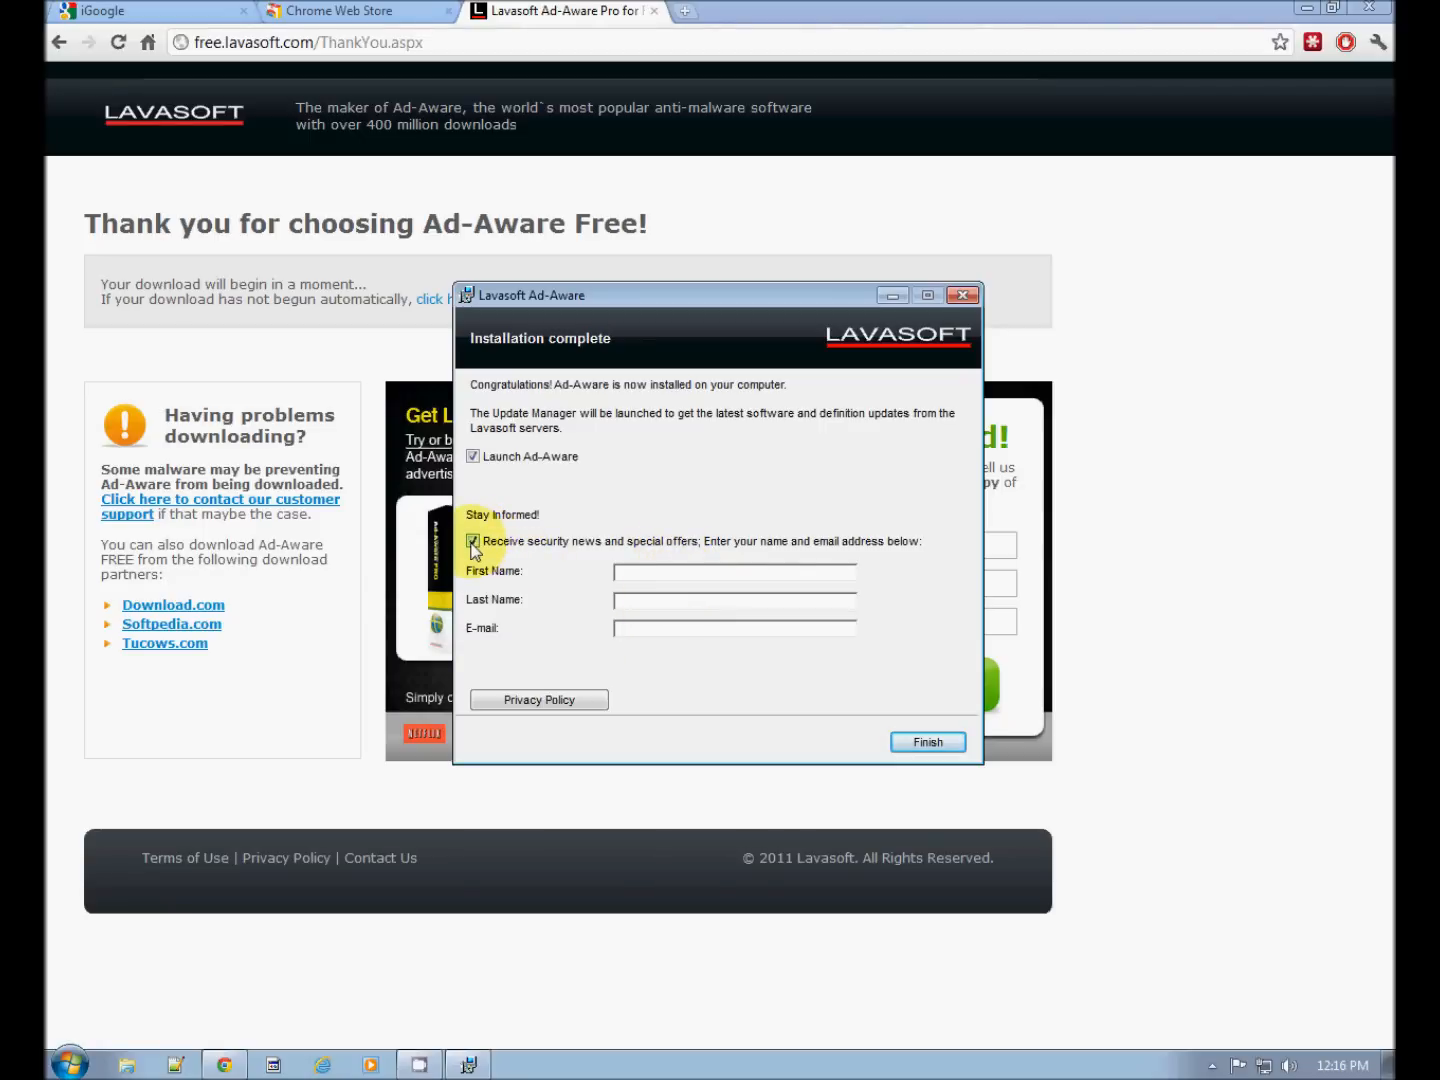
# Uncheck 'Receive security news', finish with Launch Ad-Aware checked, and close the thank-you tab
pyautogui.click(472, 540)
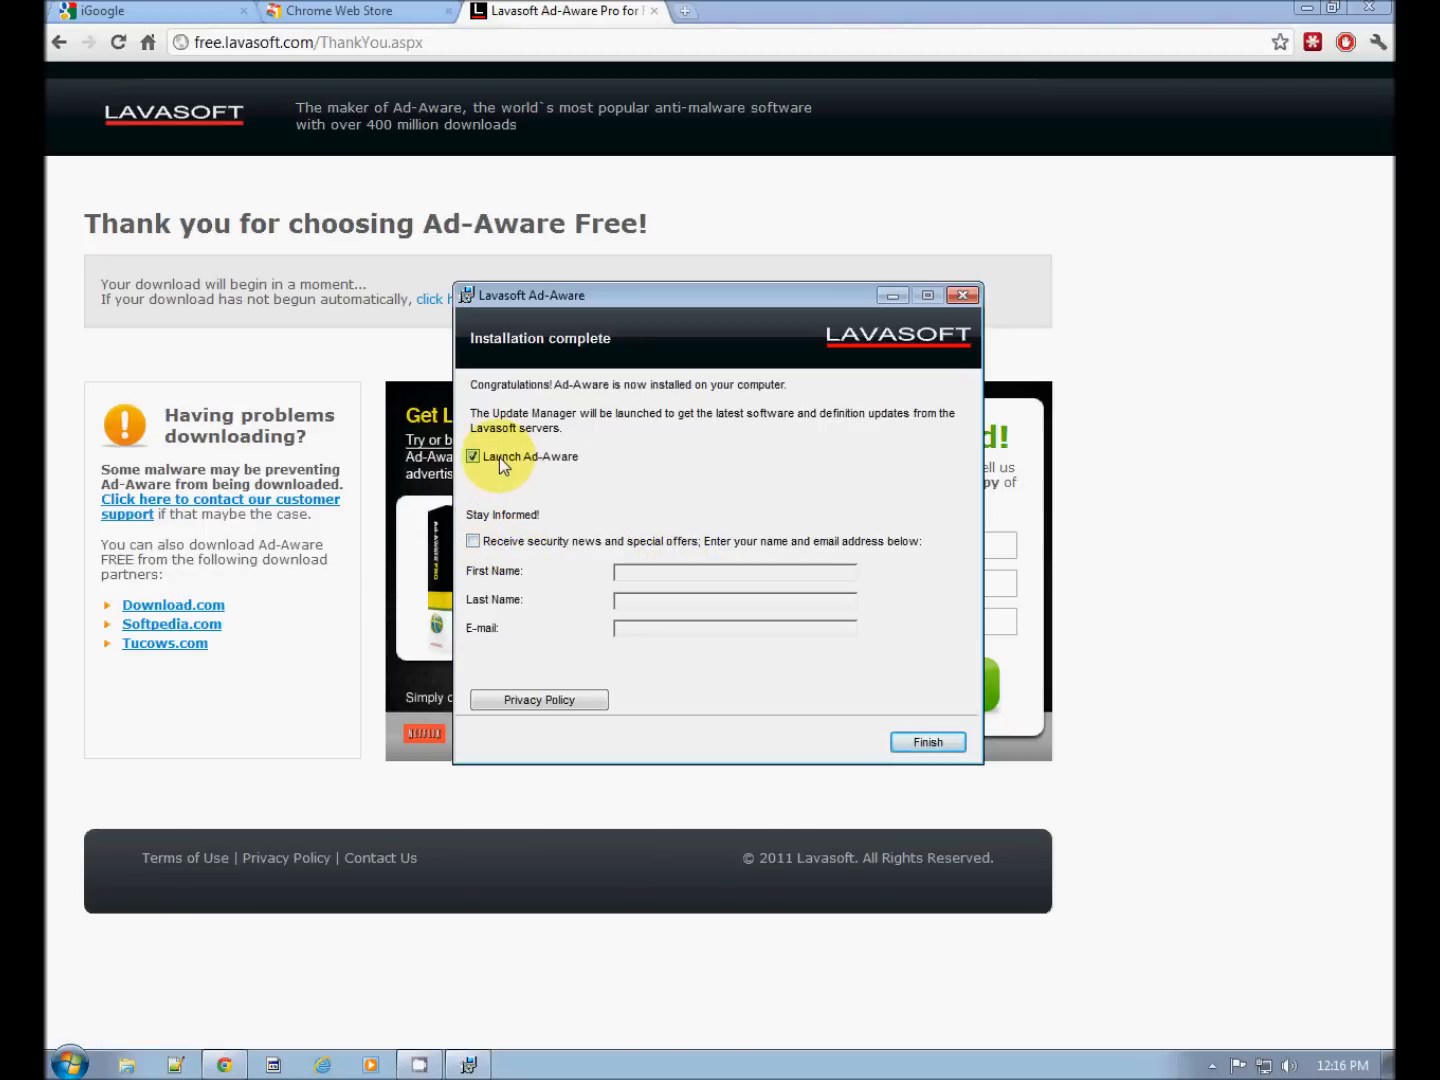
pyautogui.moveTo(850, 580)
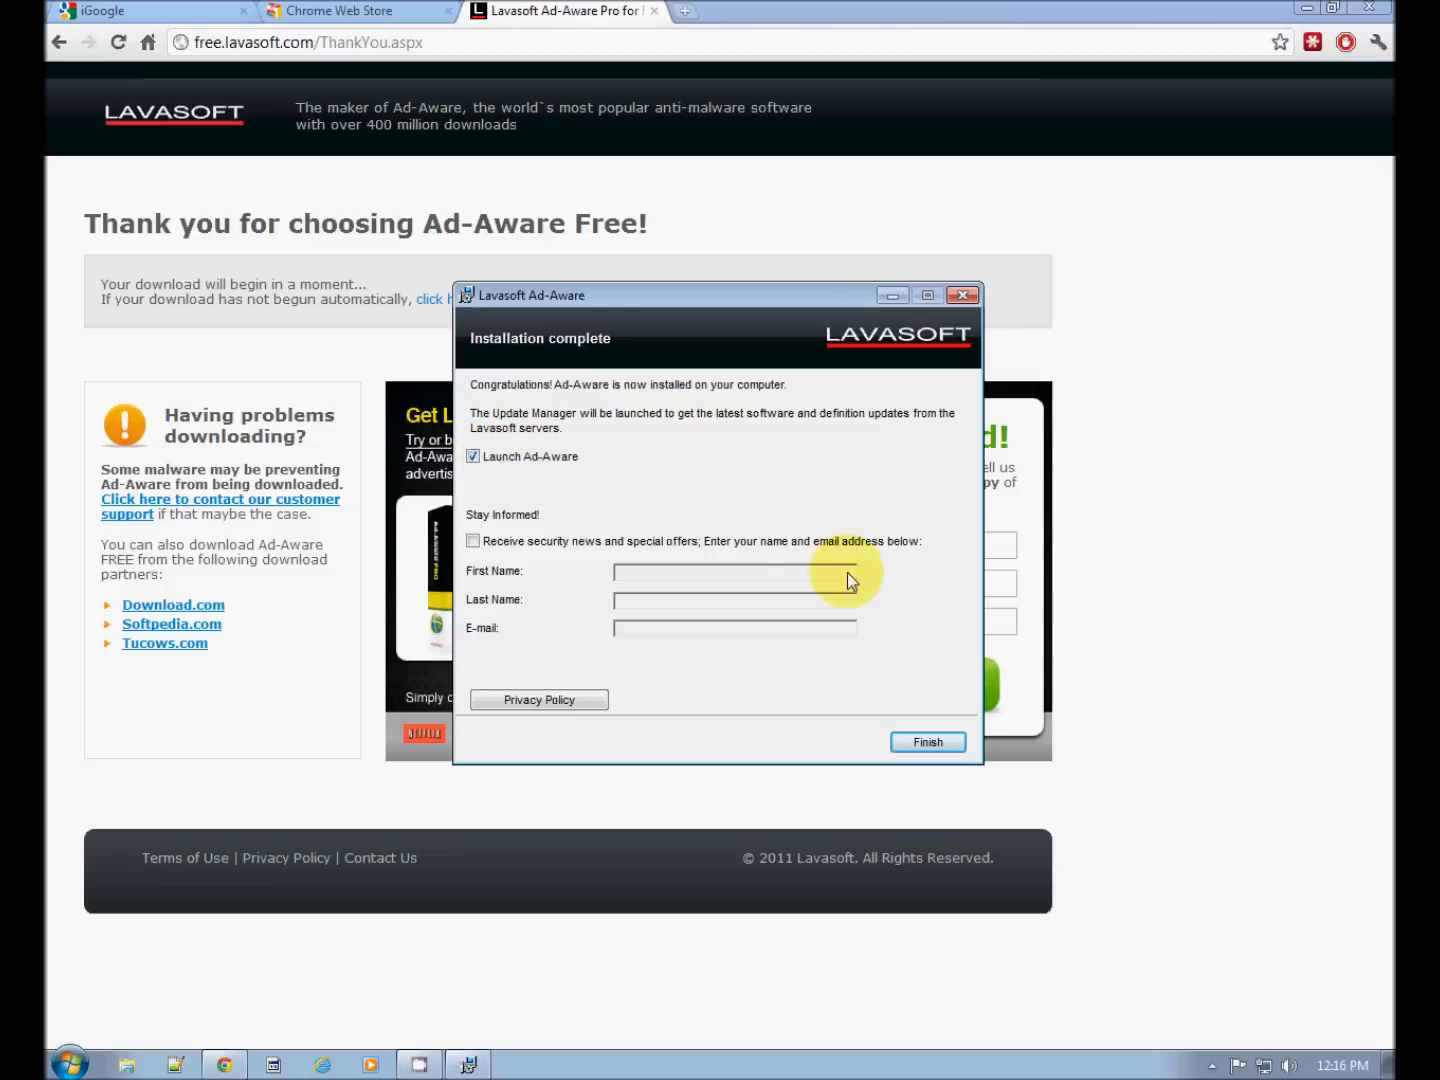
pyautogui.moveTo(926, 744)
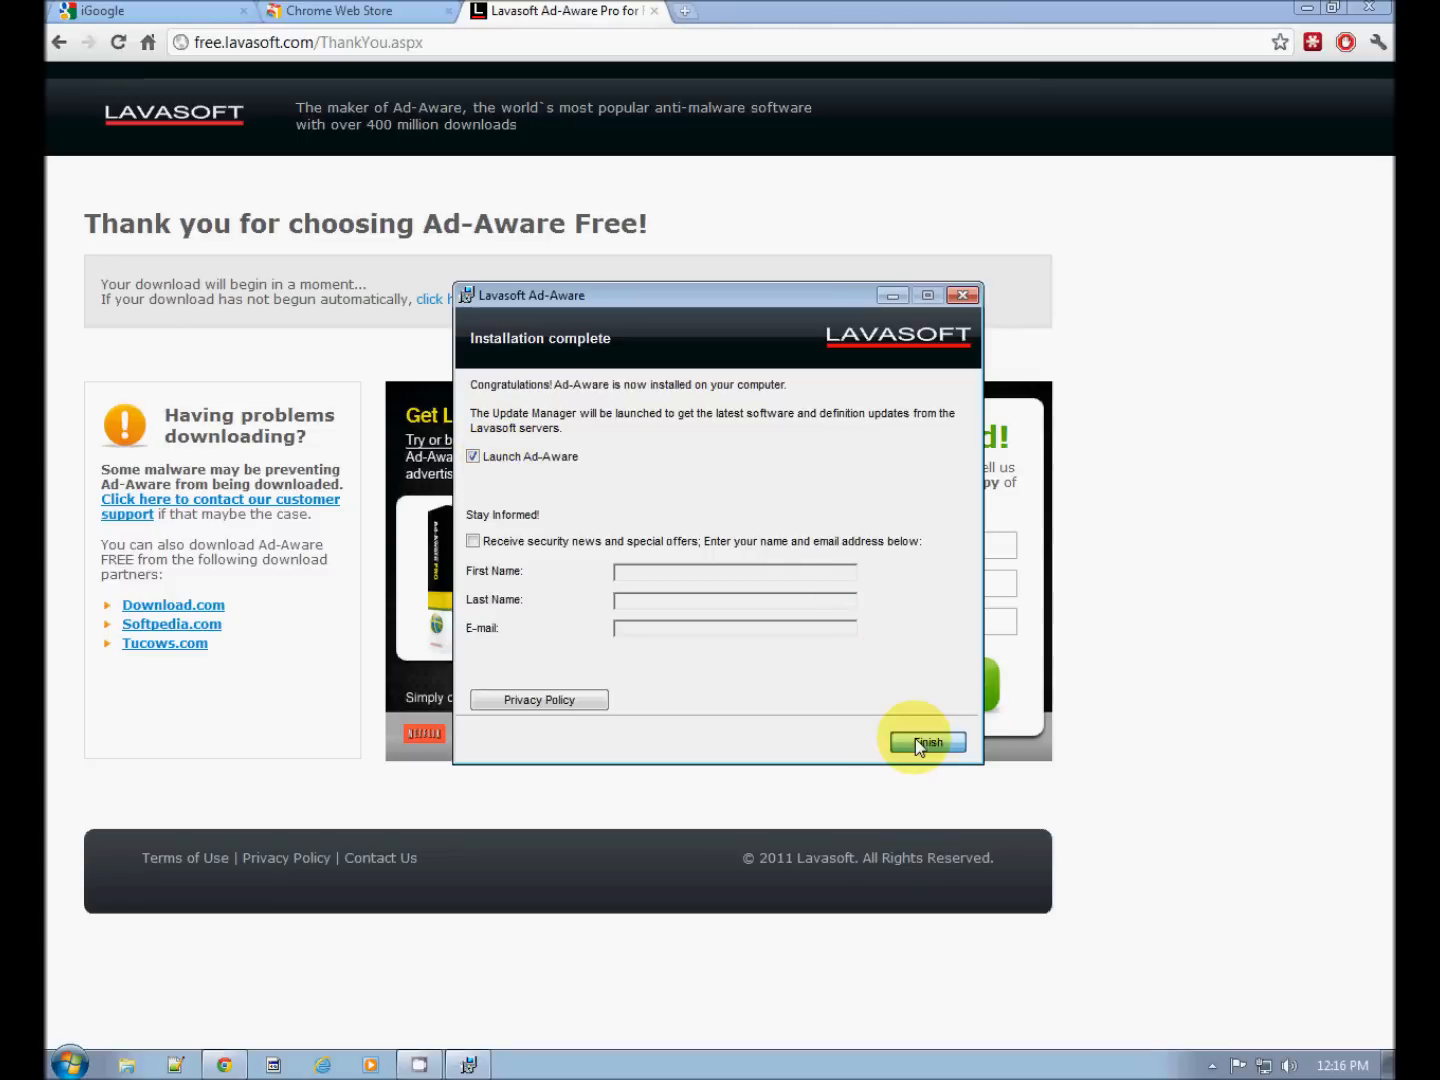
pyautogui.click(926, 742)
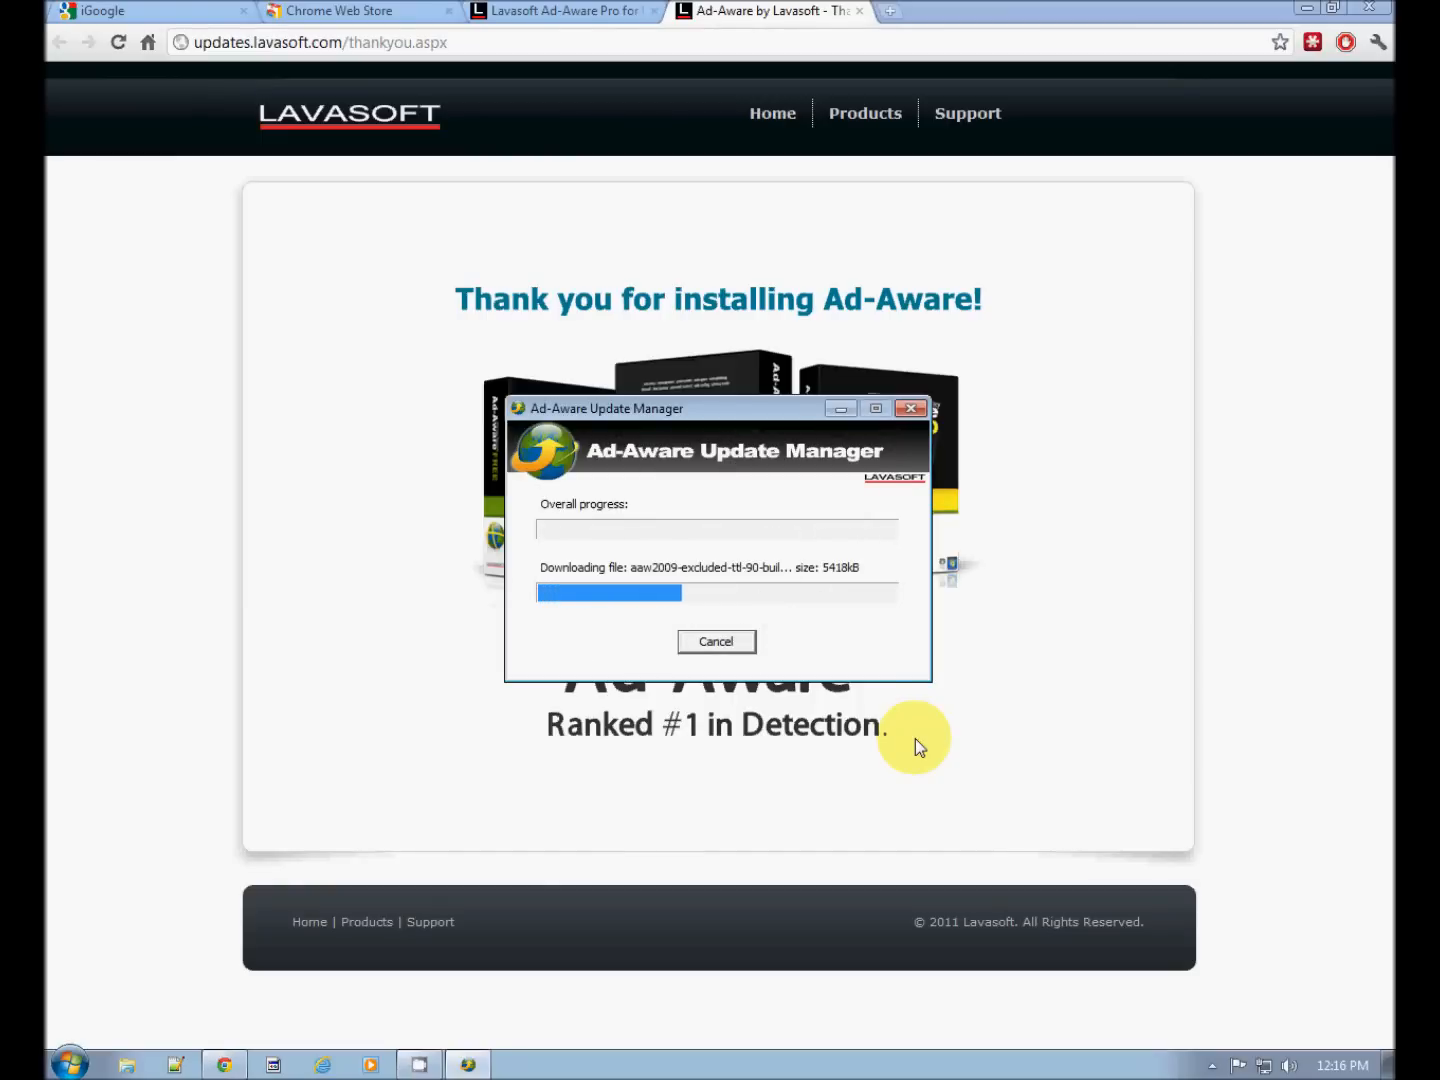
pyautogui.moveTo(816, 318)
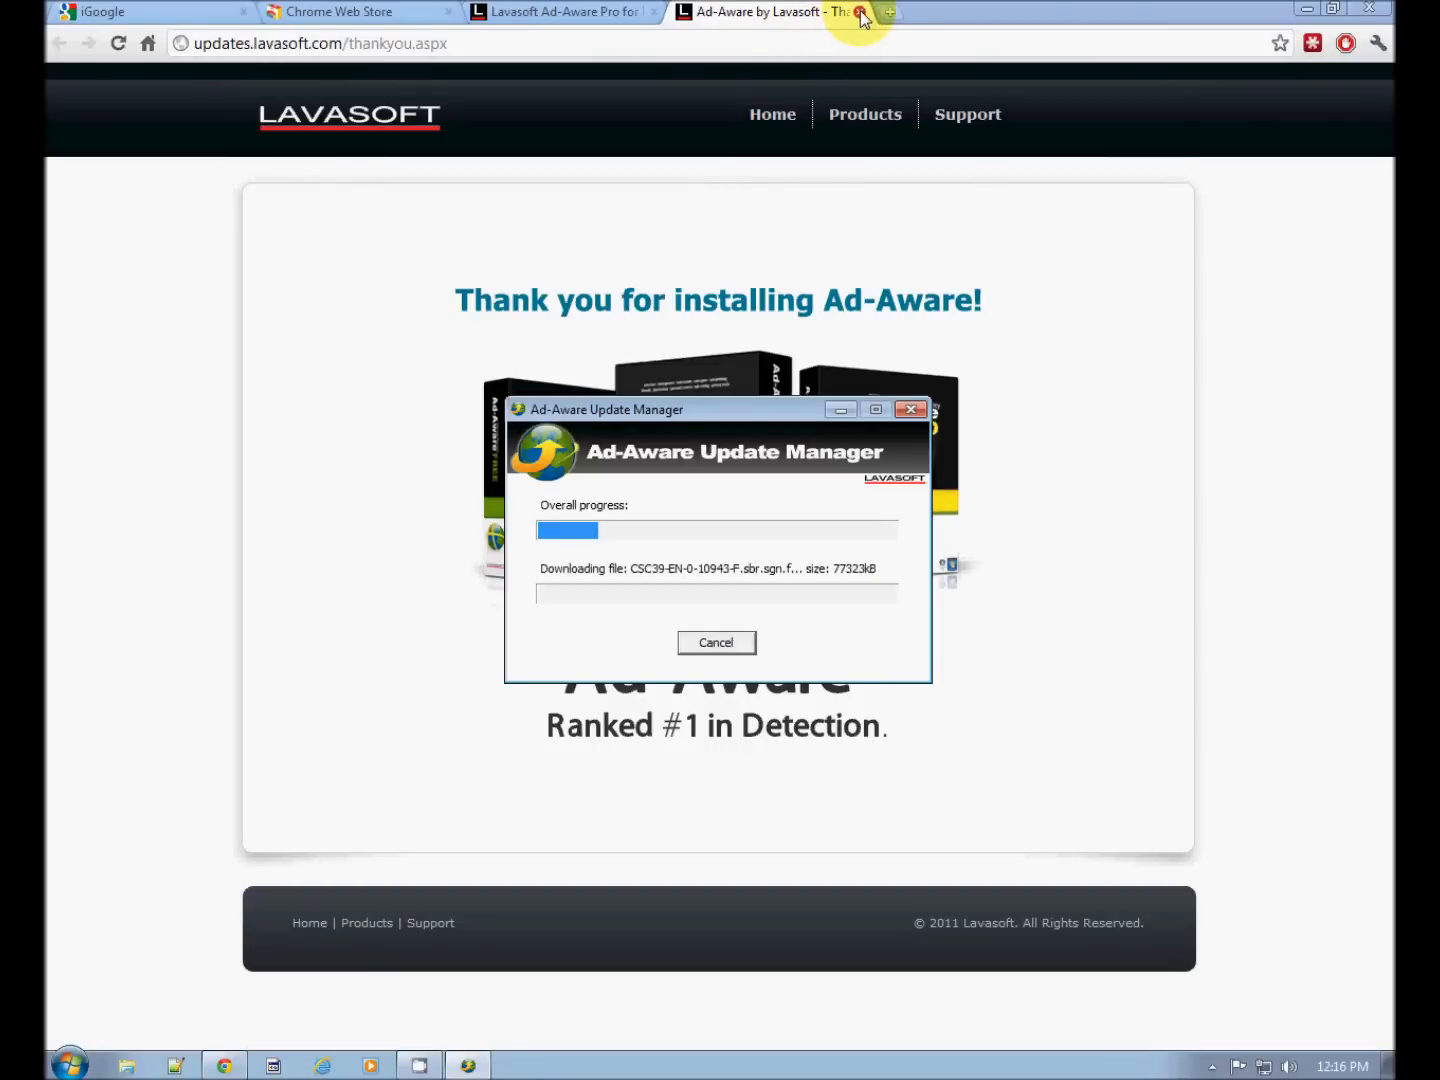
pyautogui.click(864, 12)
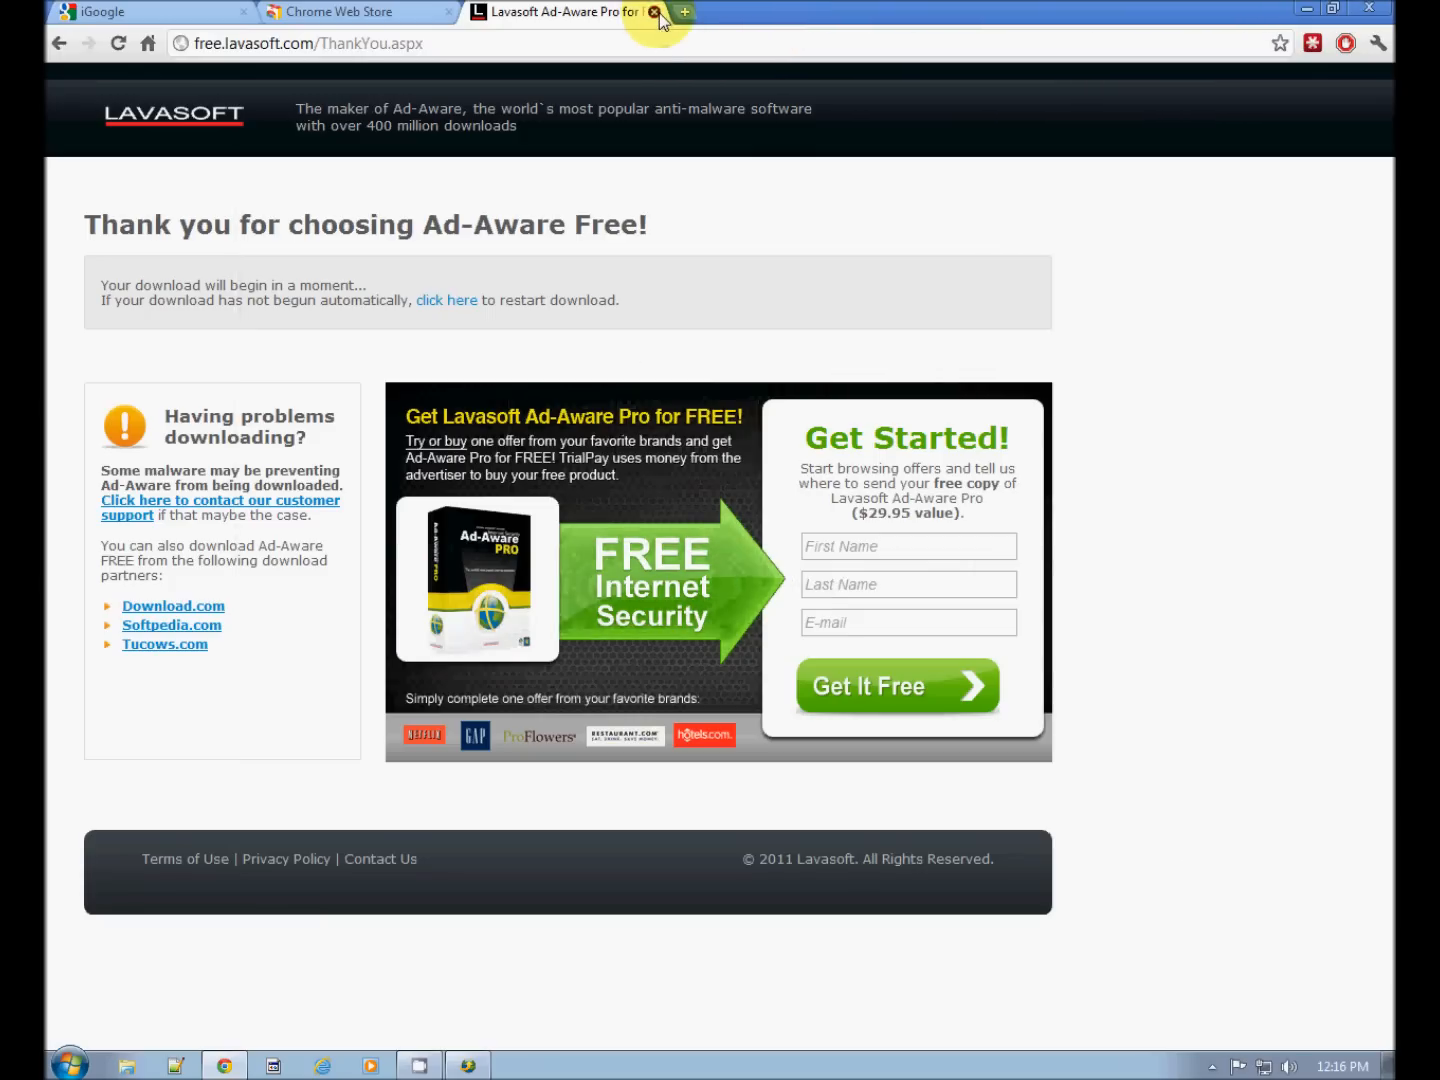
# Close the Lavasoft page and dismiss the license prompt to stay on Ad-Aware Free's Main screen
pyautogui.click(662, 12)
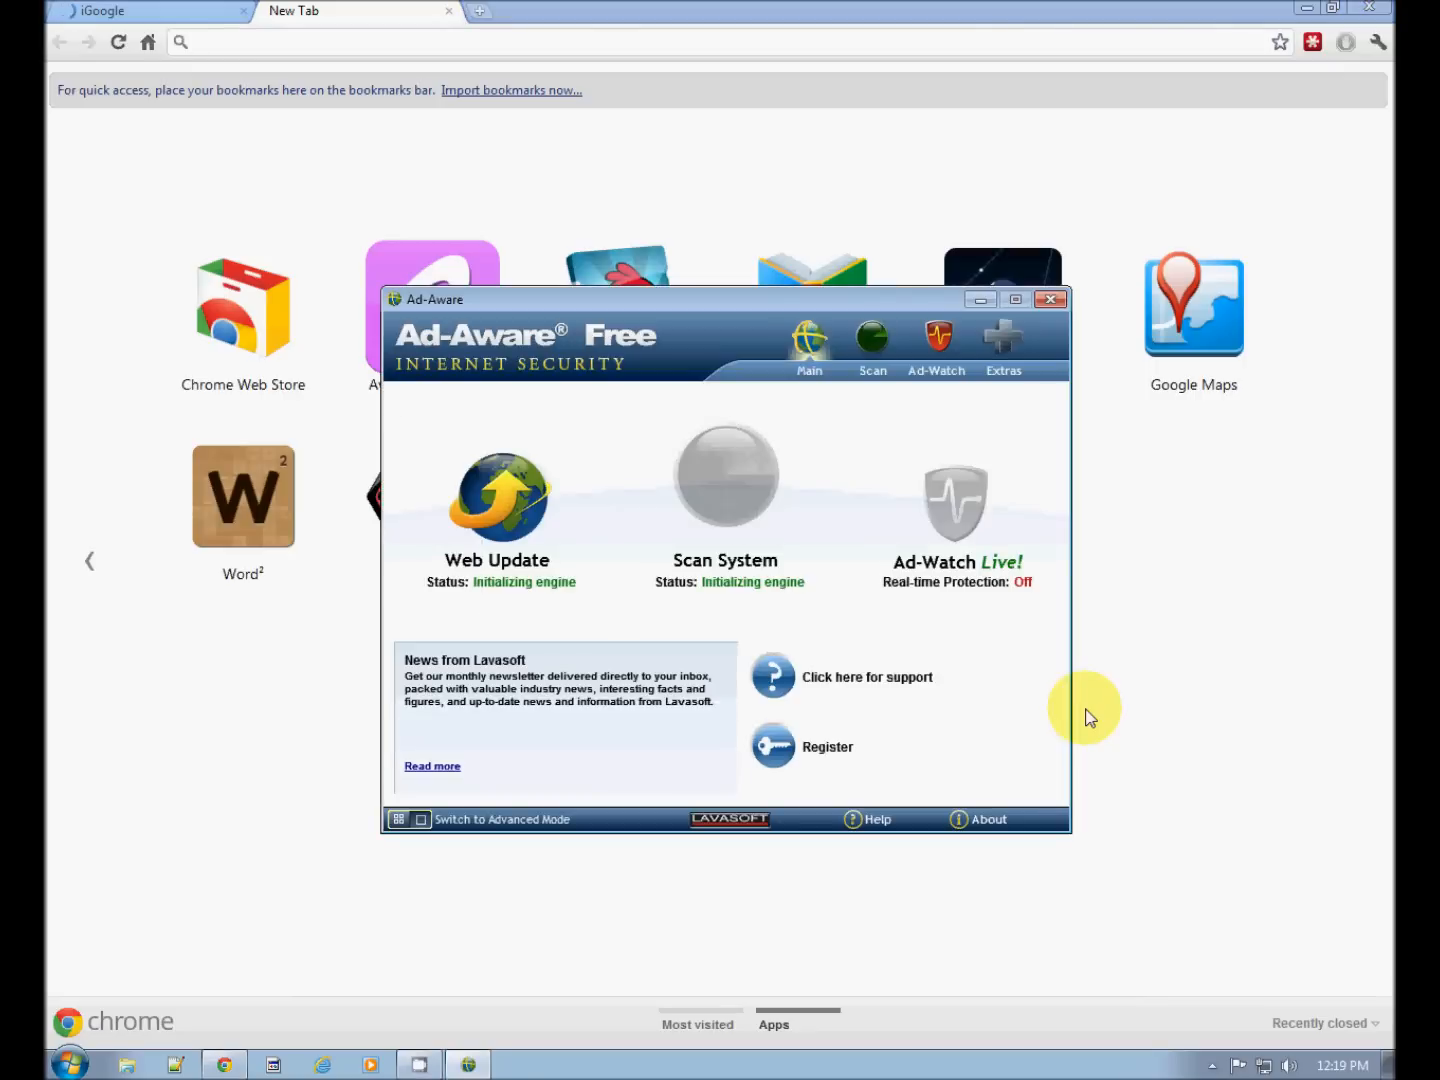
pyautogui.click(826, 746)
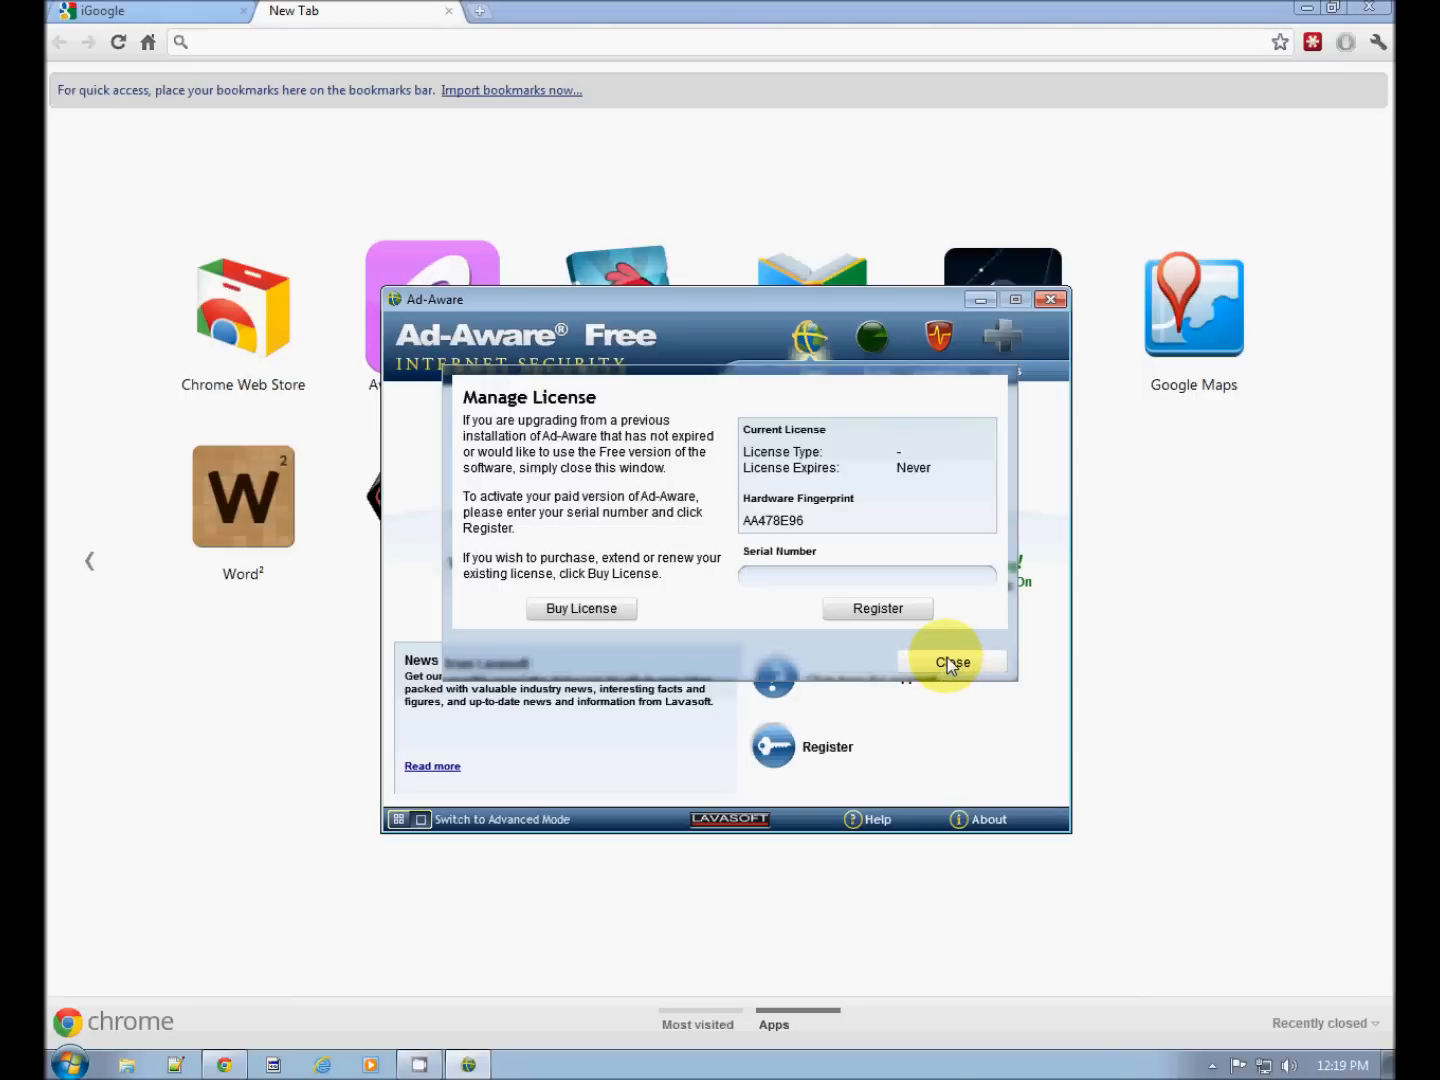
pyautogui.click(952, 662)
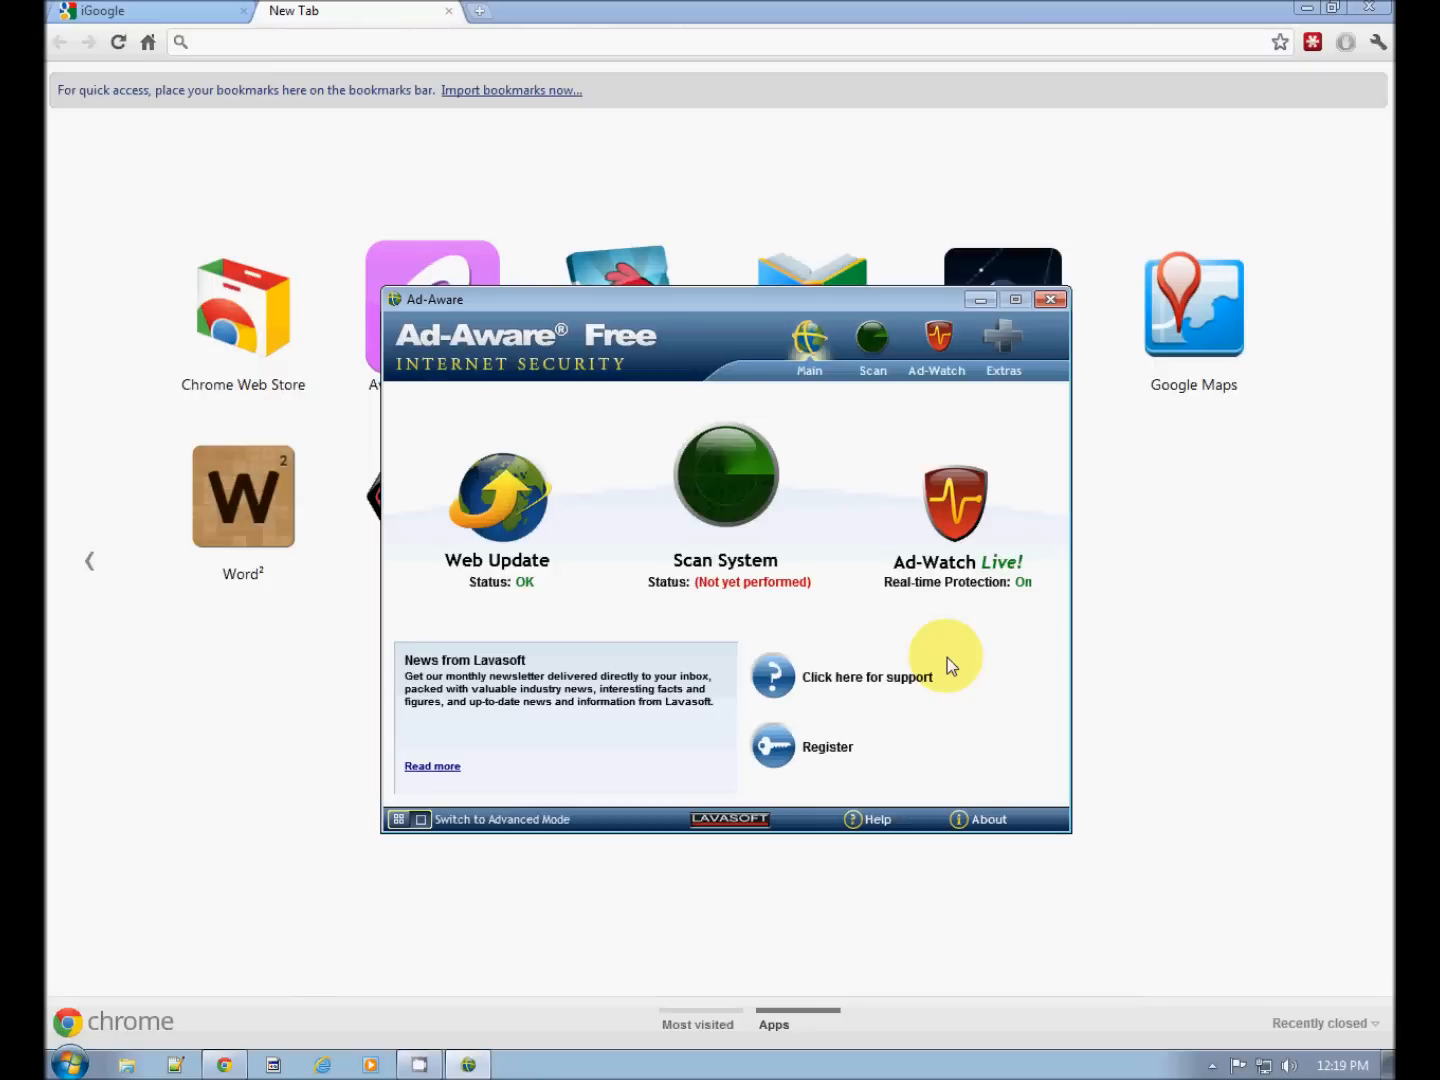
pyautogui.moveTo(730, 558)
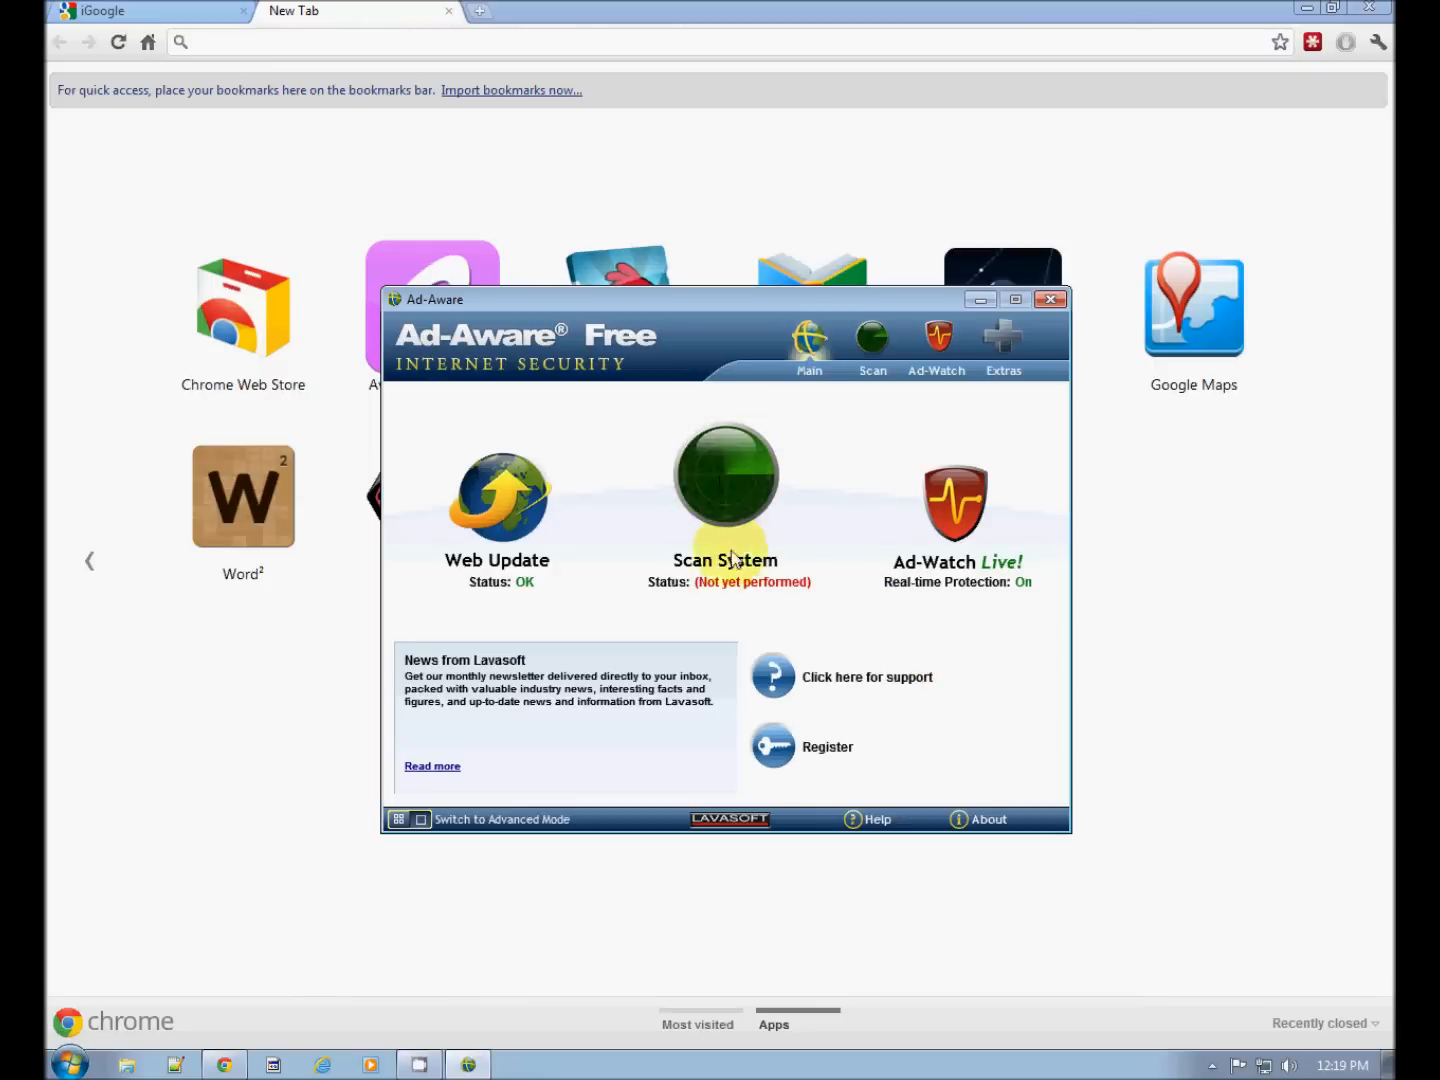
pyautogui.moveTo(784, 476)
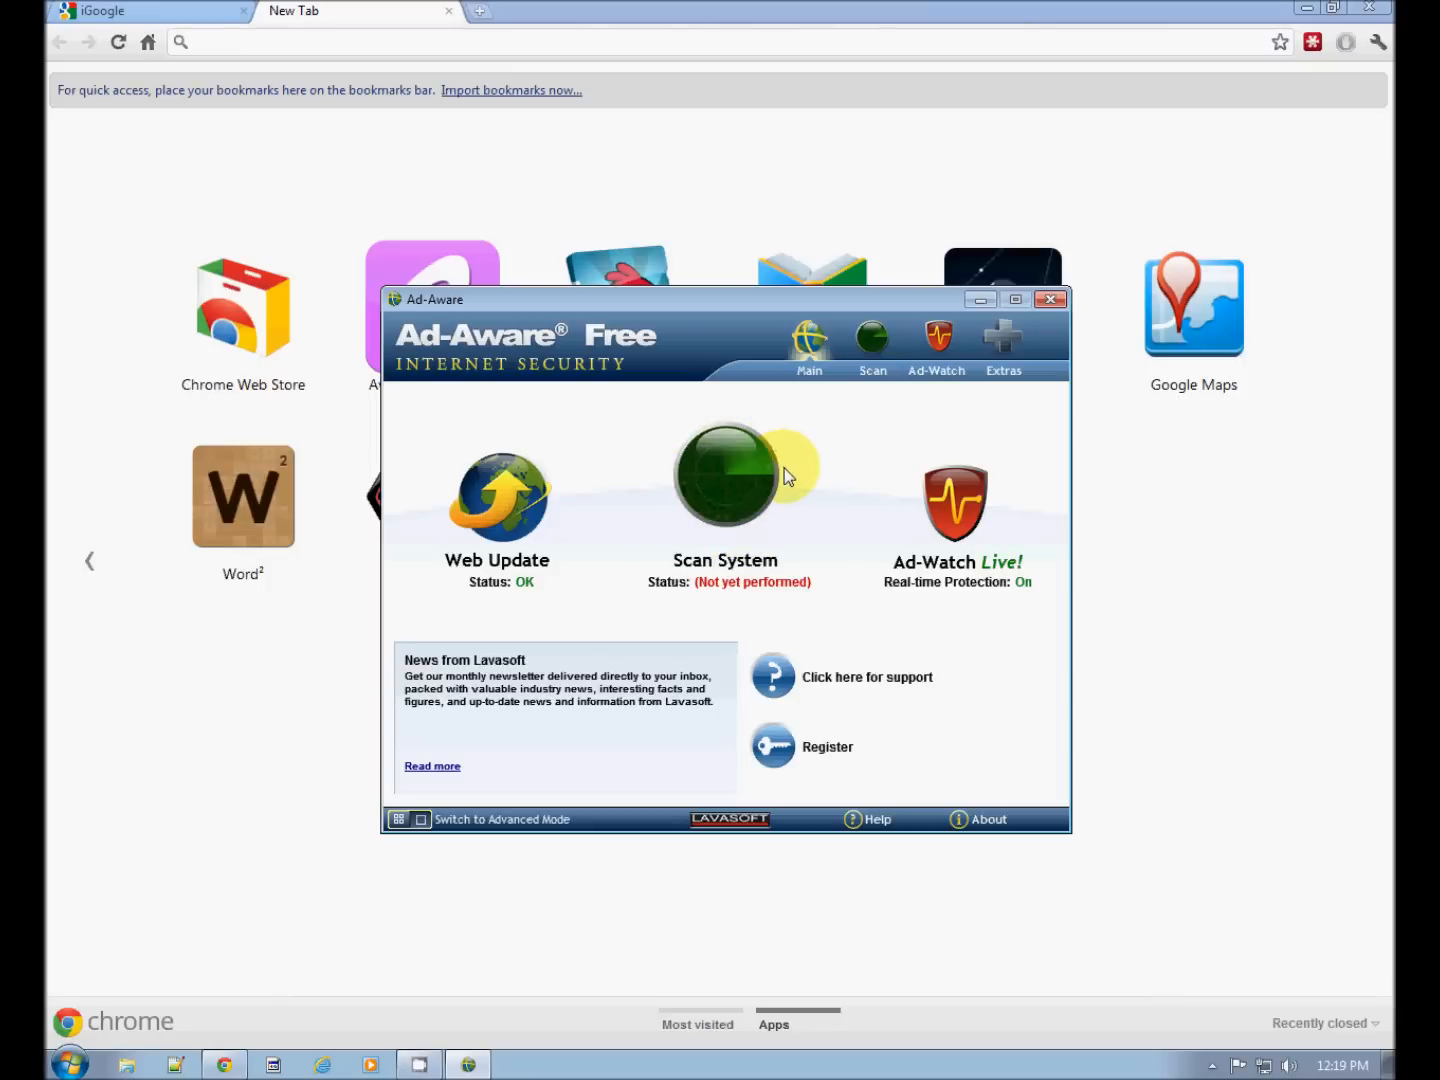
pyautogui.moveTo(724, 480)
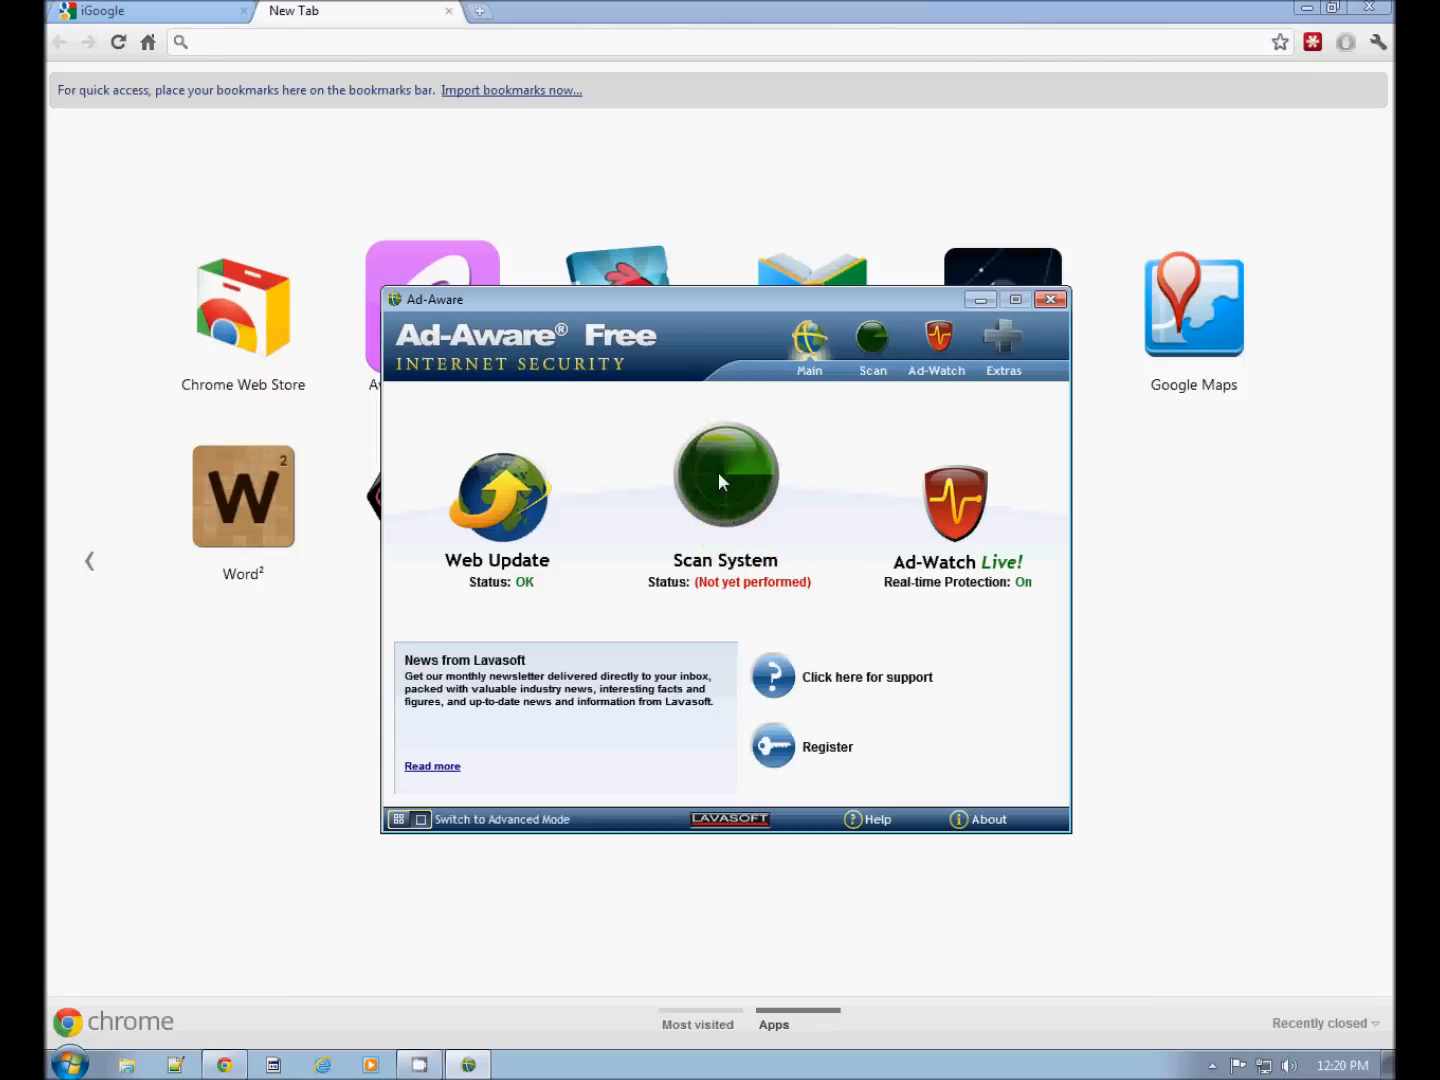
# Start a Full Scan of the computer from Scan System on the Main screen
pyautogui.click(724, 480)
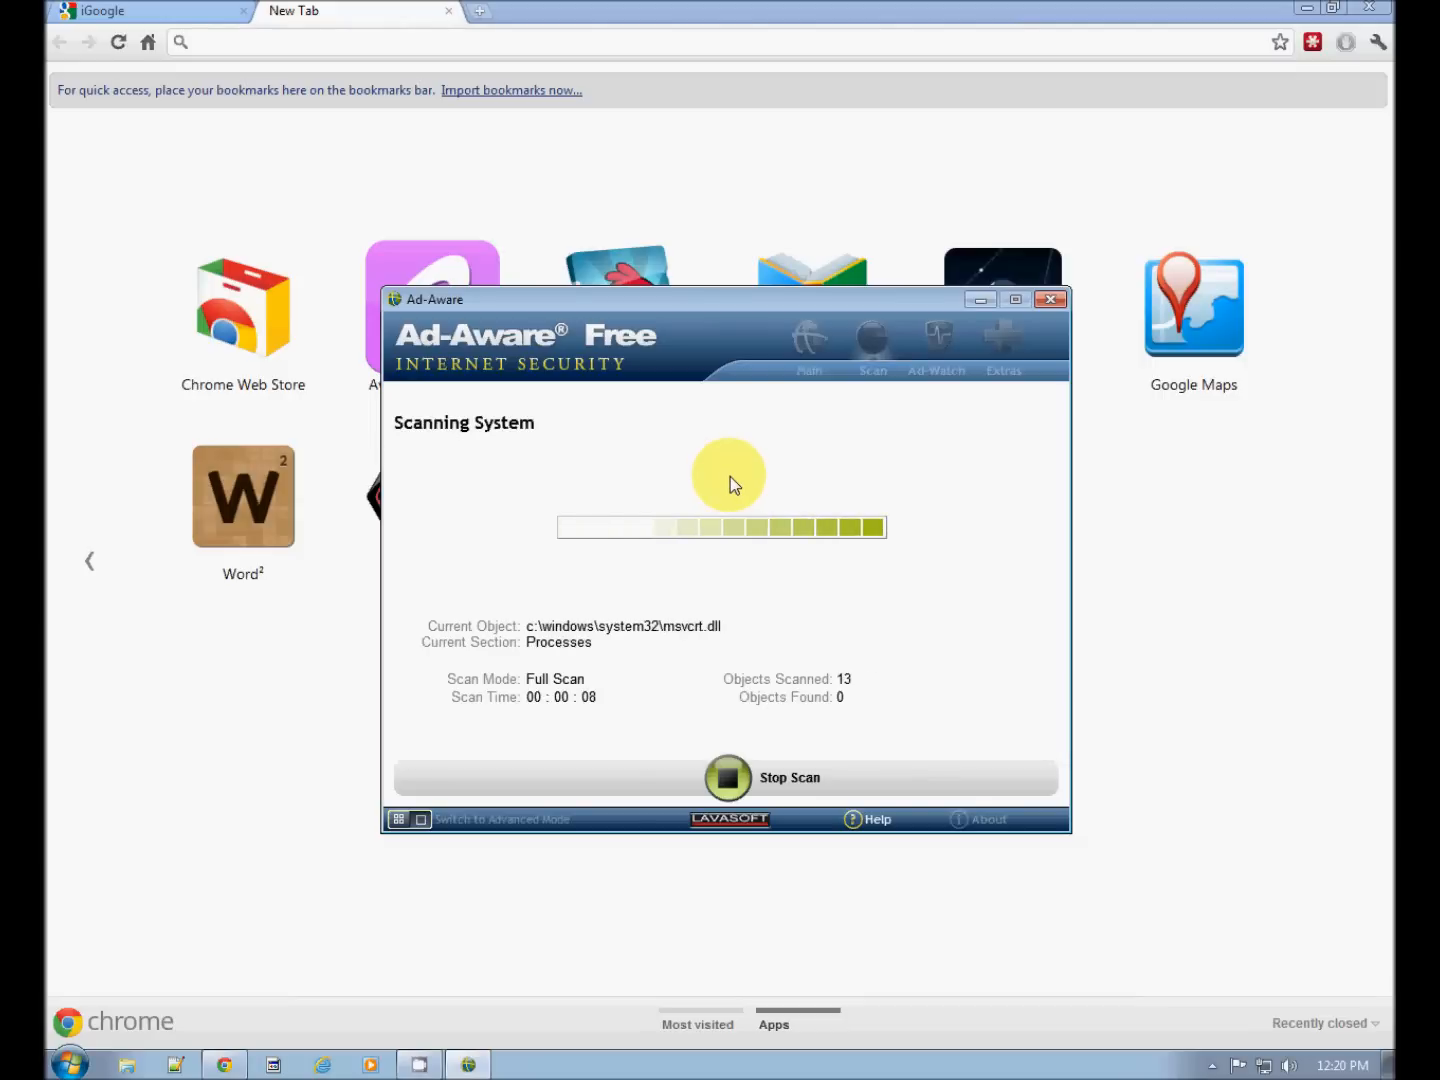
pyautogui.moveTo(780, 728)
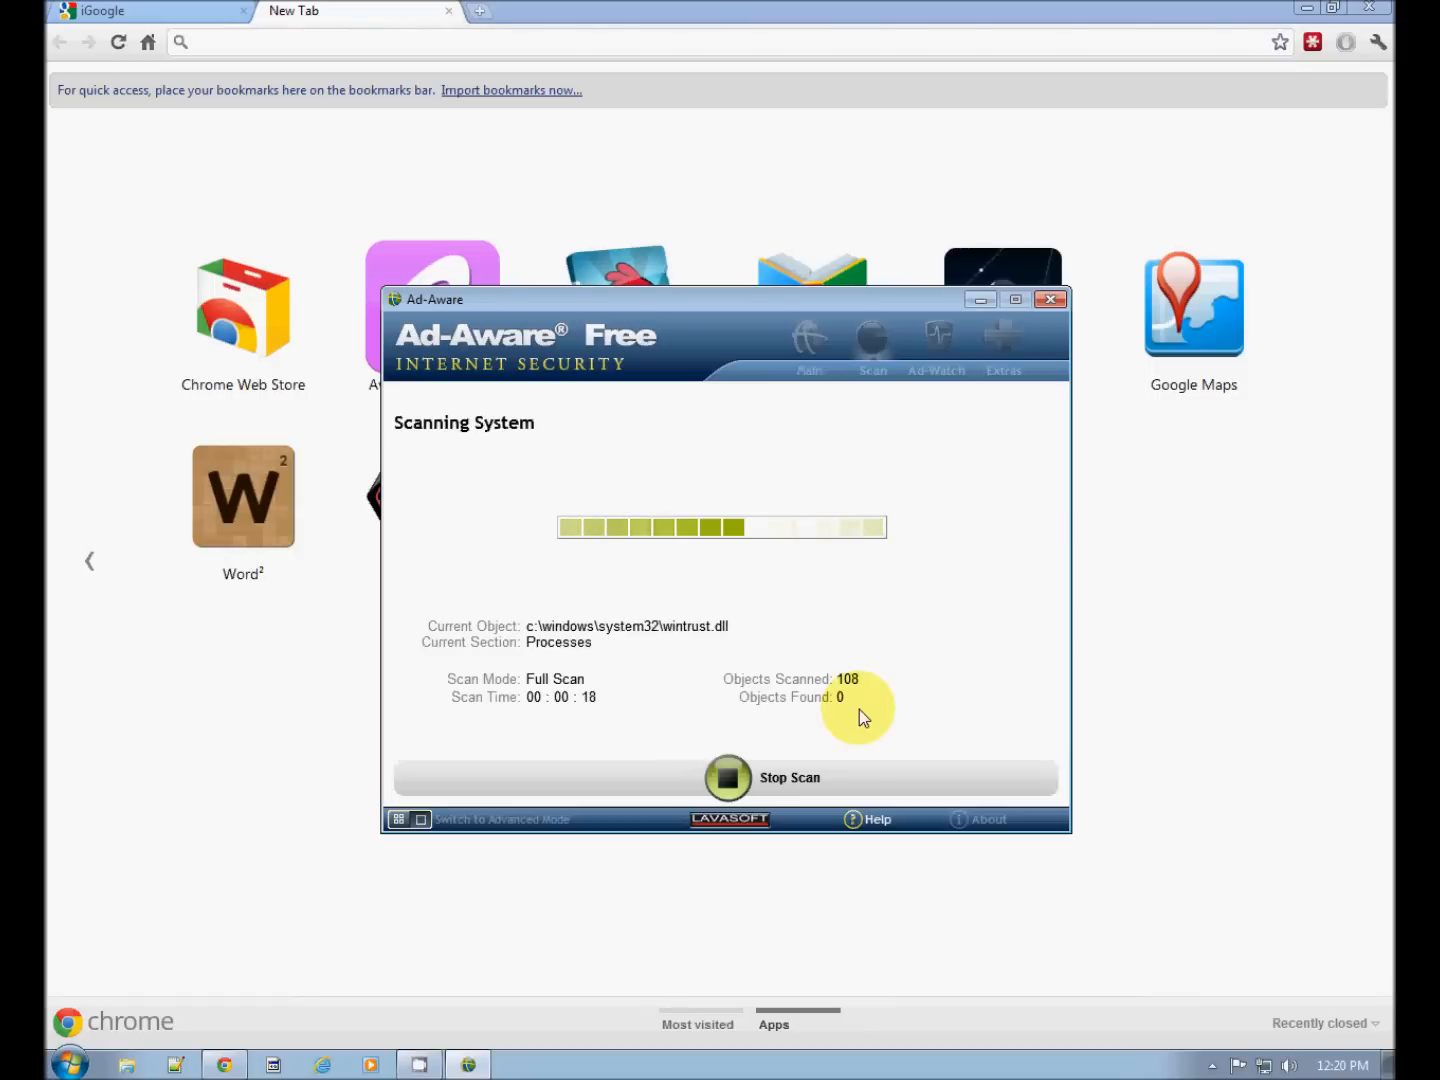
pyautogui.moveTo(1216, 606)
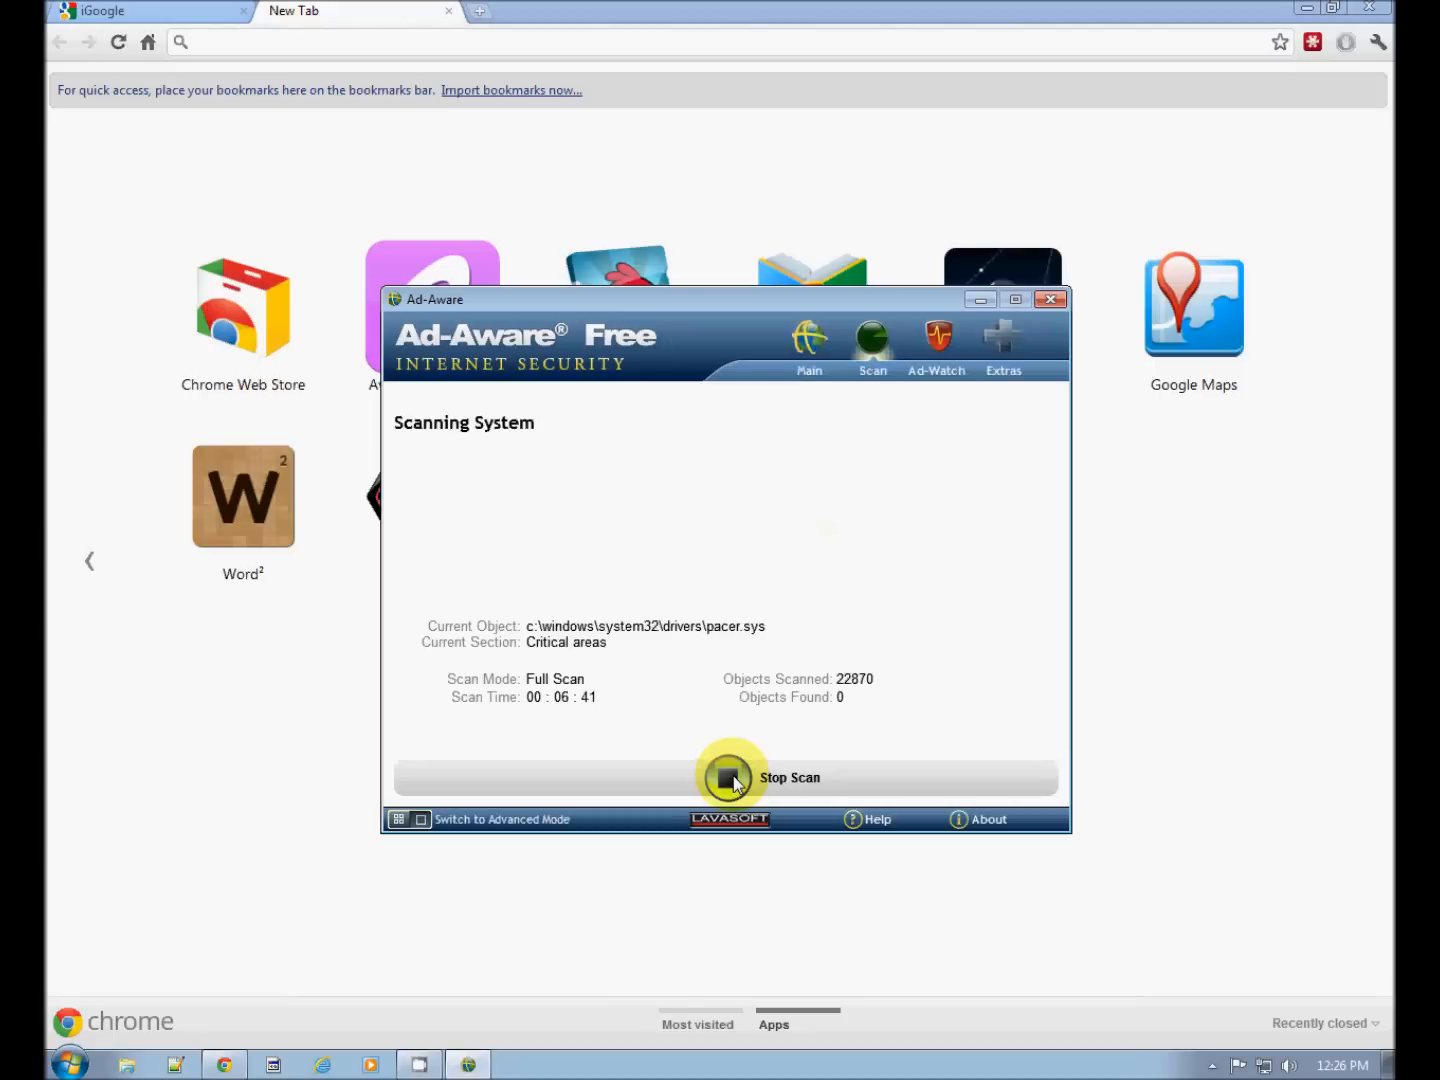
# Stop the Ad-Aware scan, decline the ThreatWork Alliance invitation, and close the scan summary
pyautogui.click(732, 776)
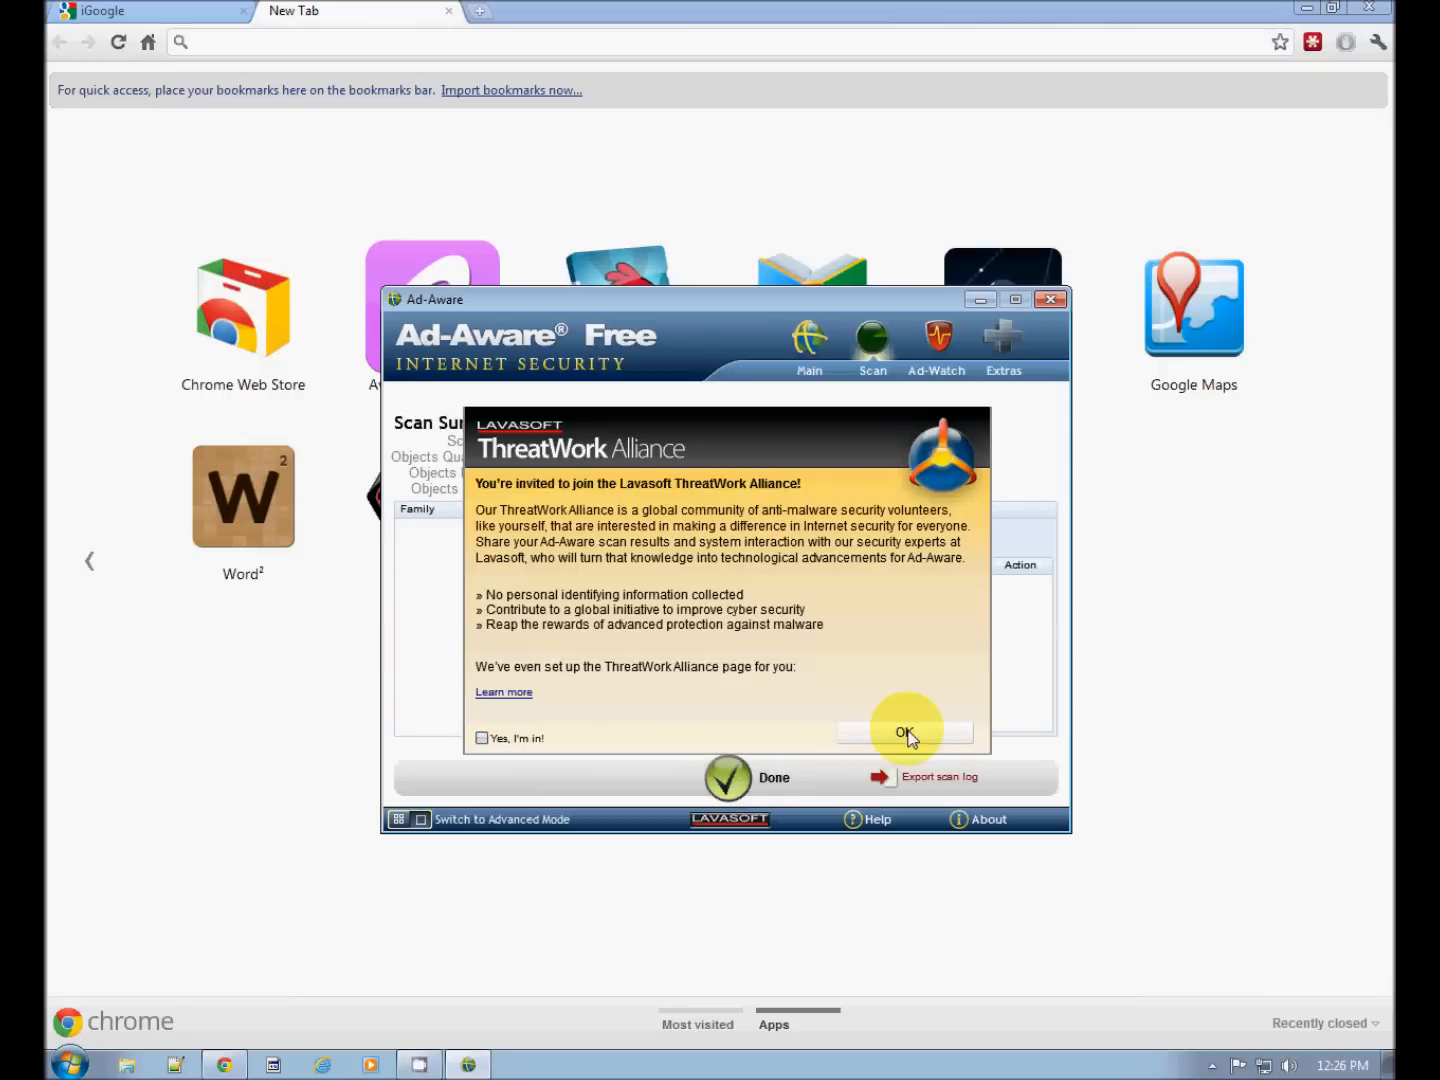
pyautogui.click(904, 732)
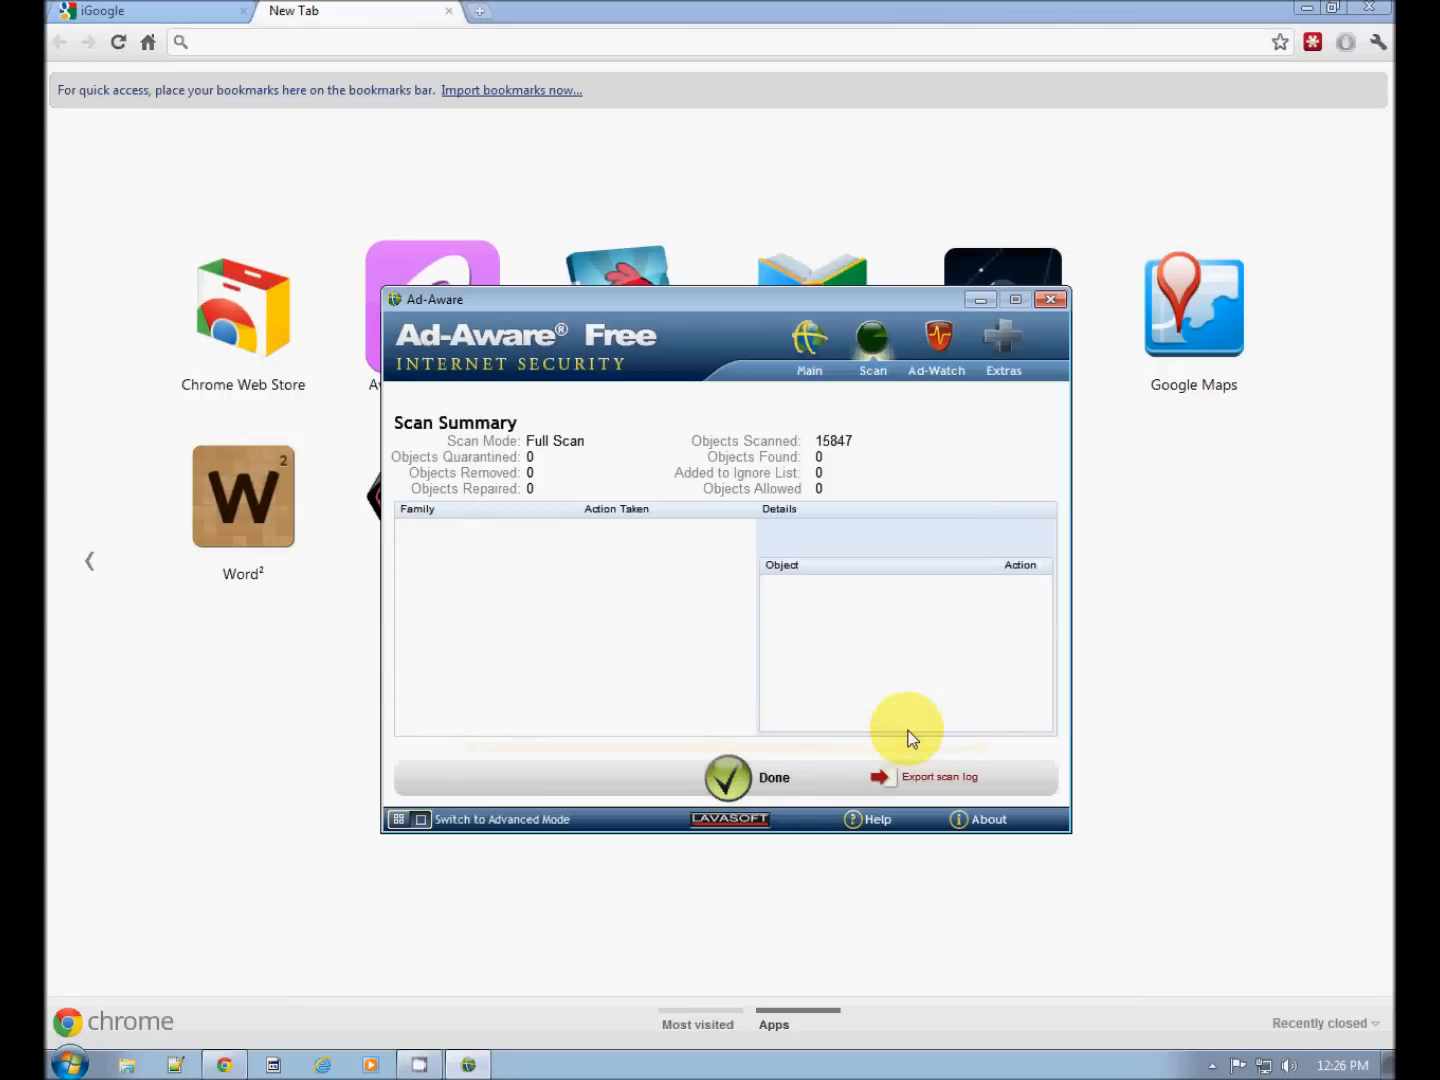
pyautogui.click(1052, 300)
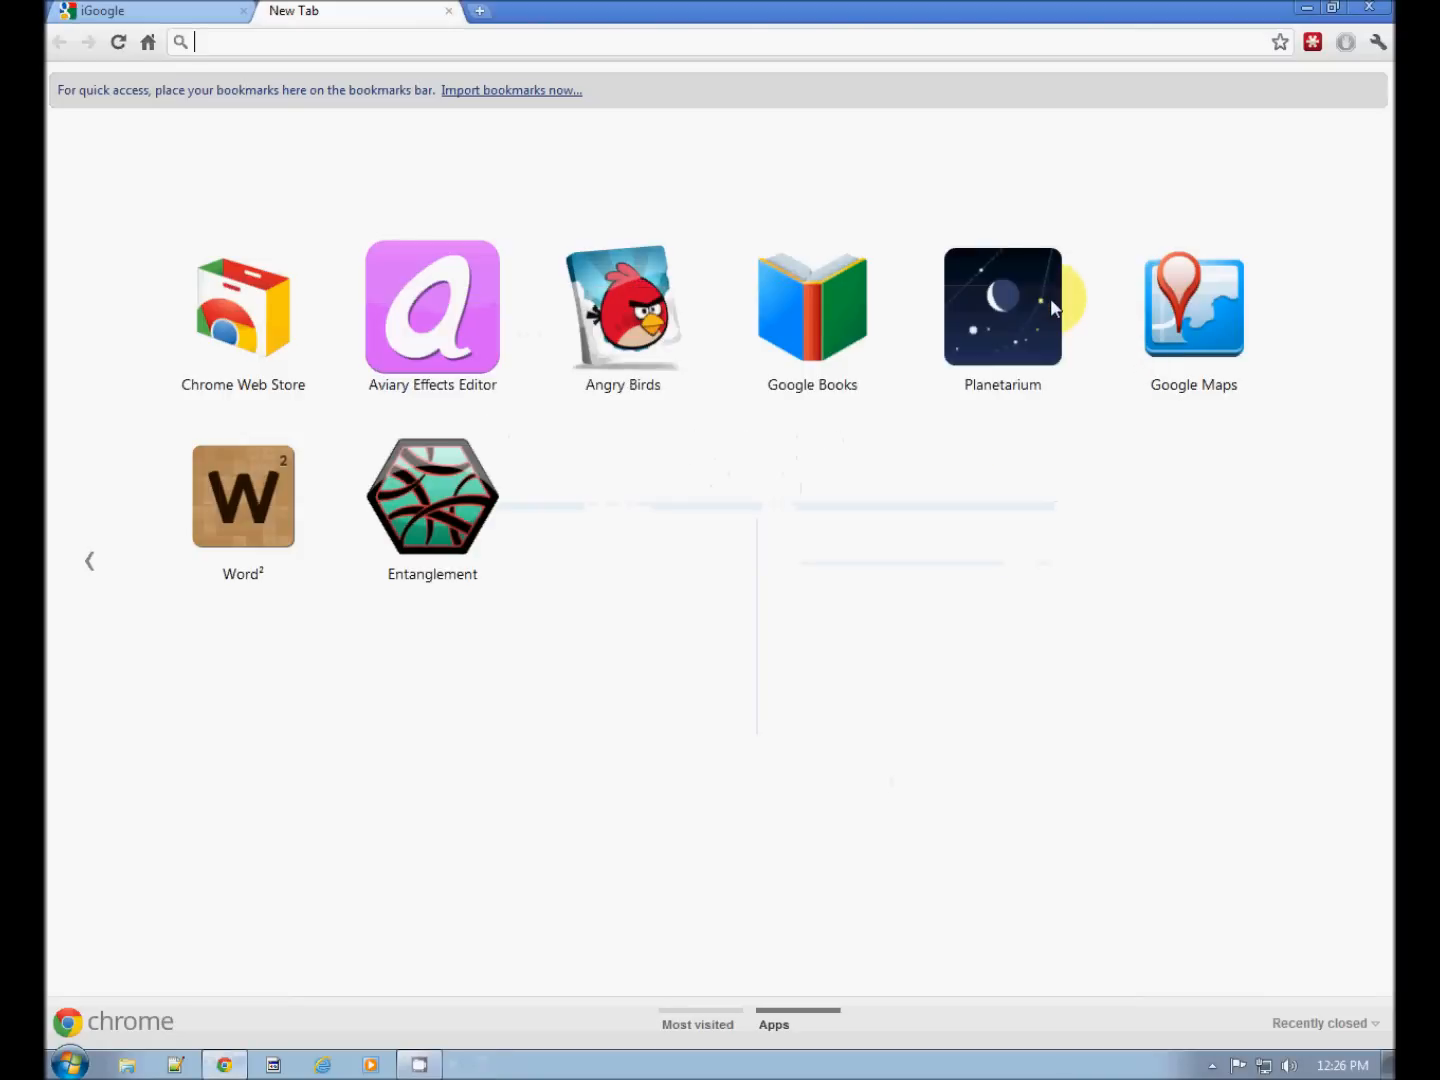
pyautogui.moveTo(580, 870)
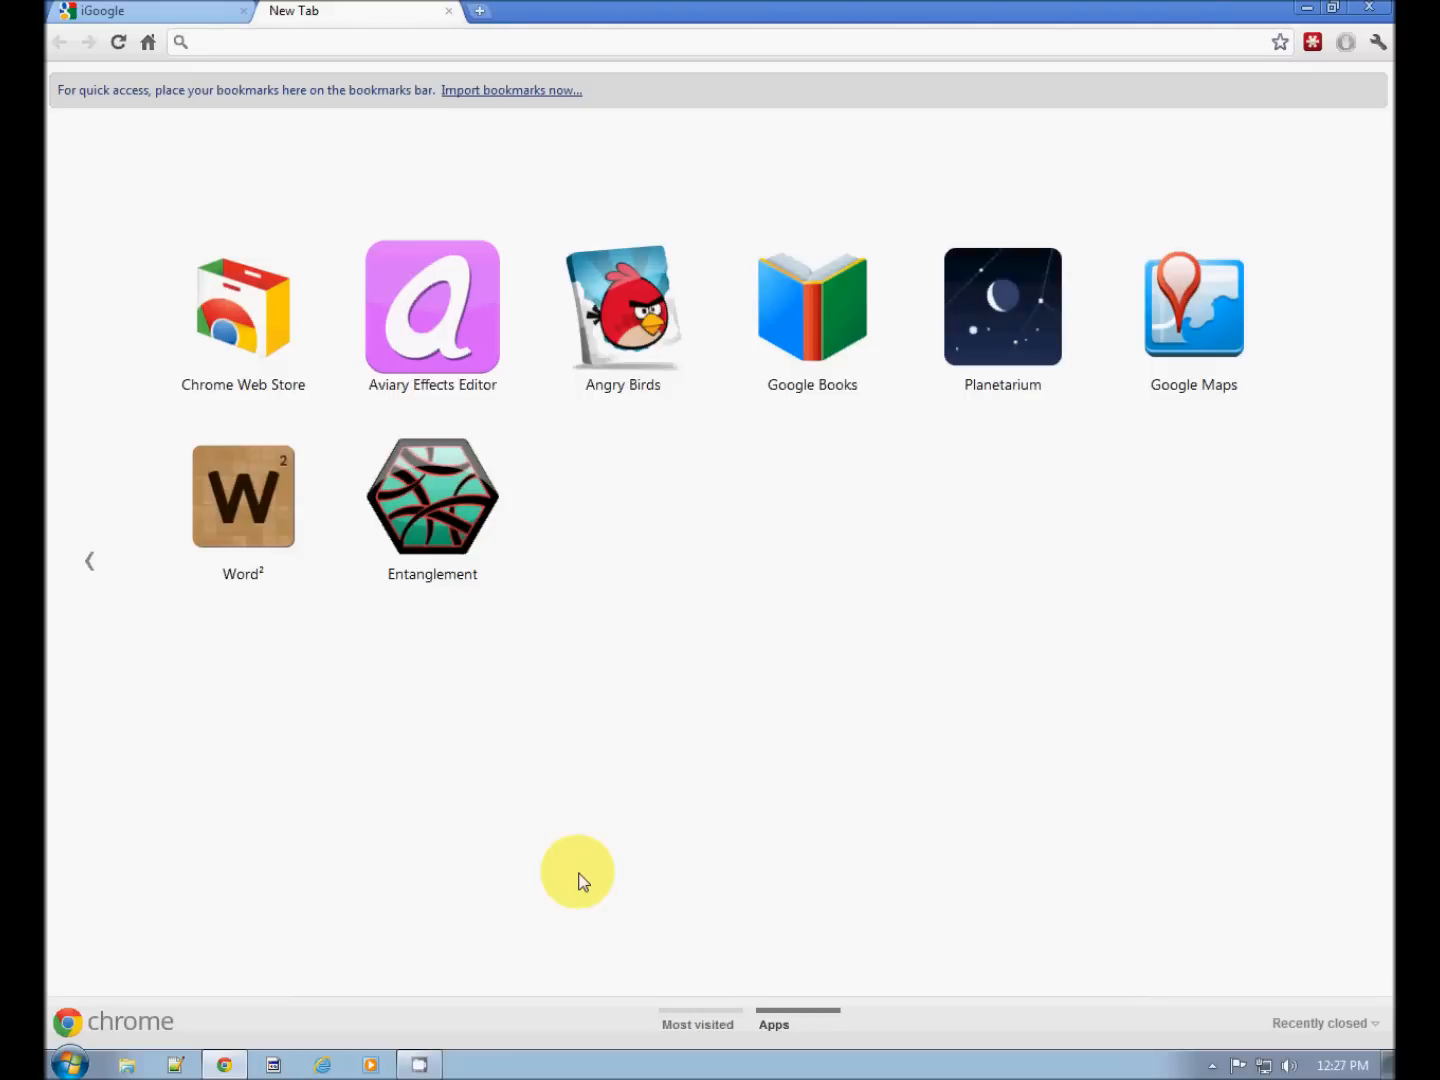
pyautogui.moveTo(120, 1062)
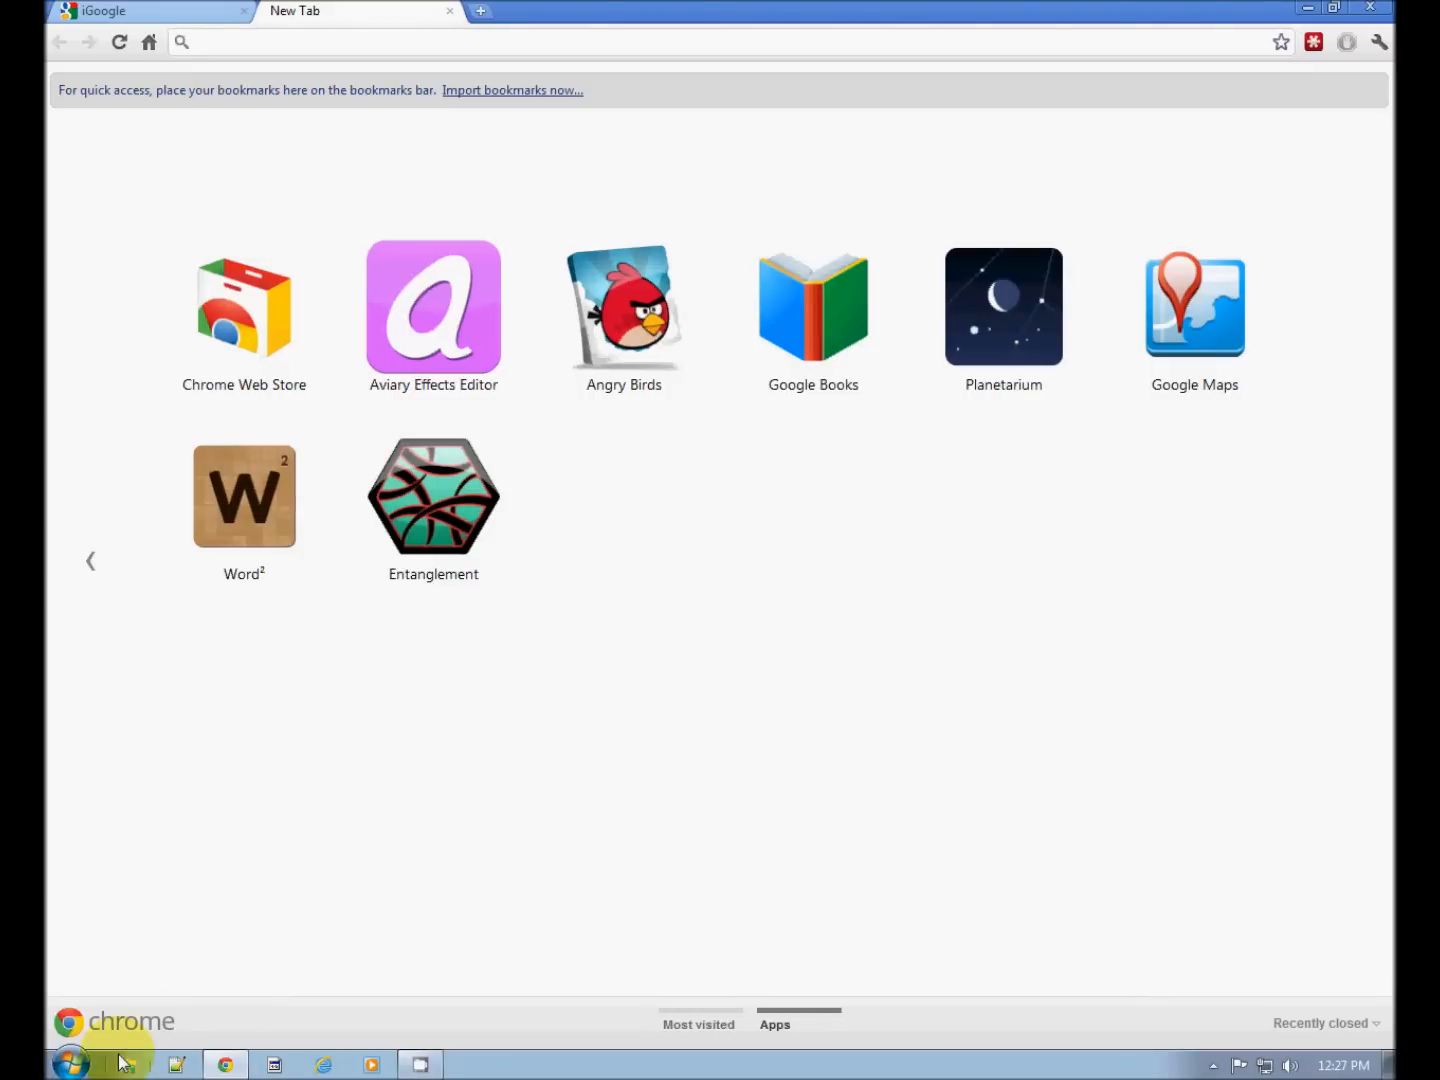
# Launch Disk Cleanup via Start > All Programs > Accessories > System Tools
pyautogui.click(72, 1064)
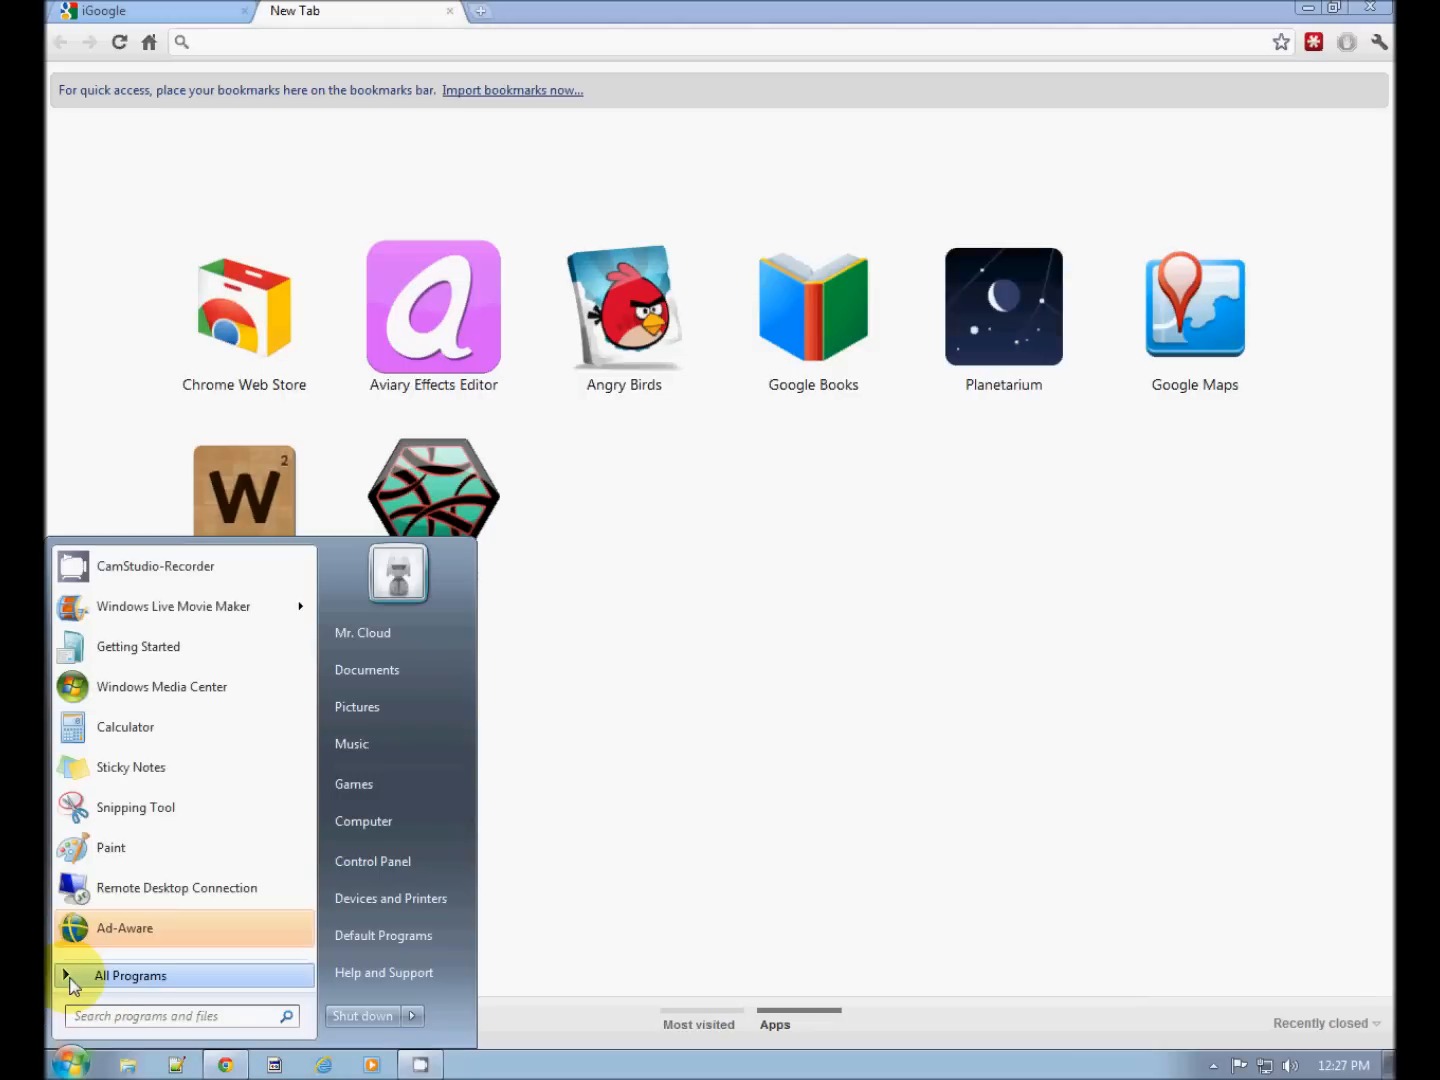
pyautogui.click(130, 976)
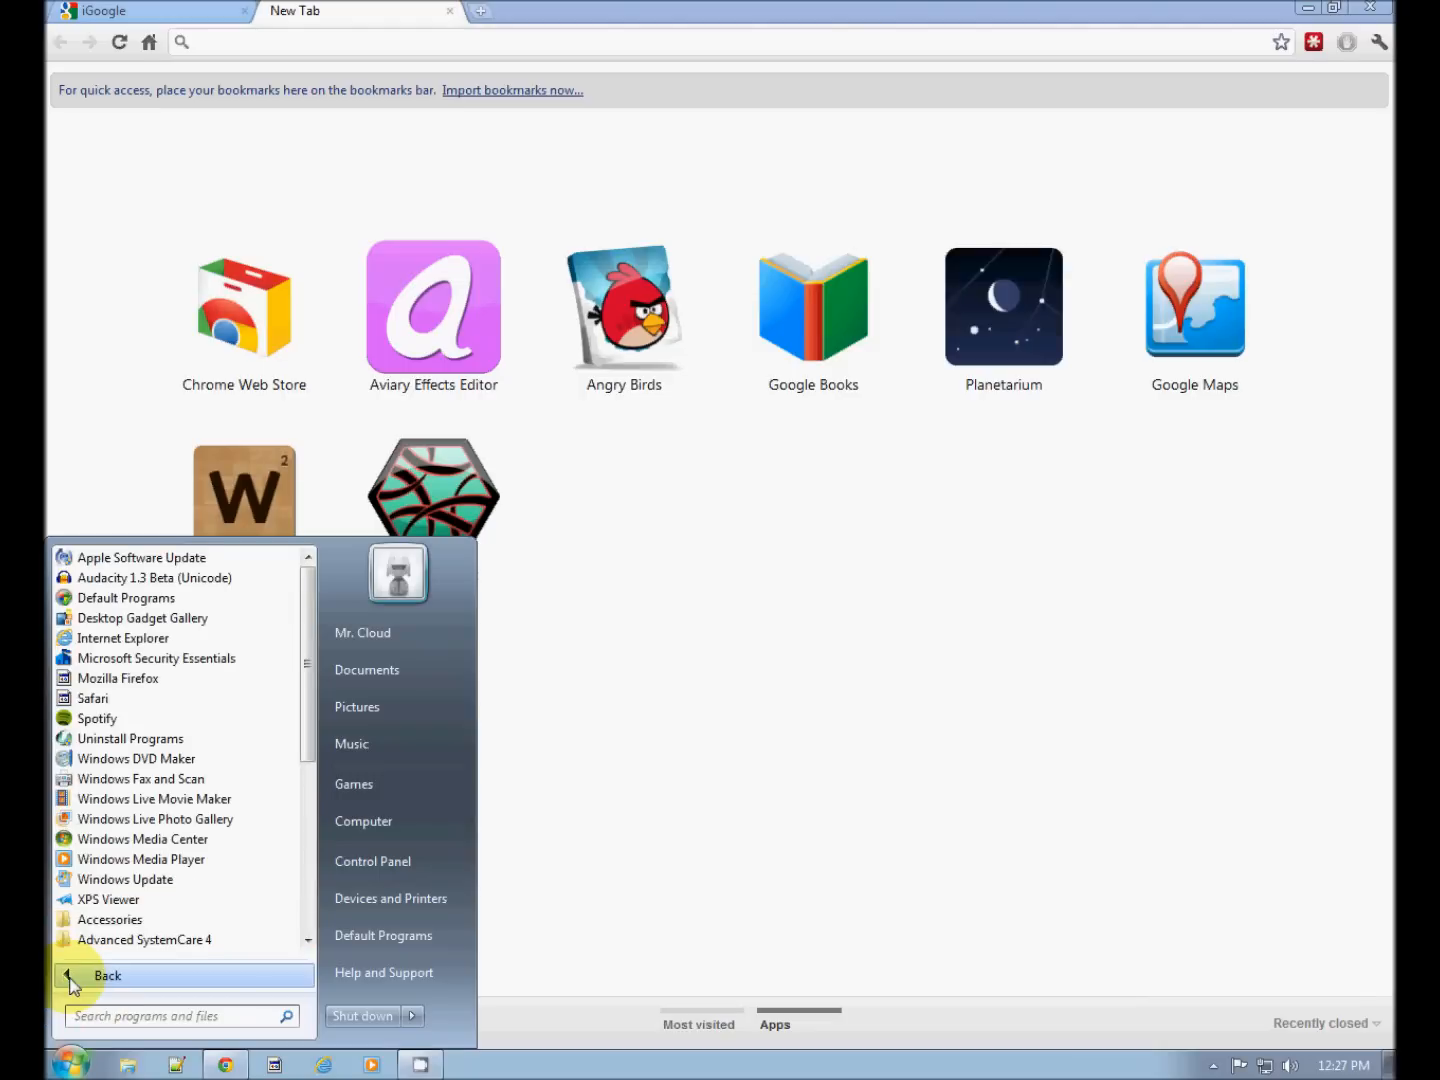
pyautogui.moveTo(108, 920)
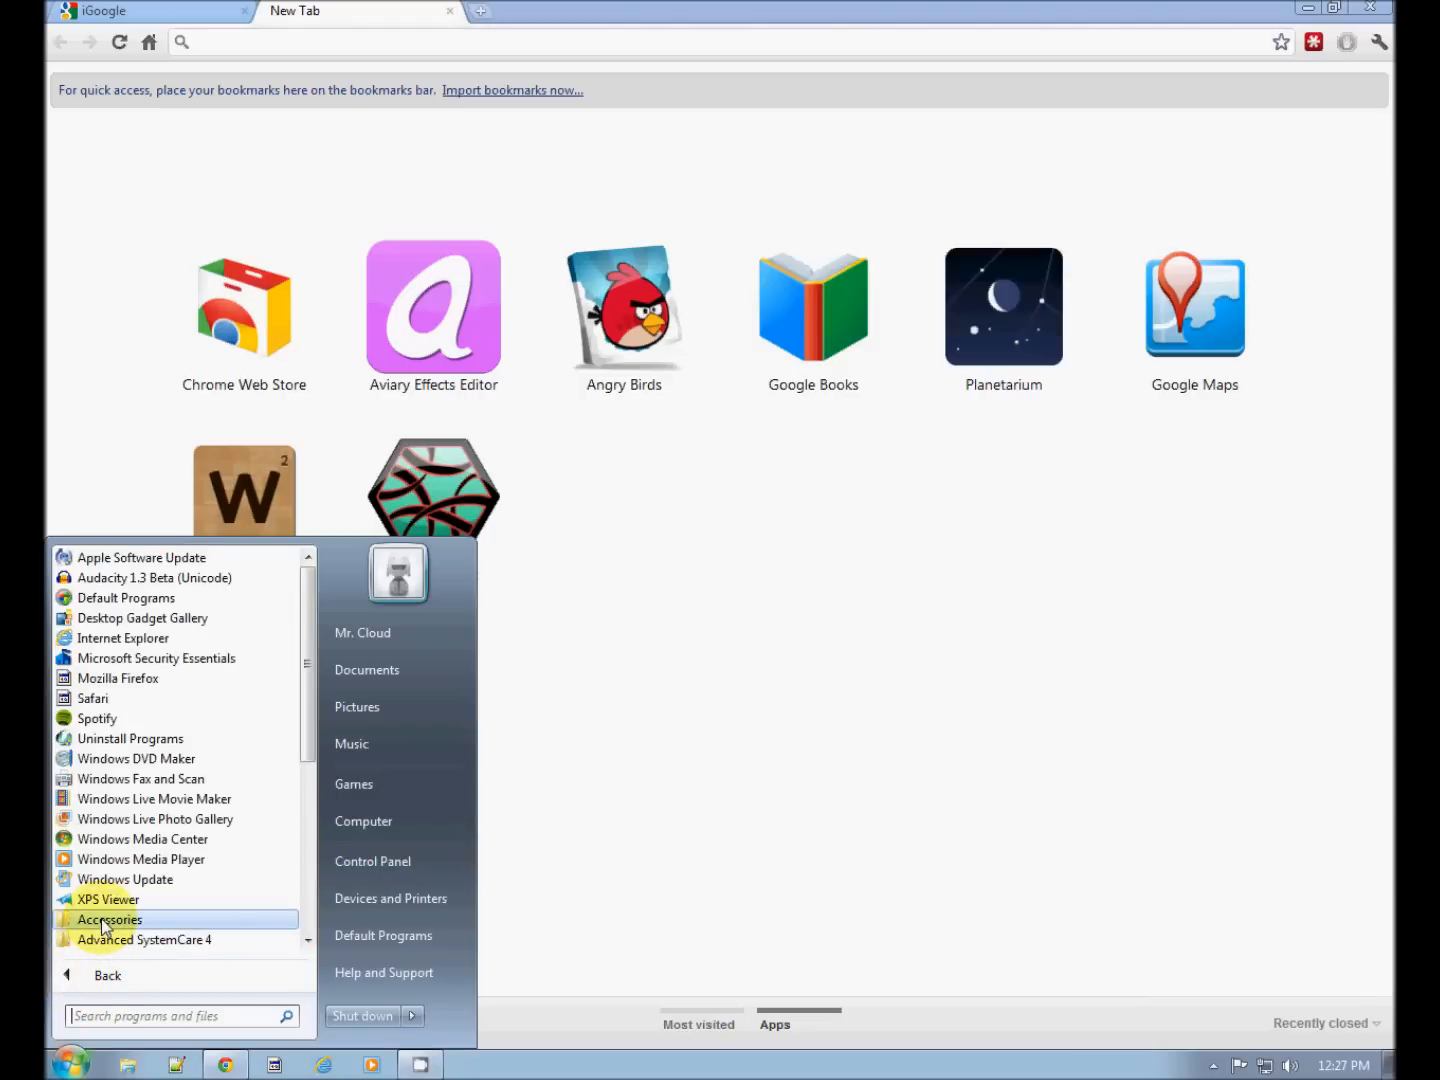
pyautogui.click(108, 920)
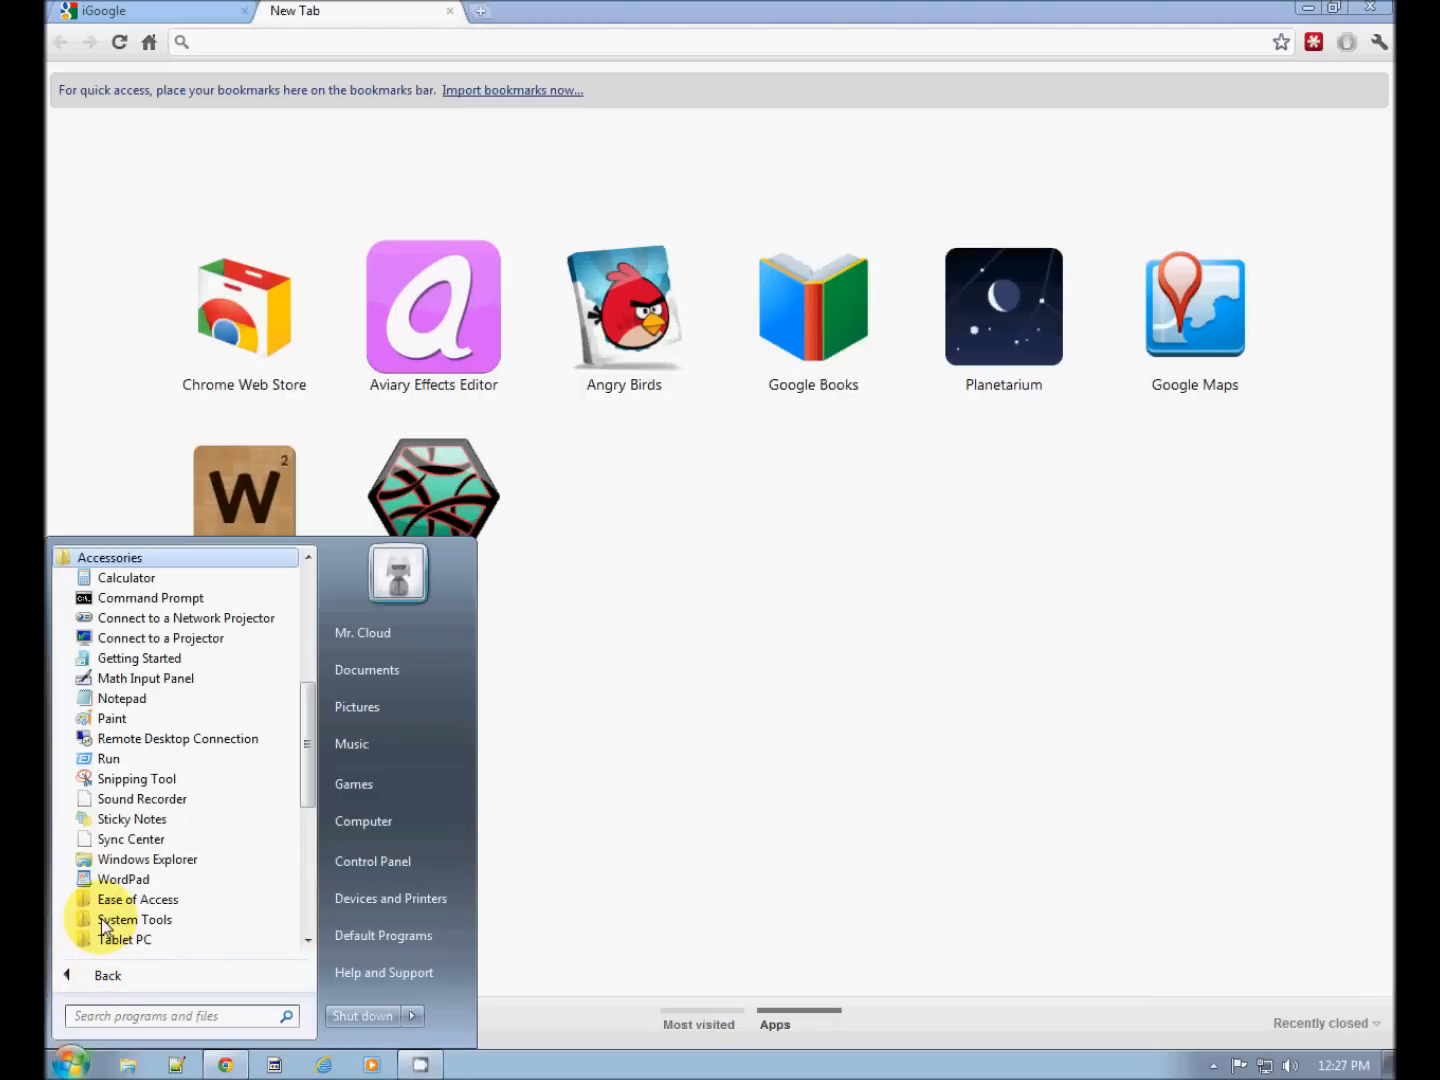
pyautogui.moveTo(190, 836)
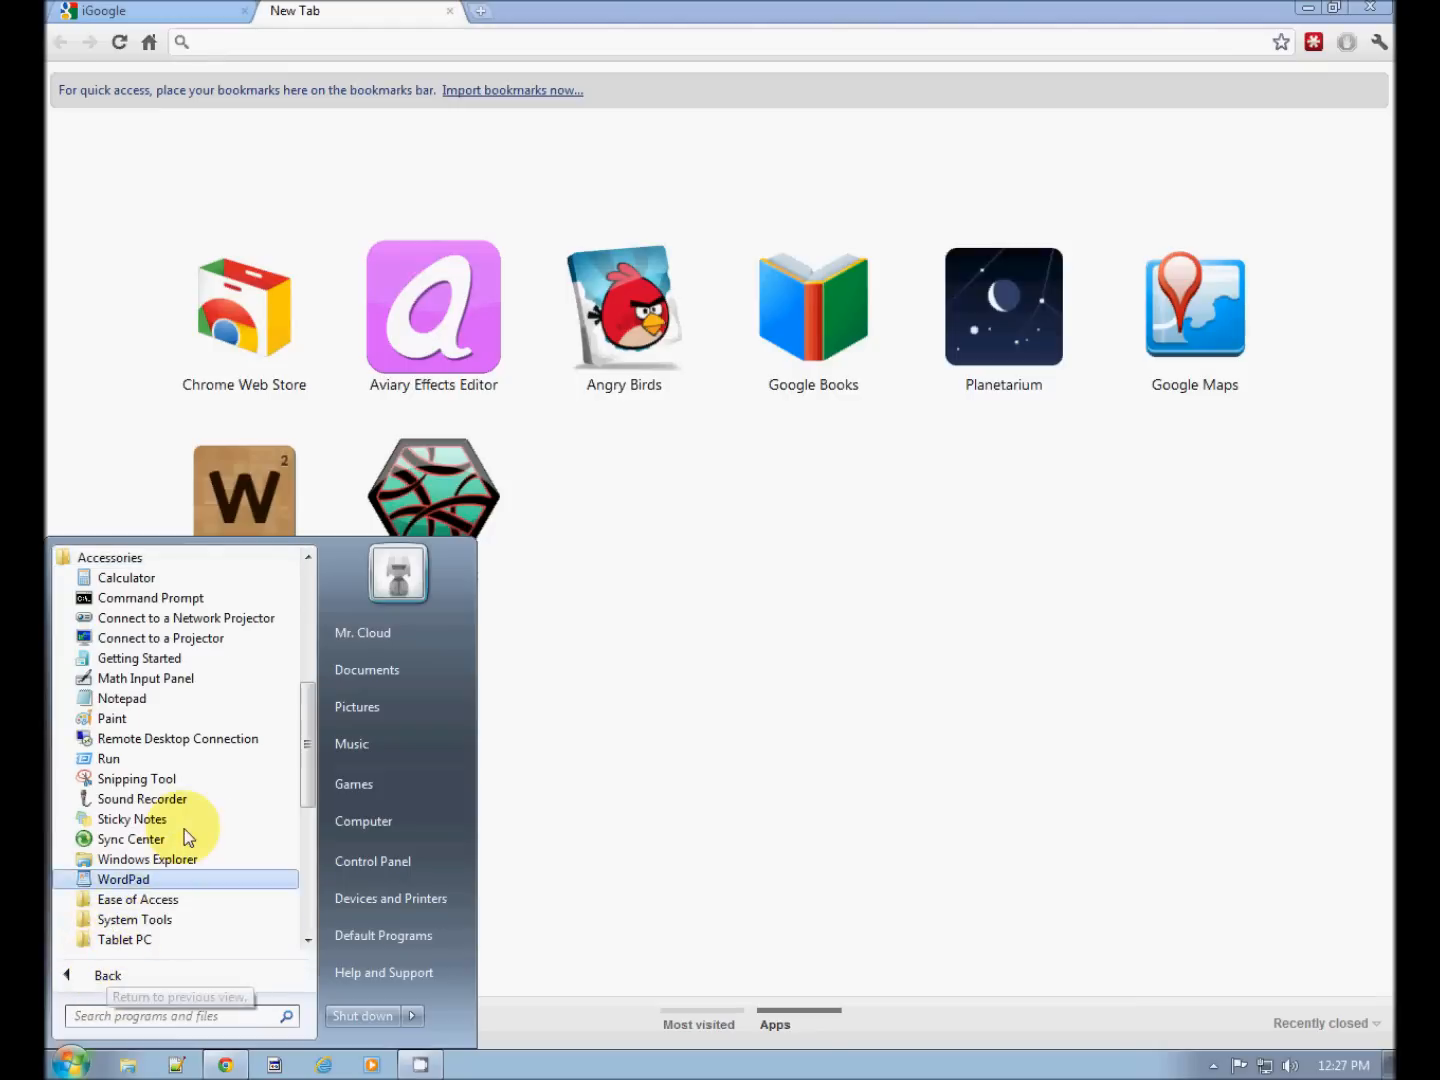
pyautogui.moveTo(238, 790)
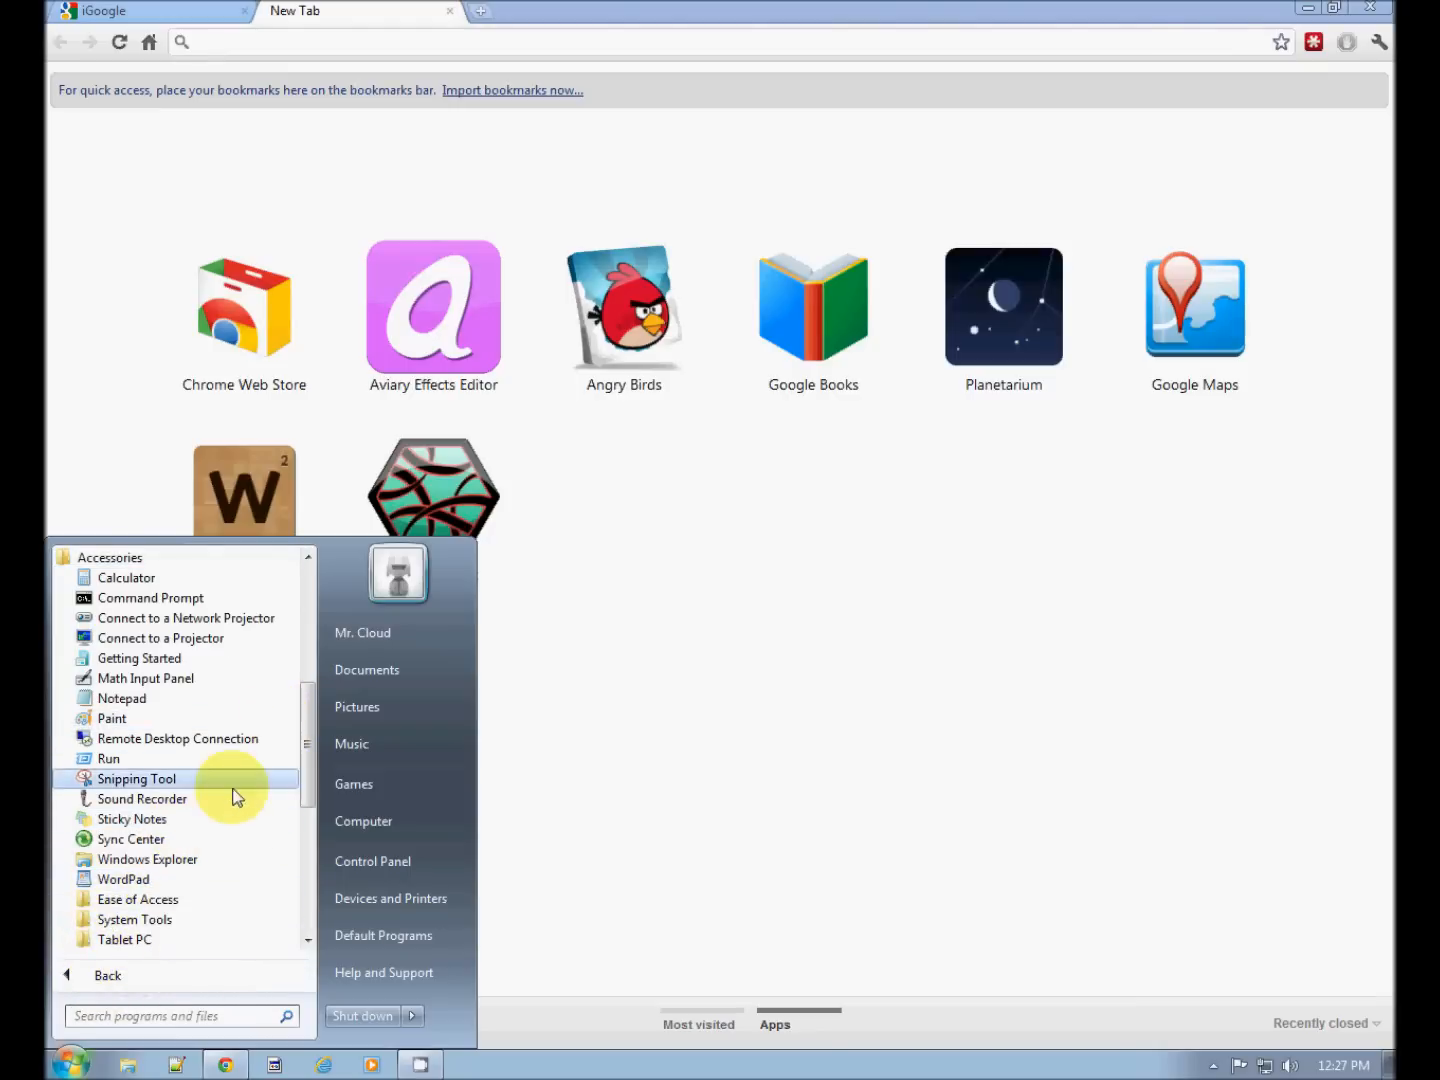
pyautogui.moveTo(144, 920)
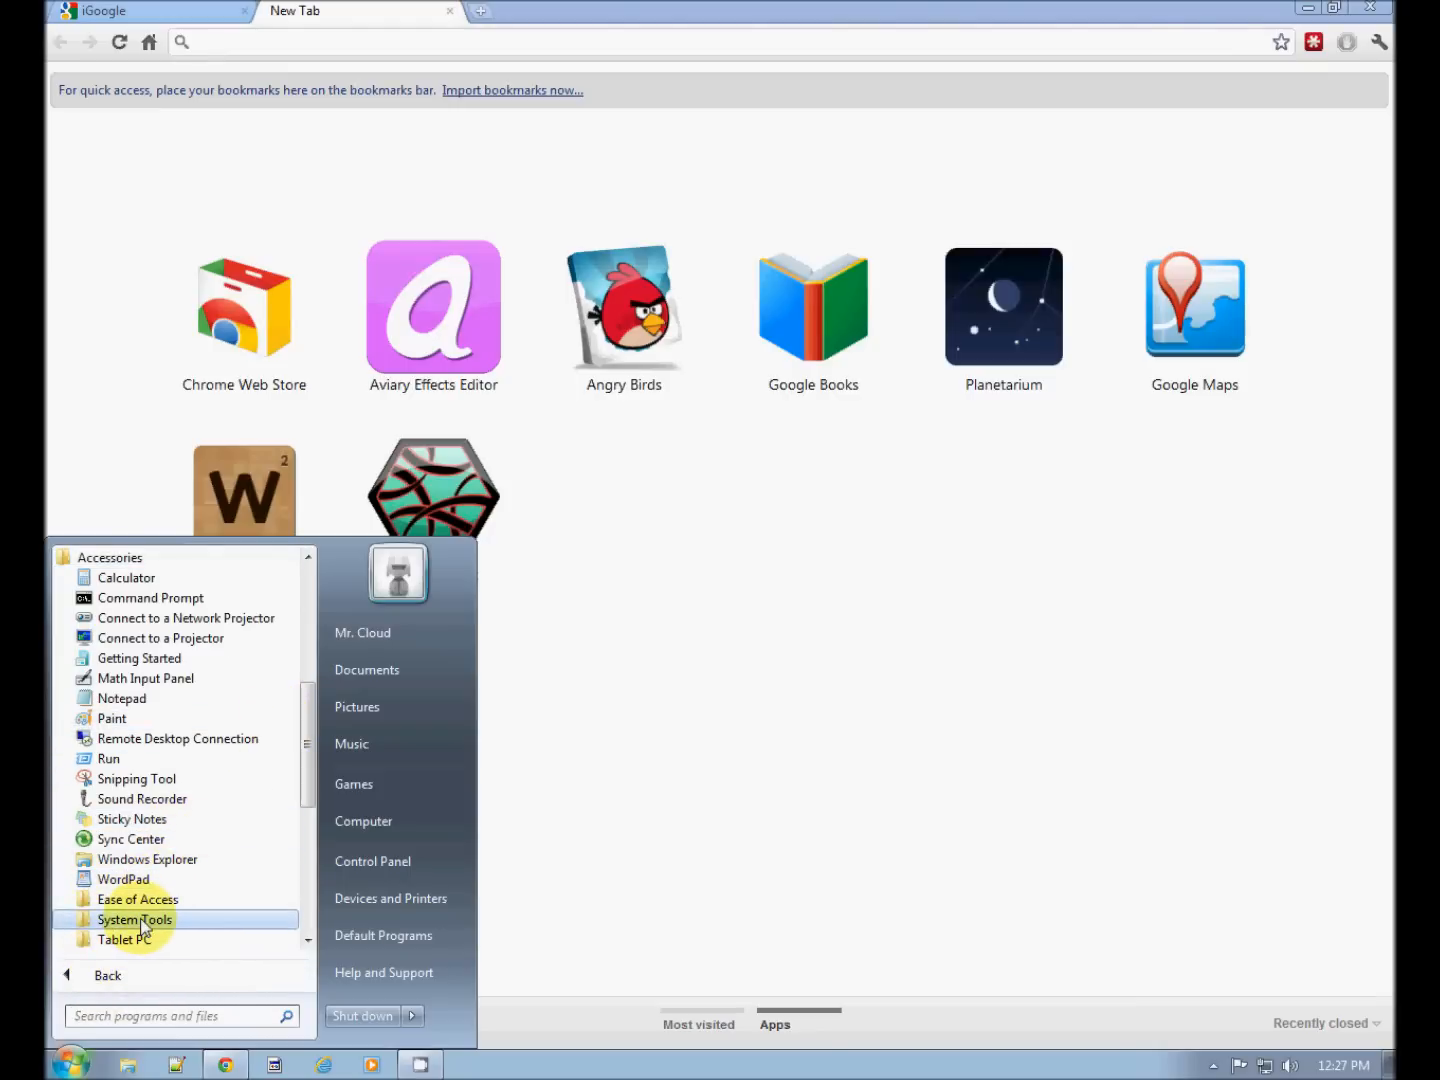
pyautogui.click(136, 920)
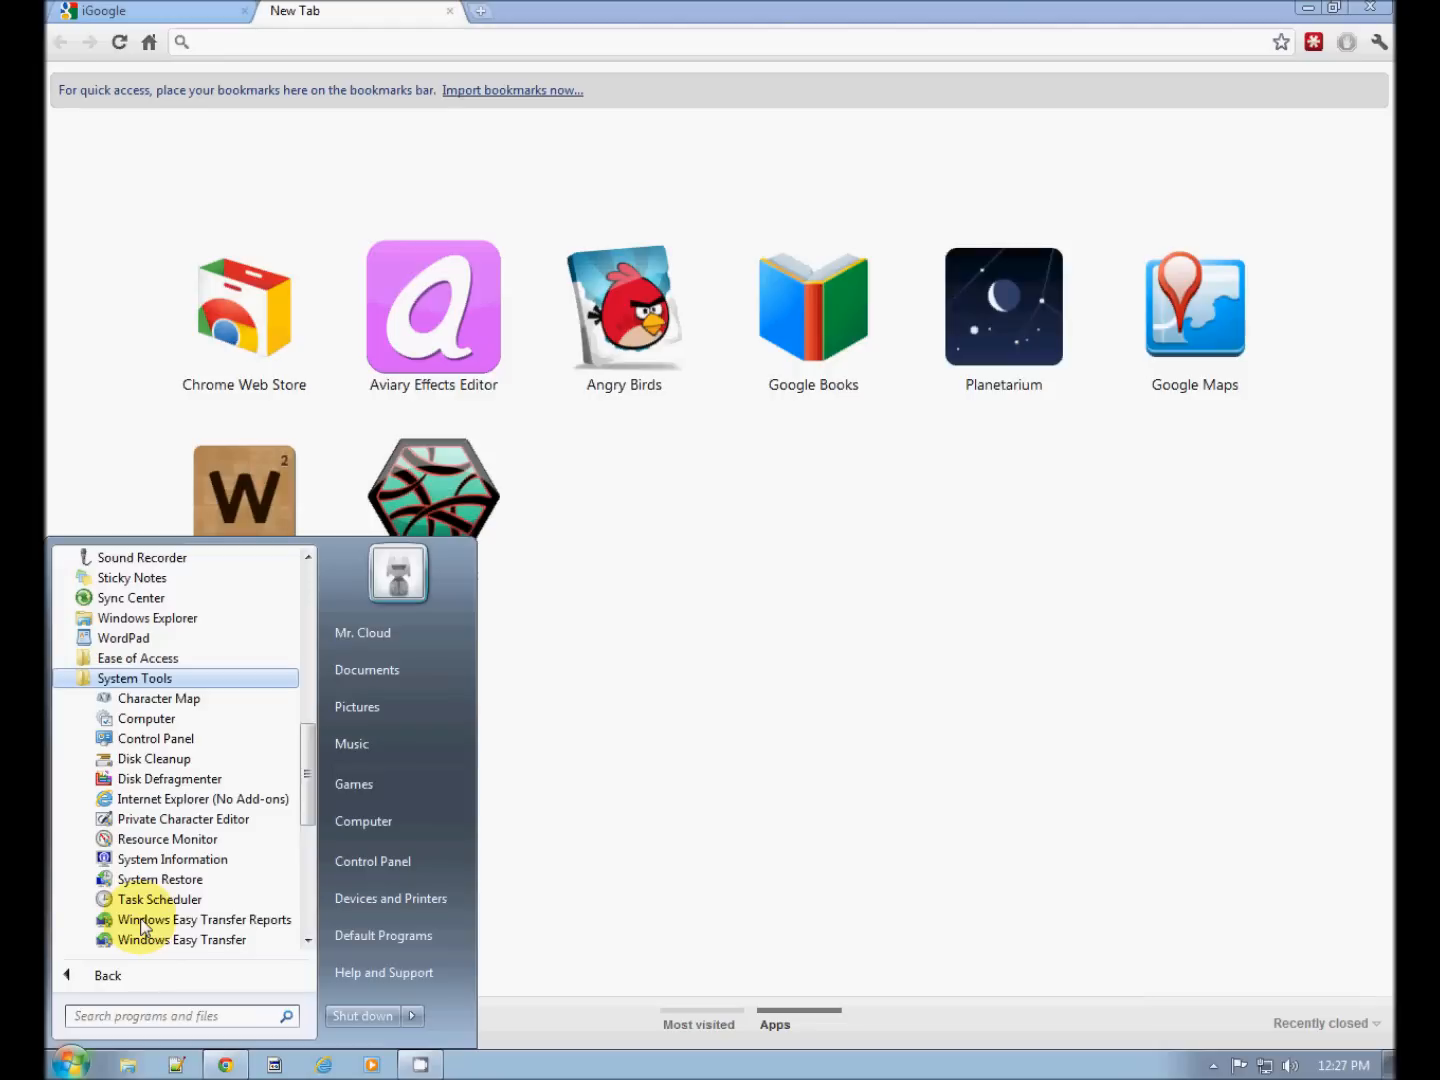
pyautogui.moveTo(160, 880)
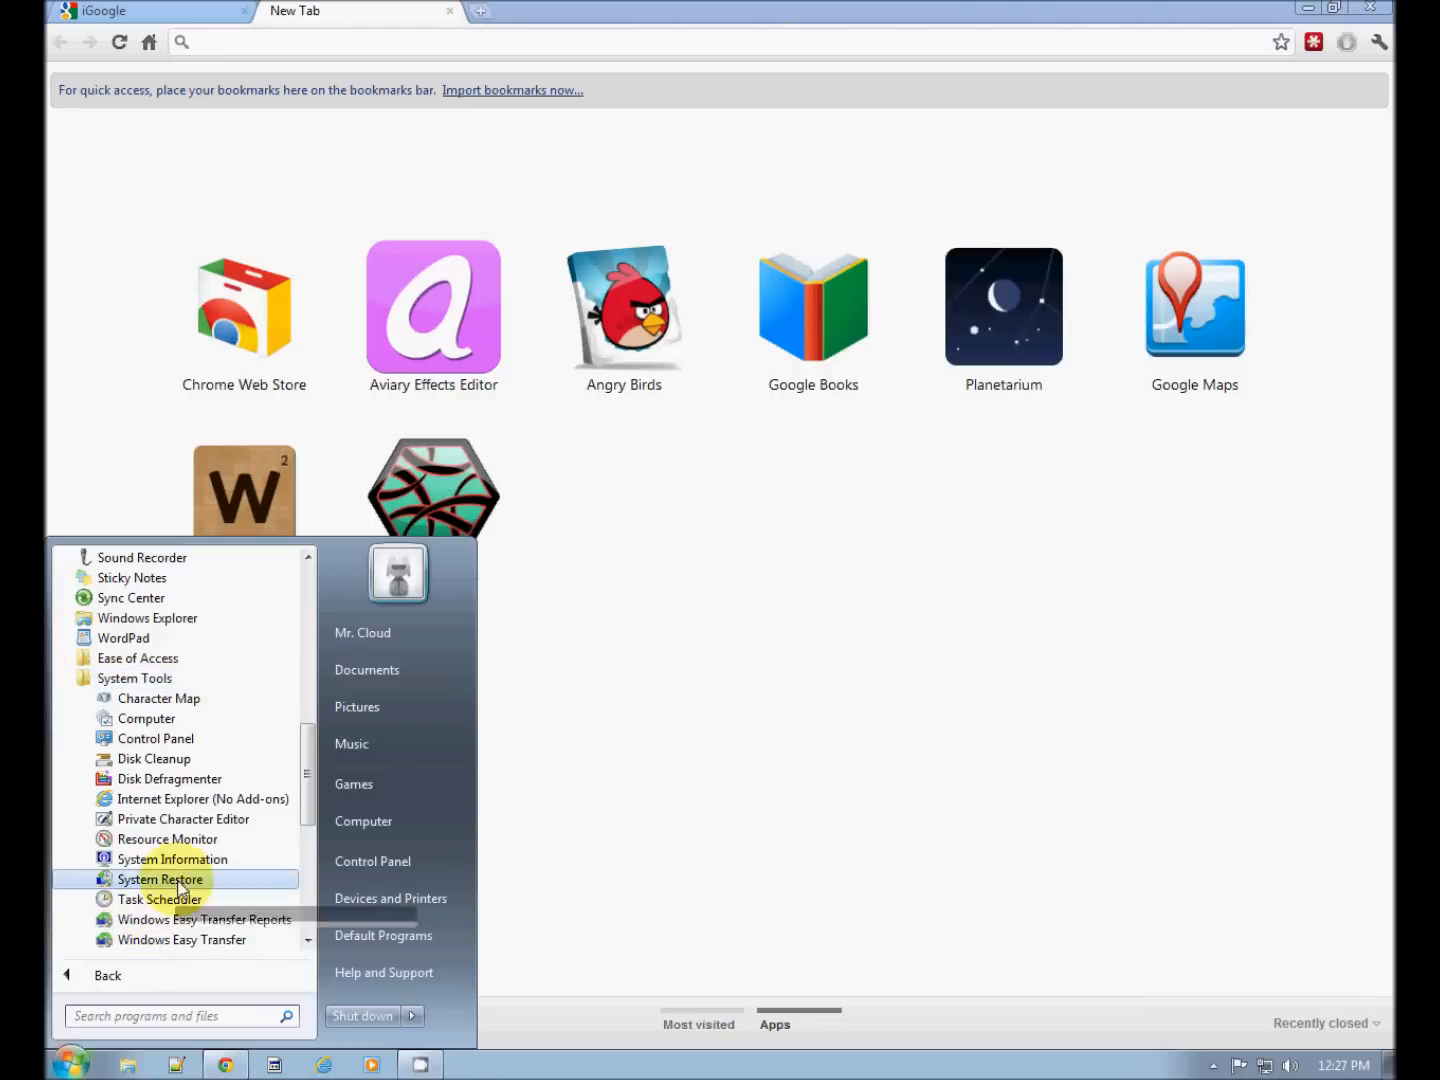
pyautogui.moveTo(232, 758)
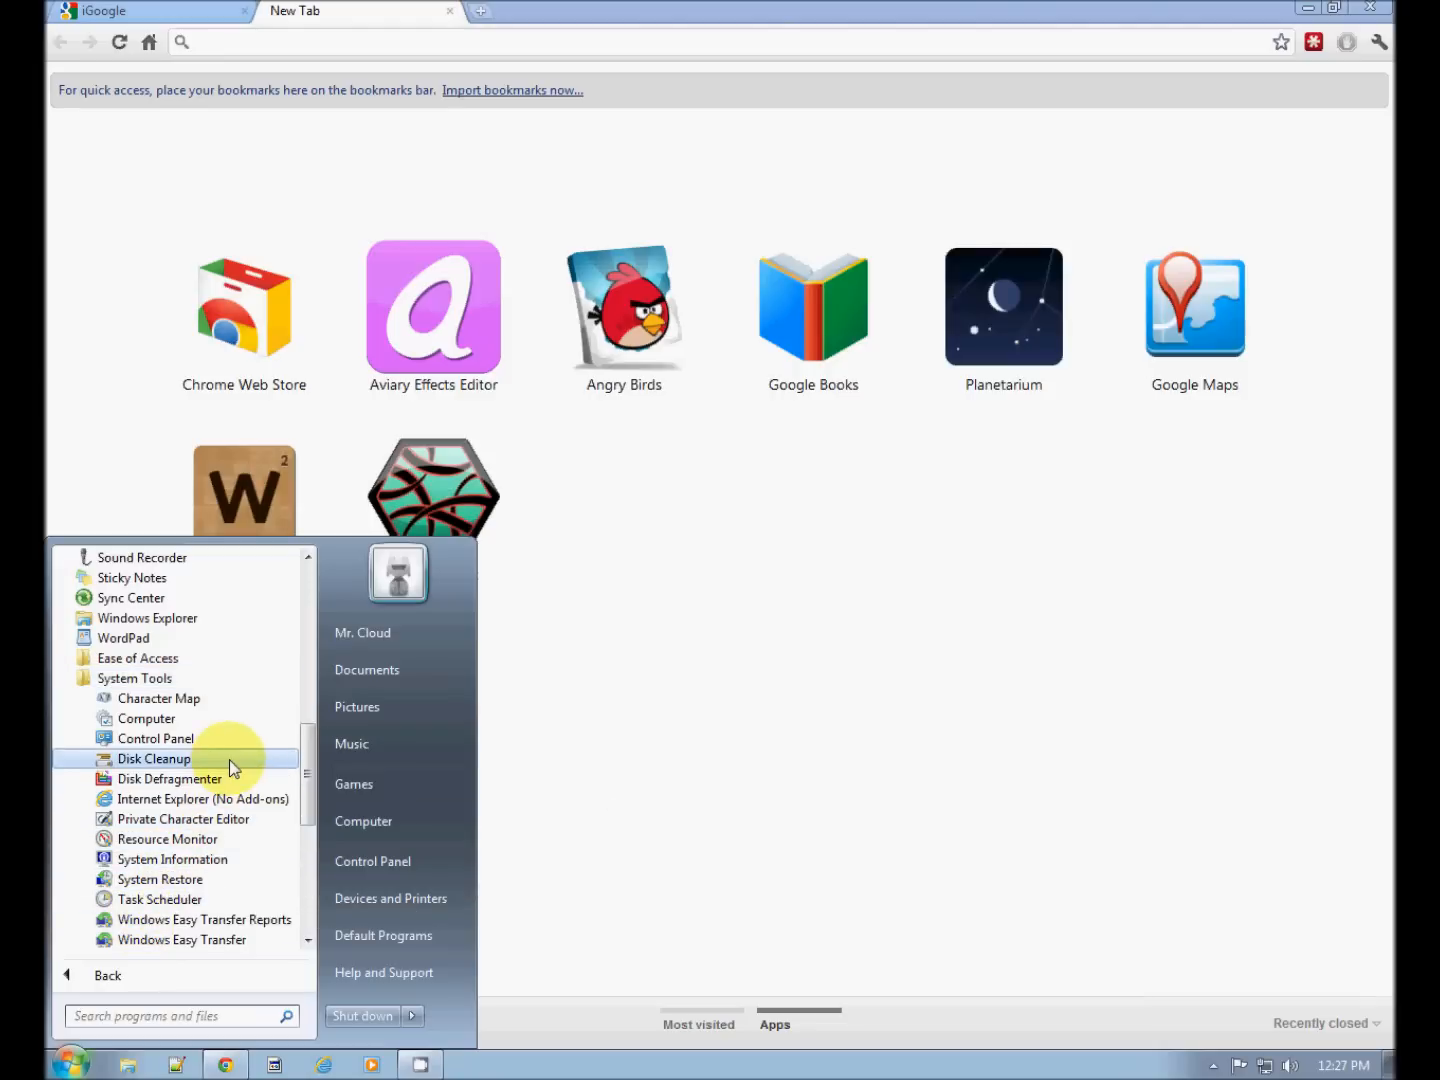
pyautogui.click(152, 758)
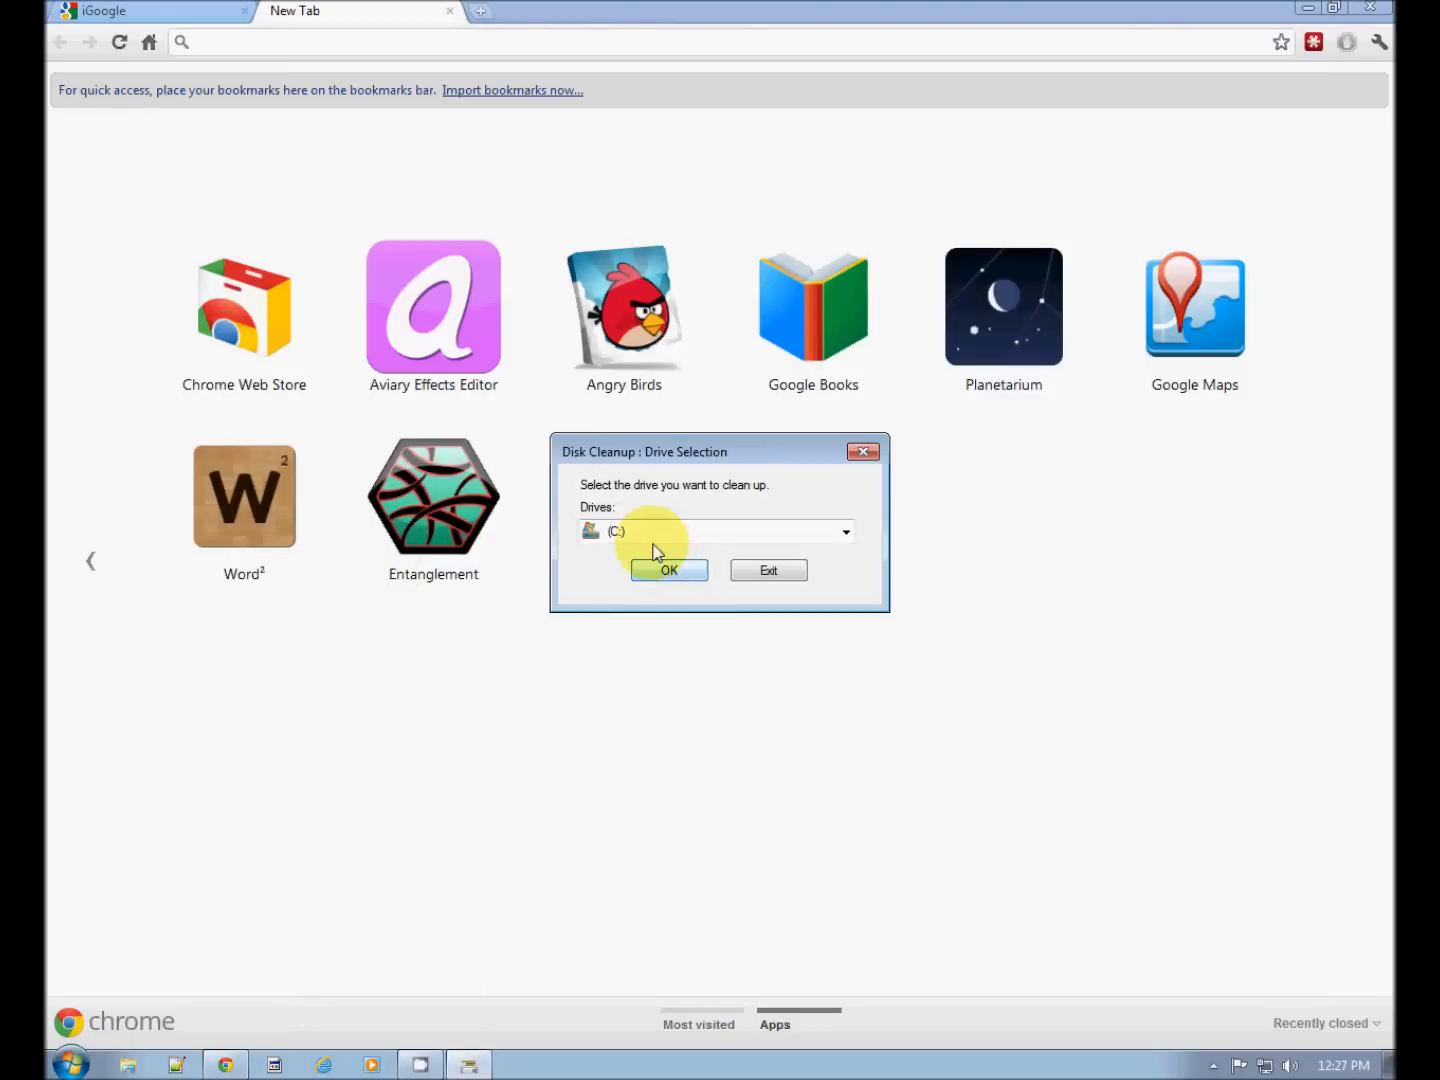
pyautogui.moveTo(656, 544)
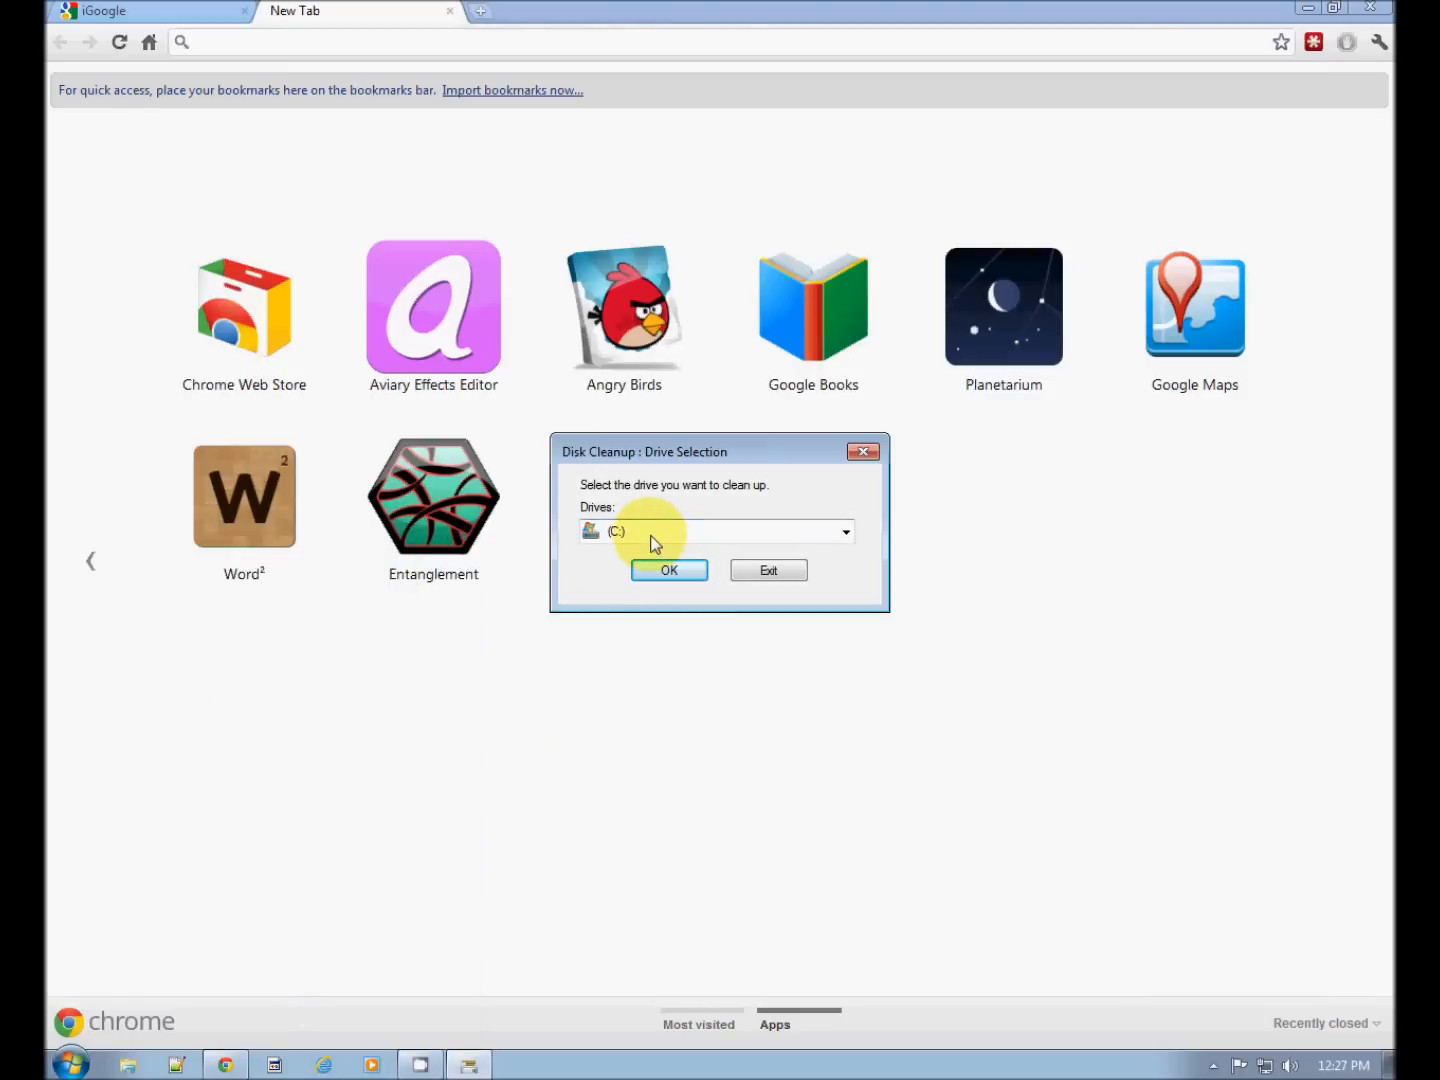
pyautogui.moveTo(696, 536)
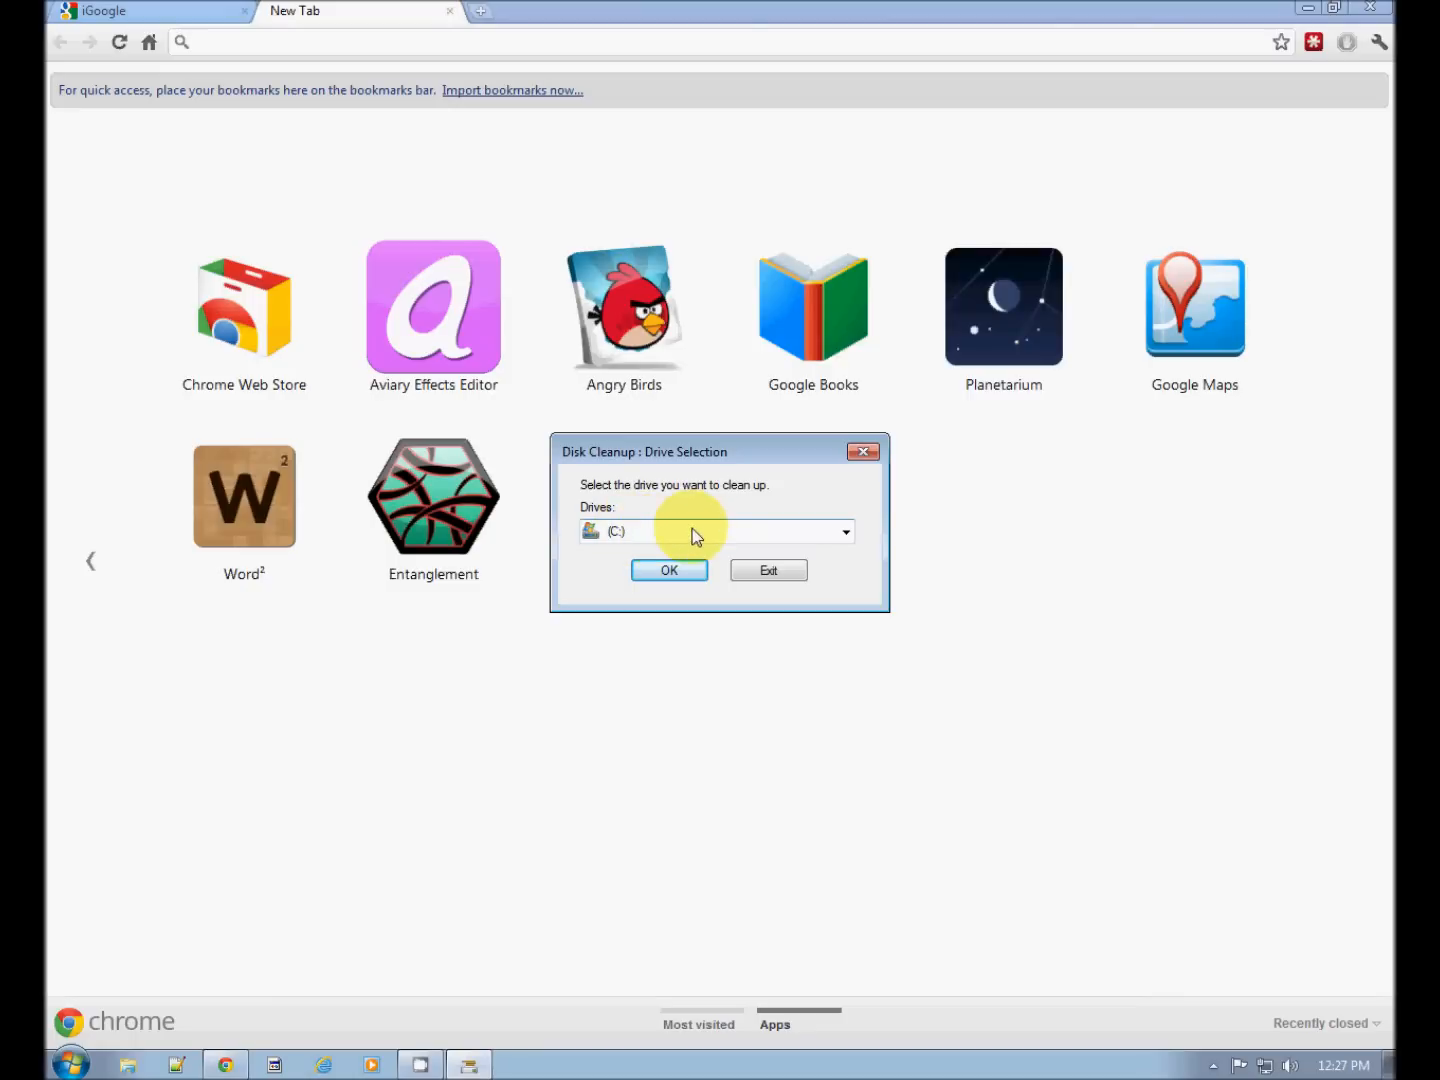
pyautogui.moveTo(722, 536)
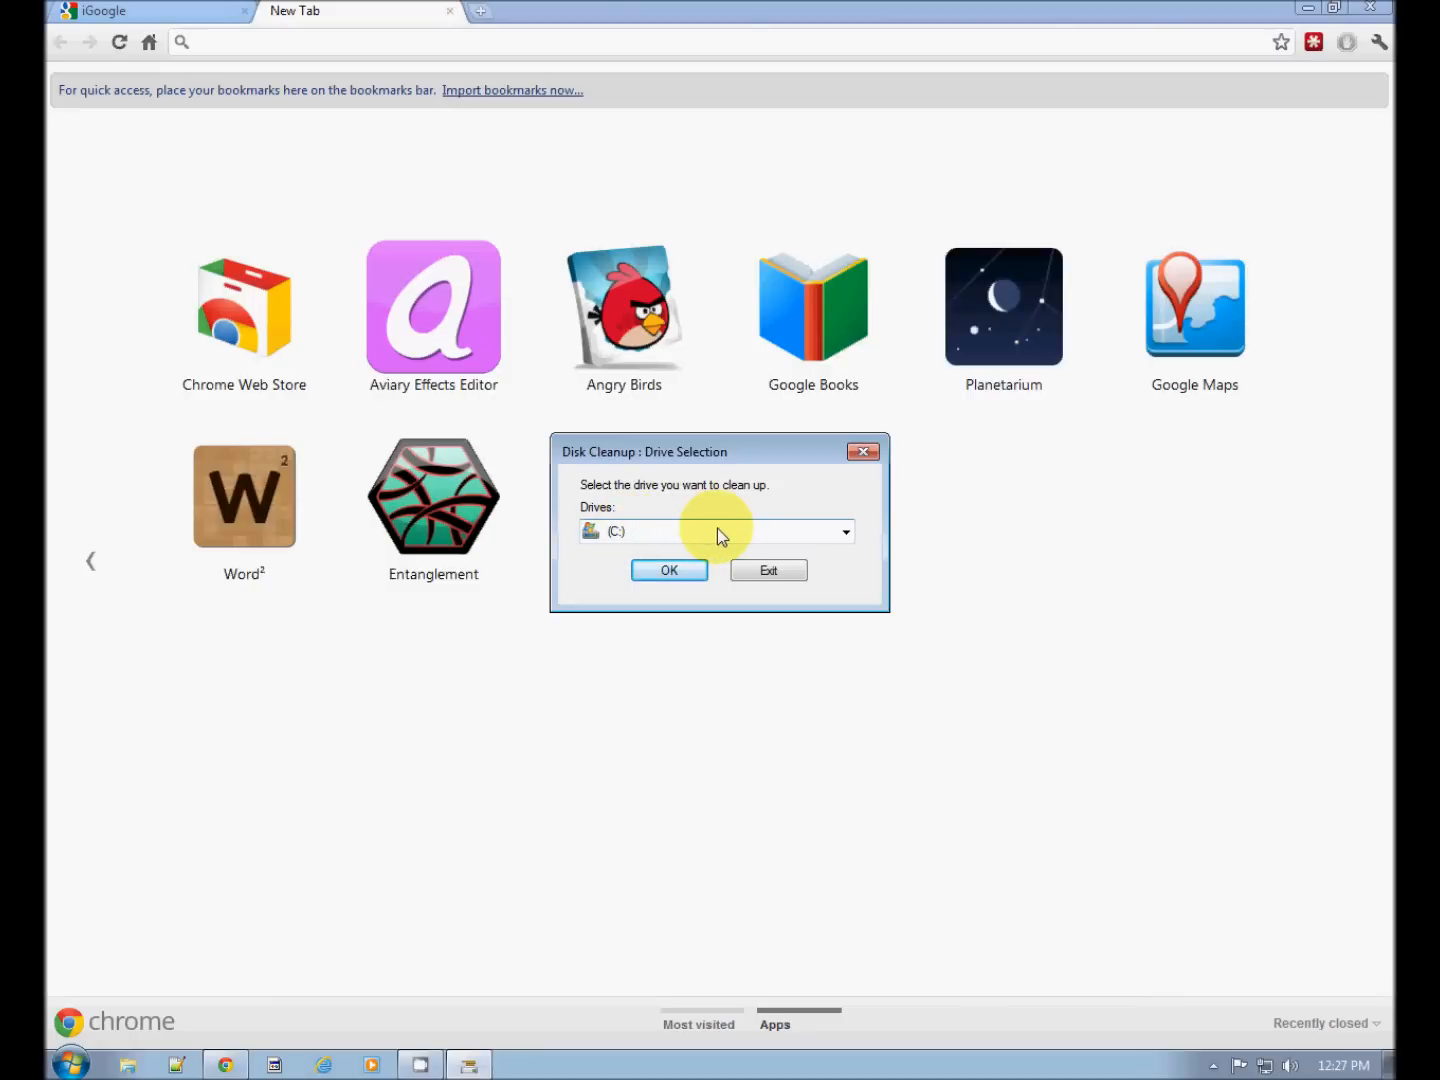
# Clean drive C including offline webpages and confirm permanently deleting the files
pyautogui.click(668, 570)
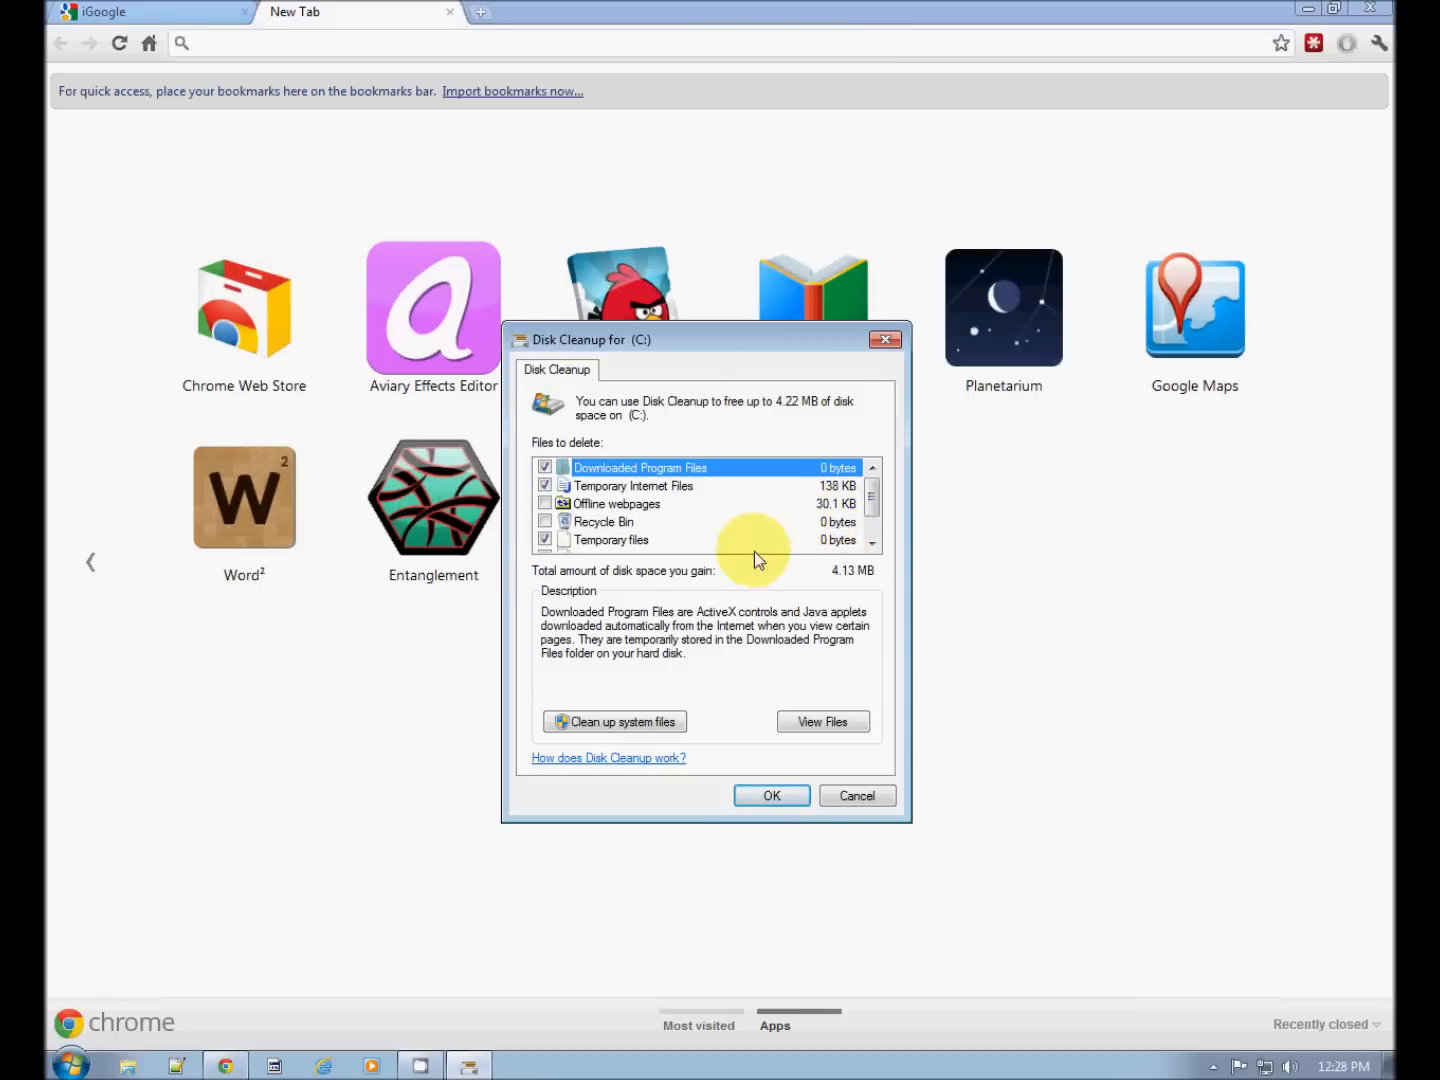
pyautogui.moveTo(752, 538)
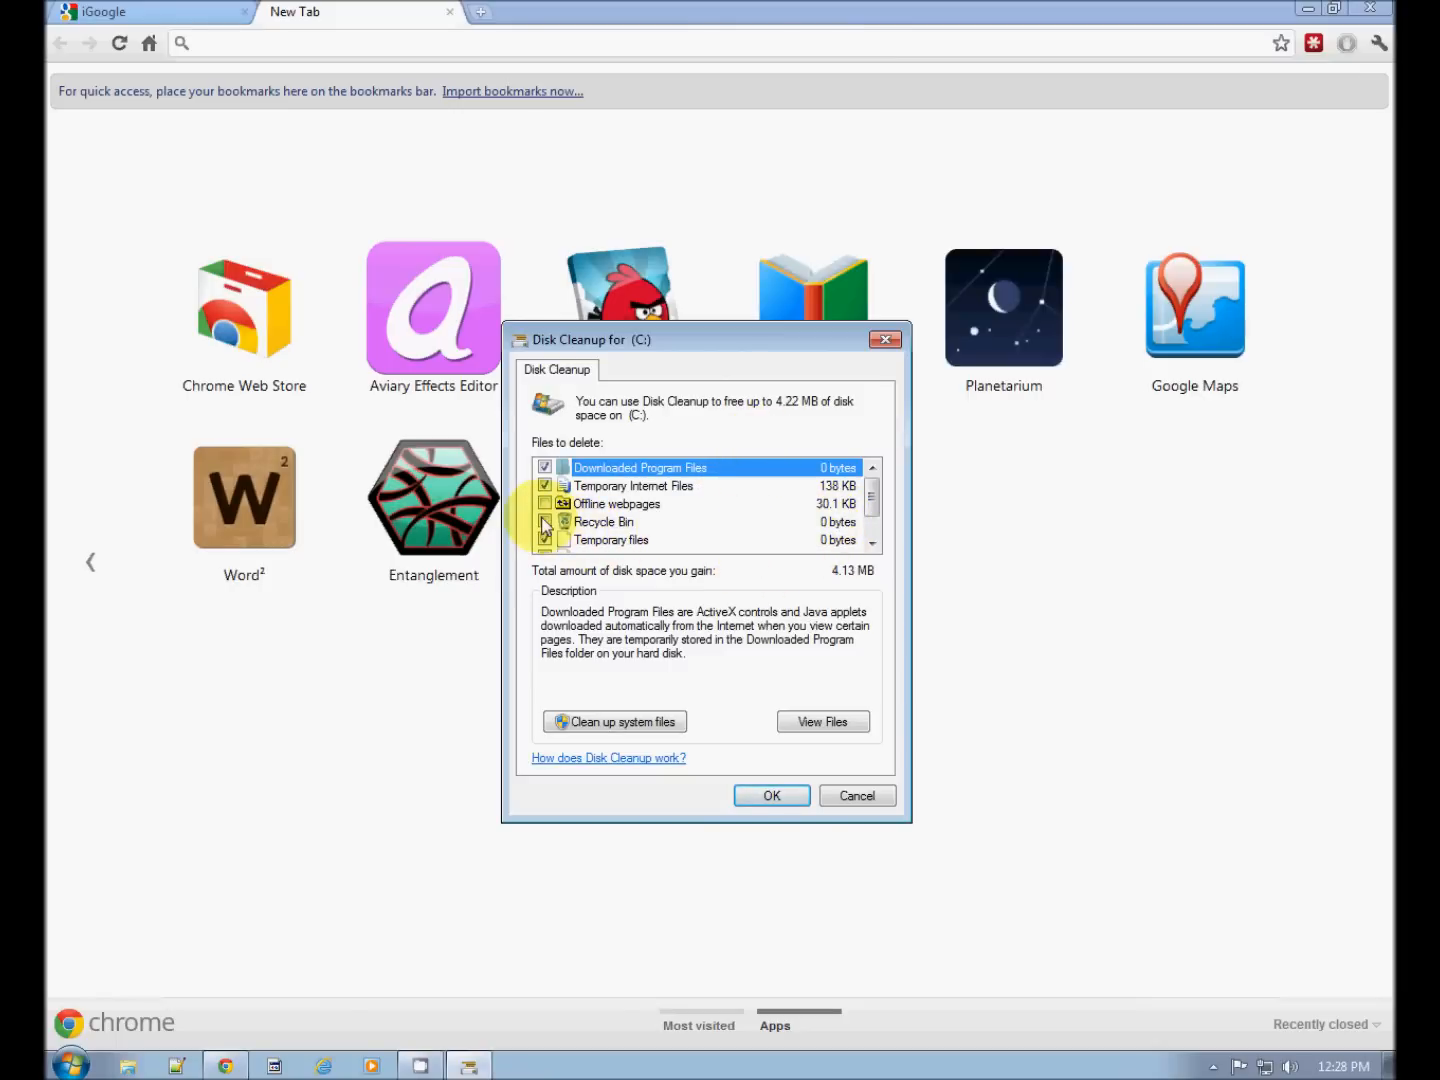
pyautogui.click(544, 504)
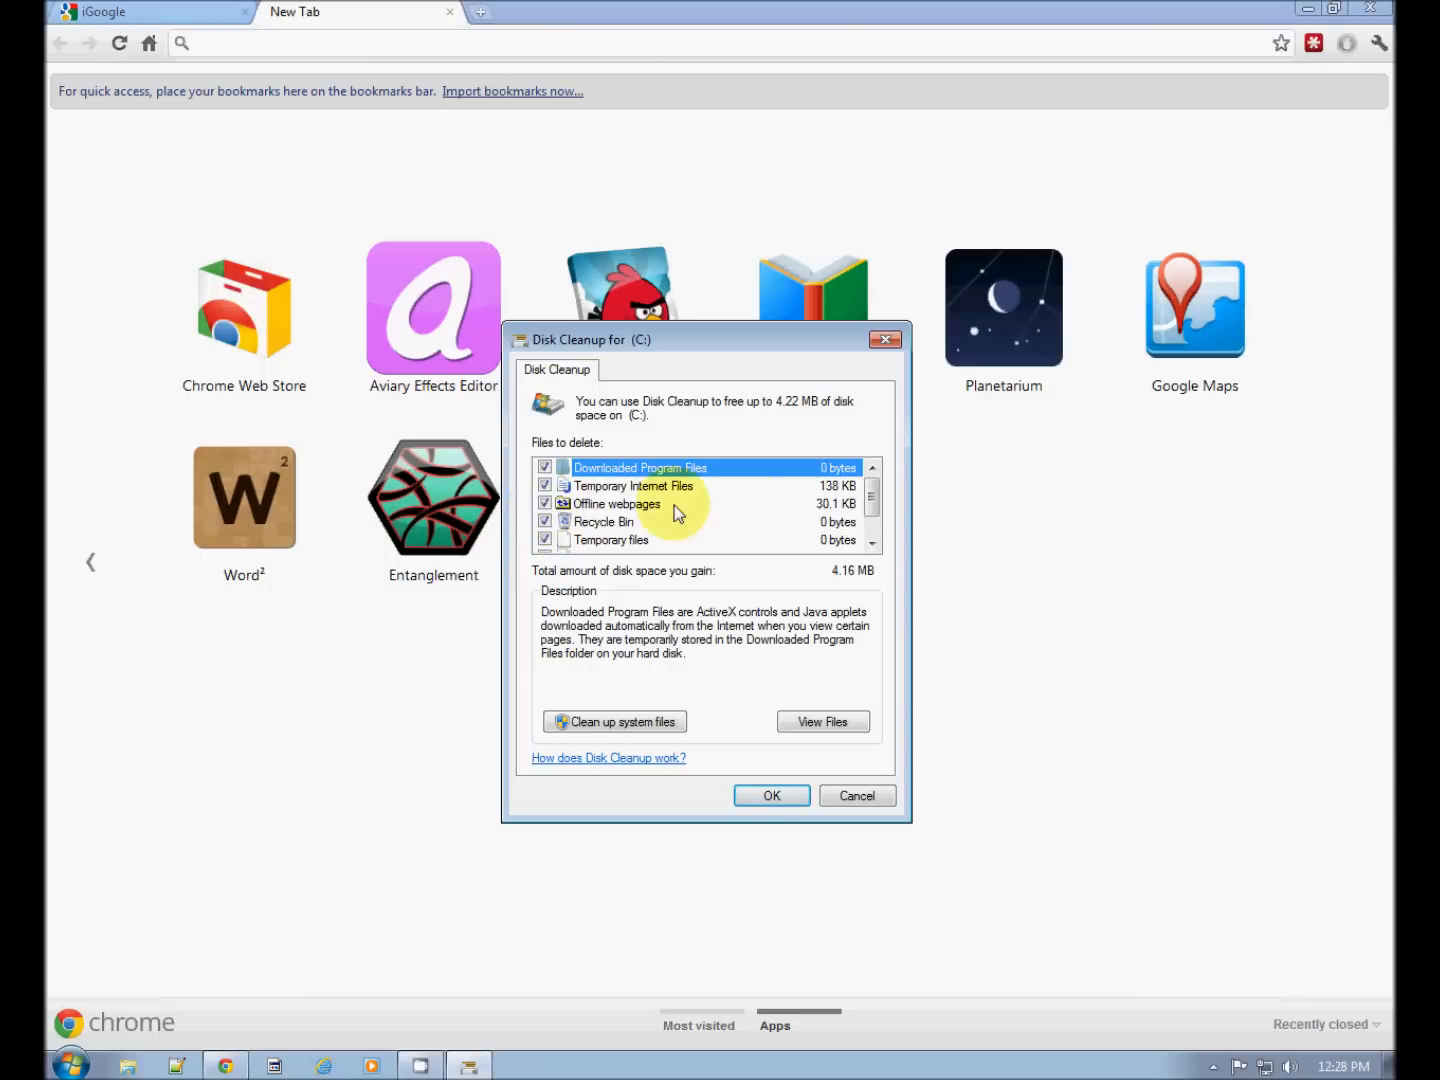
pyautogui.scroll(-3)
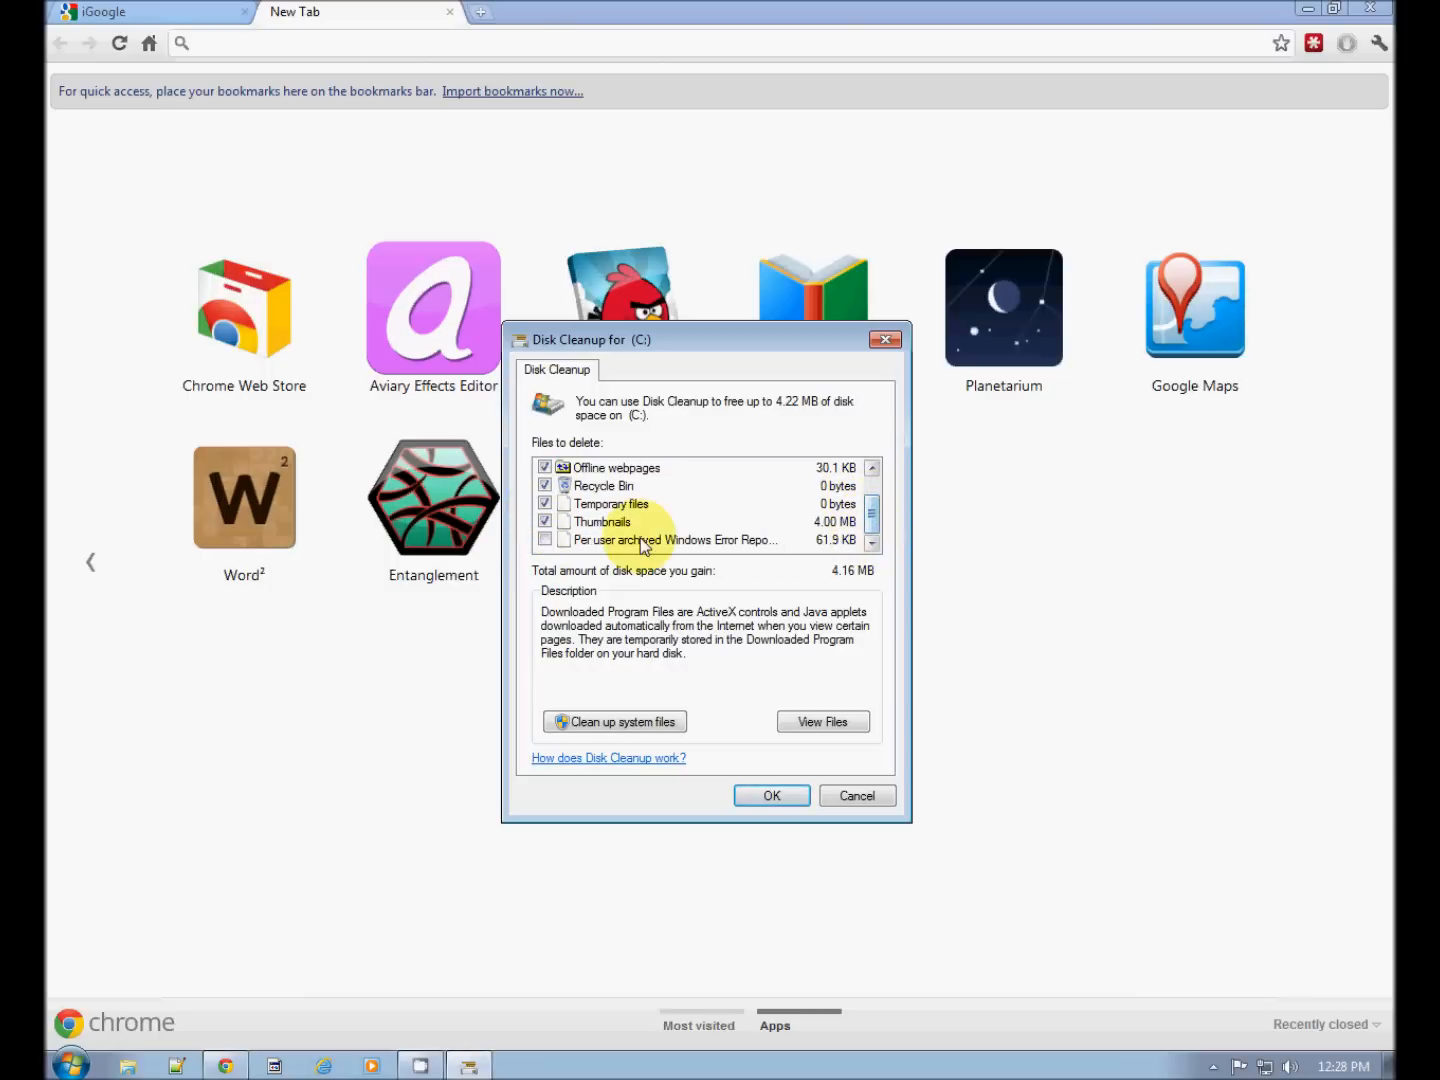
pyautogui.moveTo(772, 796)
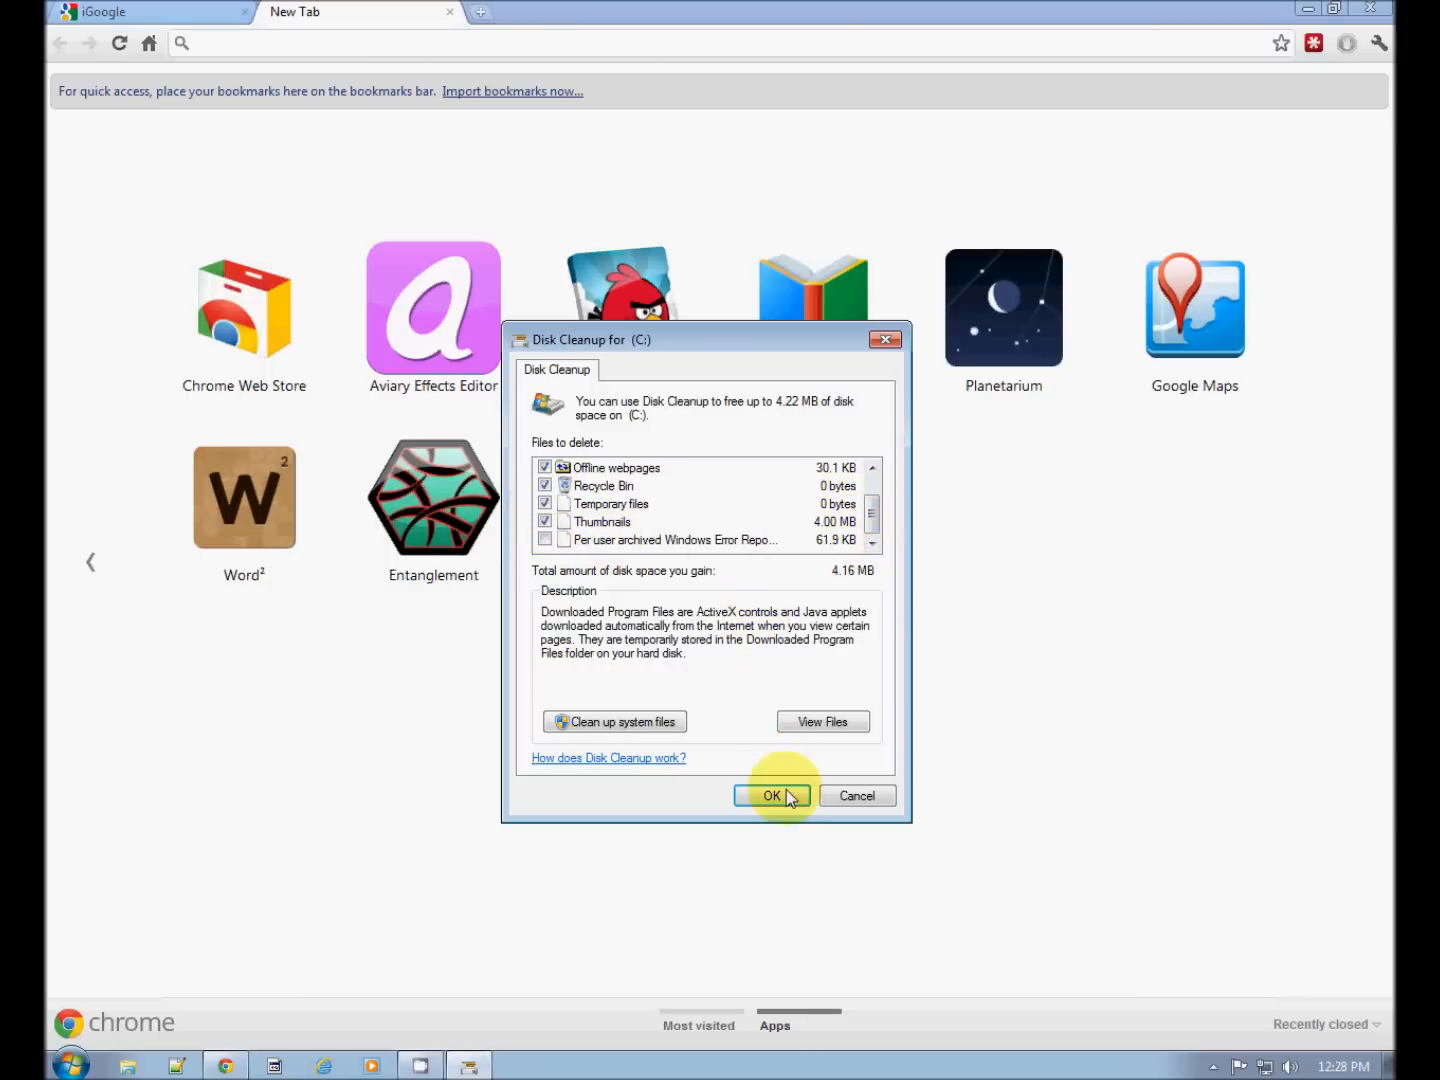
pyautogui.click(772, 796)
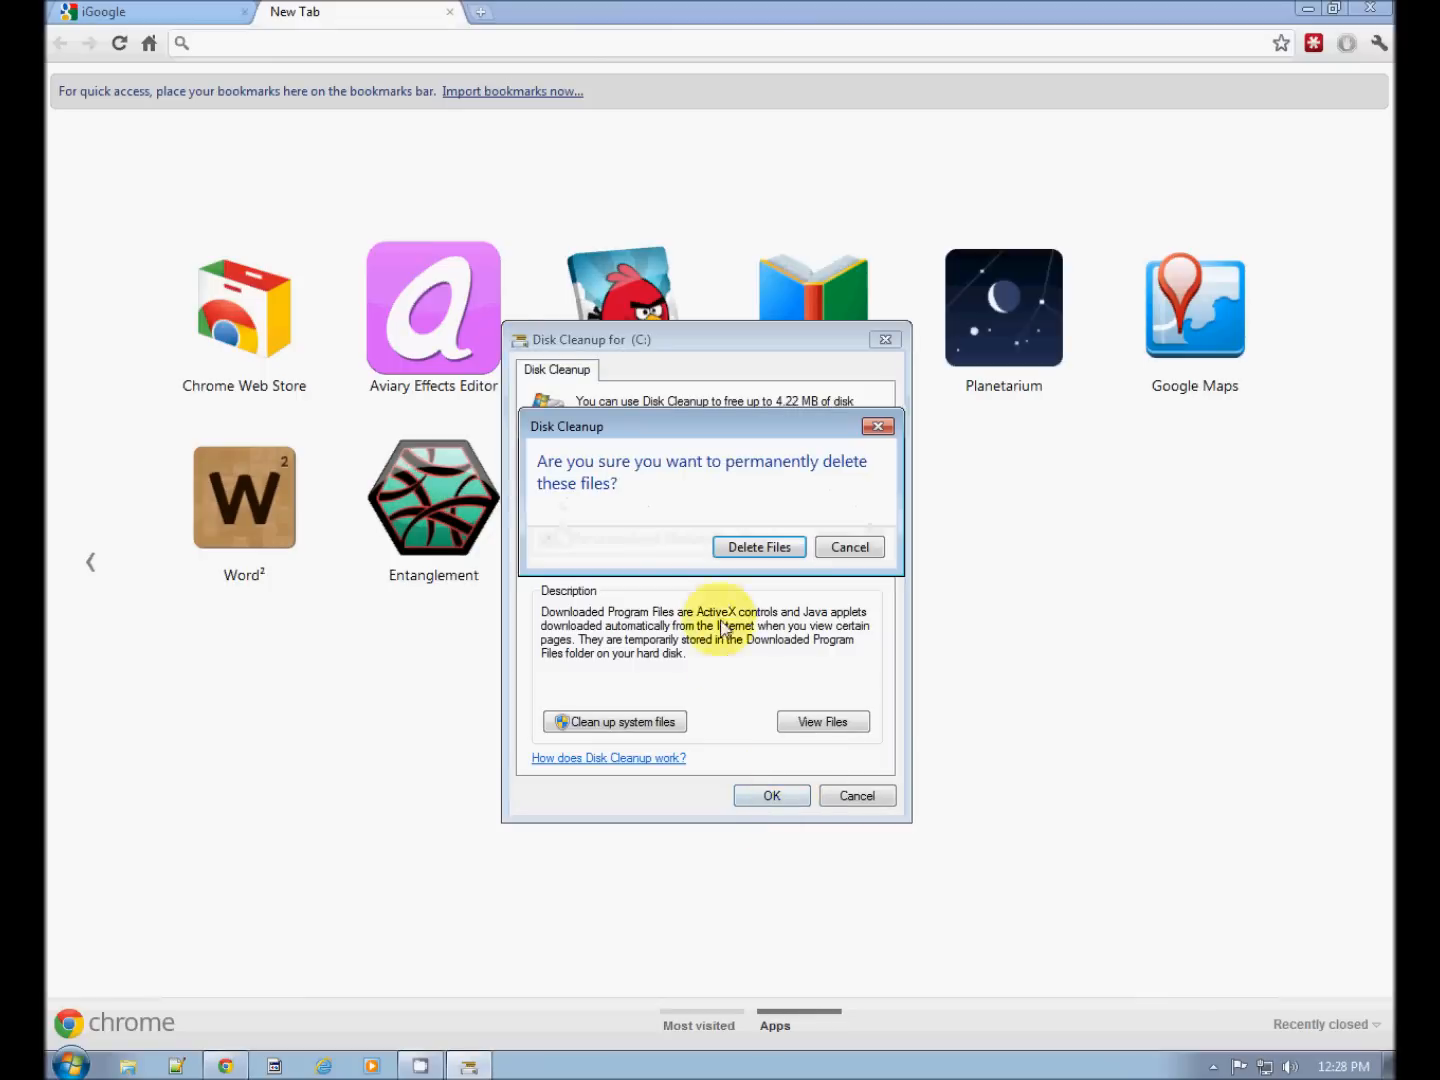
pyautogui.click(756, 548)
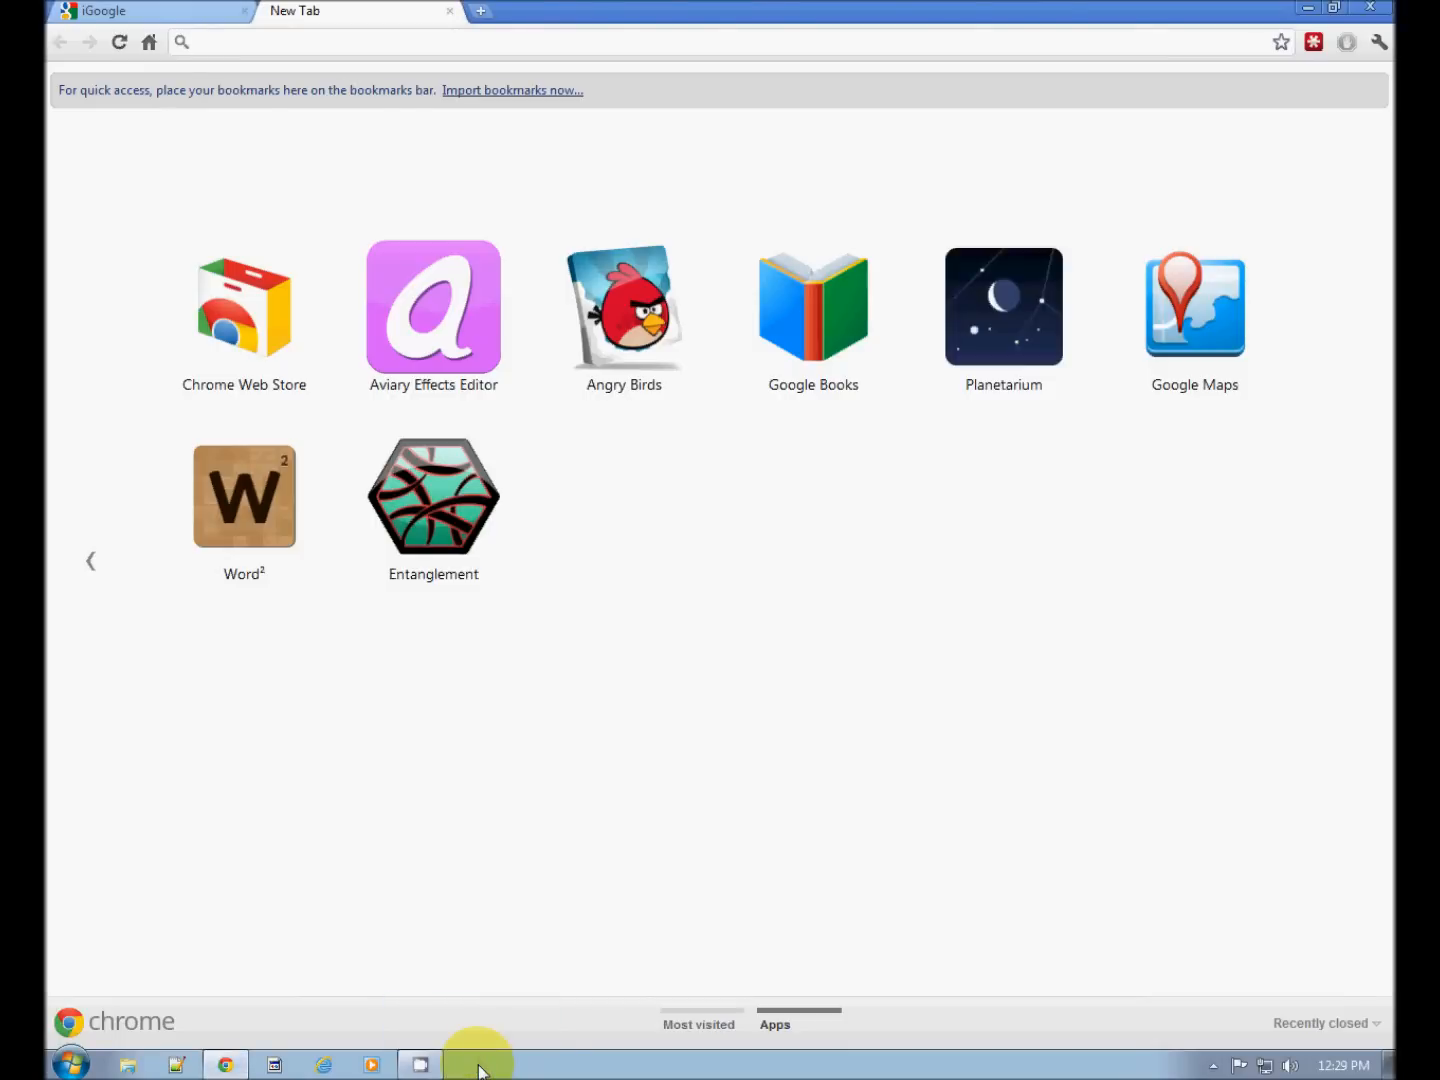
pyautogui.moveTo(632, 816)
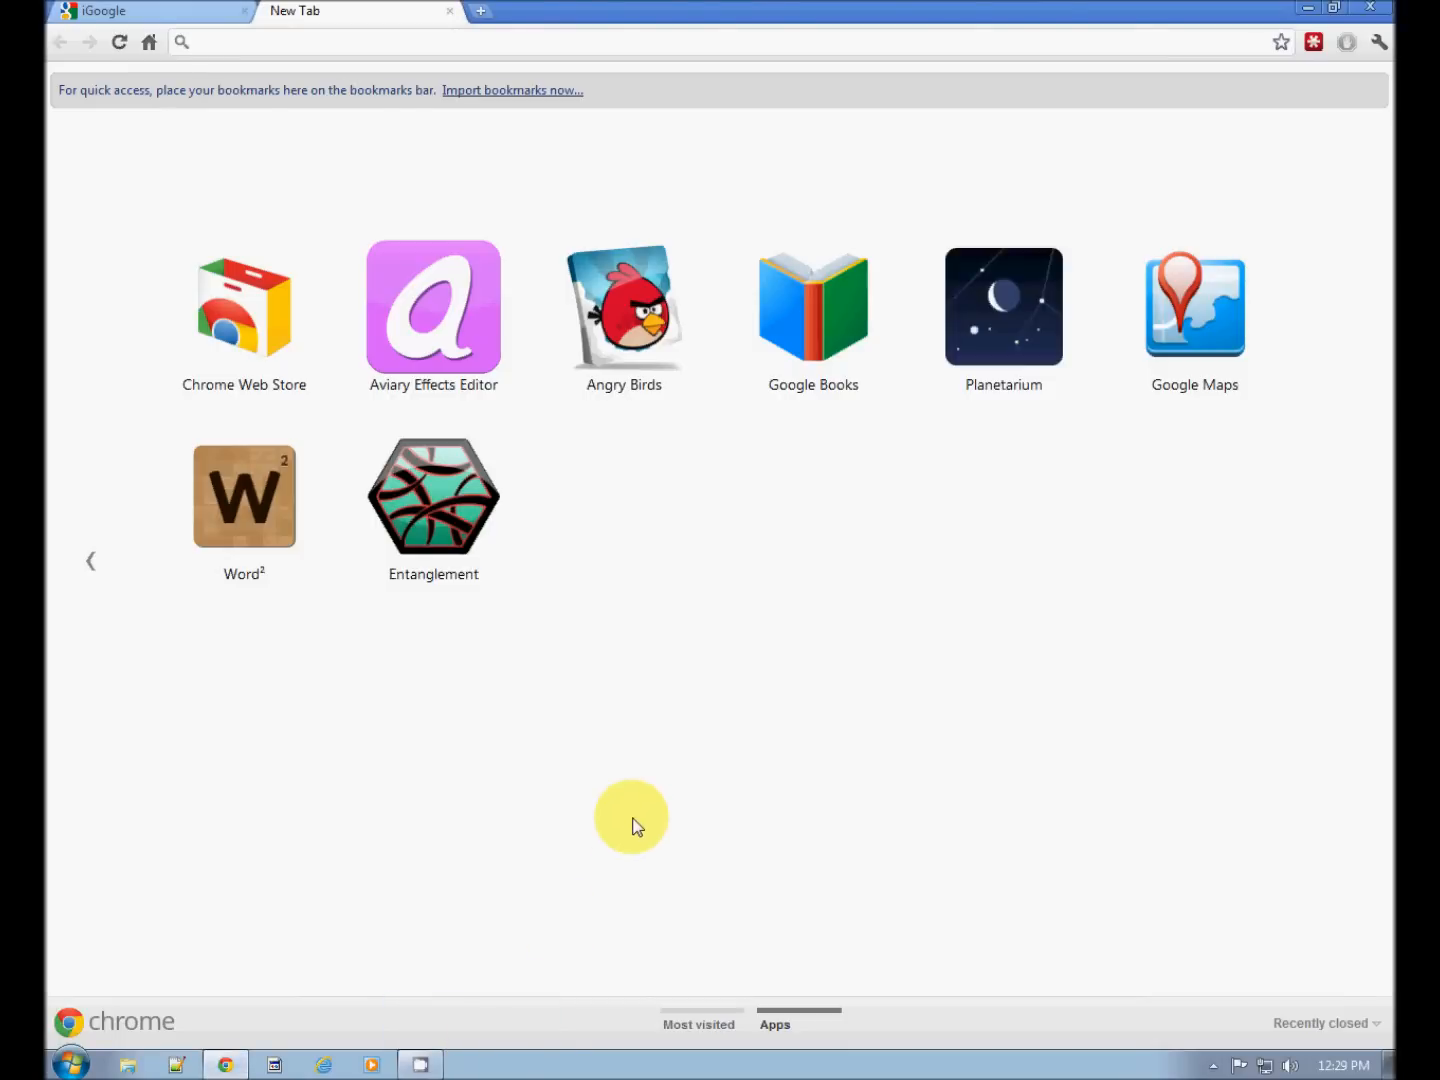
pyautogui.moveTo(90, 1024)
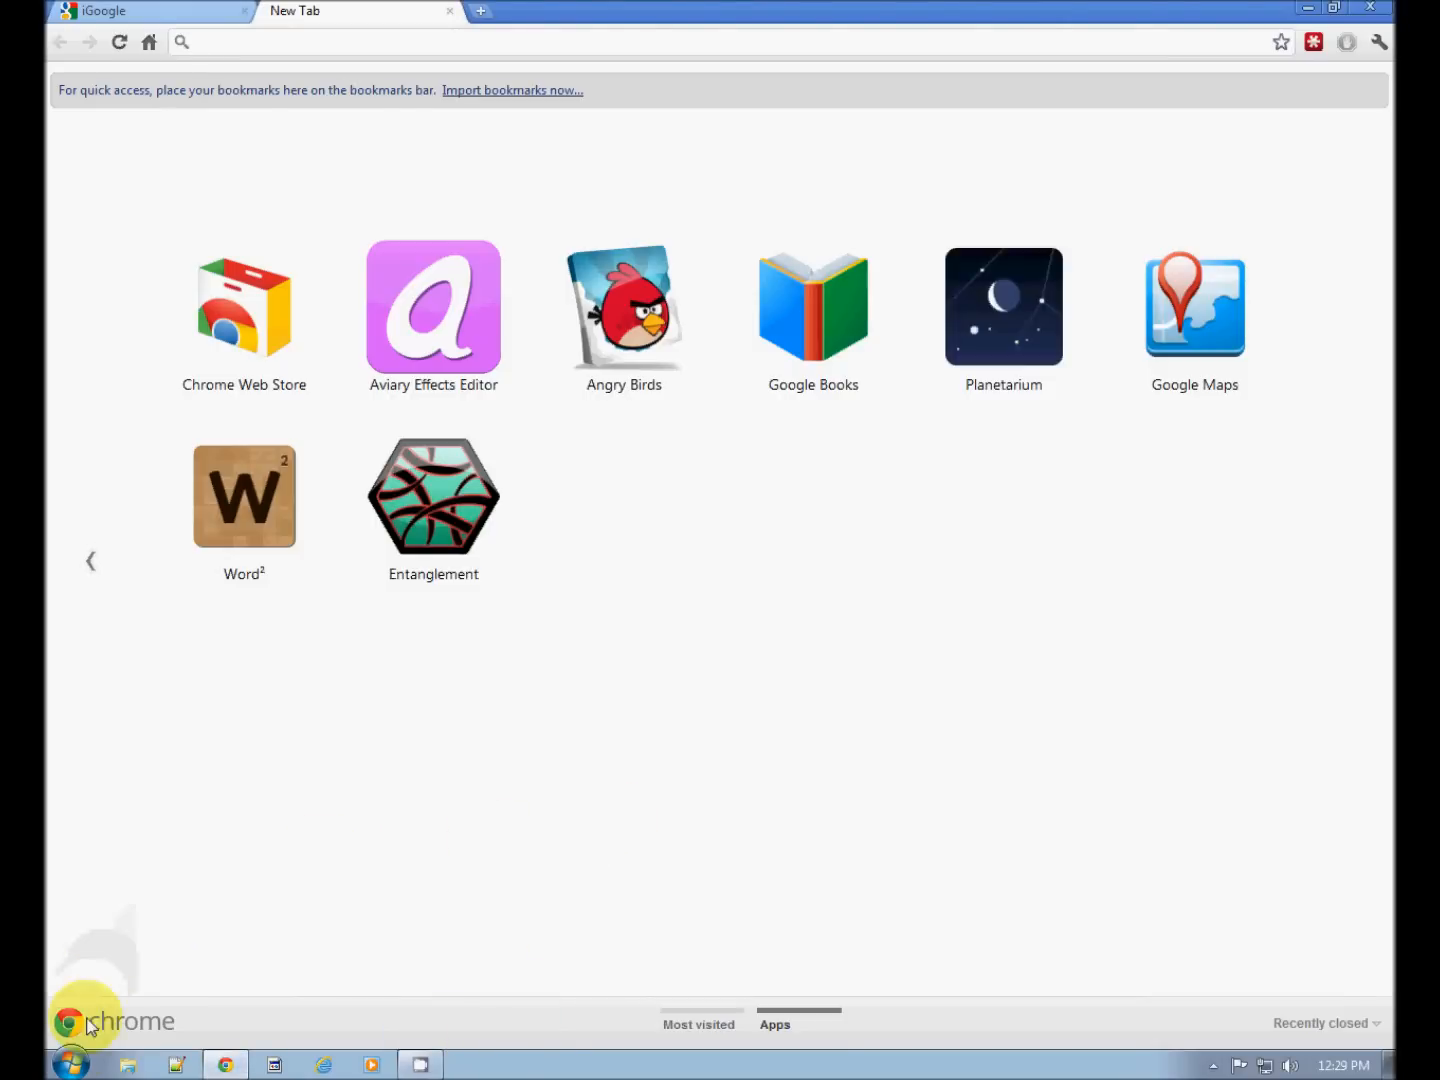
# Reach System Tools under Accessories in the Start menu for Disk Defragmenter
pyautogui.click(70, 1064)
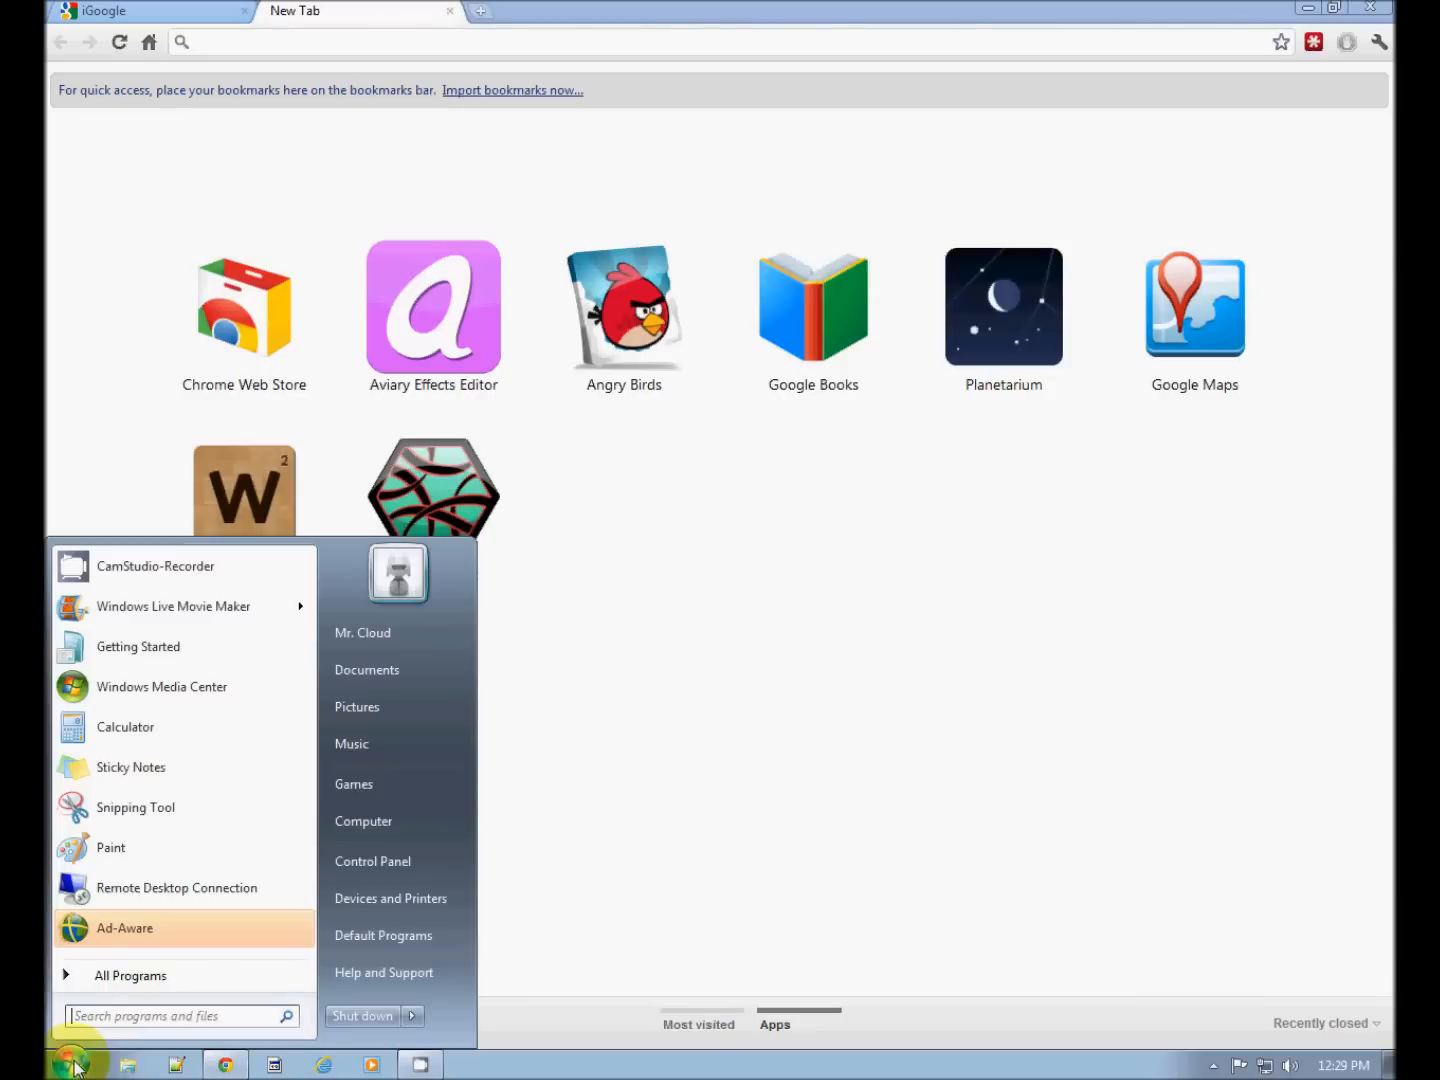
pyautogui.click(130, 976)
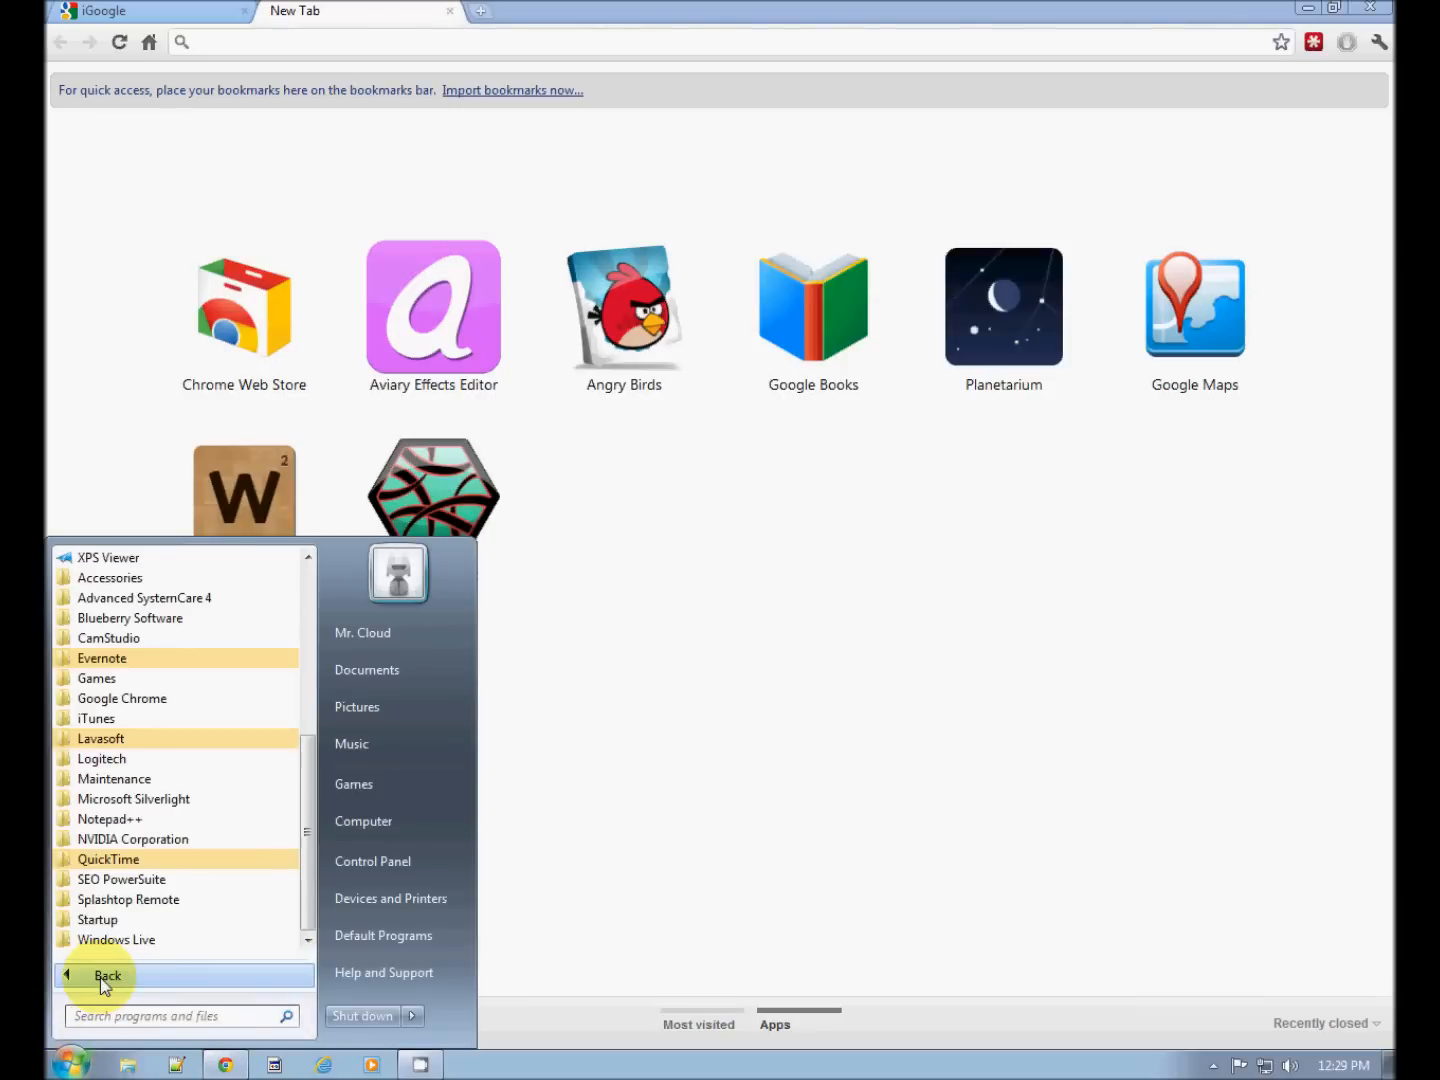
pyautogui.moveTo(180, 838)
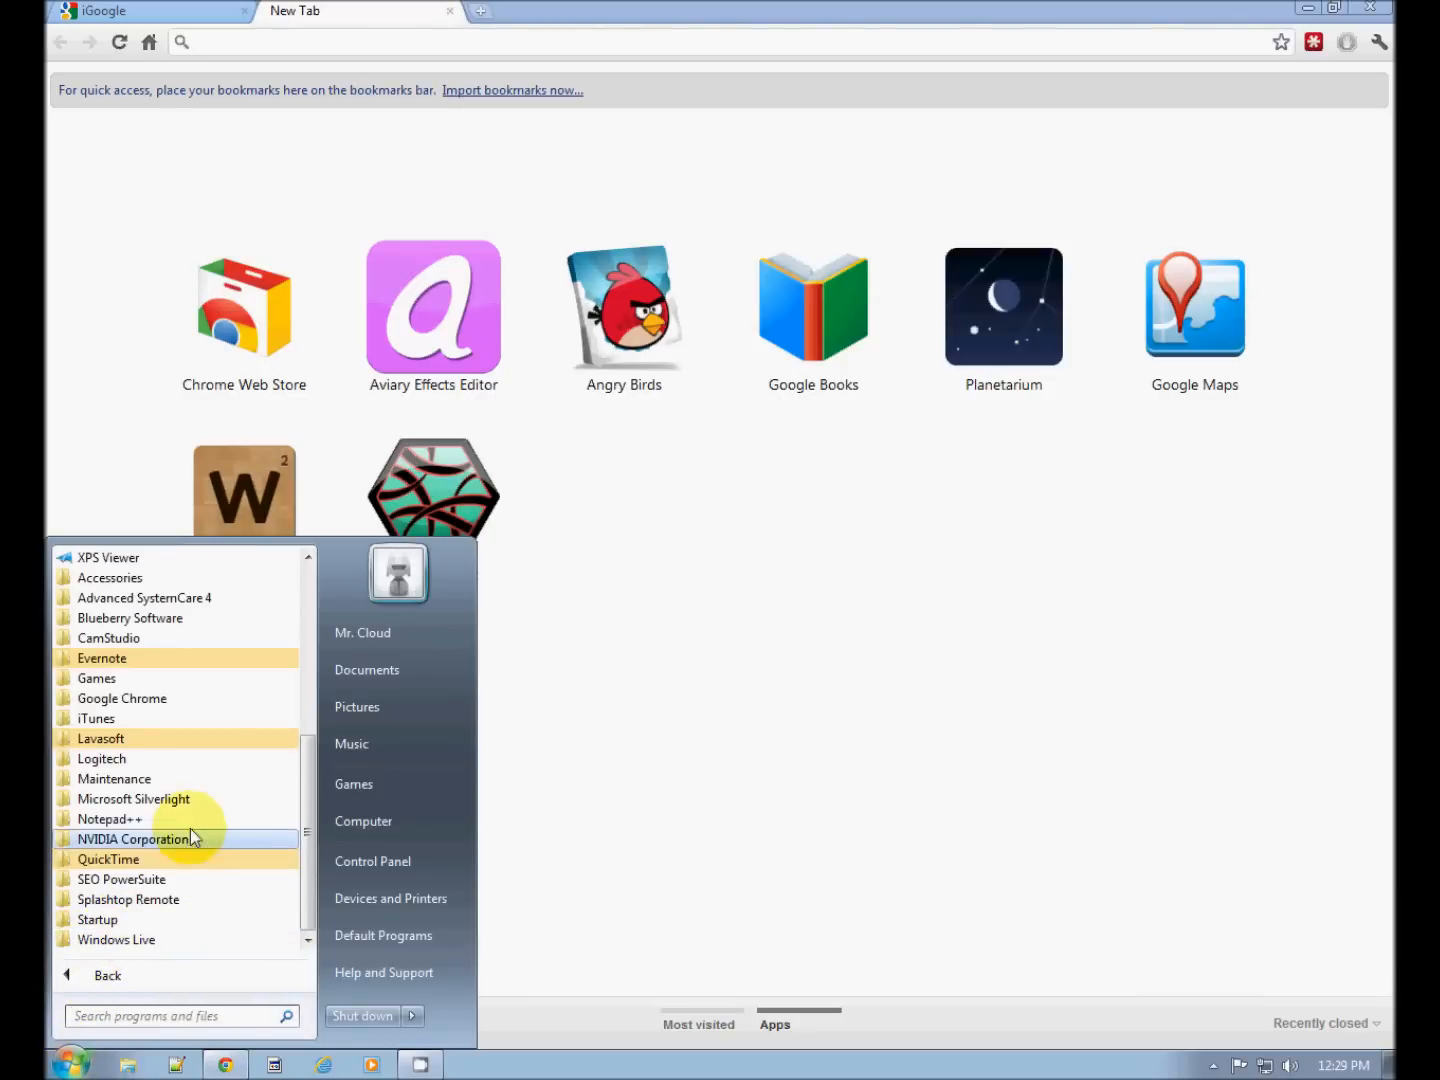
pyautogui.click(110, 576)
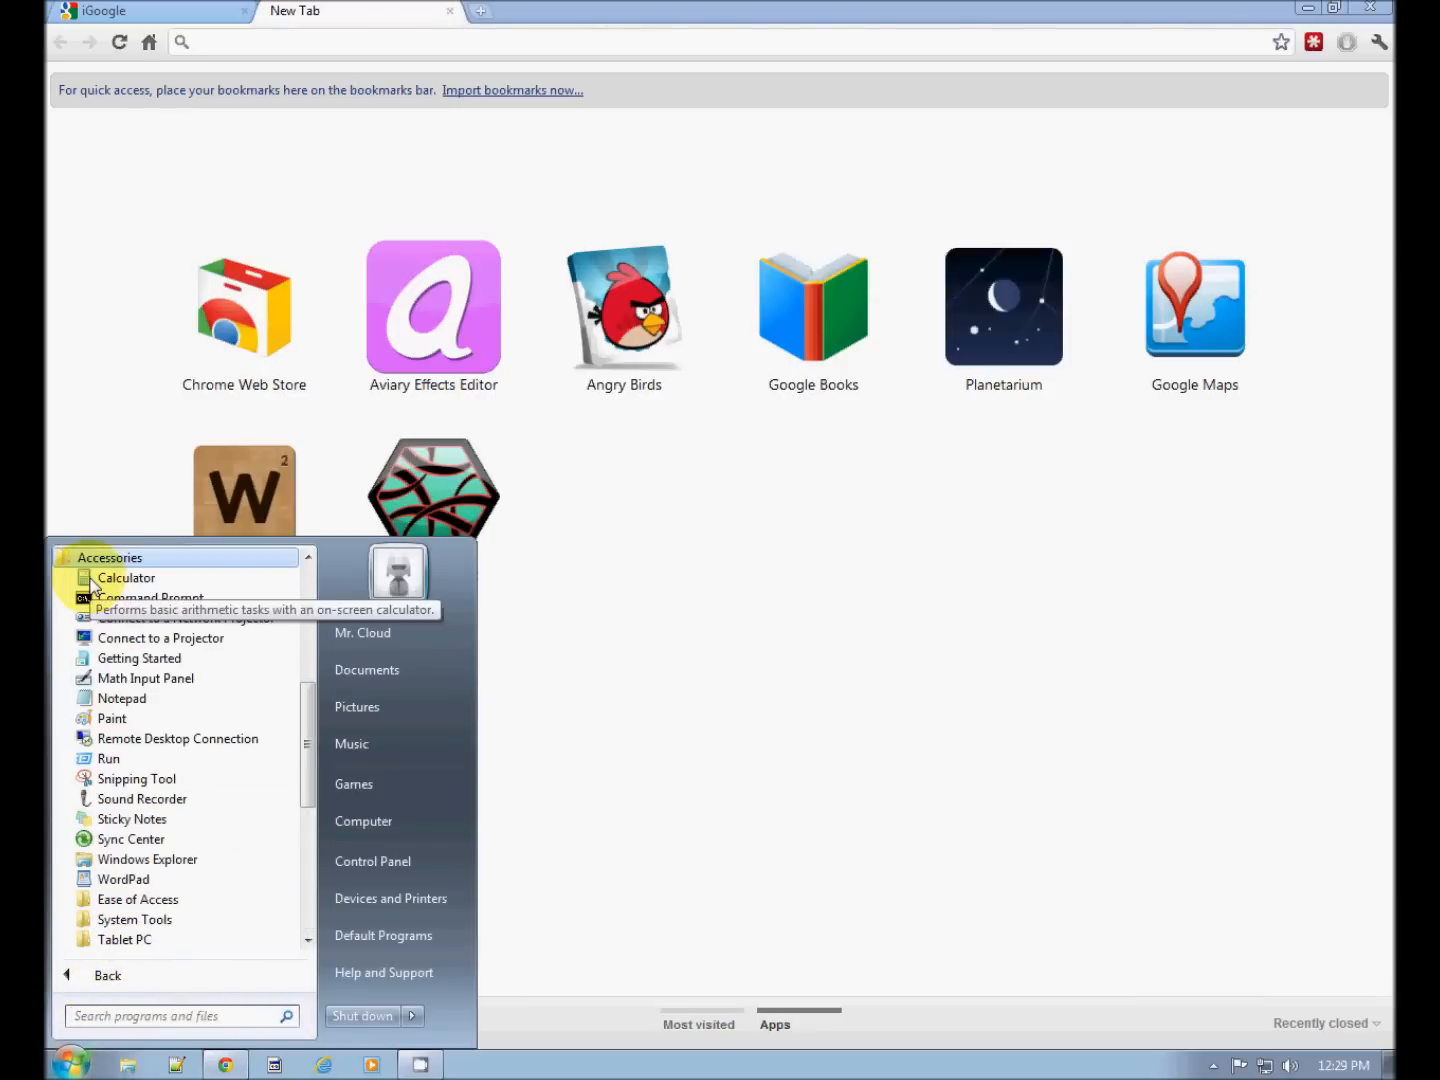
pyautogui.moveTo(136, 920)
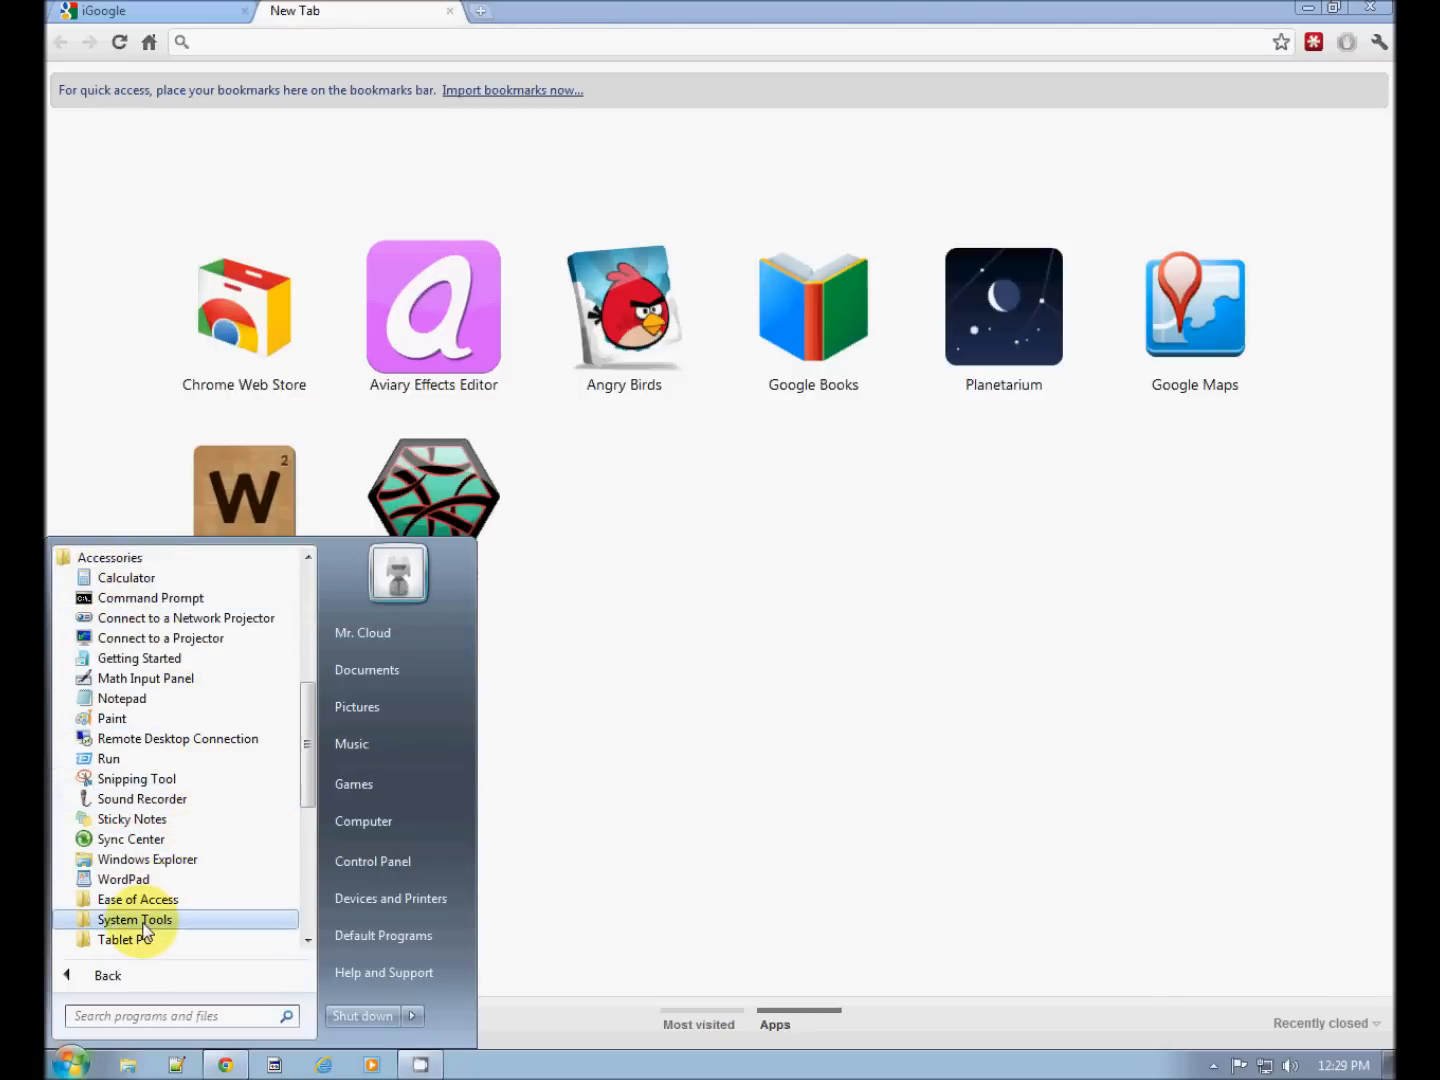
pyautogui.click(136, 920)
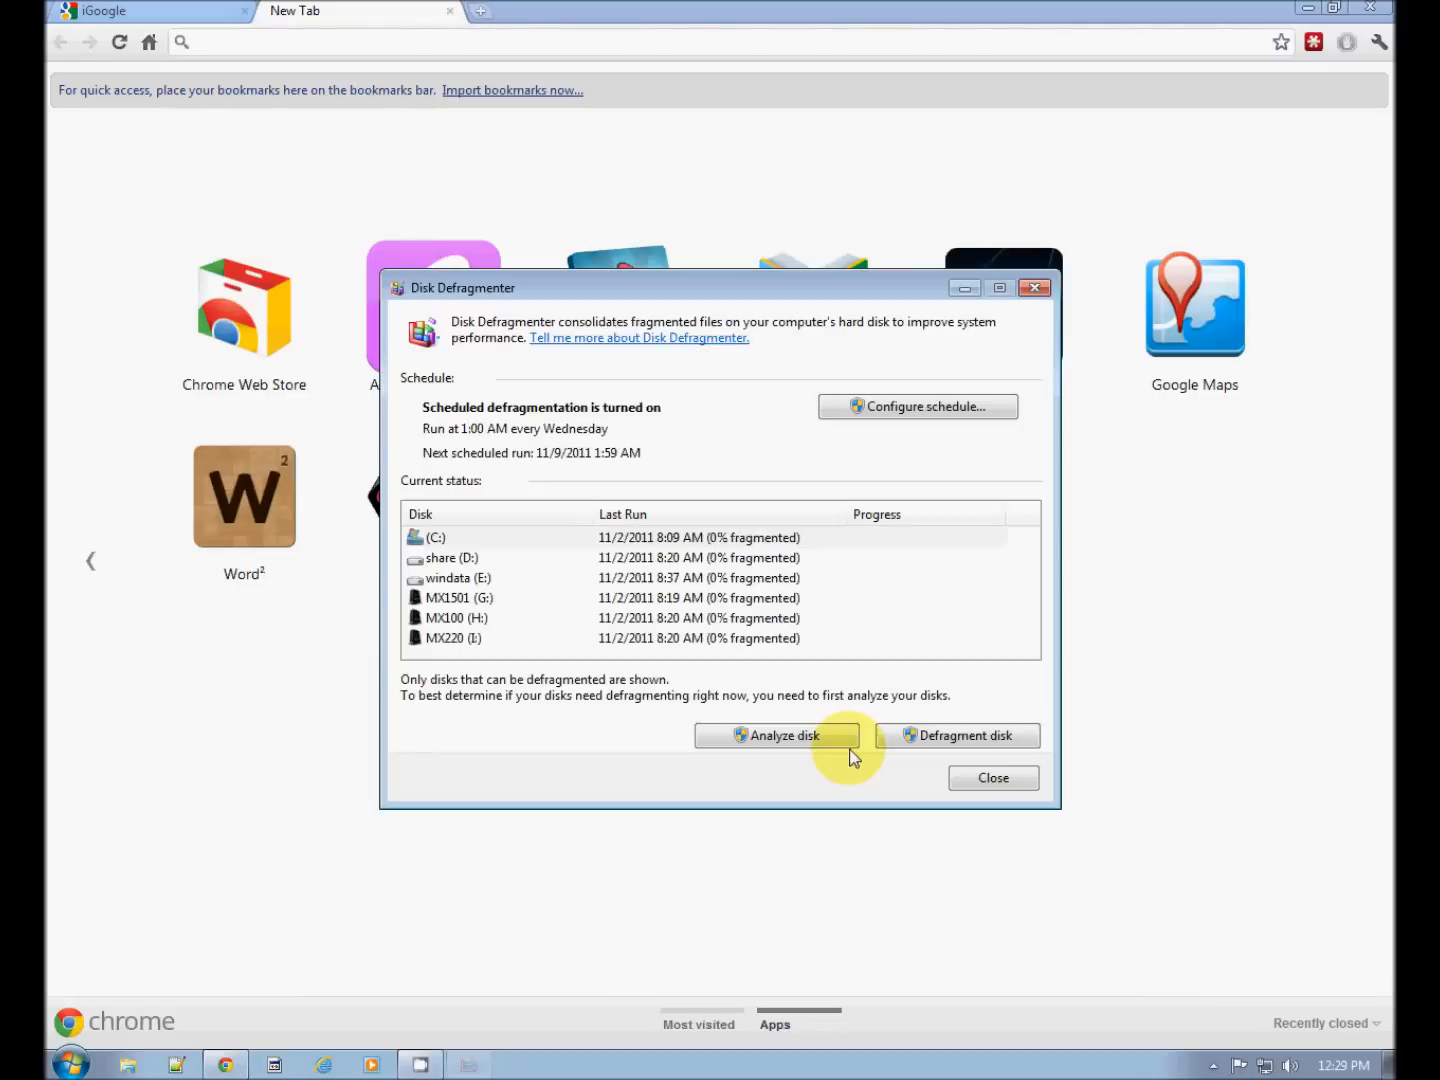
pyautogui.moveTo(616, 608)
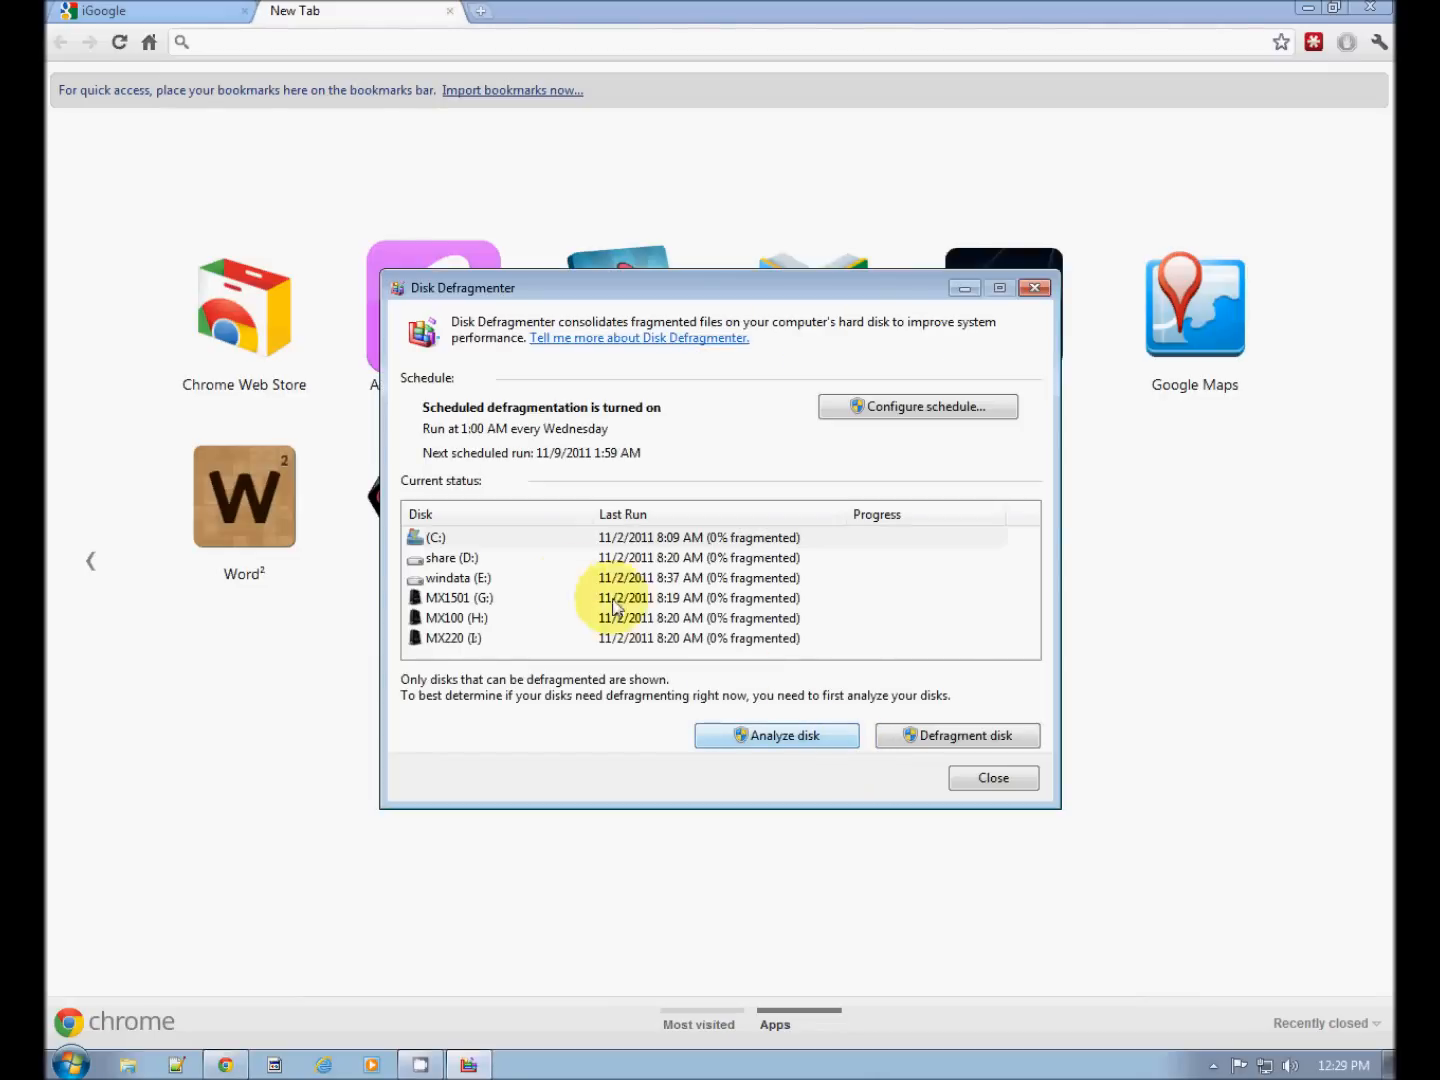
# Select drive C, start defragmenting it, and bring up the automatic schedule settings
pyautogui.click(600, 536)
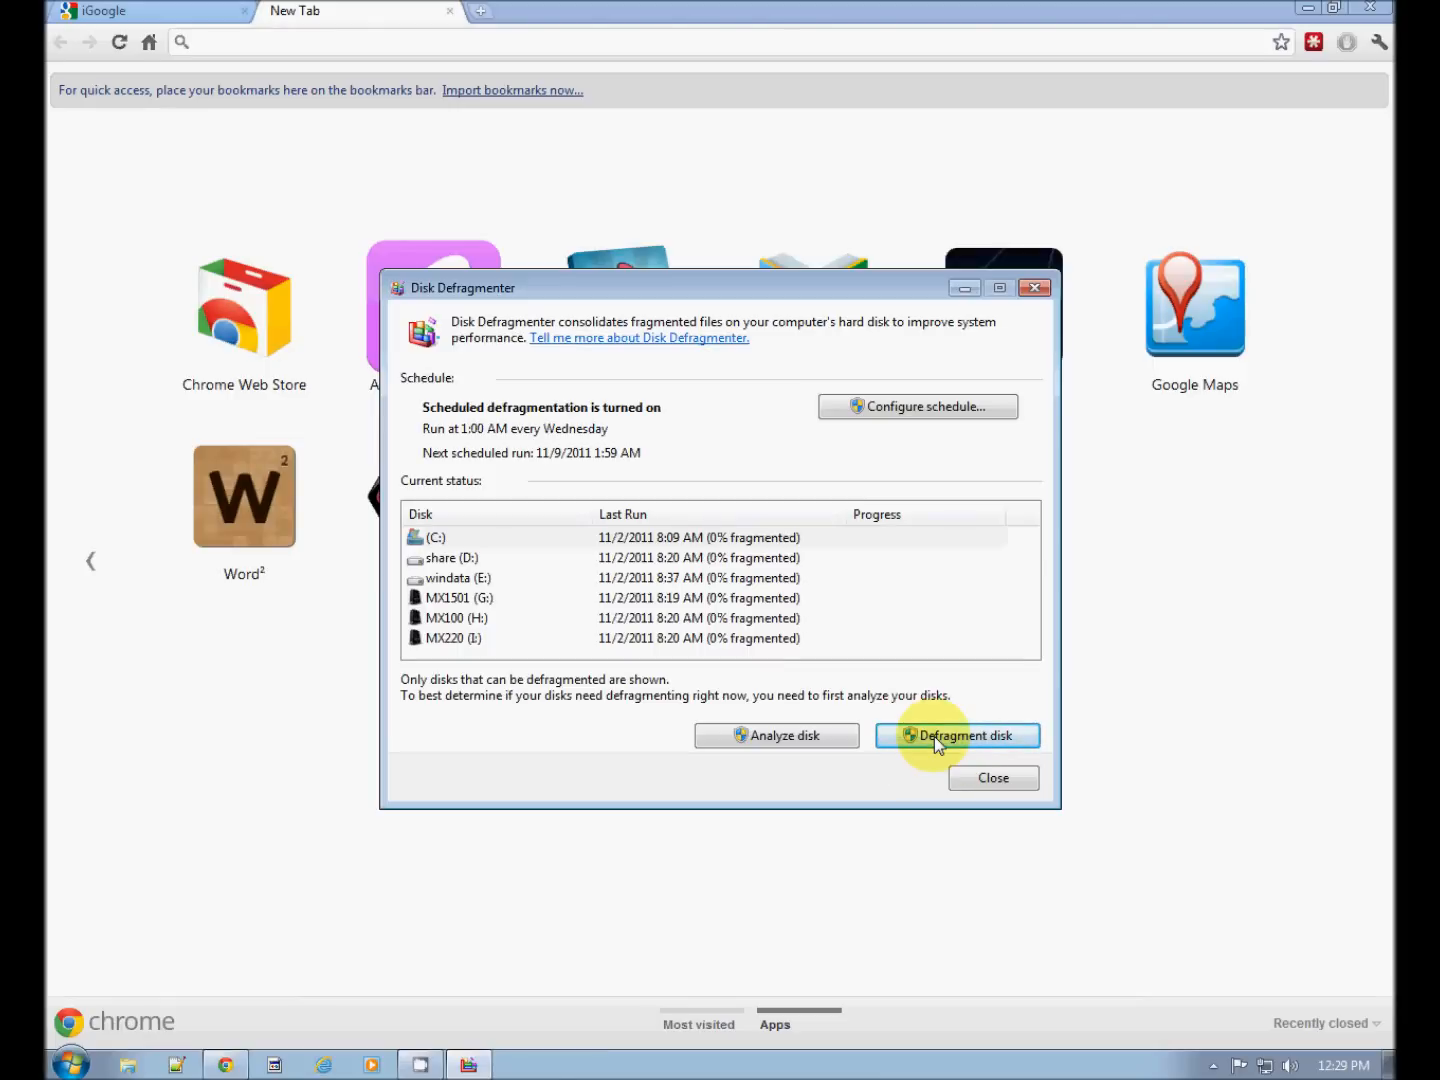
pyautogui.click(992, 776)
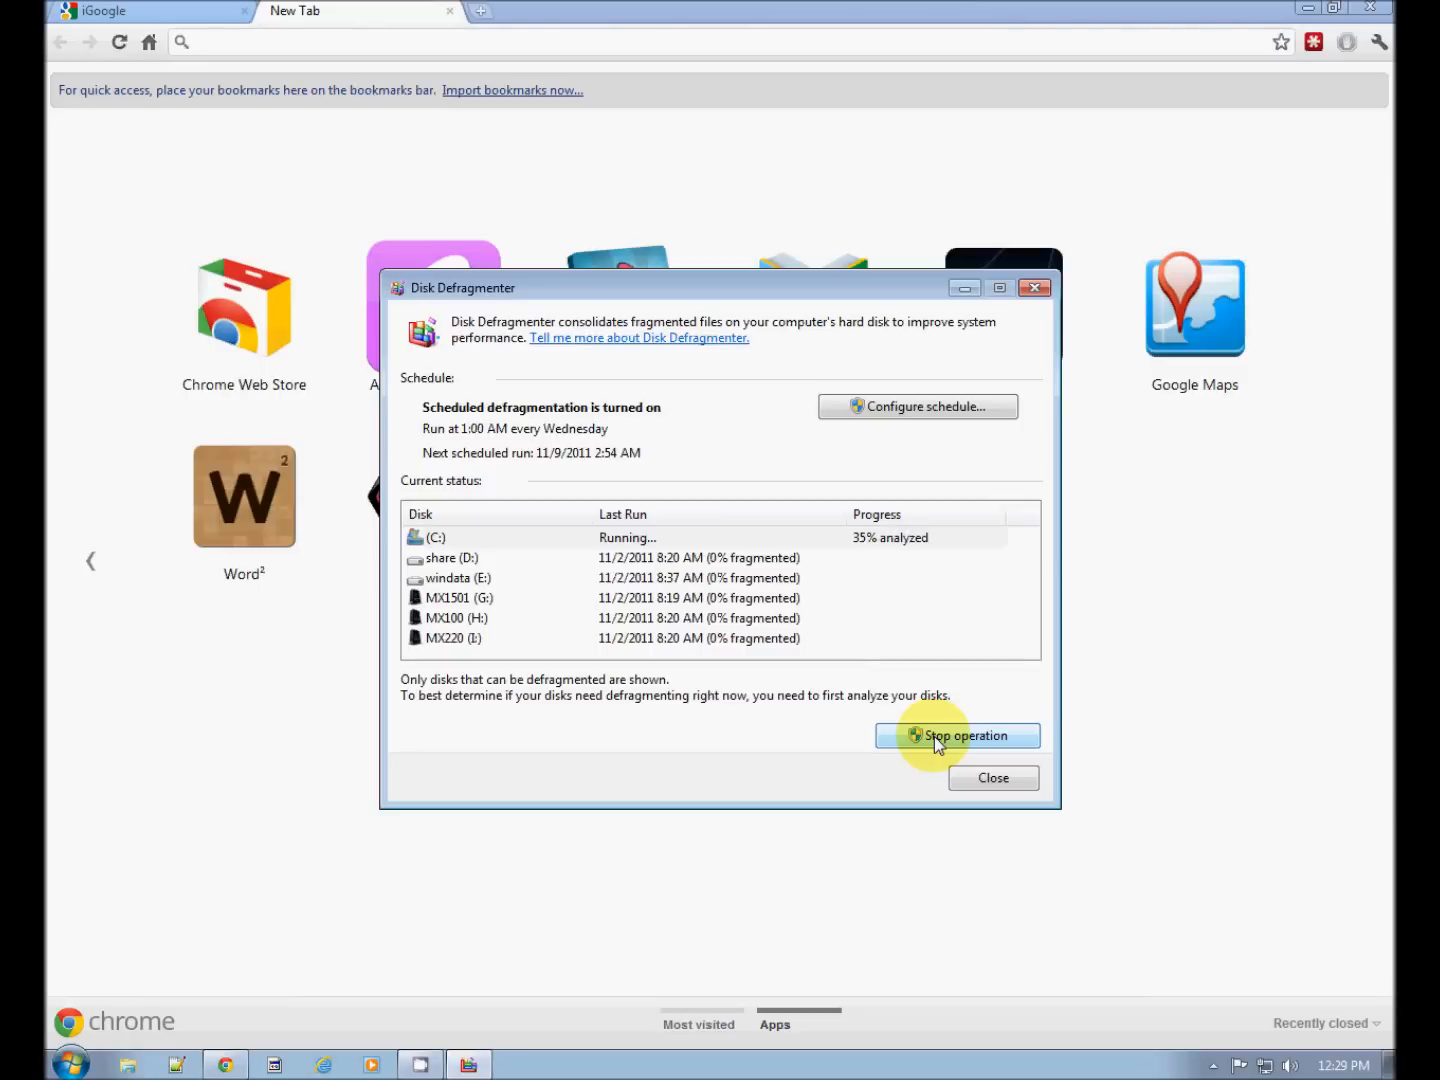
pyautogui.moveTo(724, 426)
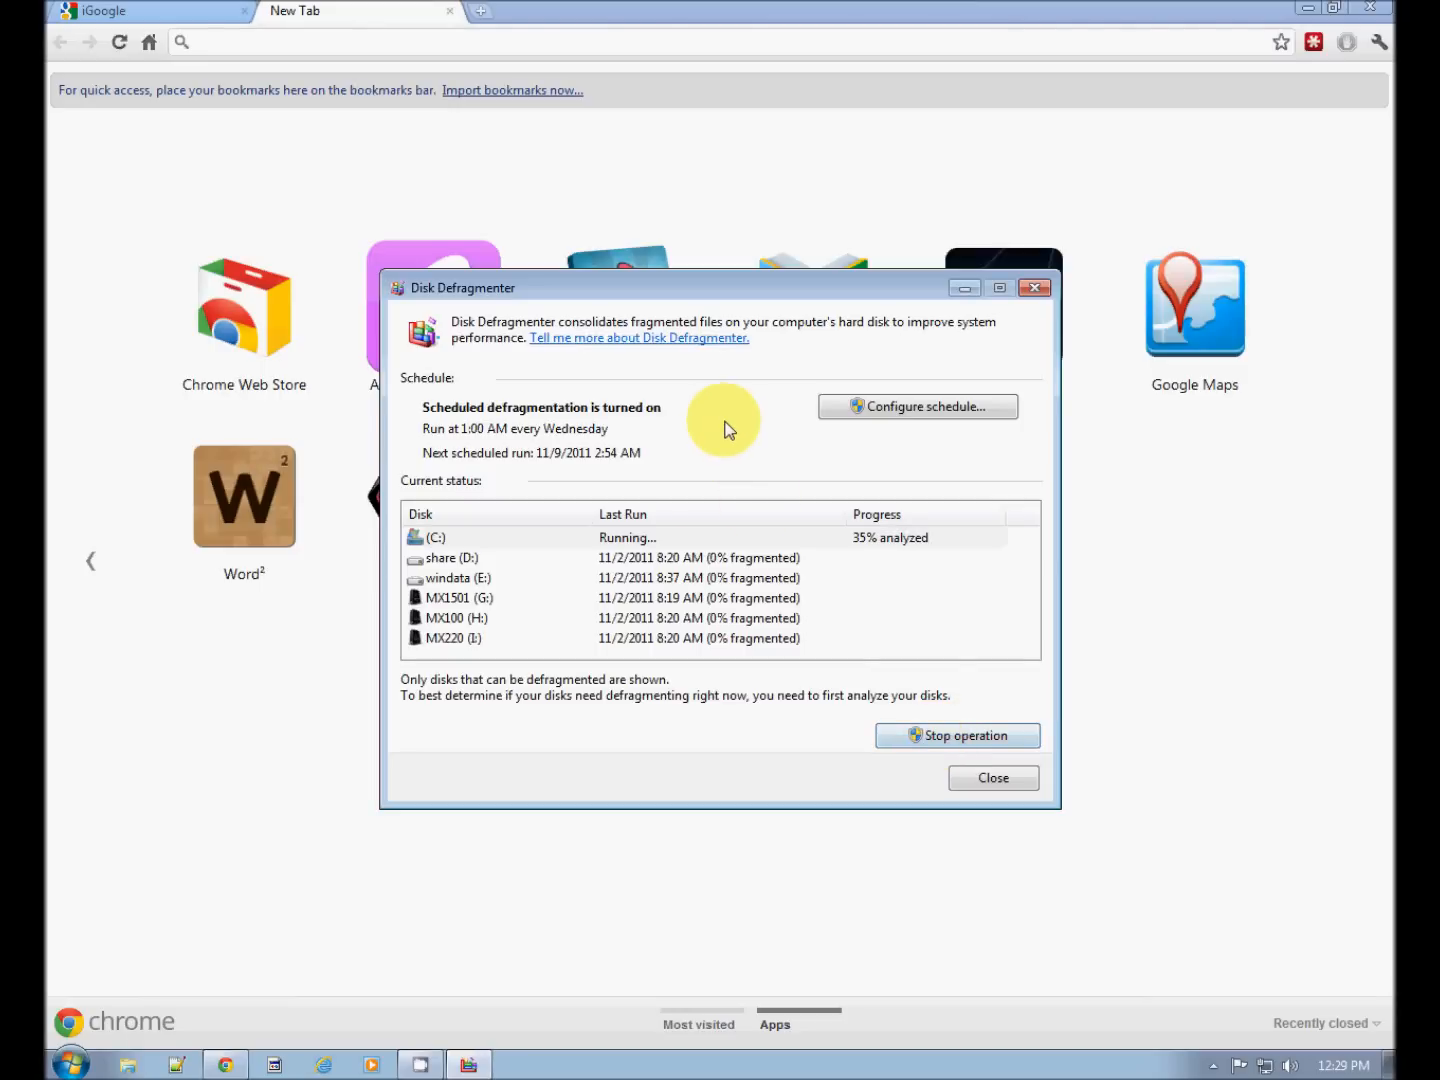
pyautogui.moveTo(548, 420)
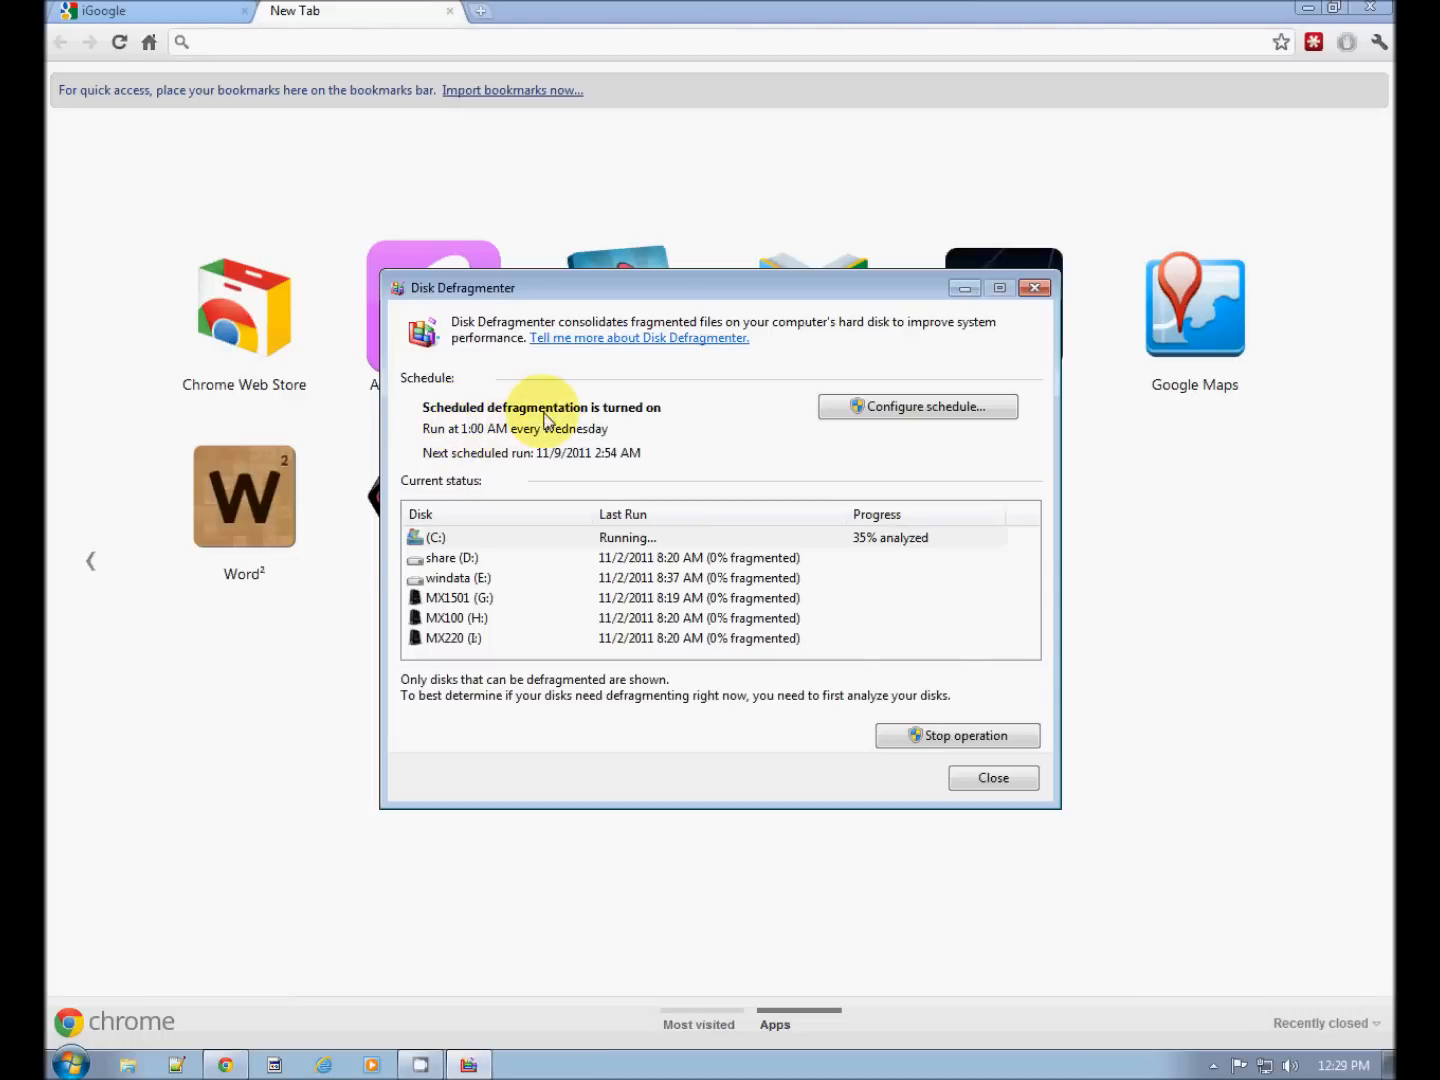
pyautogui.moveTo(510, 440)
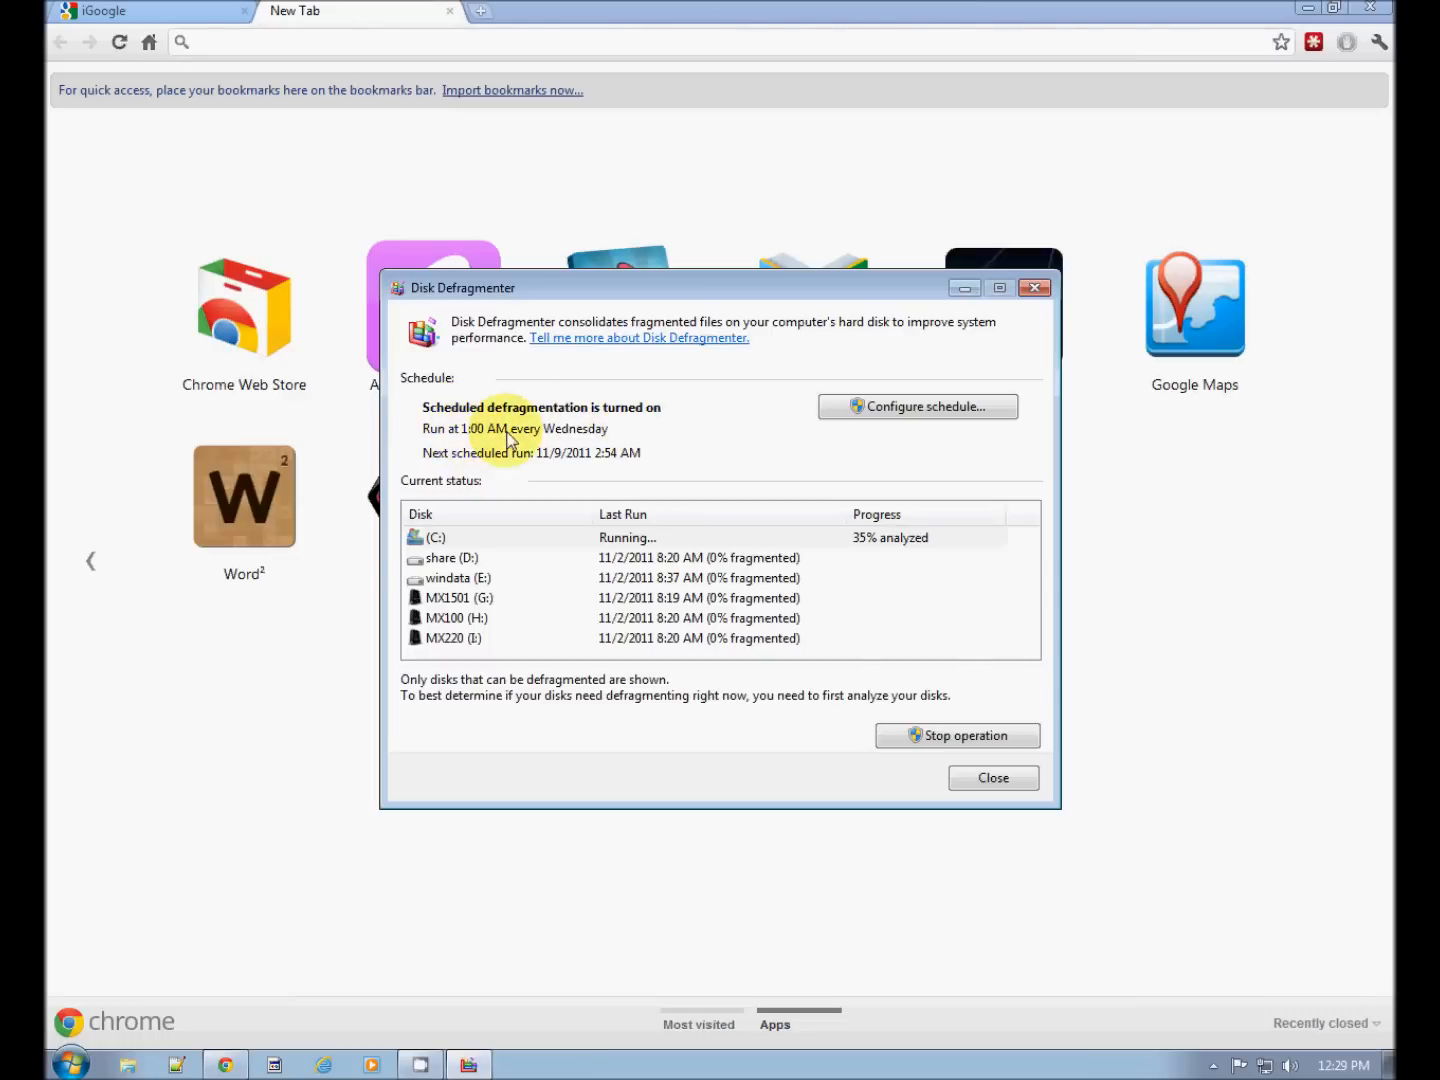
pyautogui.moveTo(818, 416)
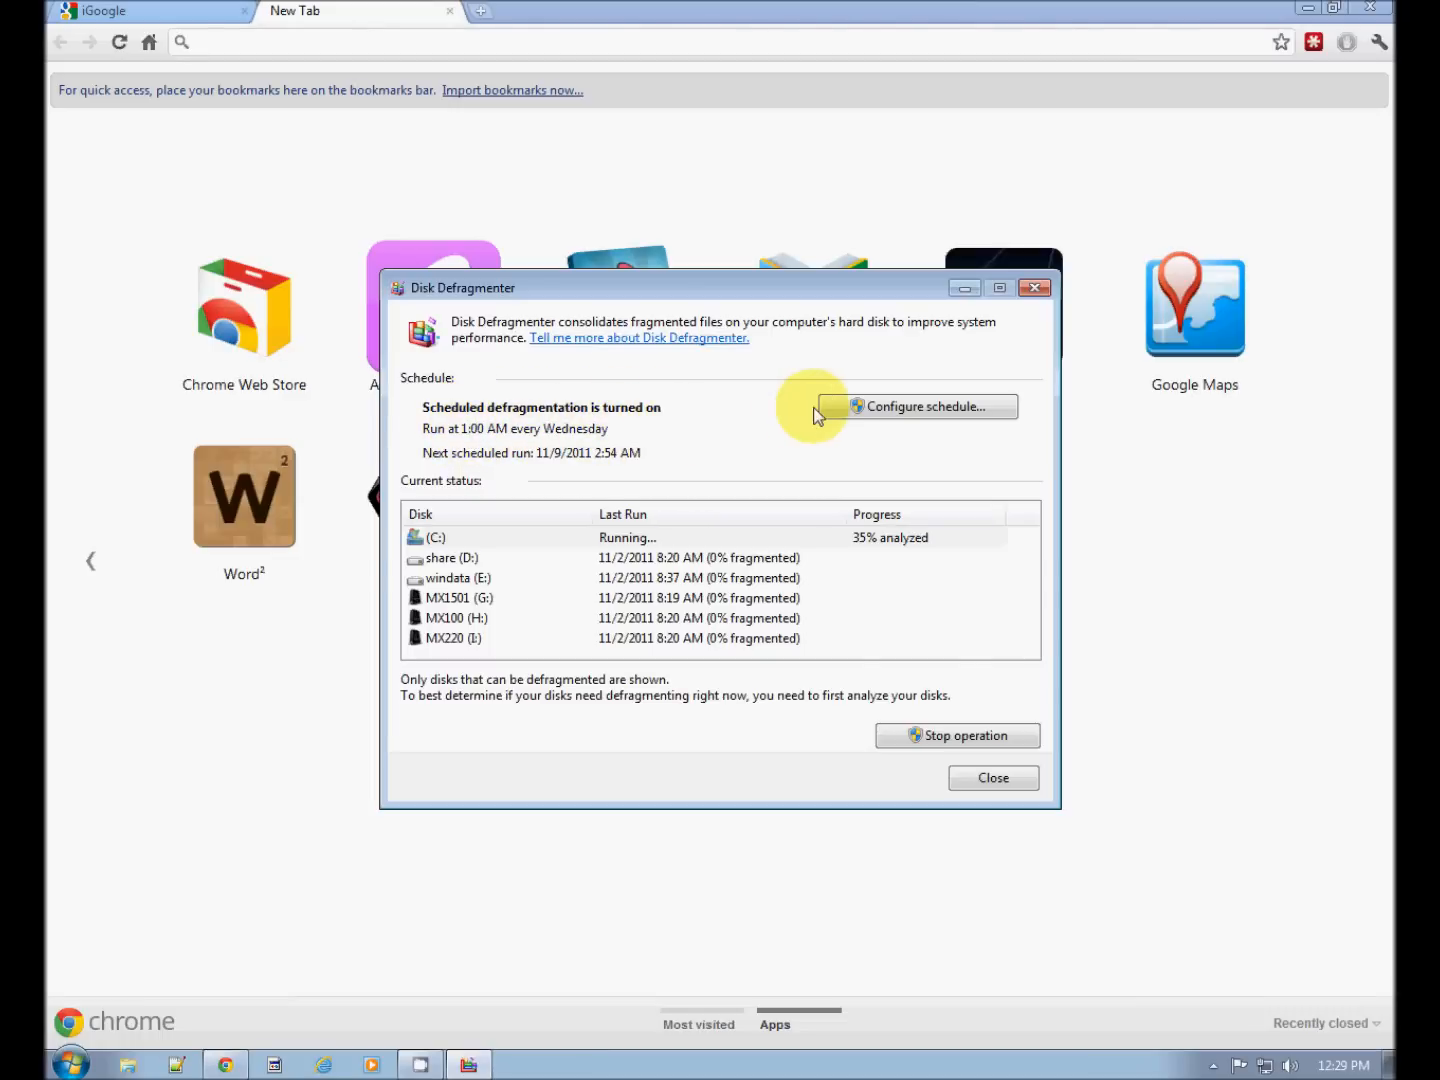
pyautogui.click(922, 406)
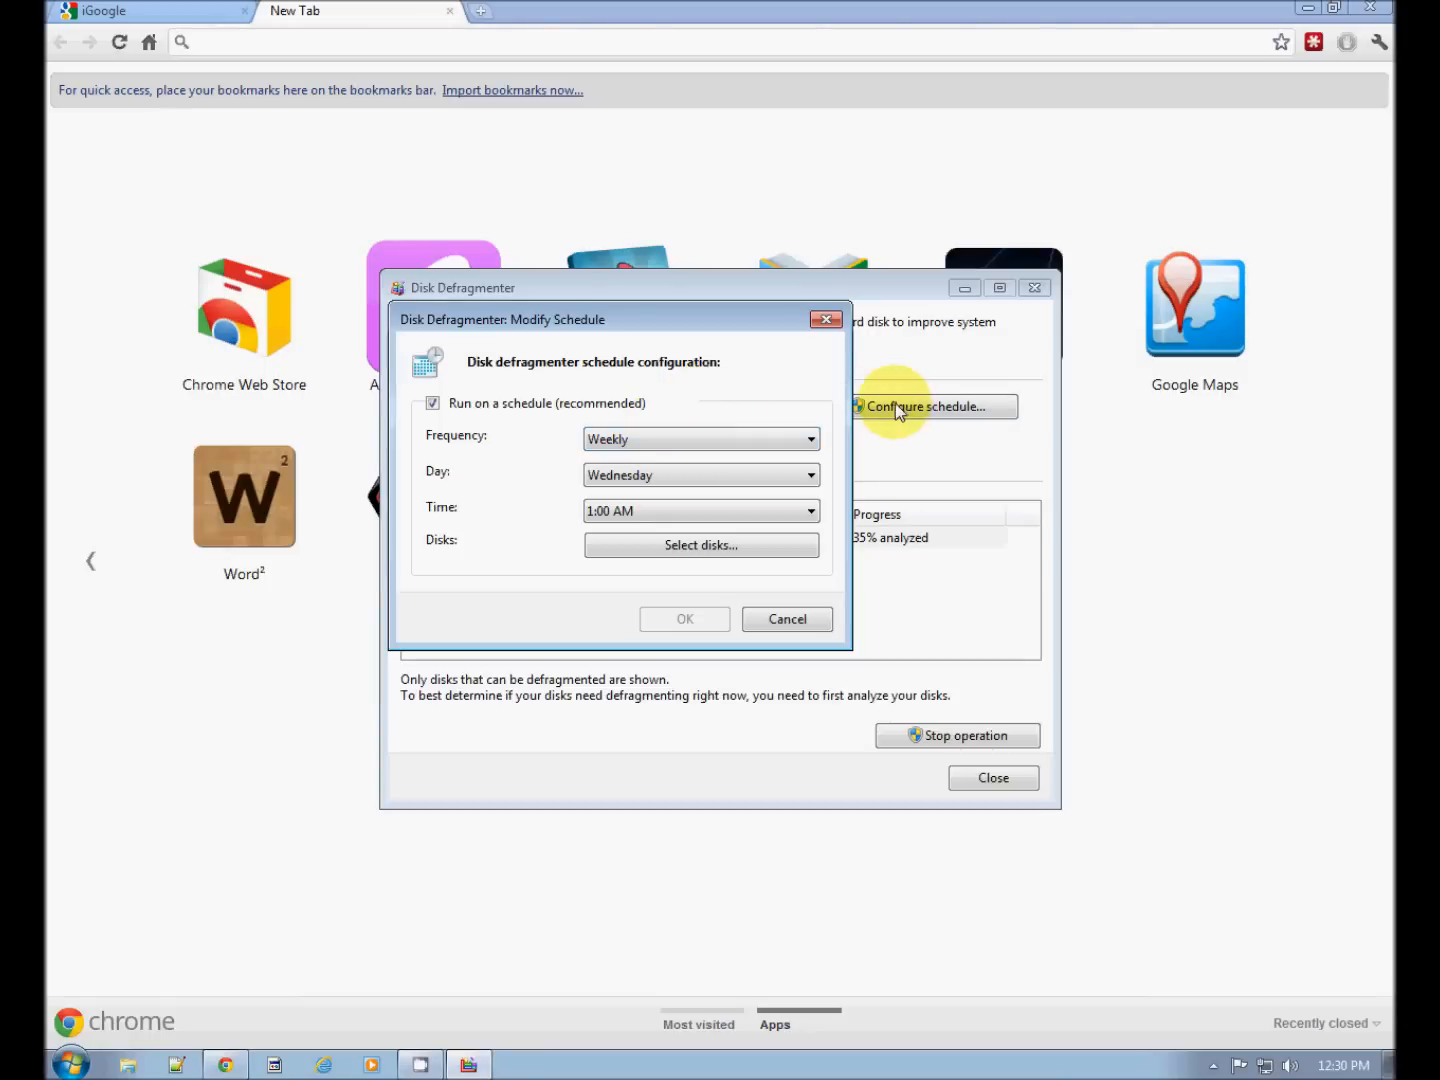
pyautogui.moveTo(440, 416)
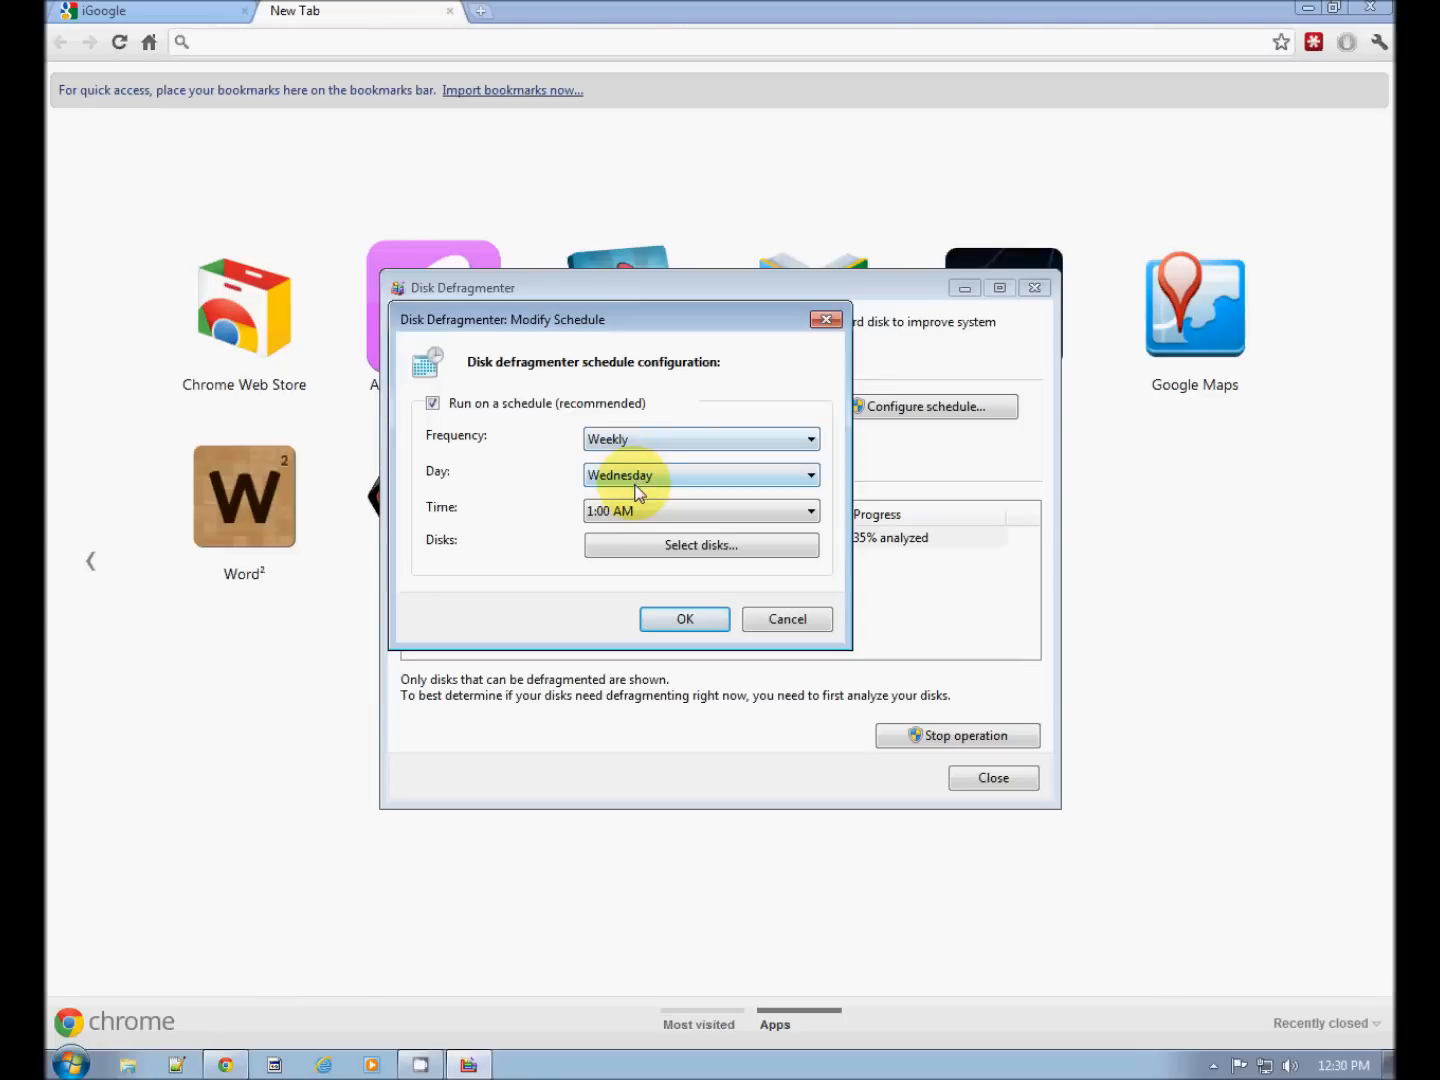
pyautogui.moveTo(684, 544)
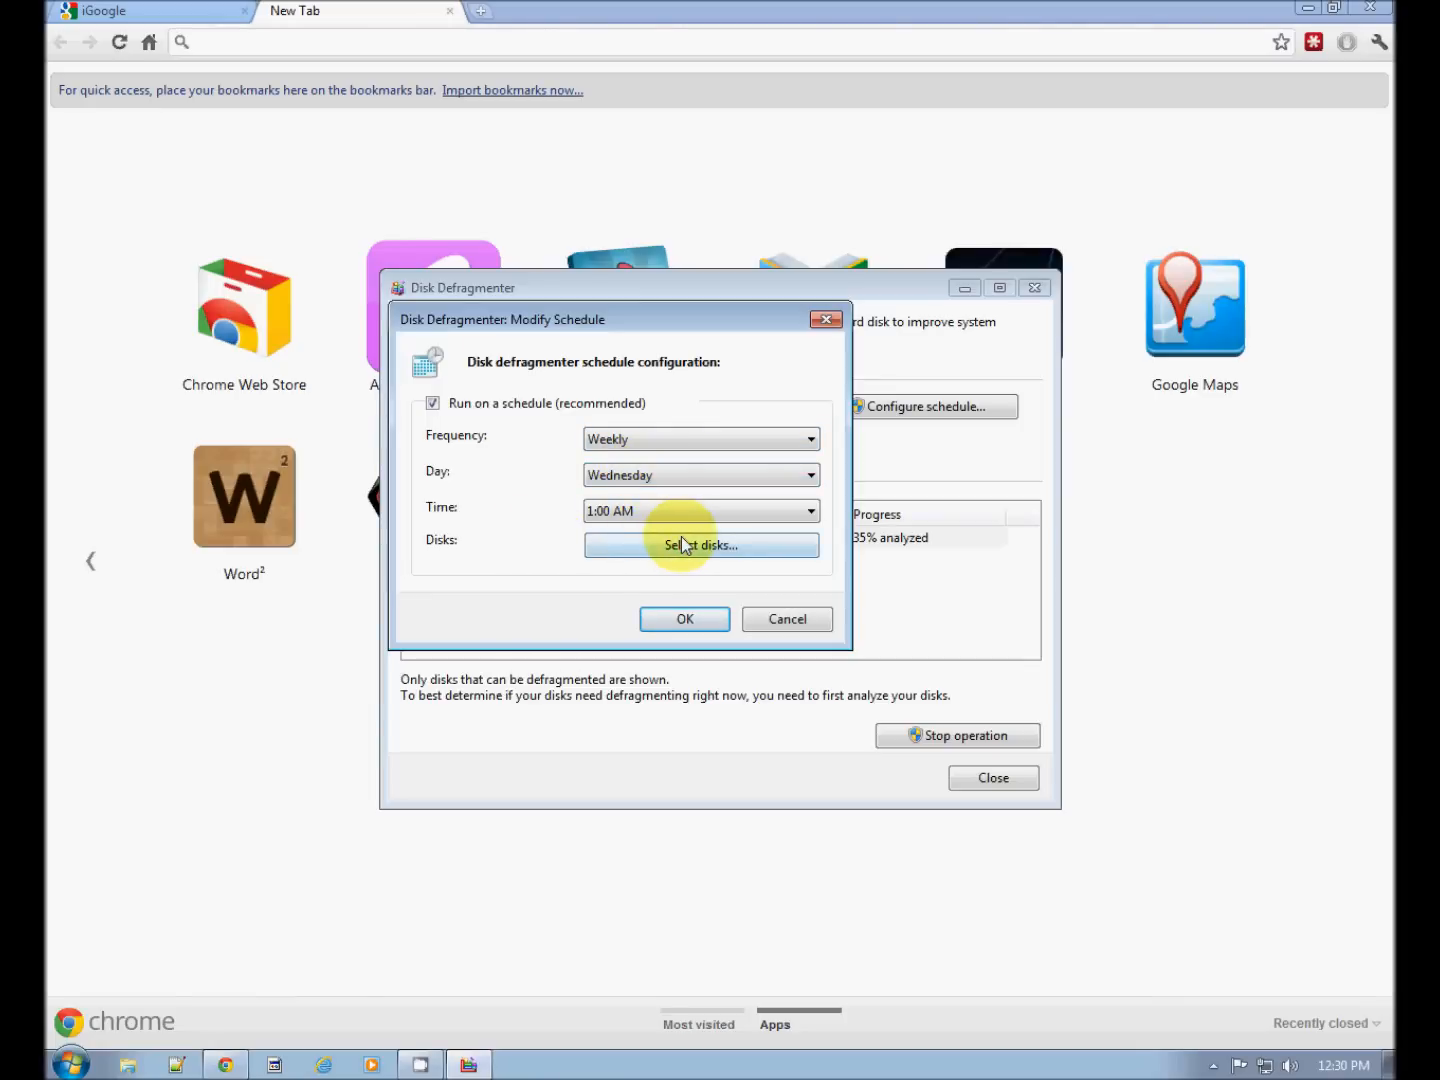
pyautogui.click(700, 544)
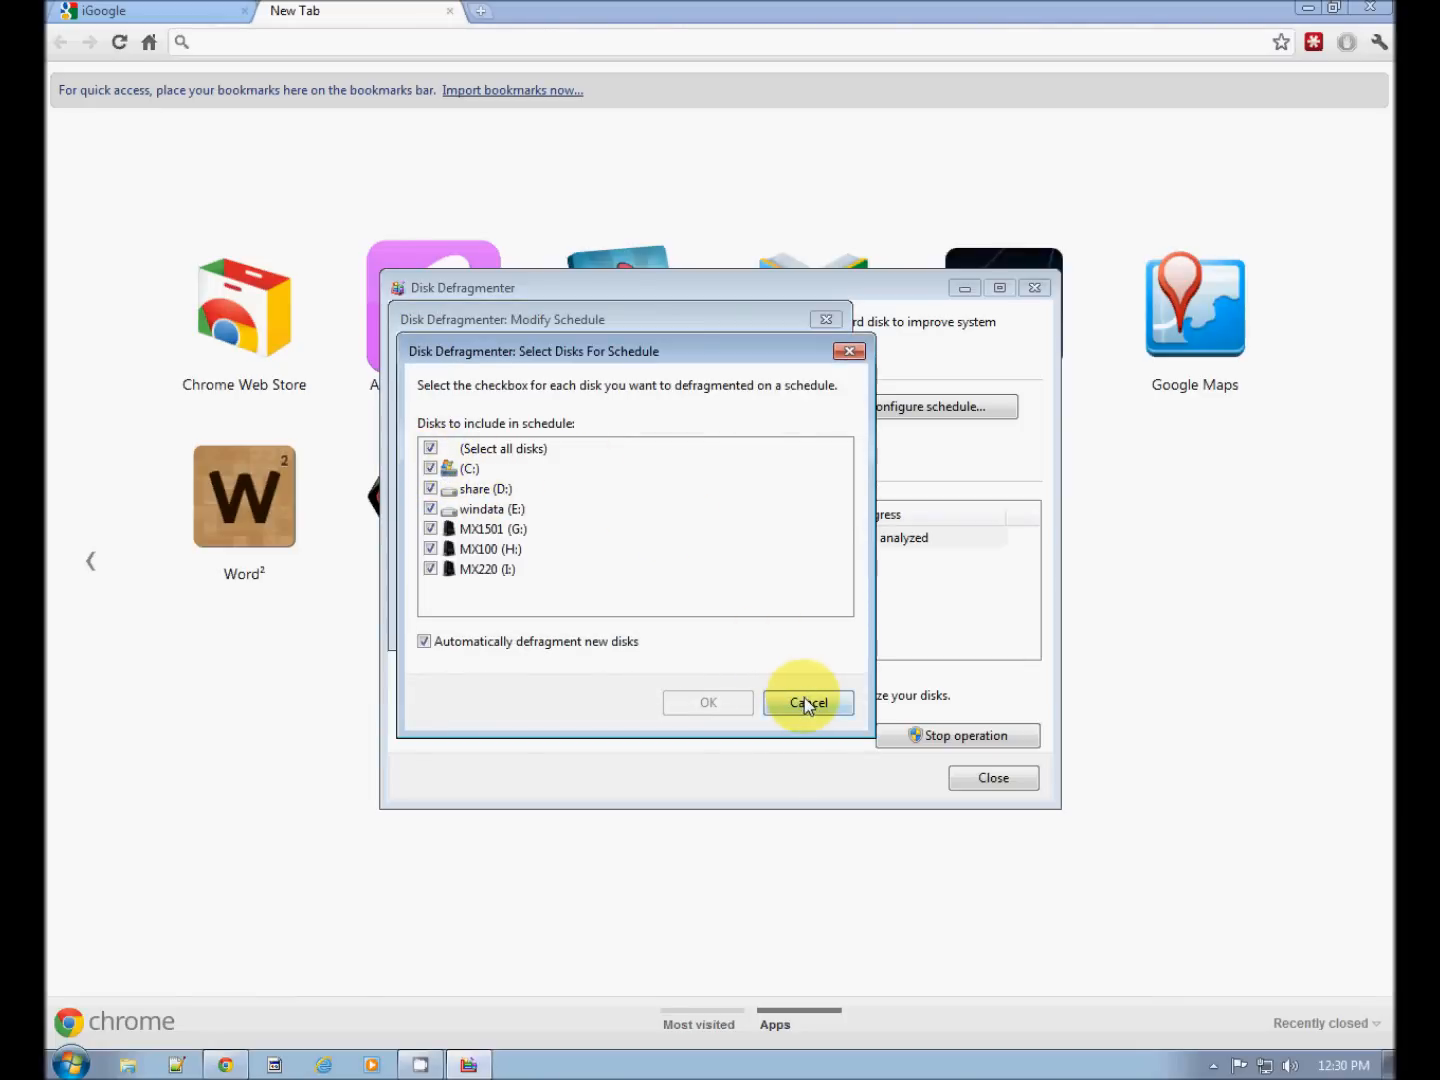
pyautogui.click(808, 704)
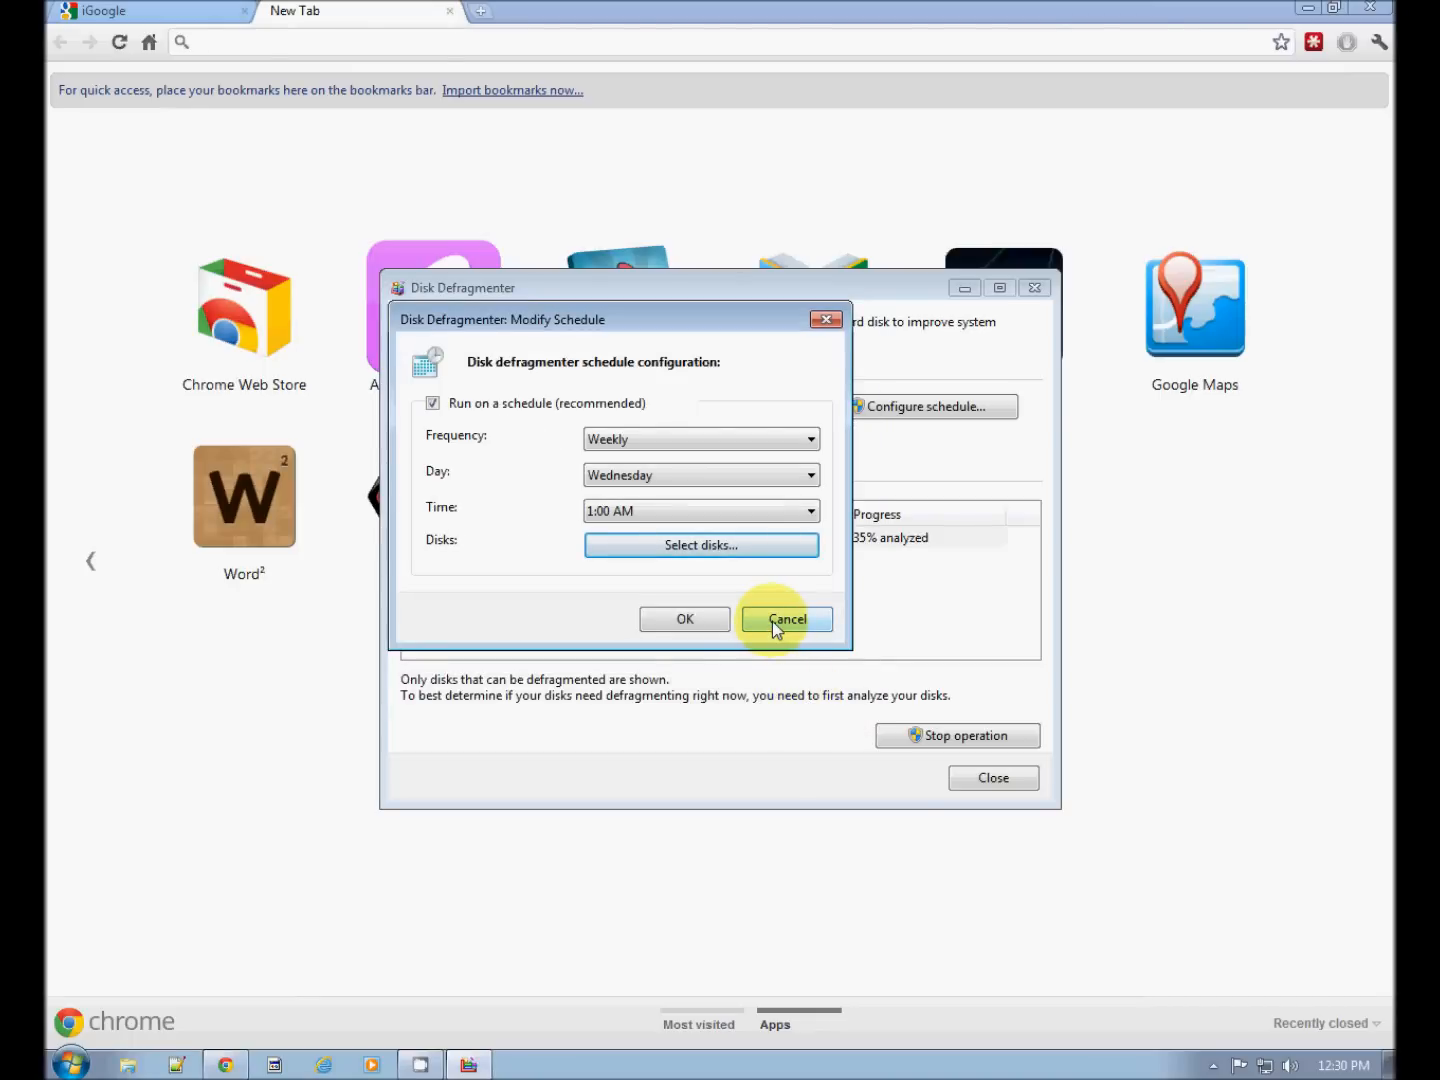
pyautogui.click(786, 620)
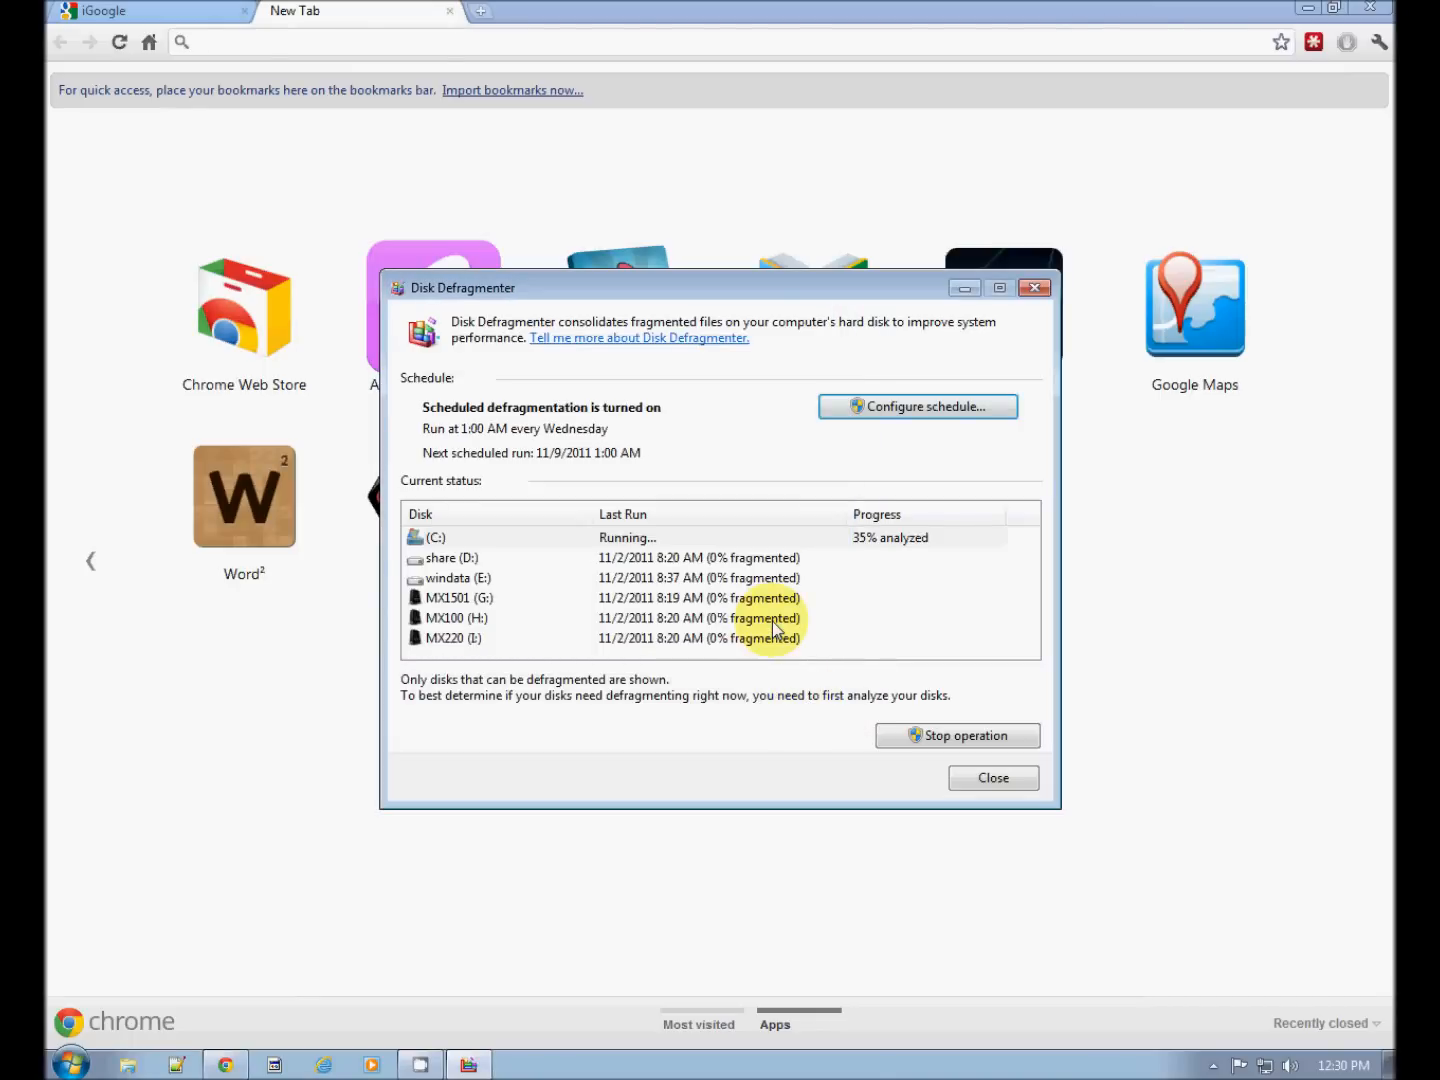